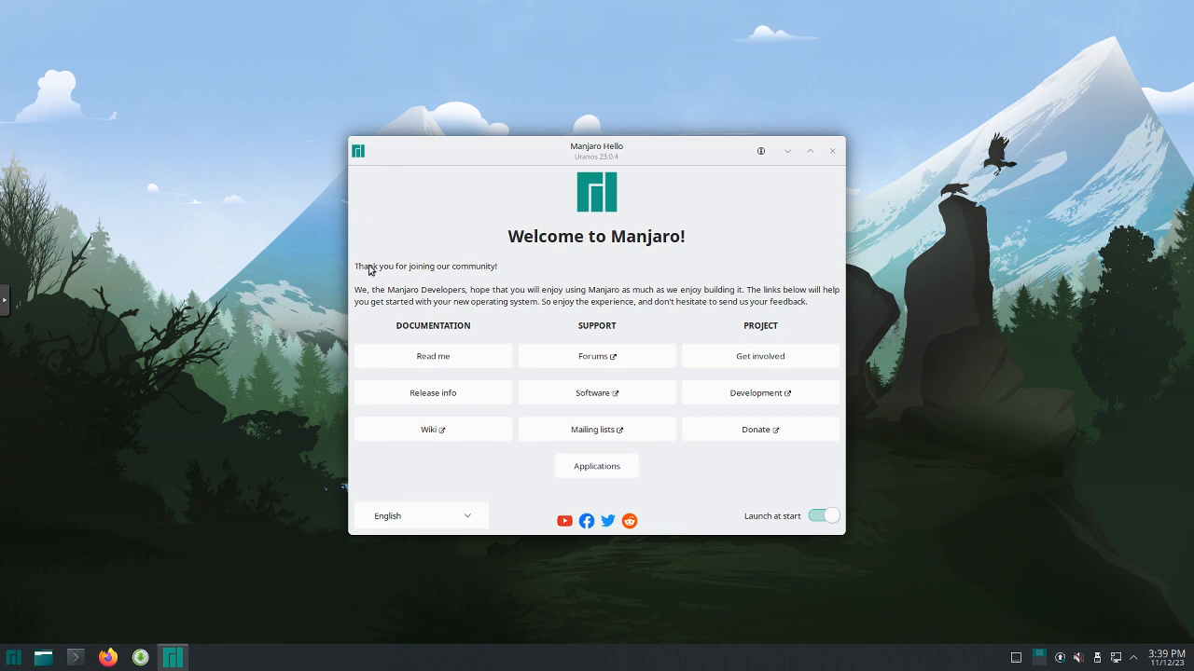
mouse_move(536, 323)
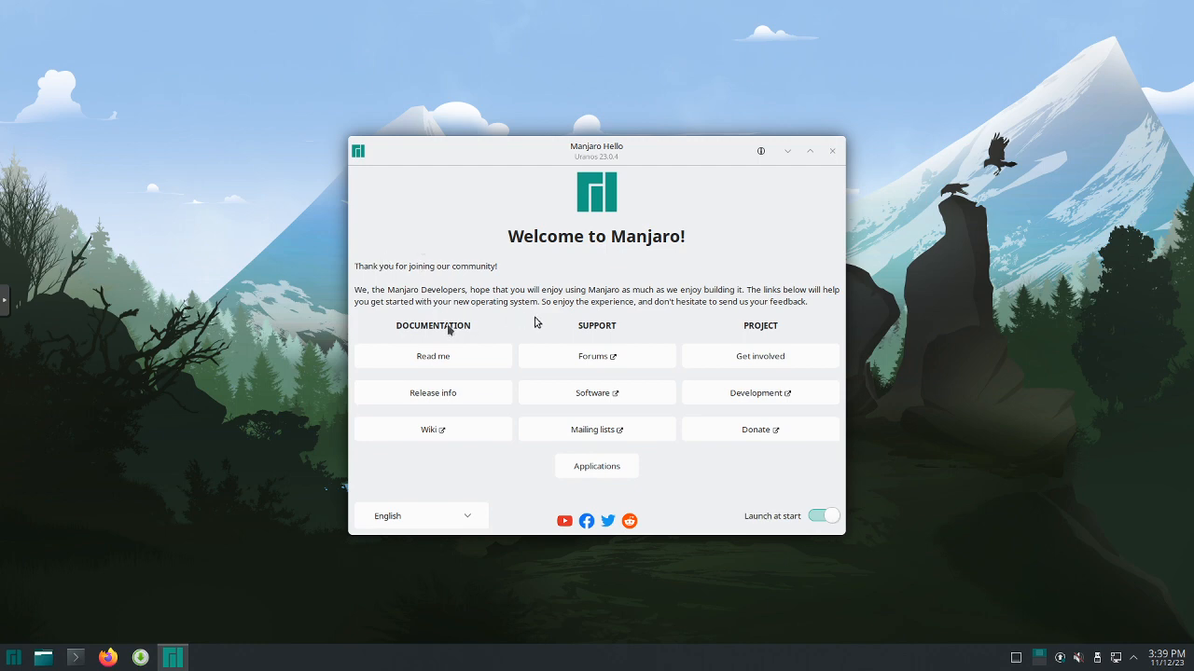
mouse_move(807, 320)
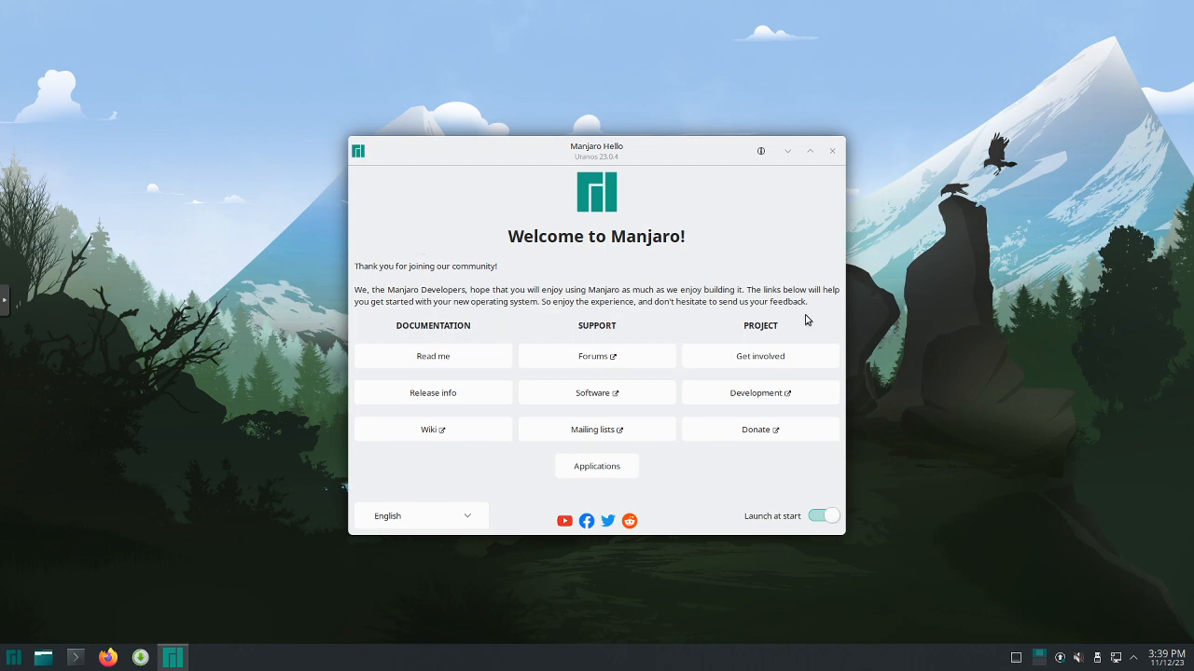
mouse_move(800, 282)
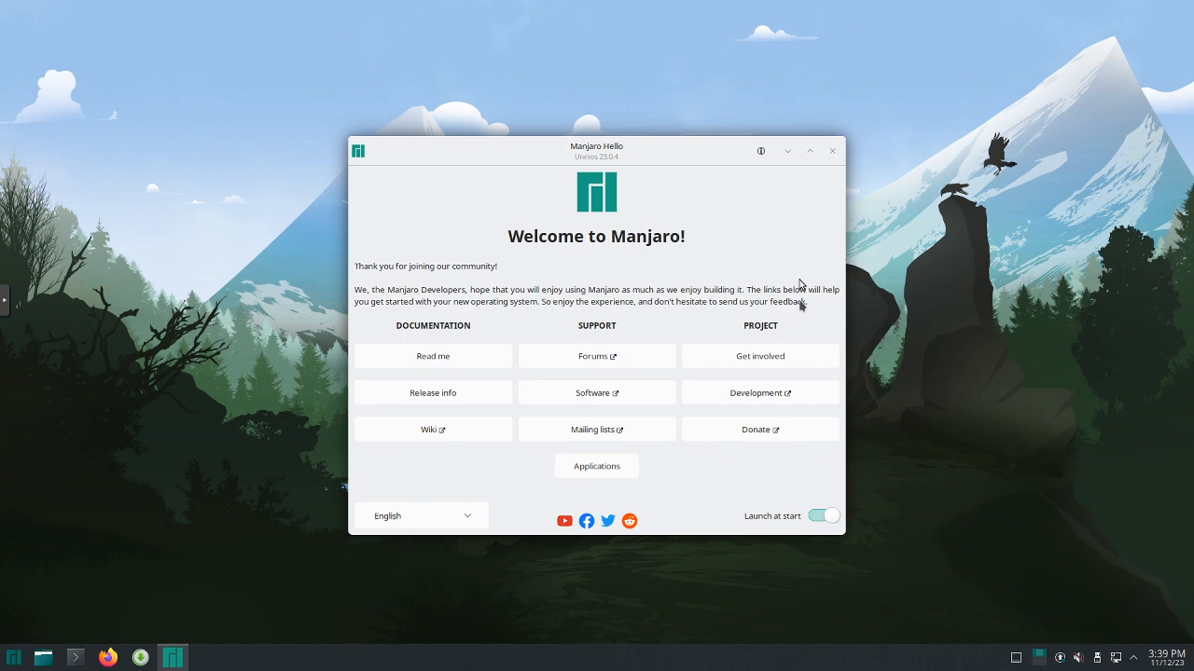
mouse_move(745, 487)
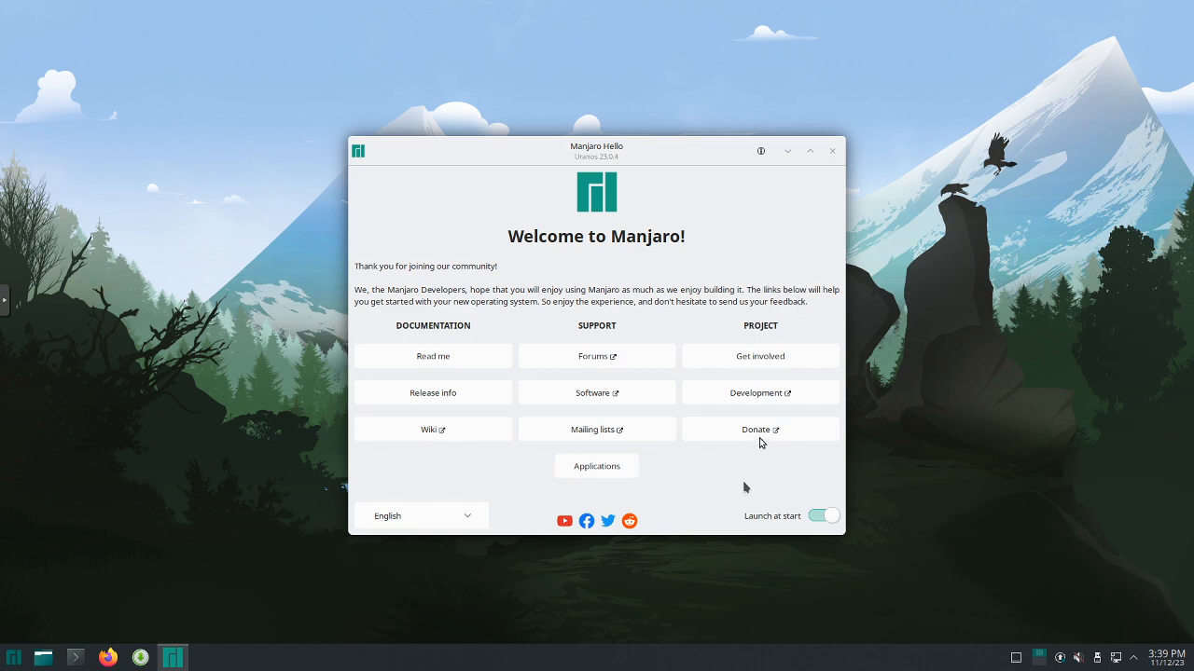
mouse_move(760, 430)
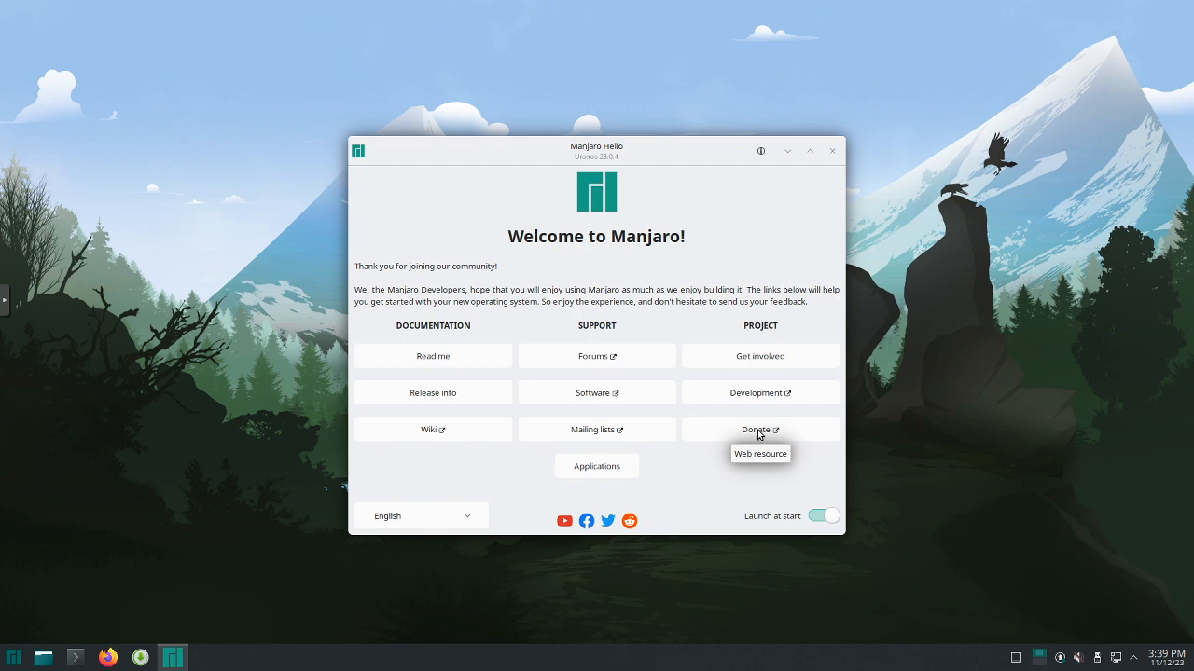
mouse_move(691, 422)
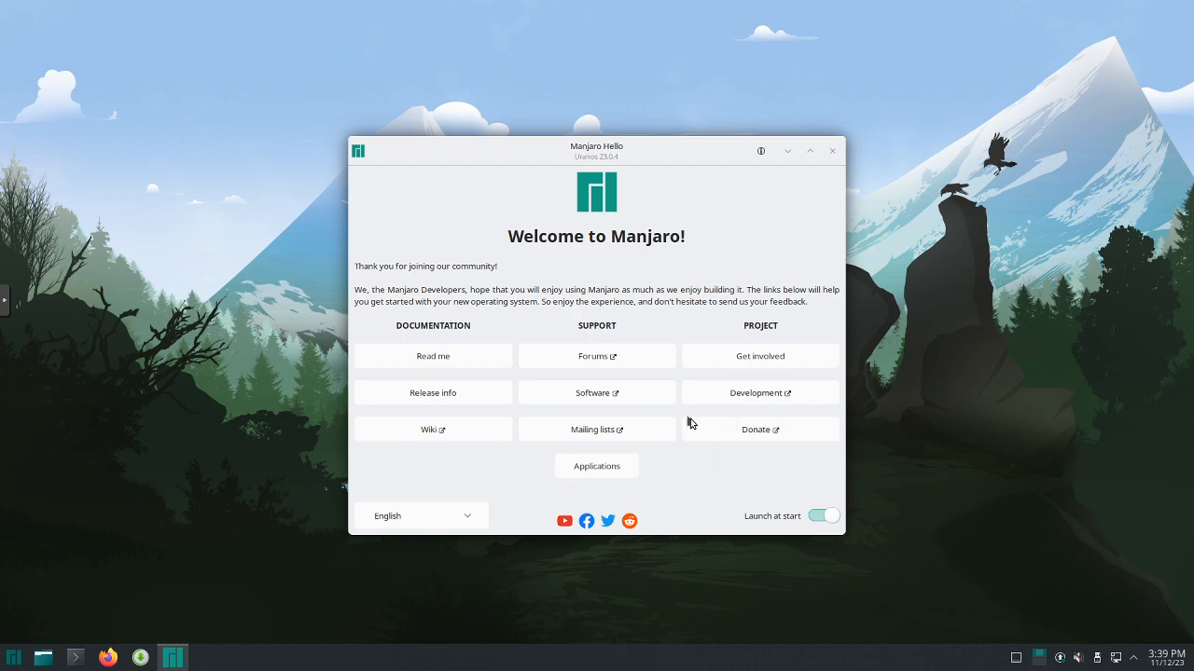
mouse_move(712, 439)
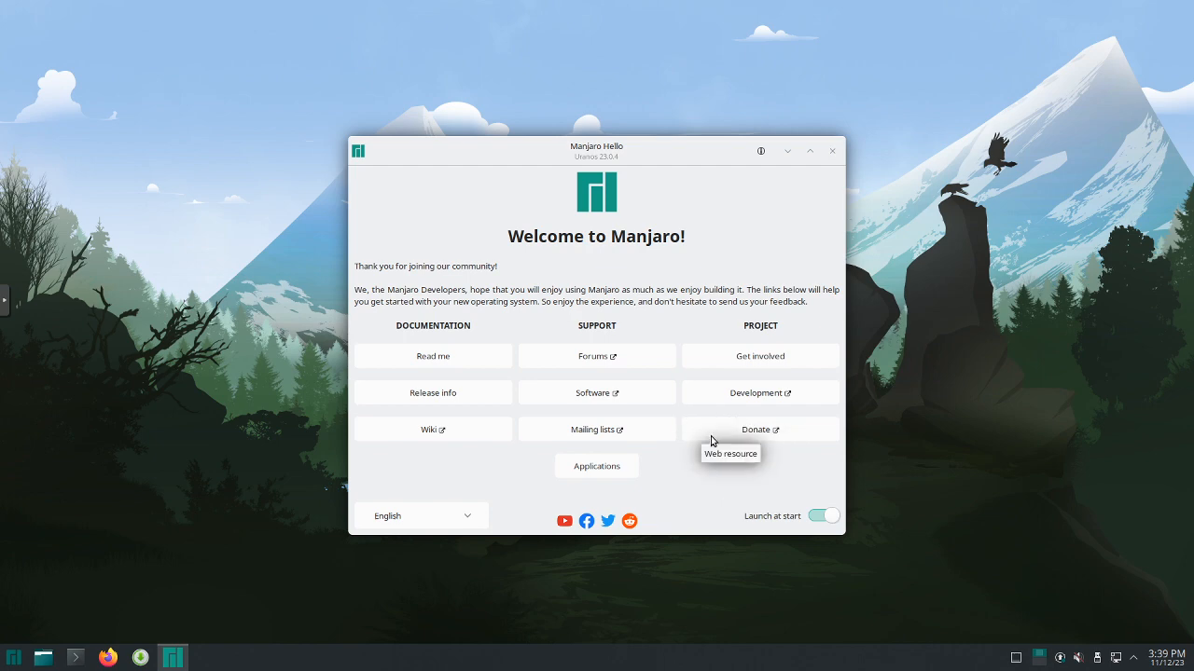
mouse_move(766, 444)
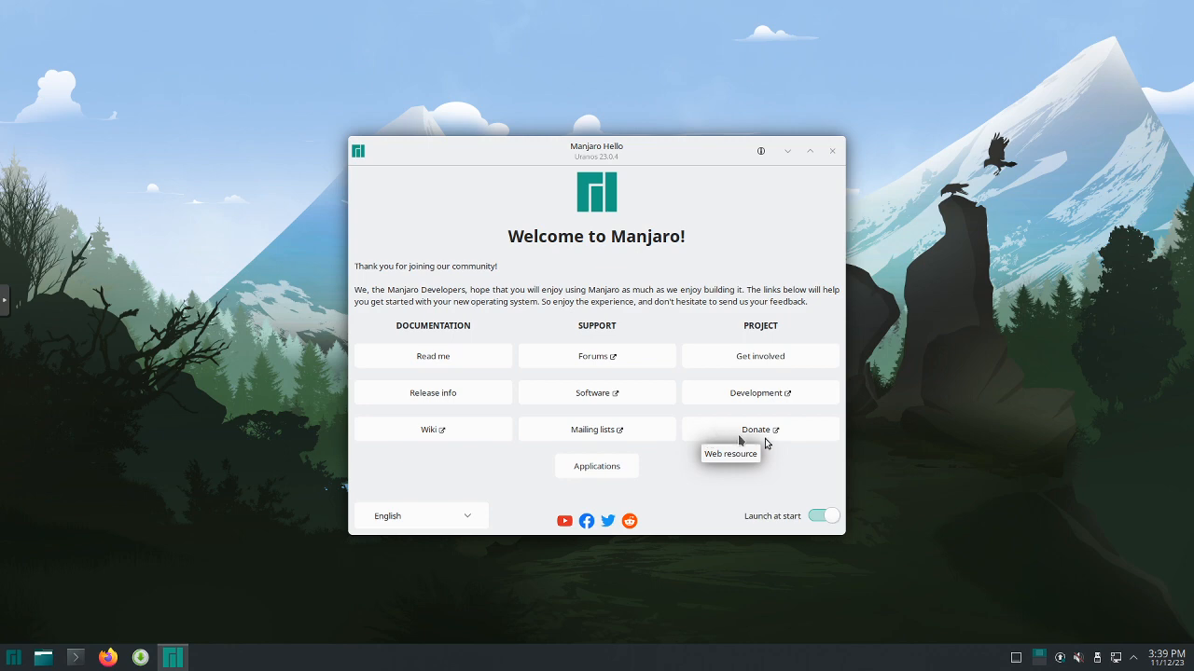
mouse_move(831, 150)
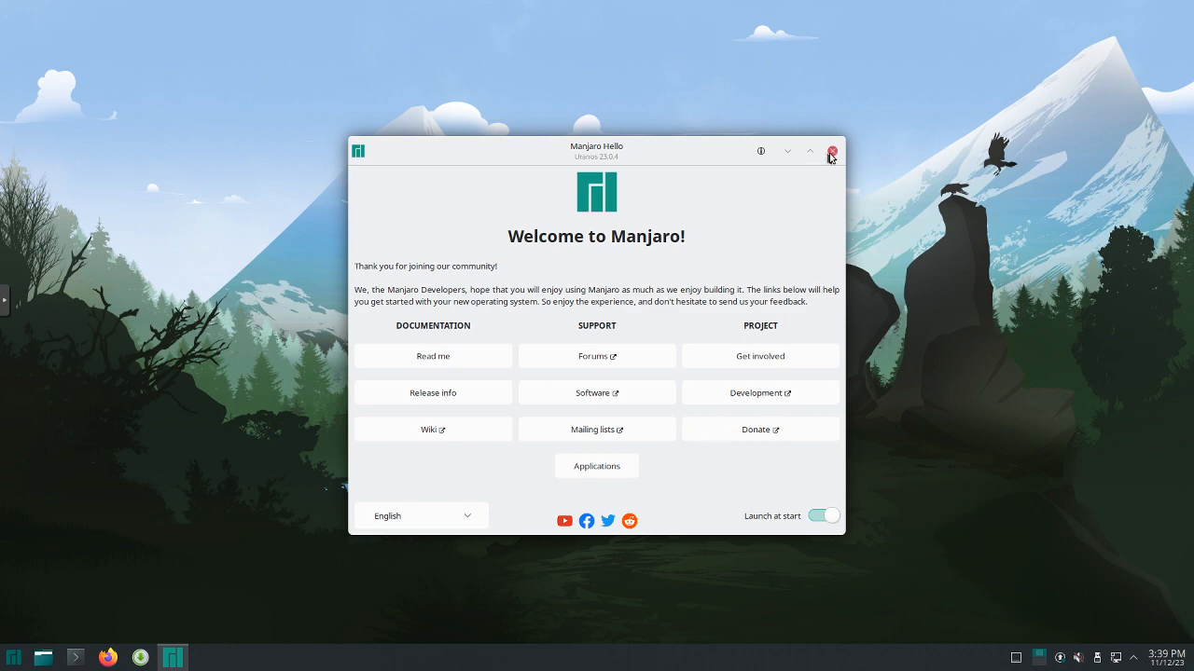
Close the Manjaro Hello welcome window.
click(831, 151)
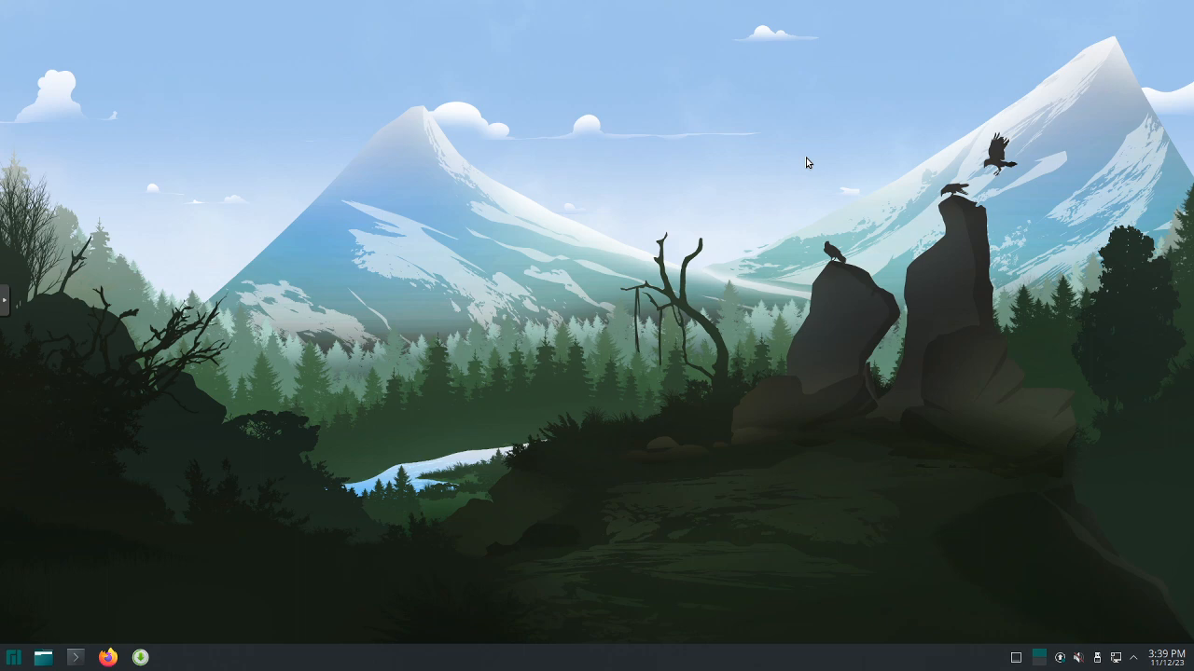
mouse_move(806, 162)
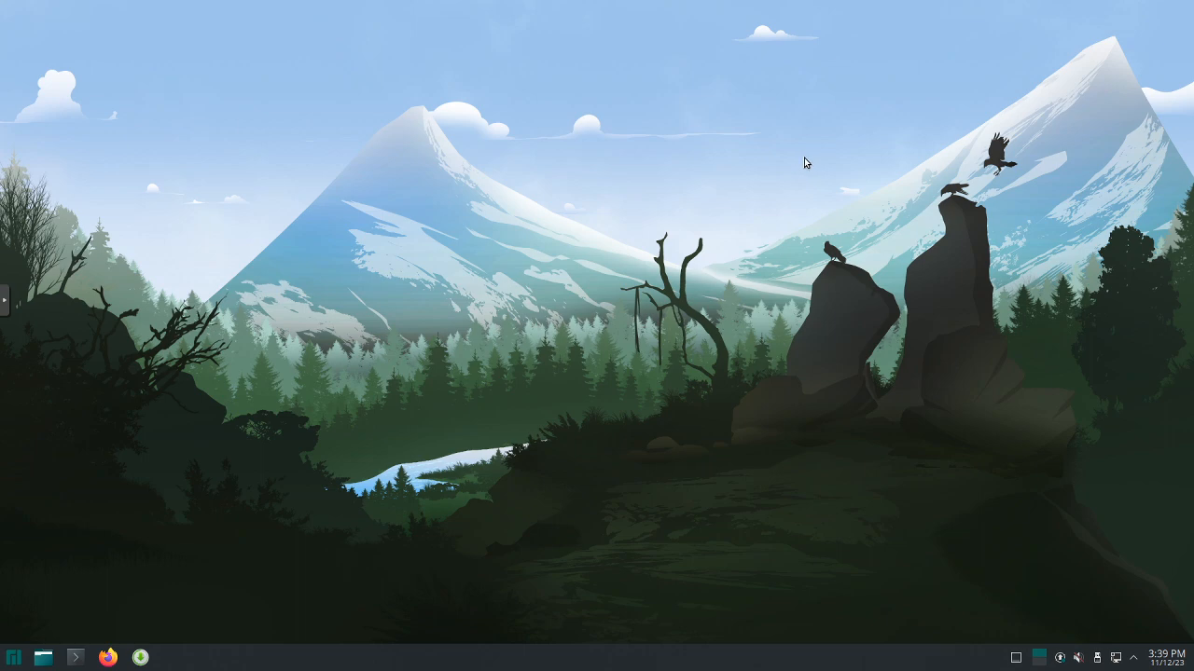
mouse_move(426, 191)
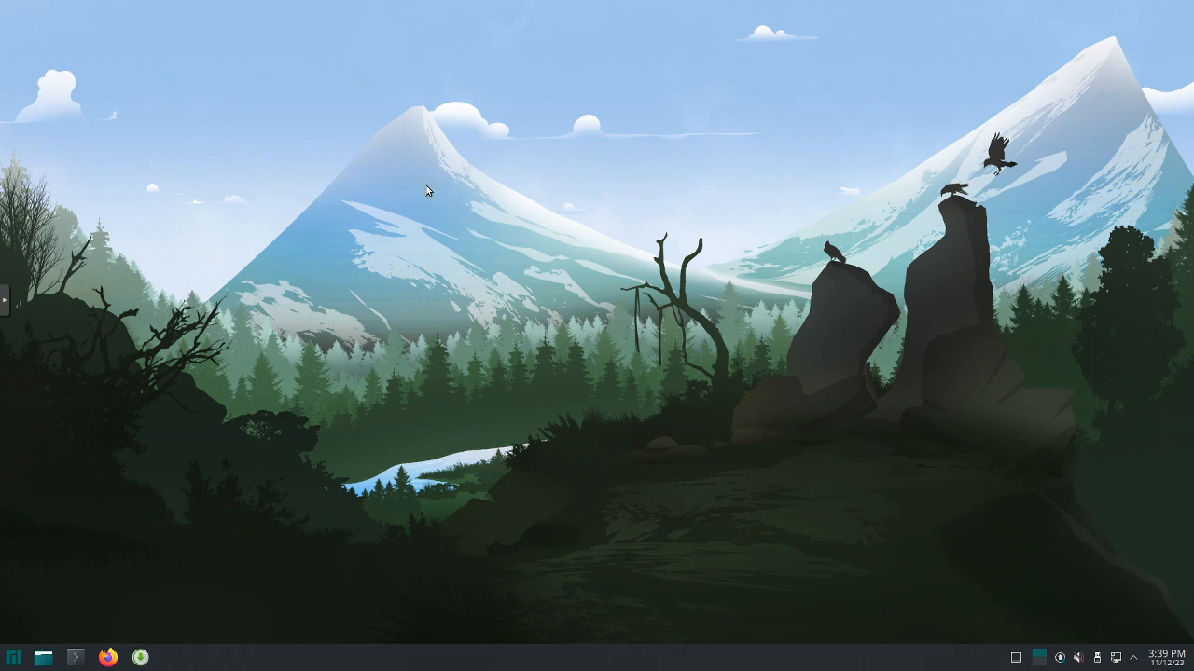
mouse_move(403, 188)
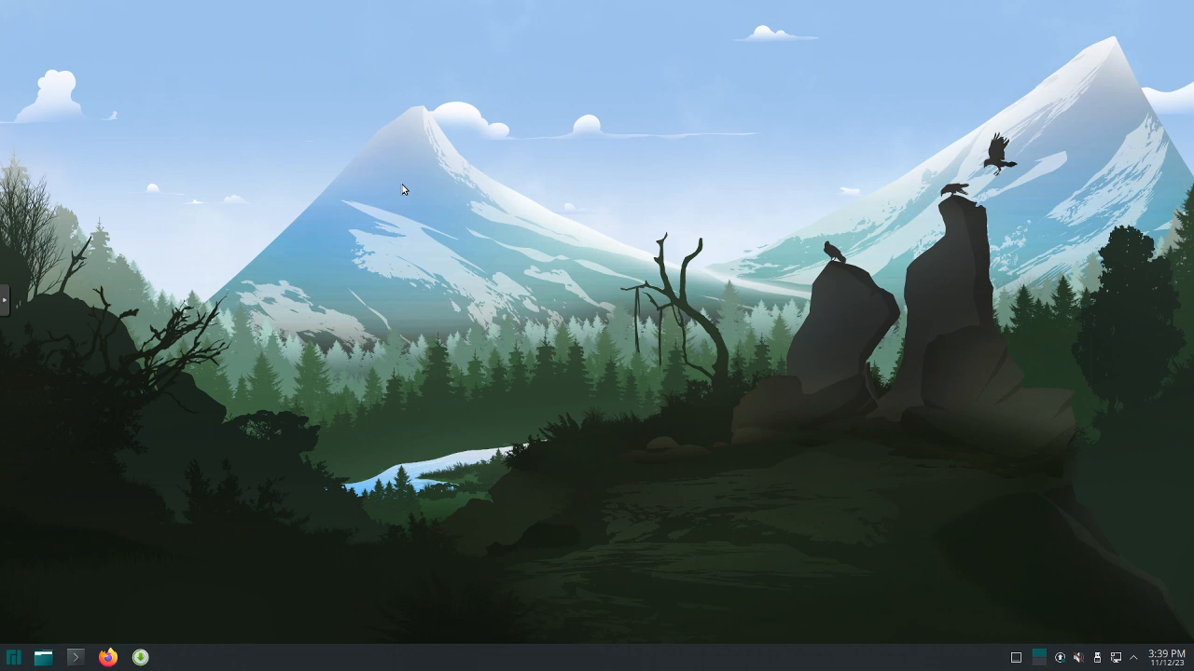
mouse_move(399, 191)
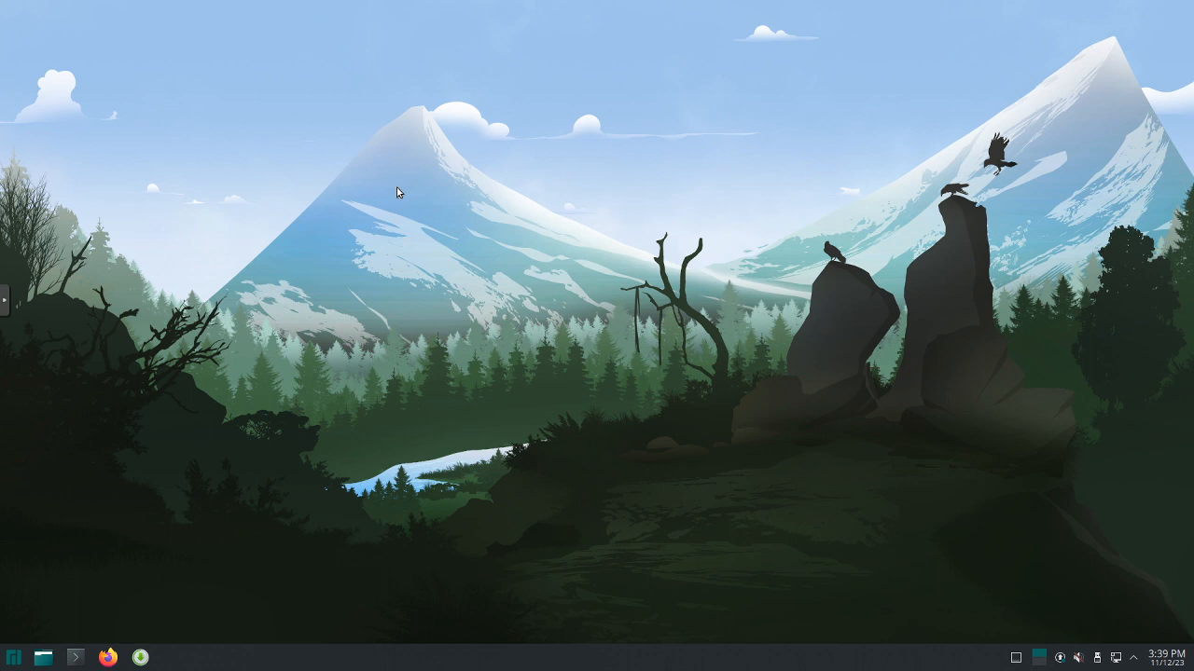
mouse_move(266, 275)
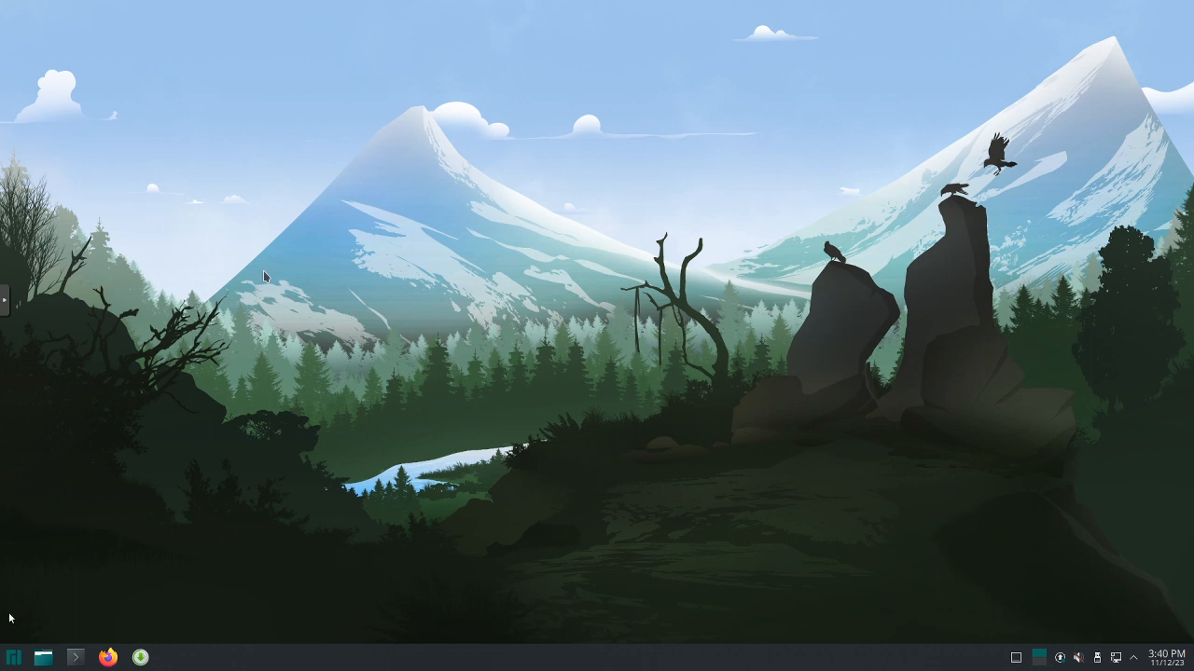
mouse_move(45, 658)
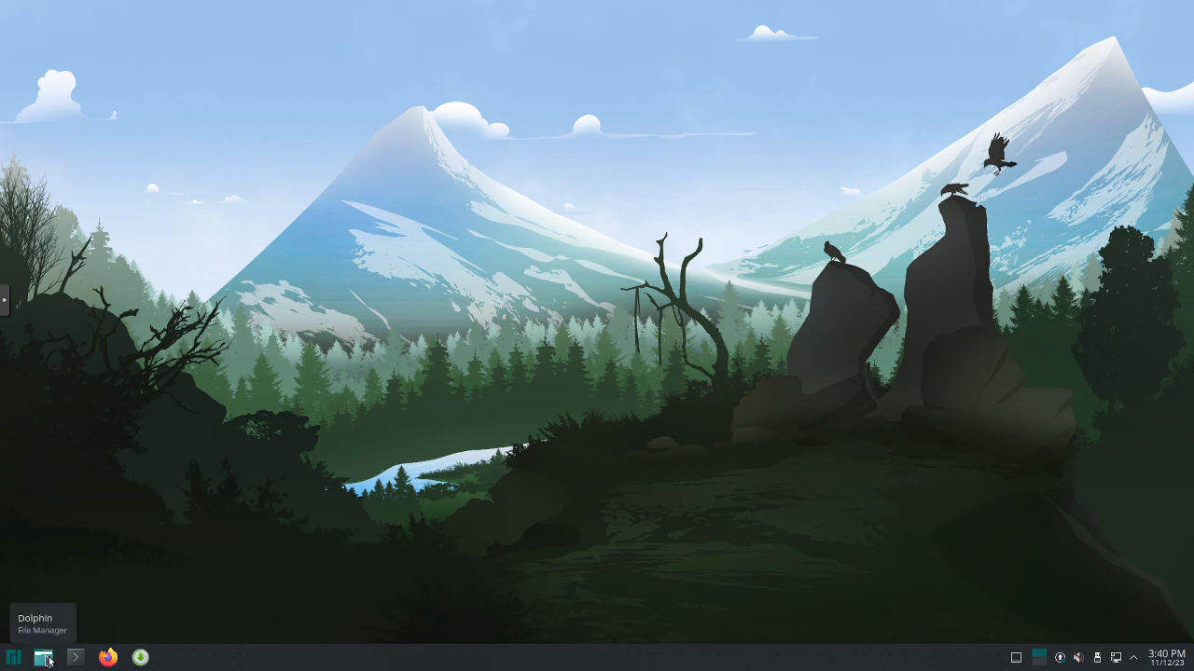
mouse_move(79, 657)
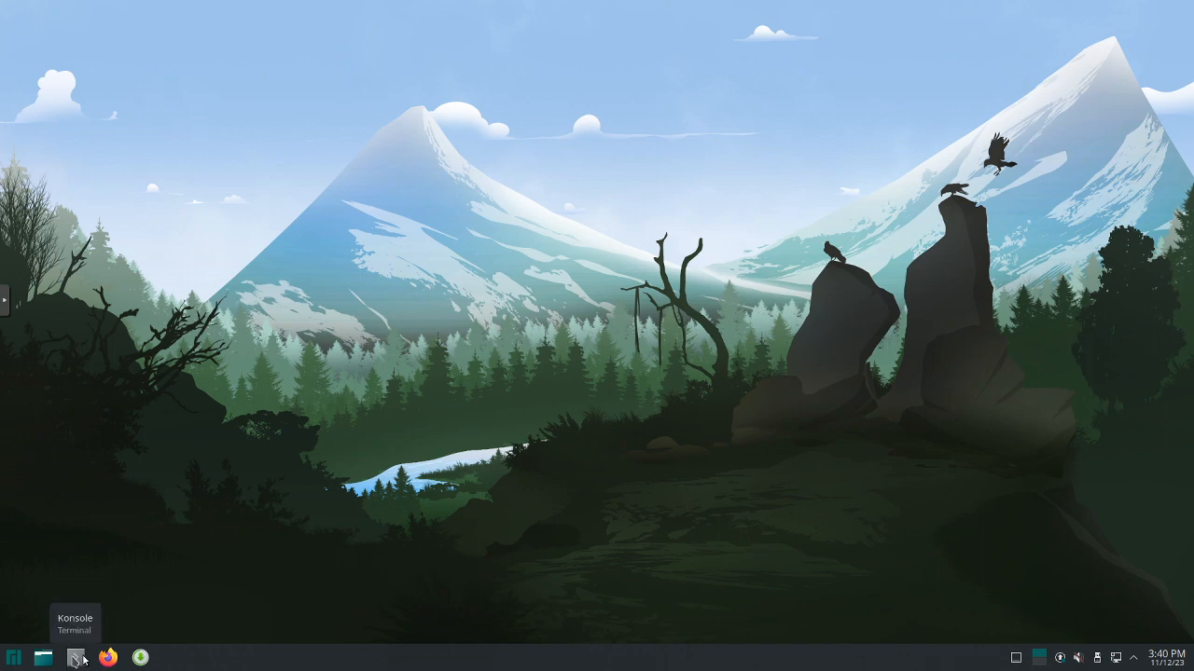
mouse_move(140, 658)
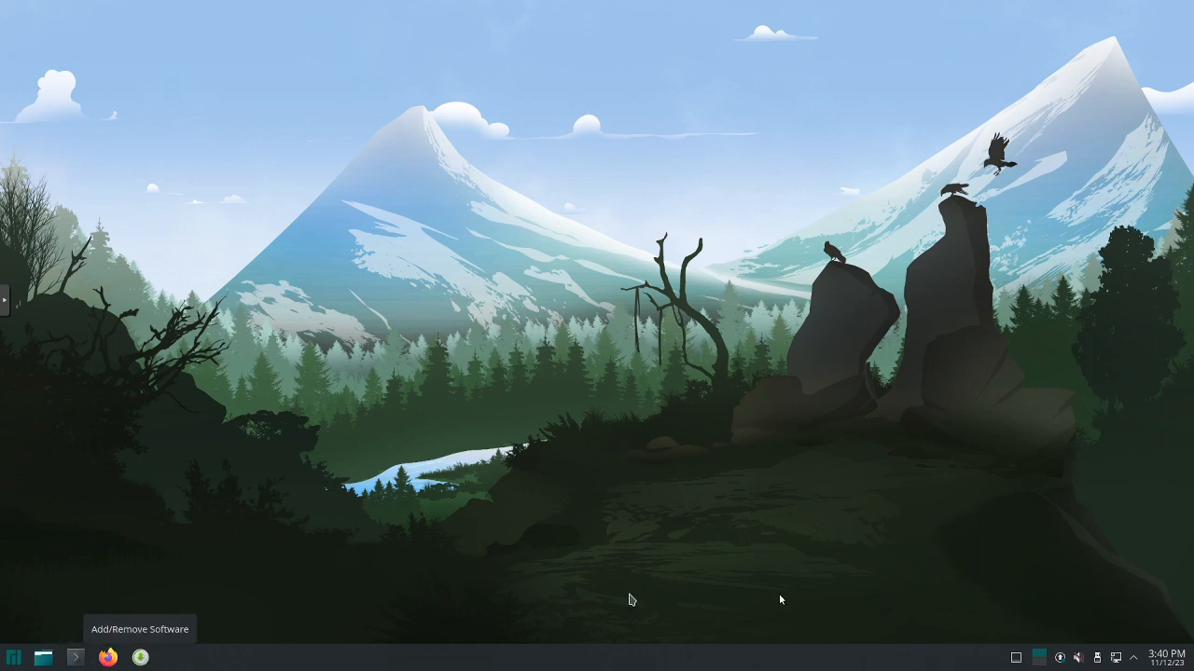
mouse_move(1077, 664)
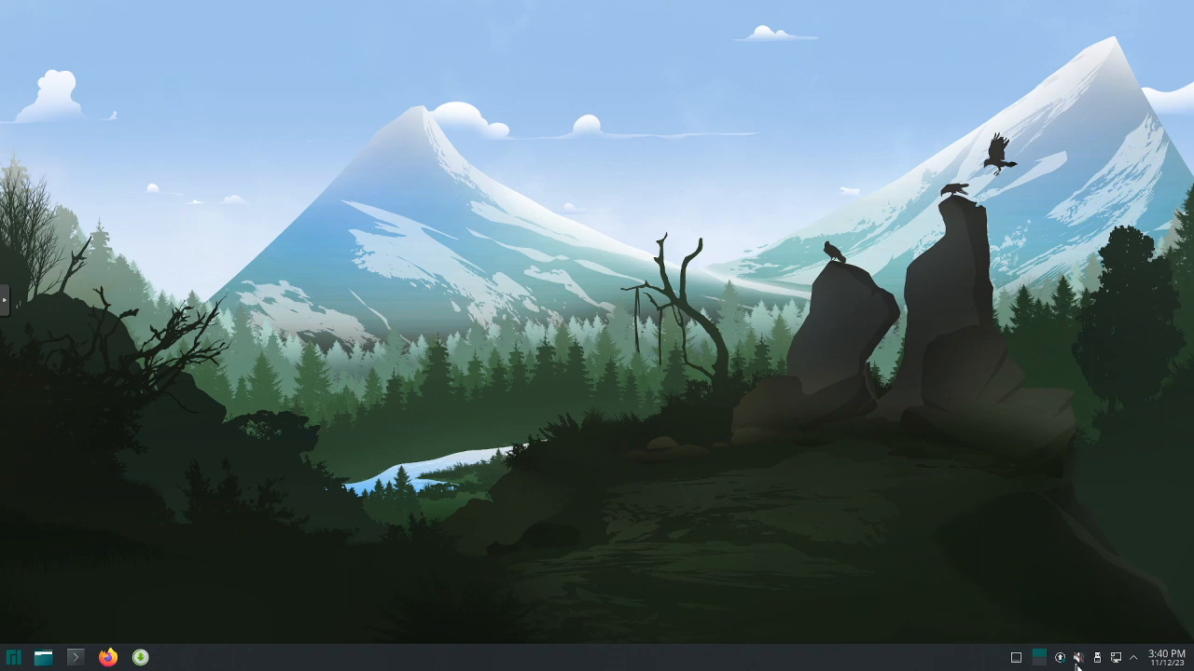
mouse_move(1095, 658)
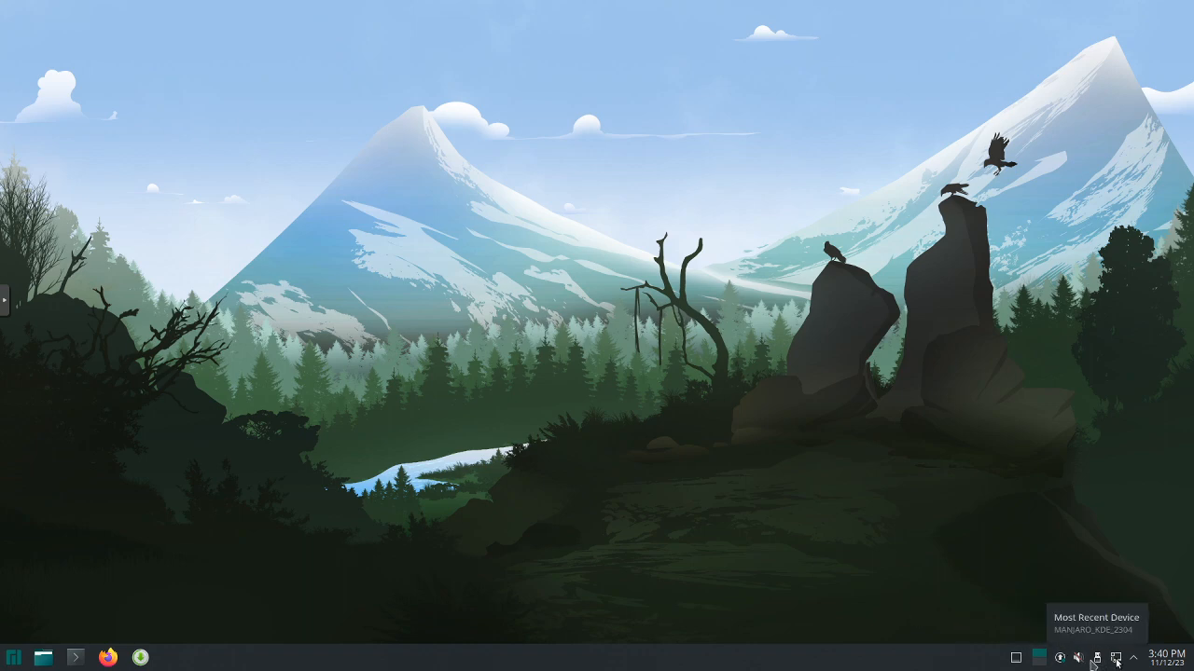
mouse_move(1077, 657)
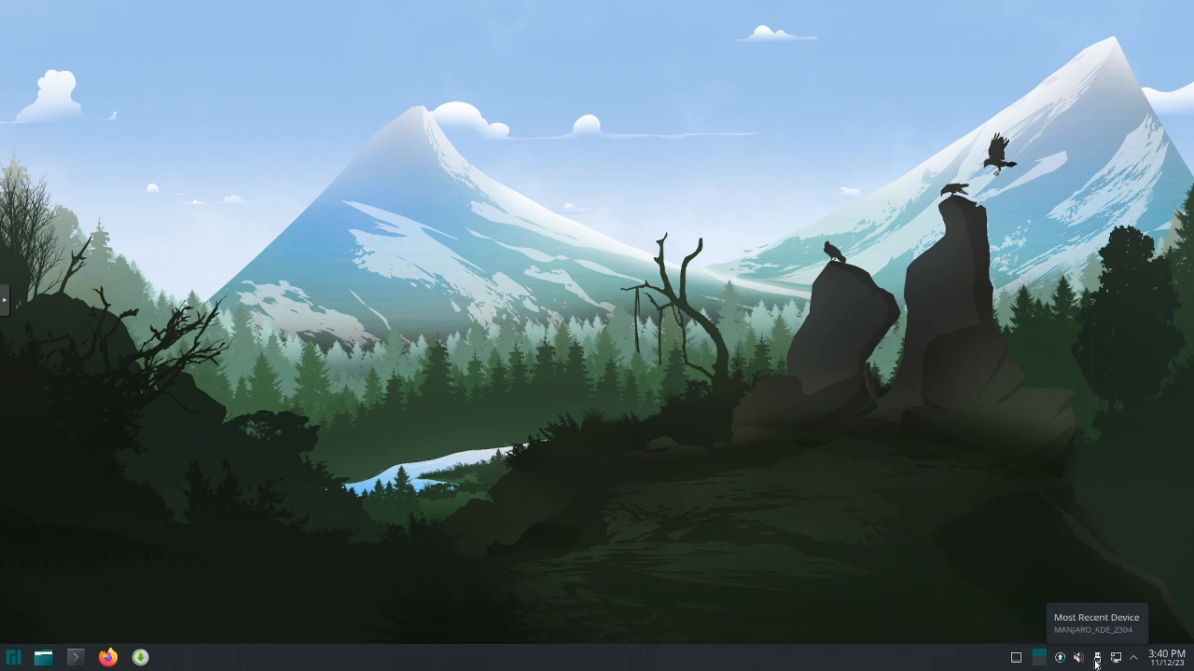
mouse_move(901, 520)
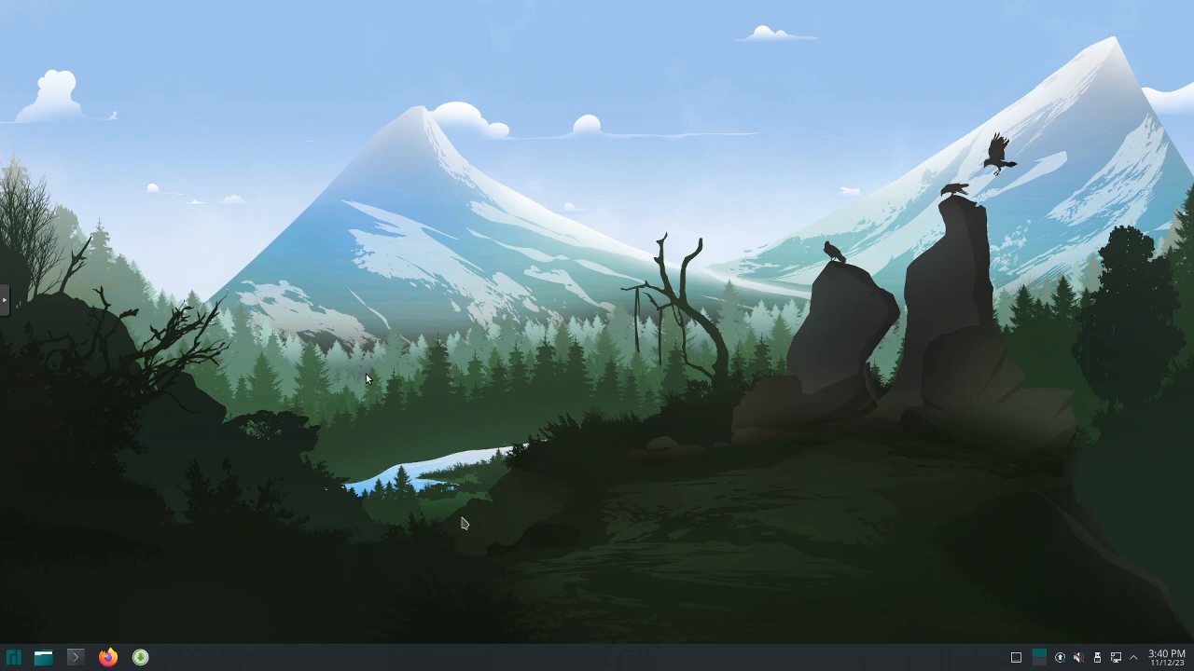
mouse_move(405, 430)
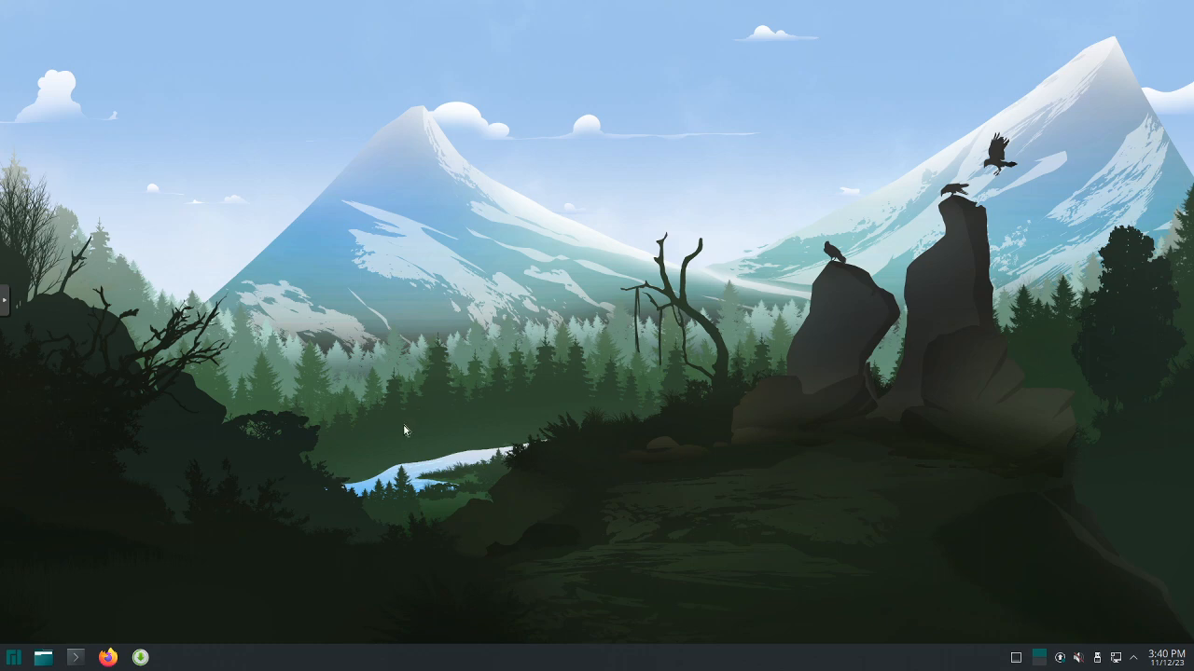
mouse_move(14, 661)
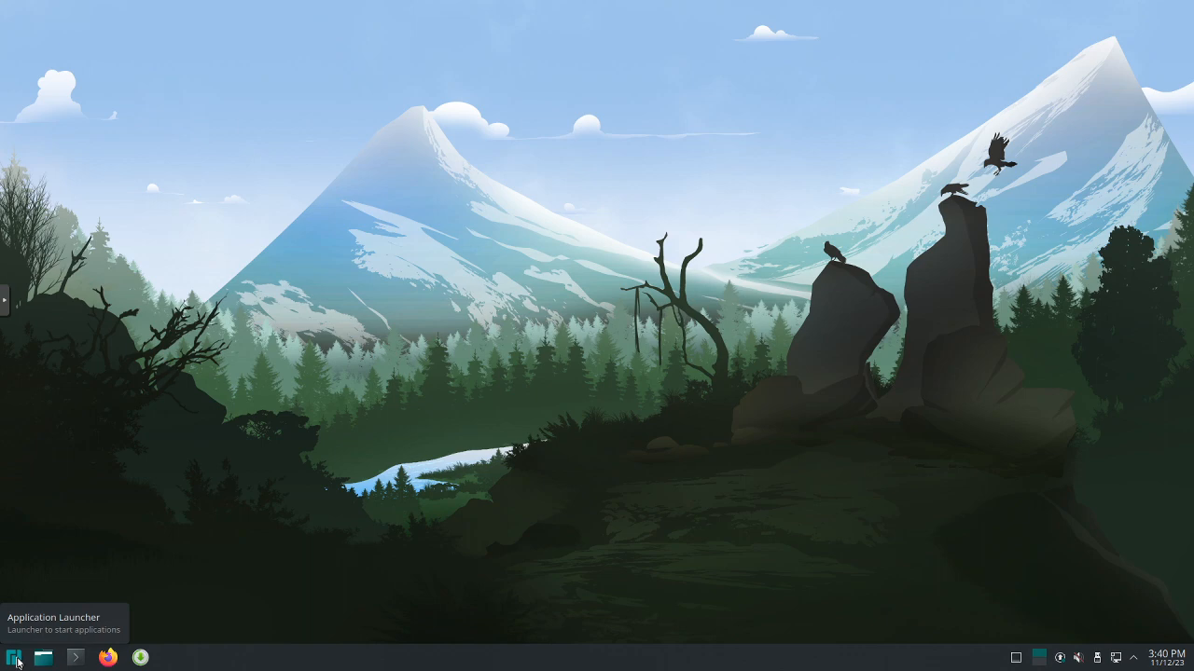
Open the launcher's All Applications list and scroll down to the H entries such as Htop.
click(14, 658)
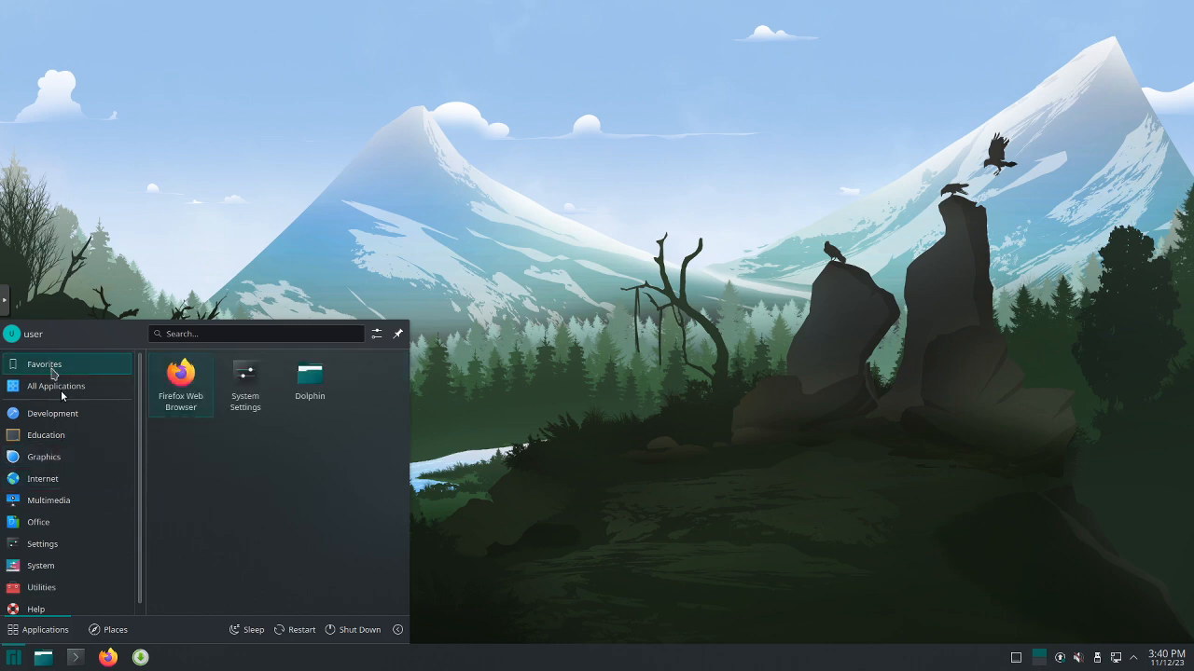
click(56, 386)
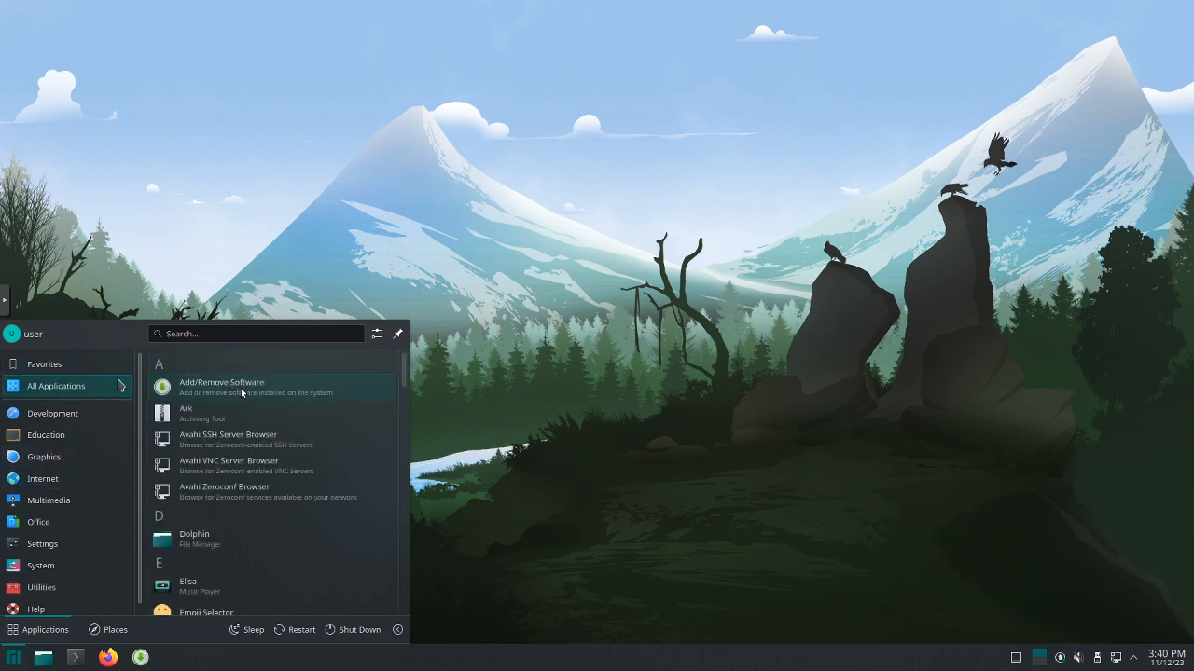
mouse_move(280, 414)
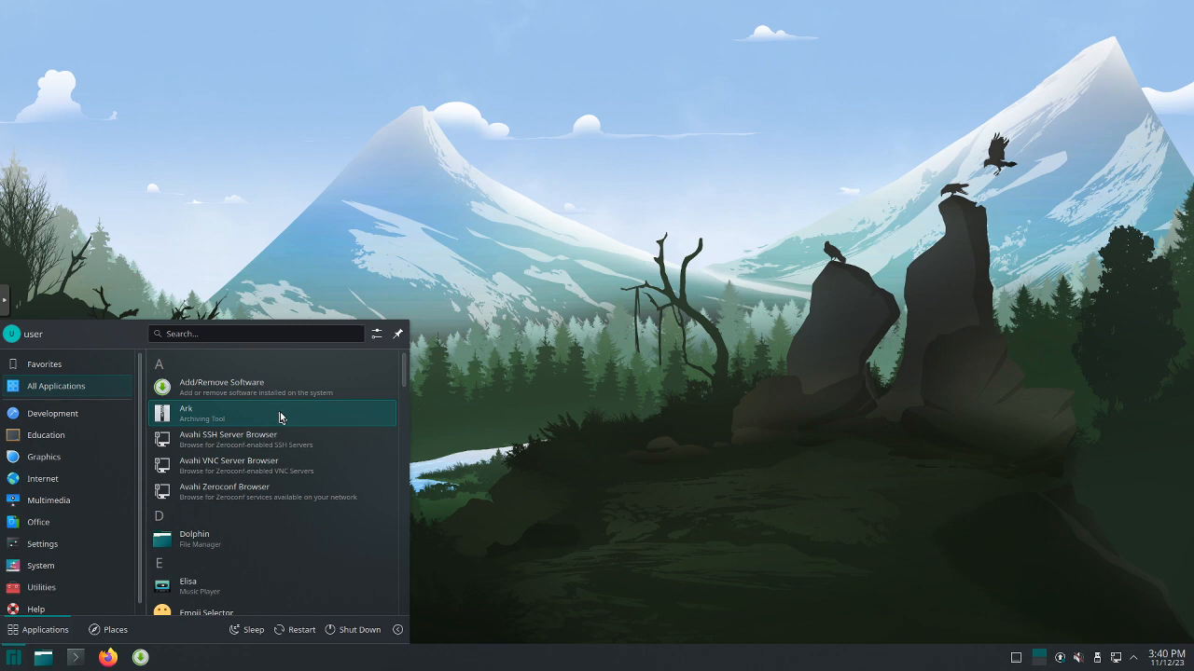
mouse_move(286, 422)
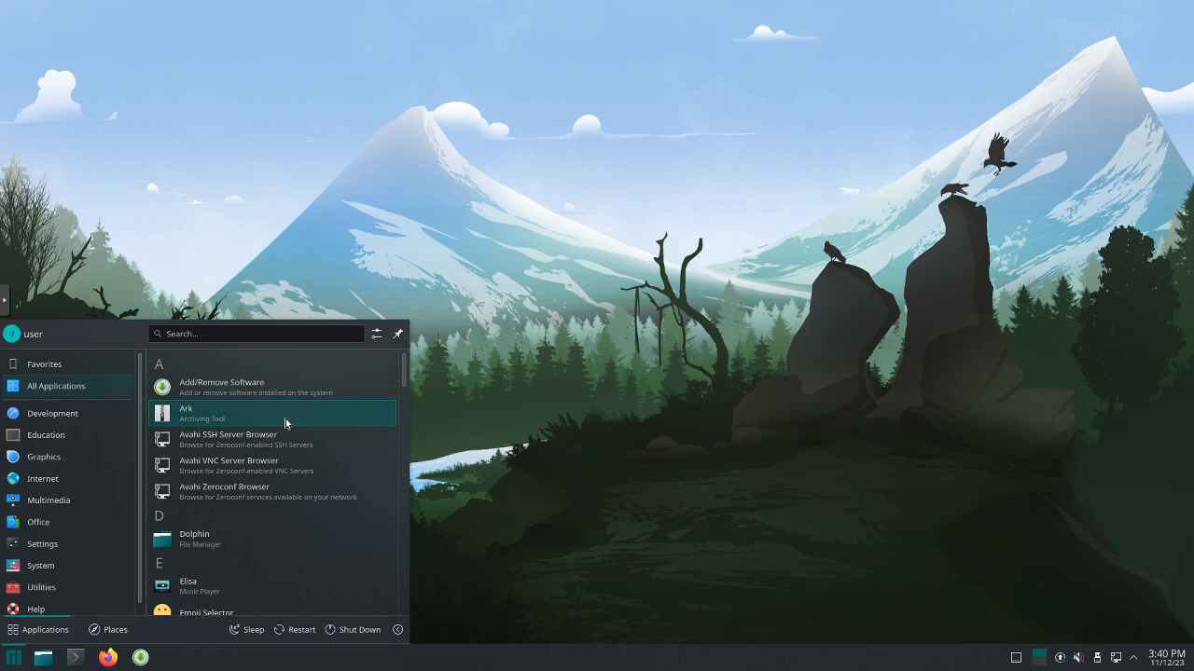
mouse_move(294, 406)
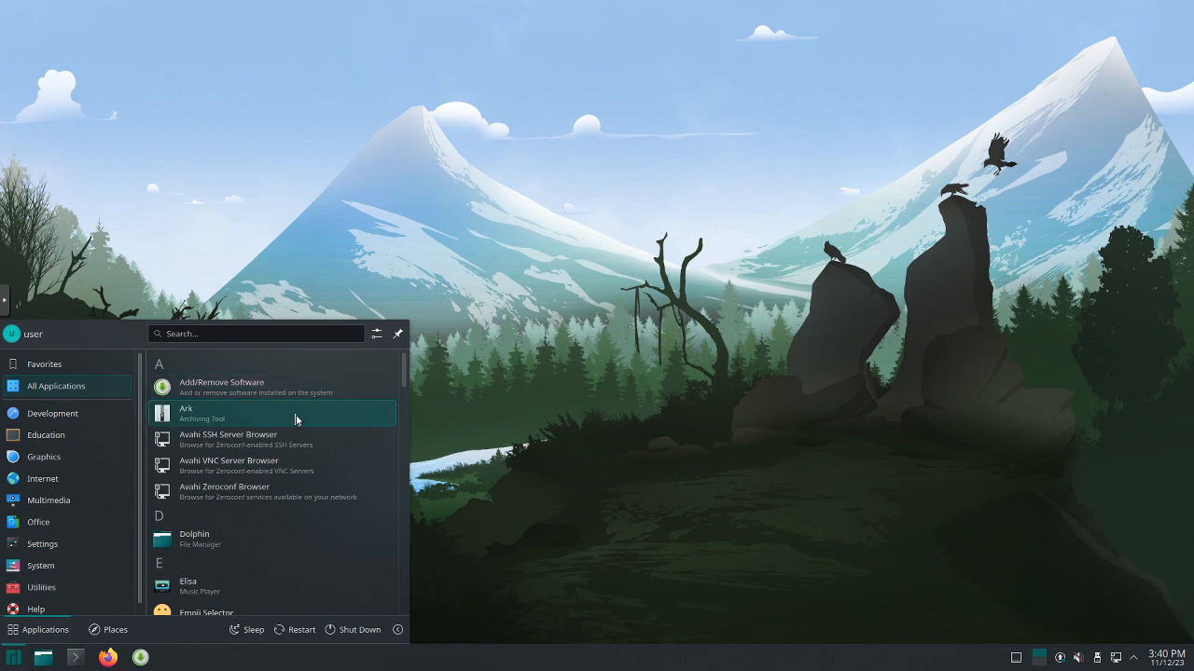
mouse_move(292, 557)
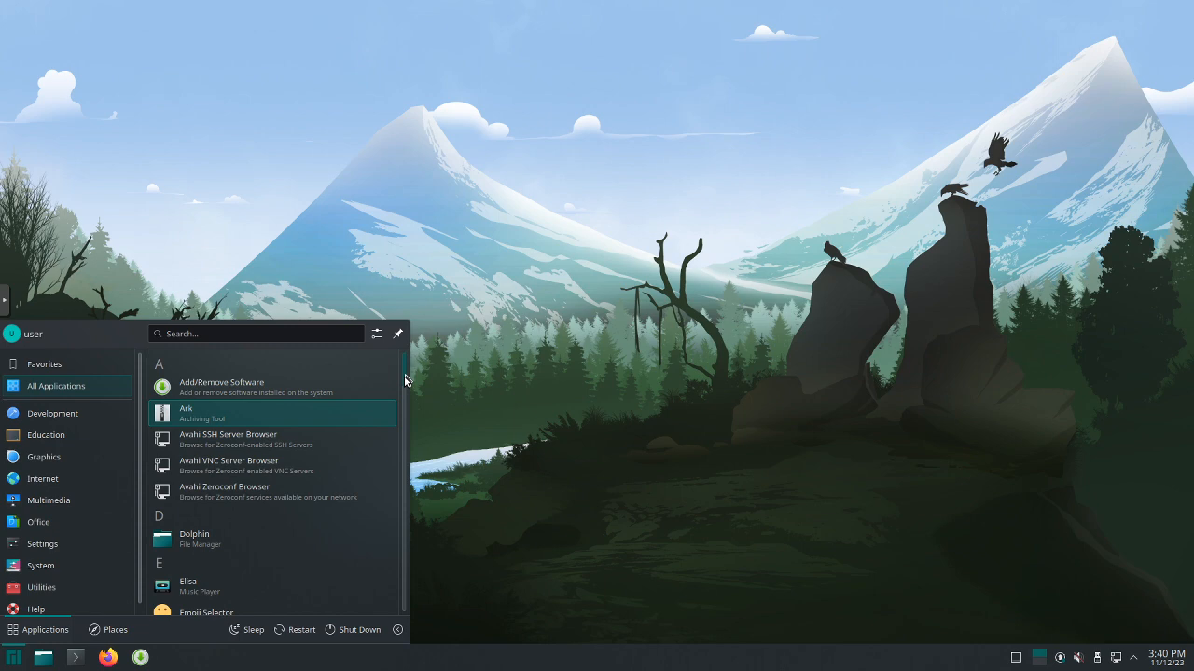
scroll(down, 3)
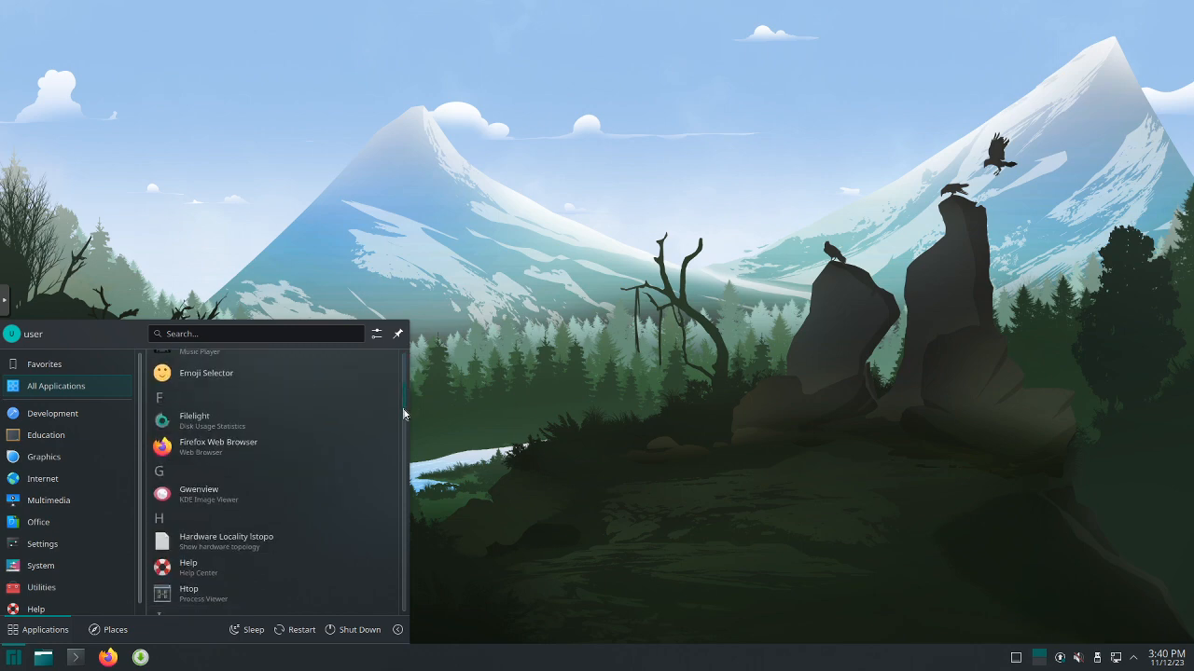
scroll(down, 3)
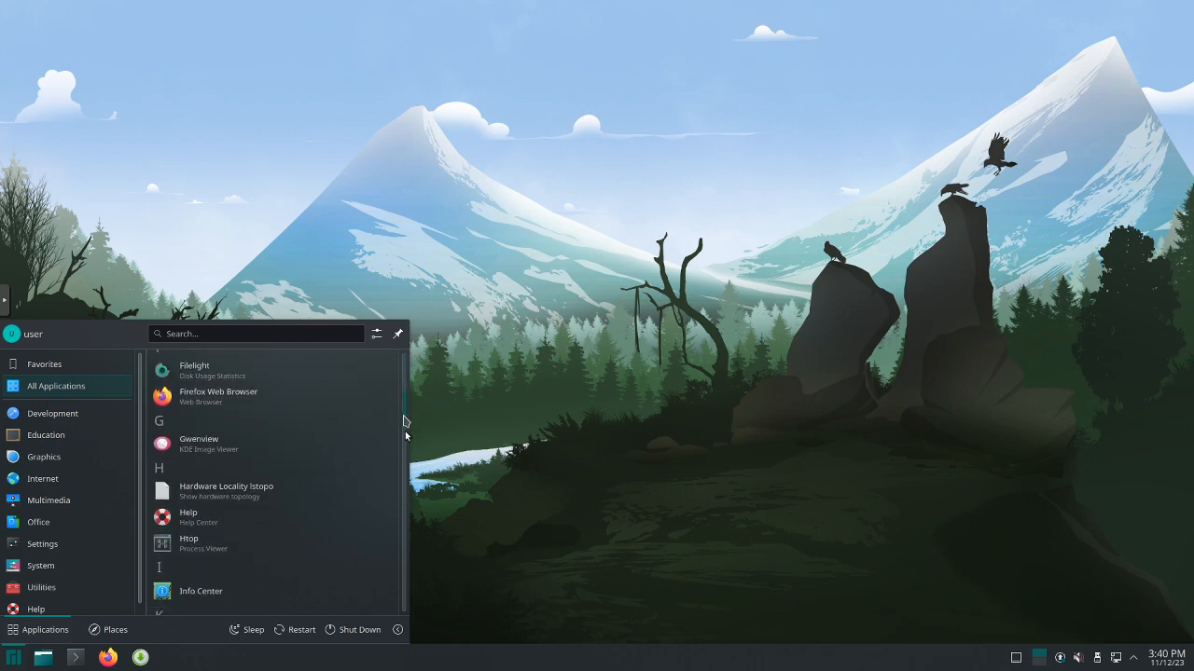
scroll(down, 3)
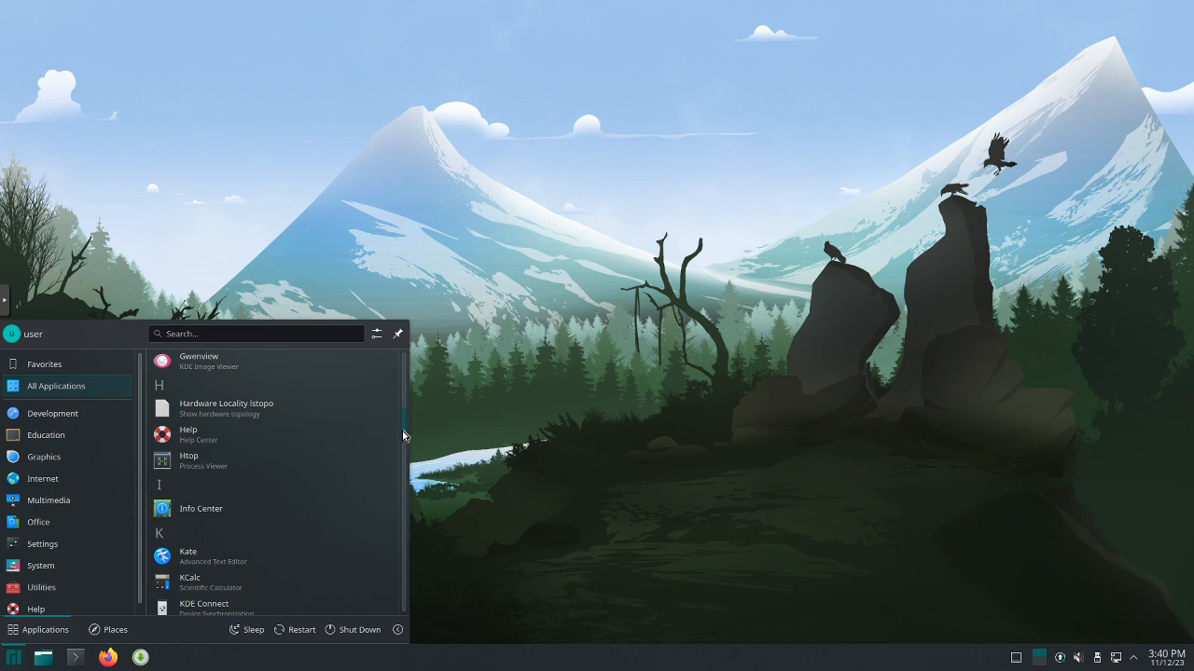
mouse_move(291, 468)
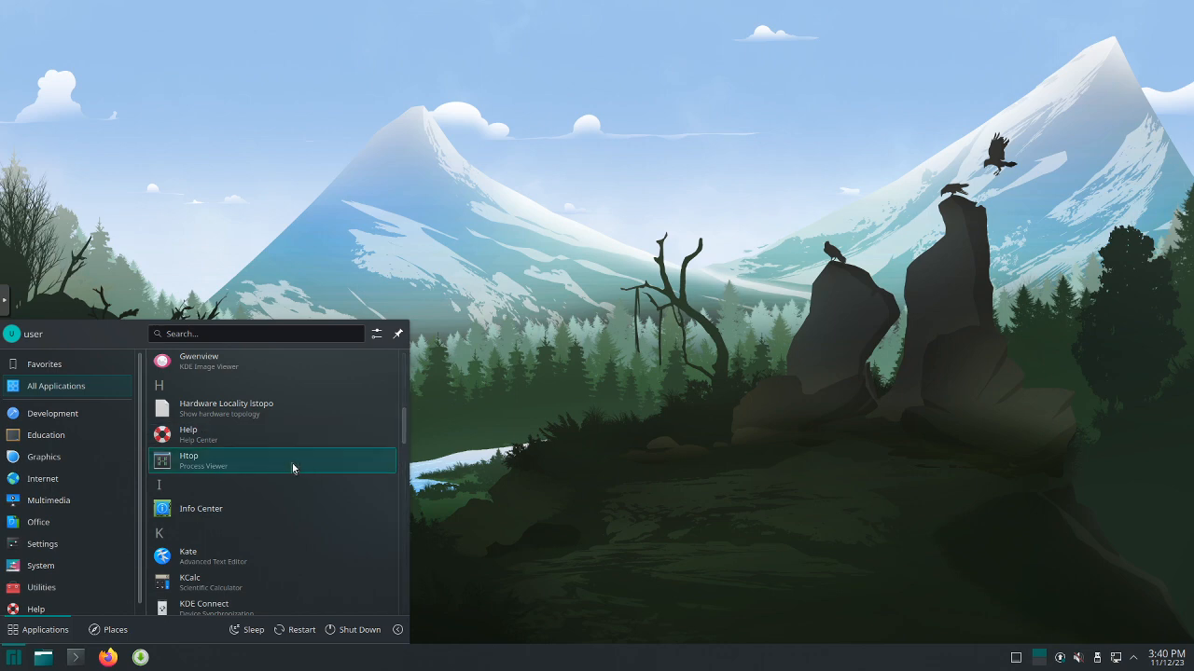
Launch Htop and move its Konsole window to the top-right of the desktop.
click(188, 460)
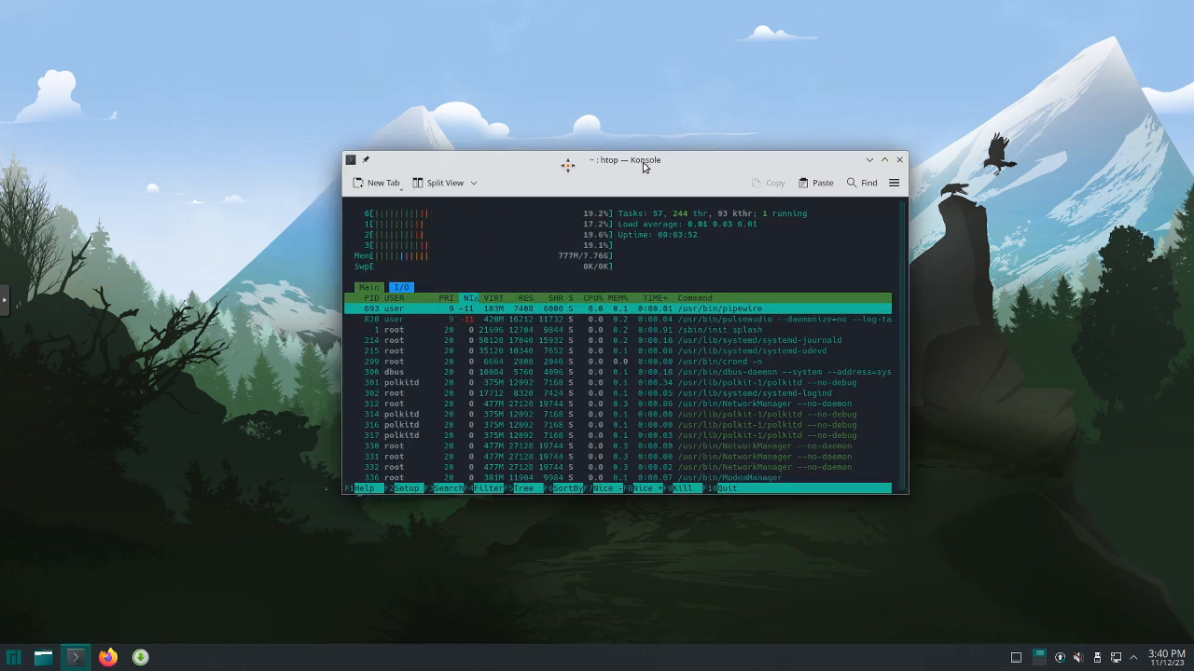
drag(625, 159, 835, 104)
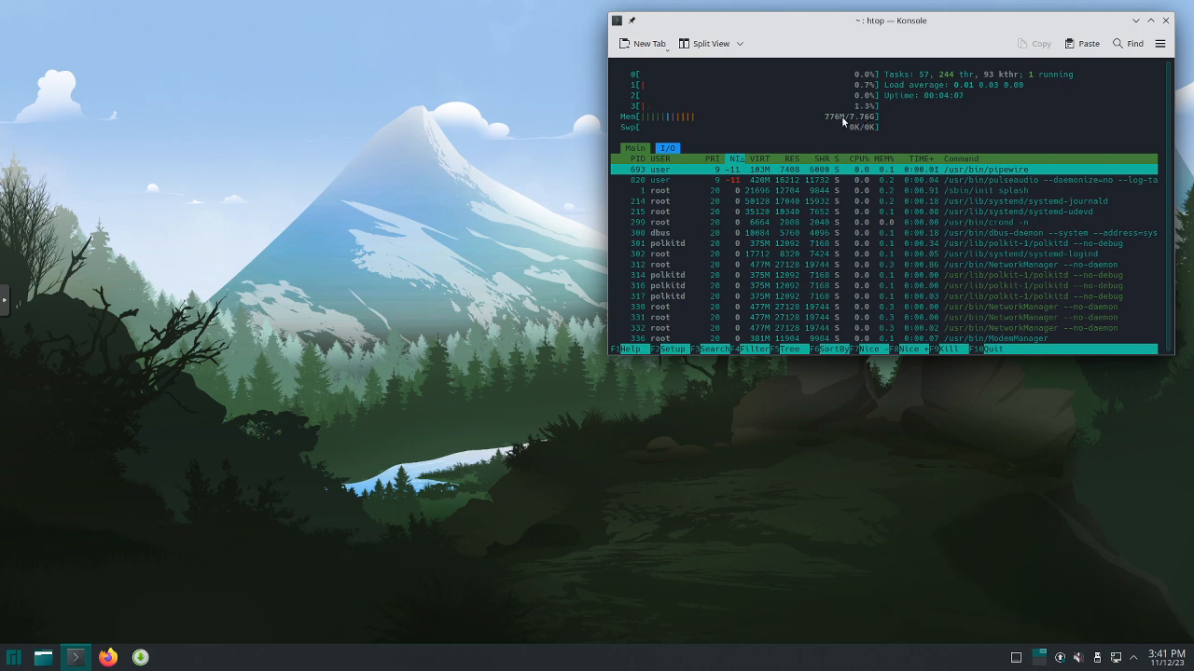
mouse_move(691, 93)
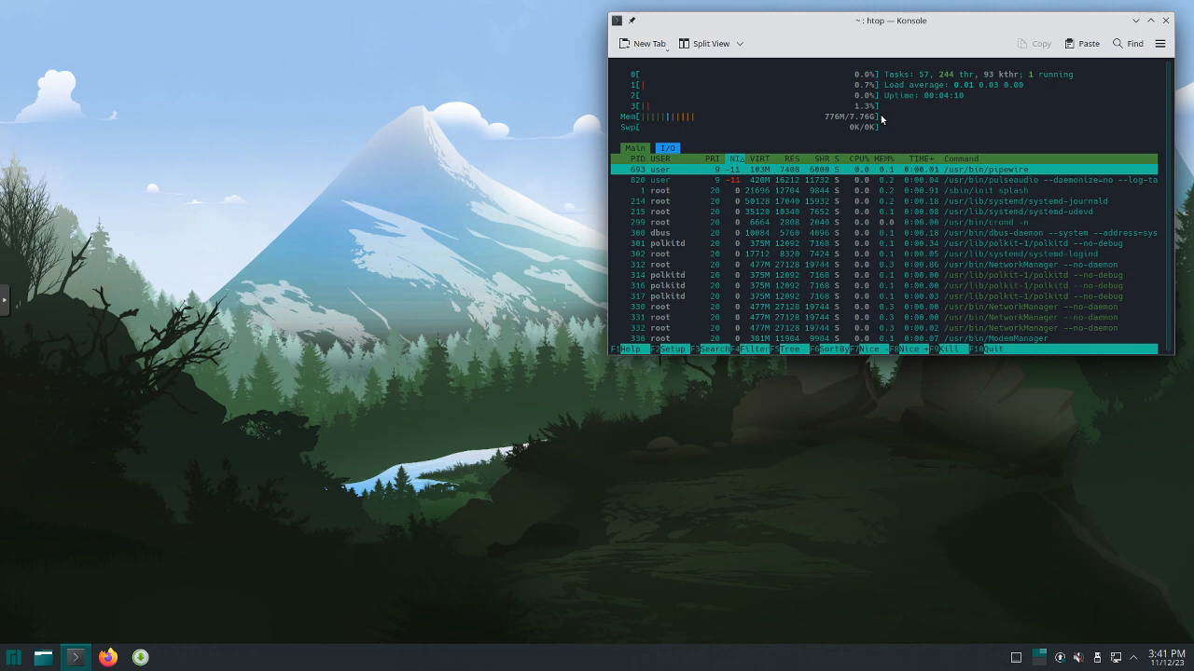
mouse_move(289, 210)
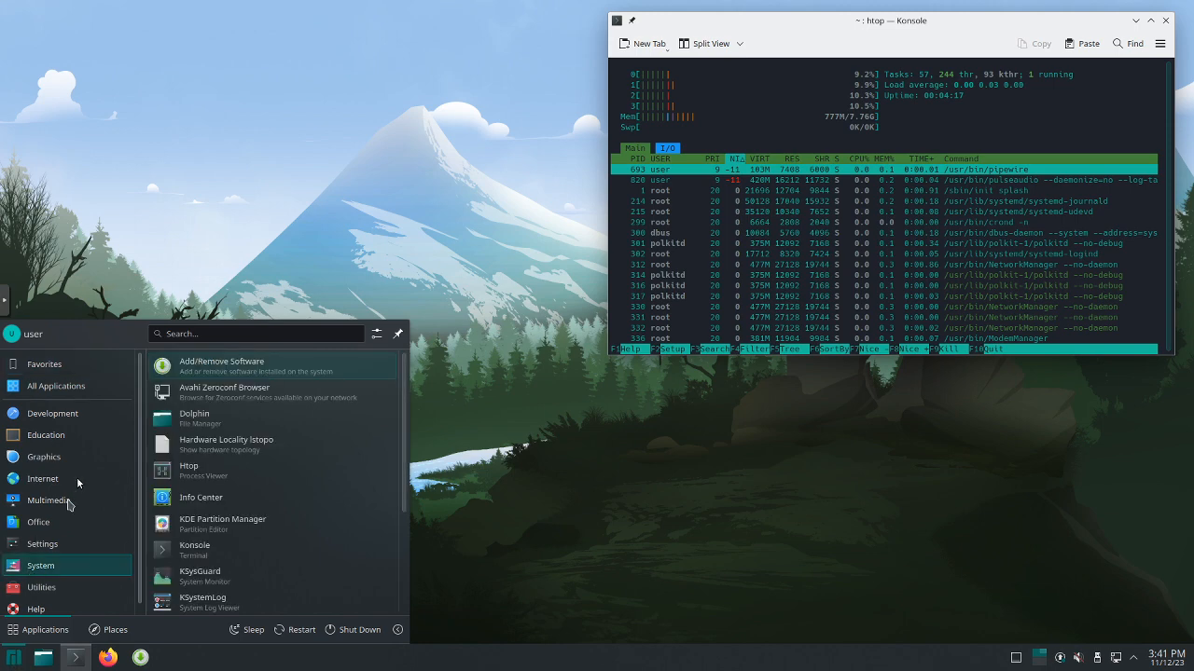
Show All Applications in the launcher and scroll through the list.
click(56, 386)
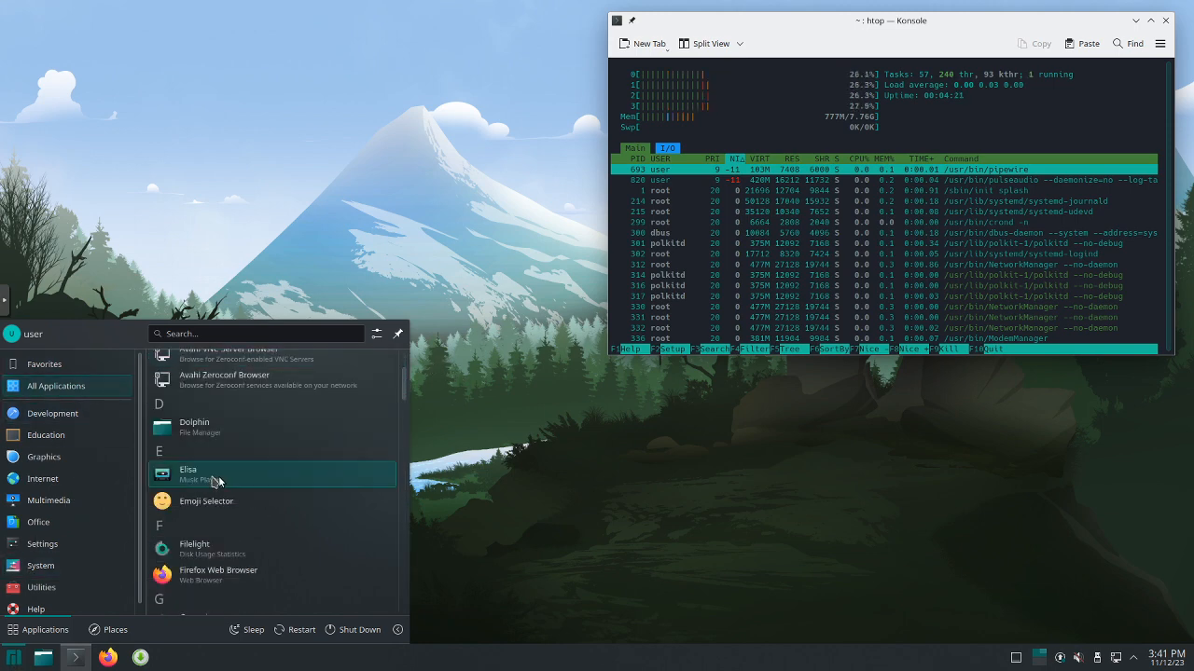
mouse_move(291, 455)
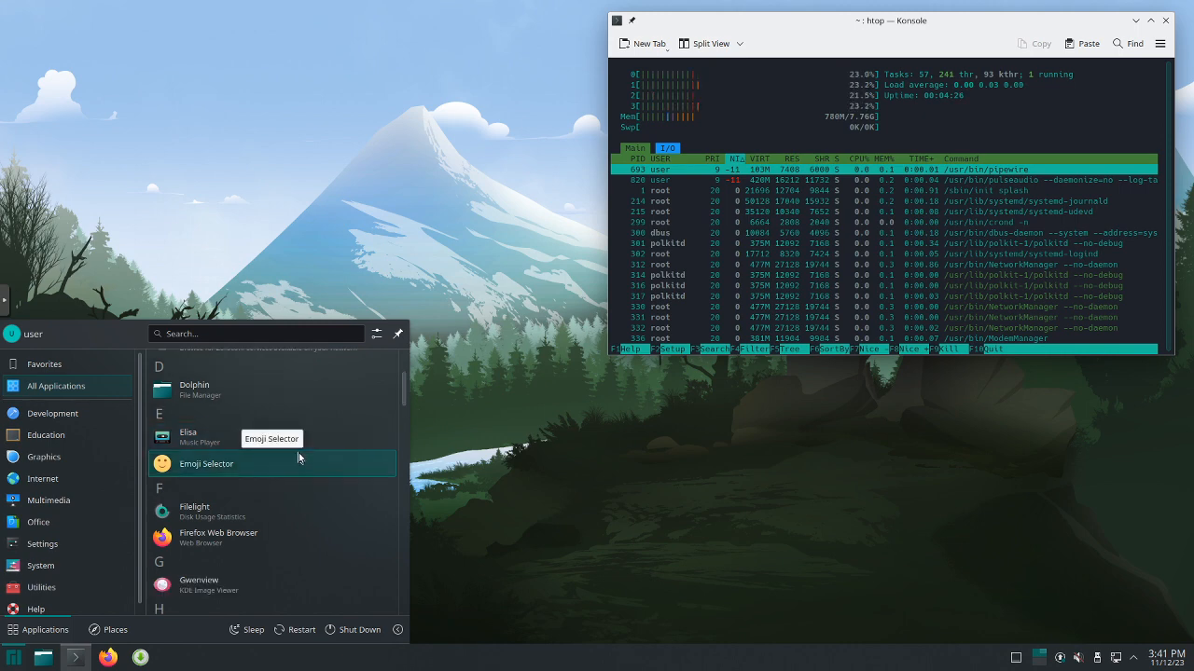
scroll(down, 3)
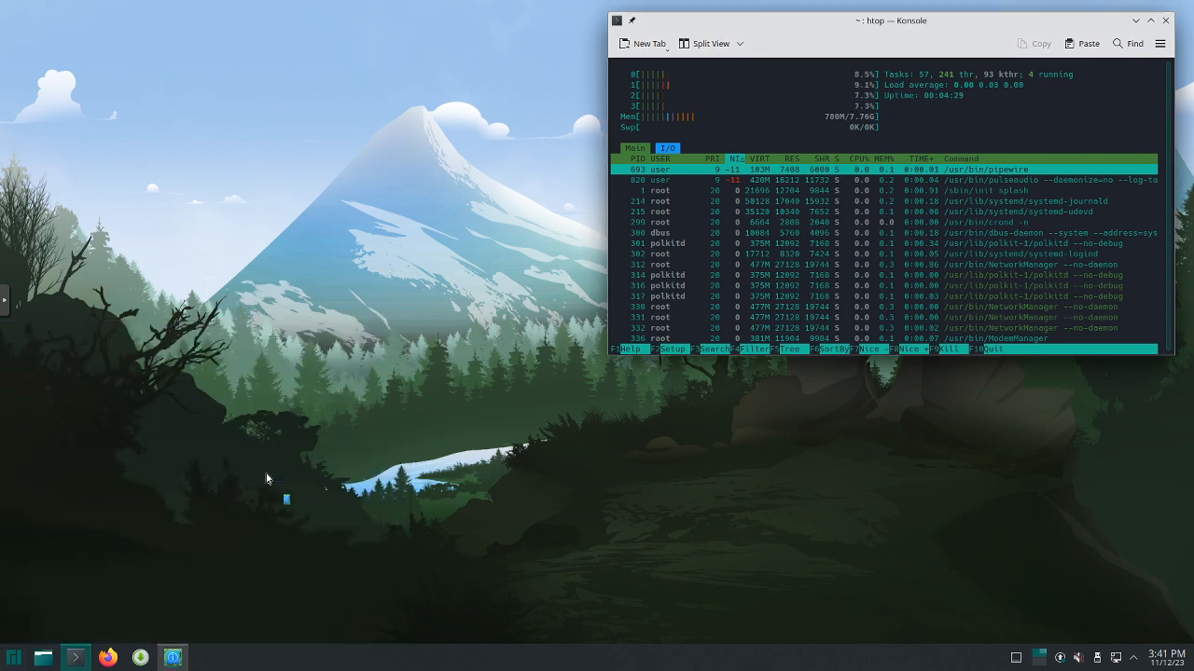
Start Info Center so it opens on the About this System page.
click(172, 658)
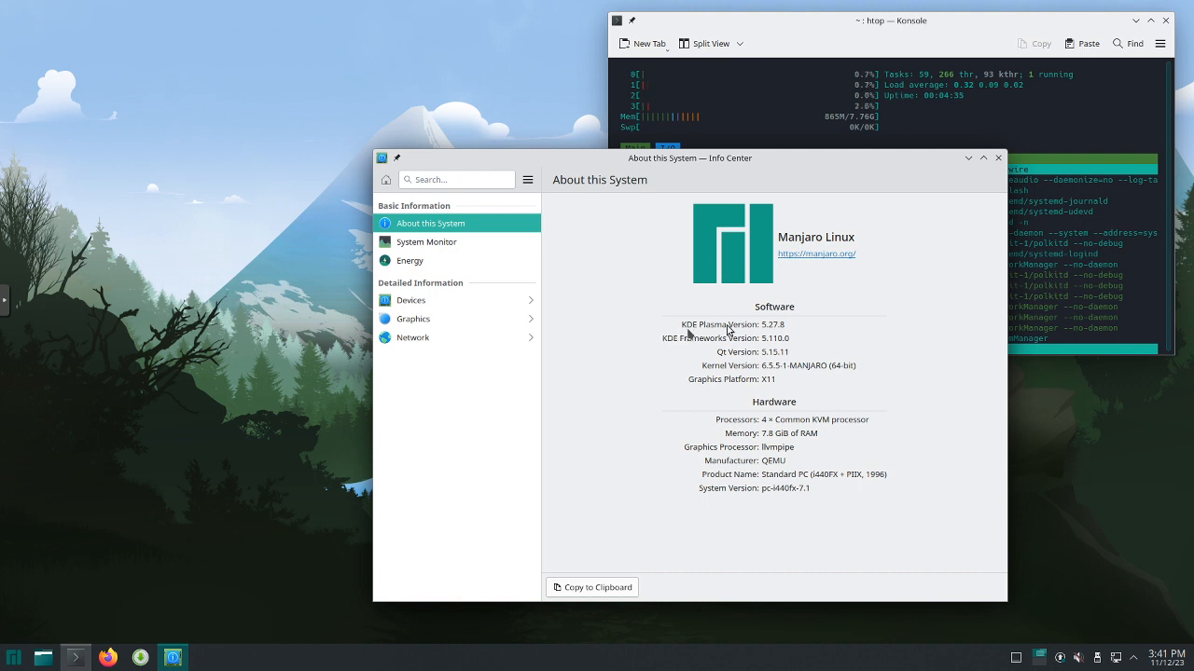
mouse_move(667, 351)
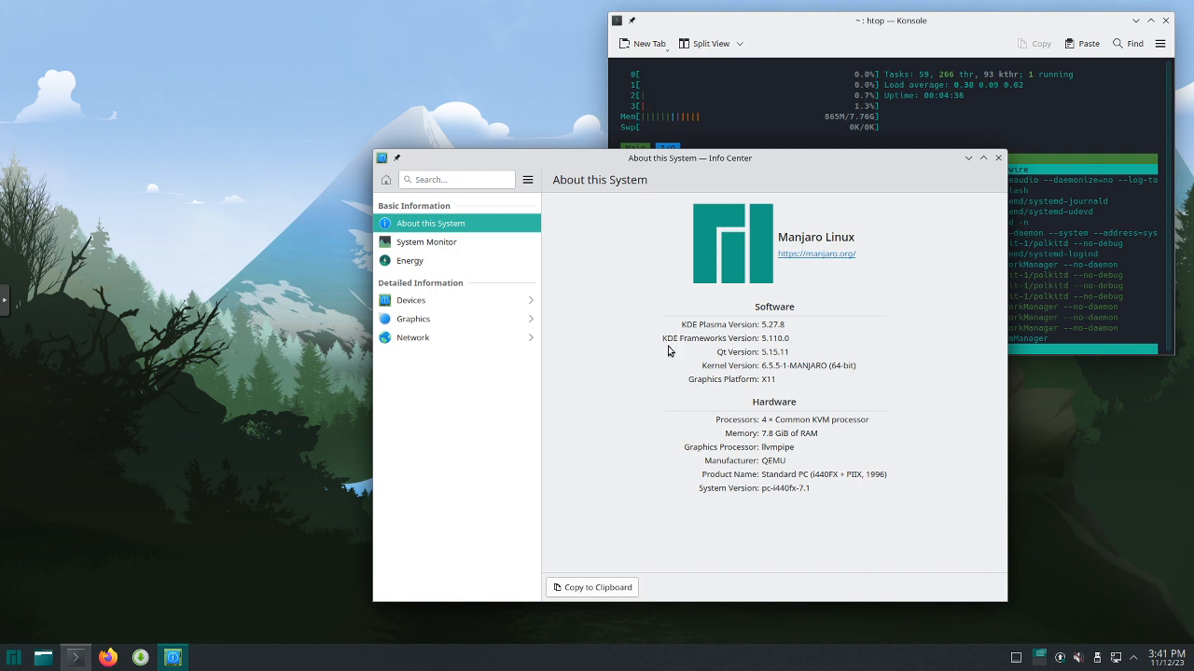
mouse_move(679, 369)
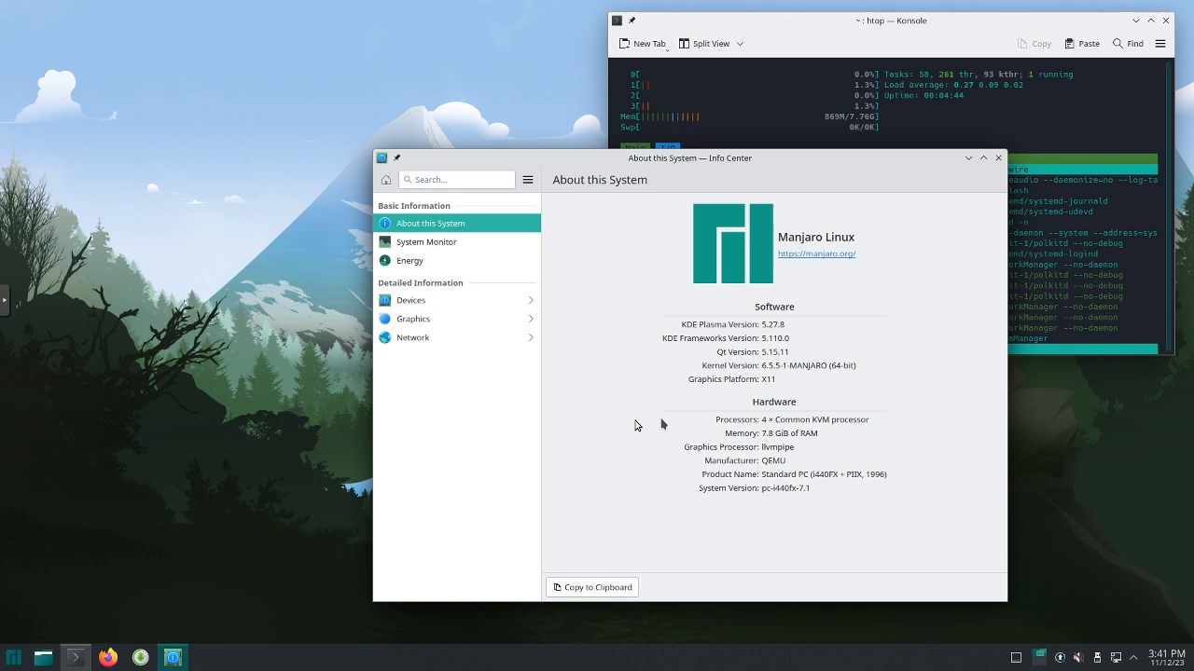
mouse_move(636, 425)
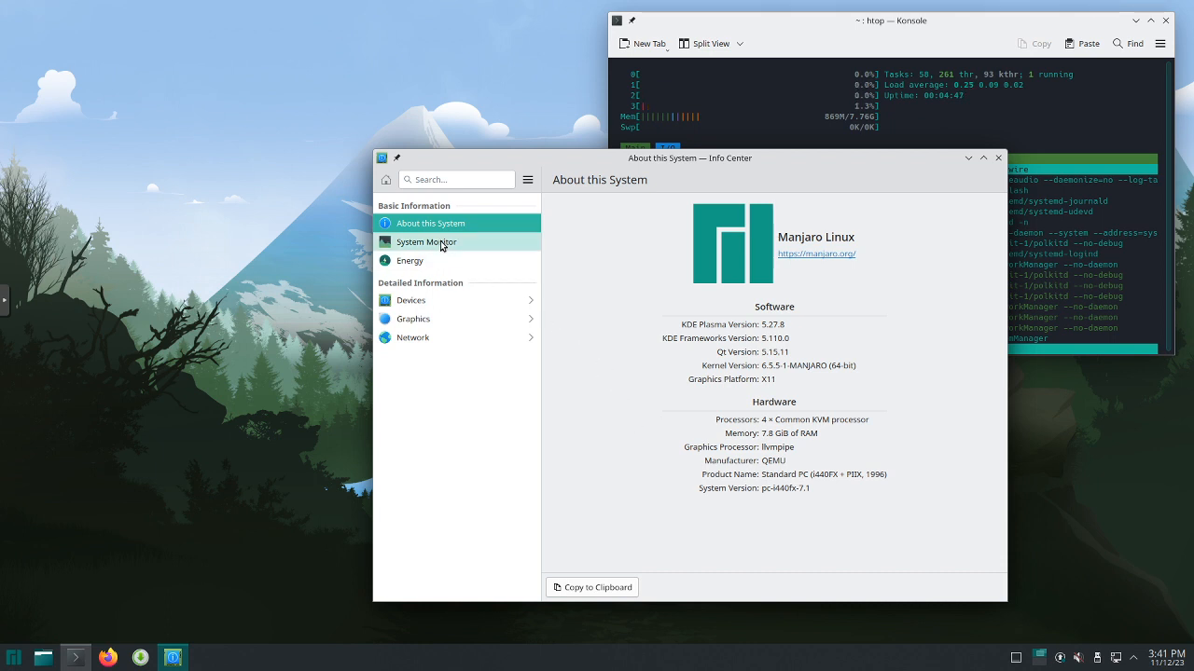
Open System Monitor from Info Center and bring its window to the front.
click(426, 242)
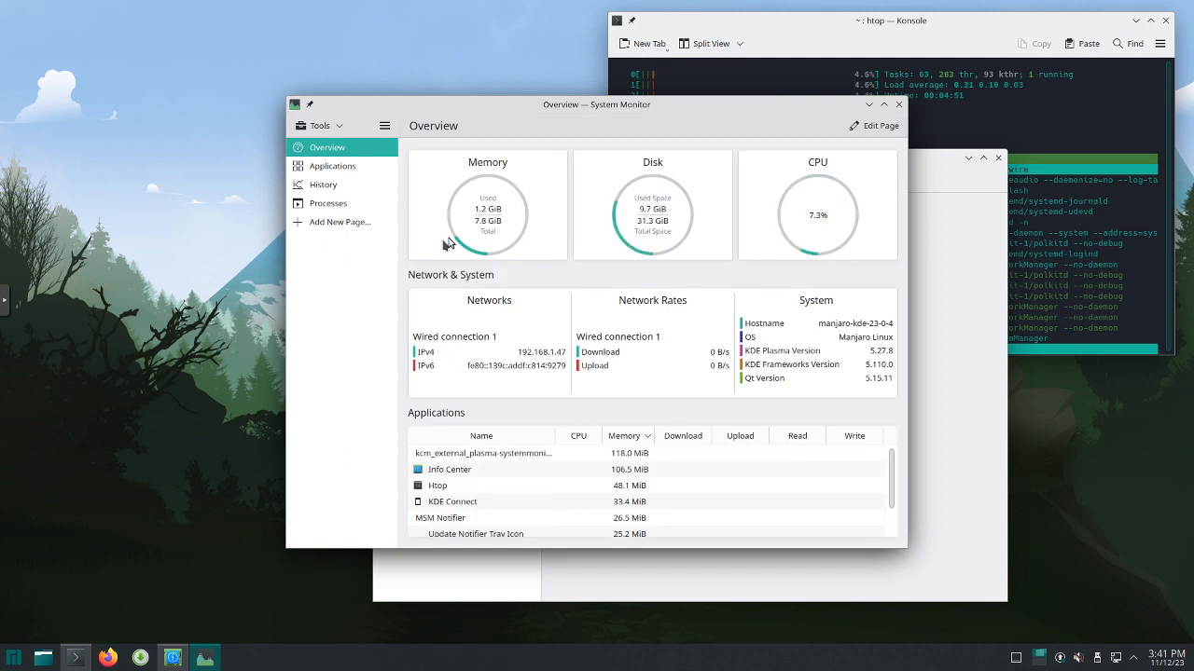
mouse_move(525, 199)
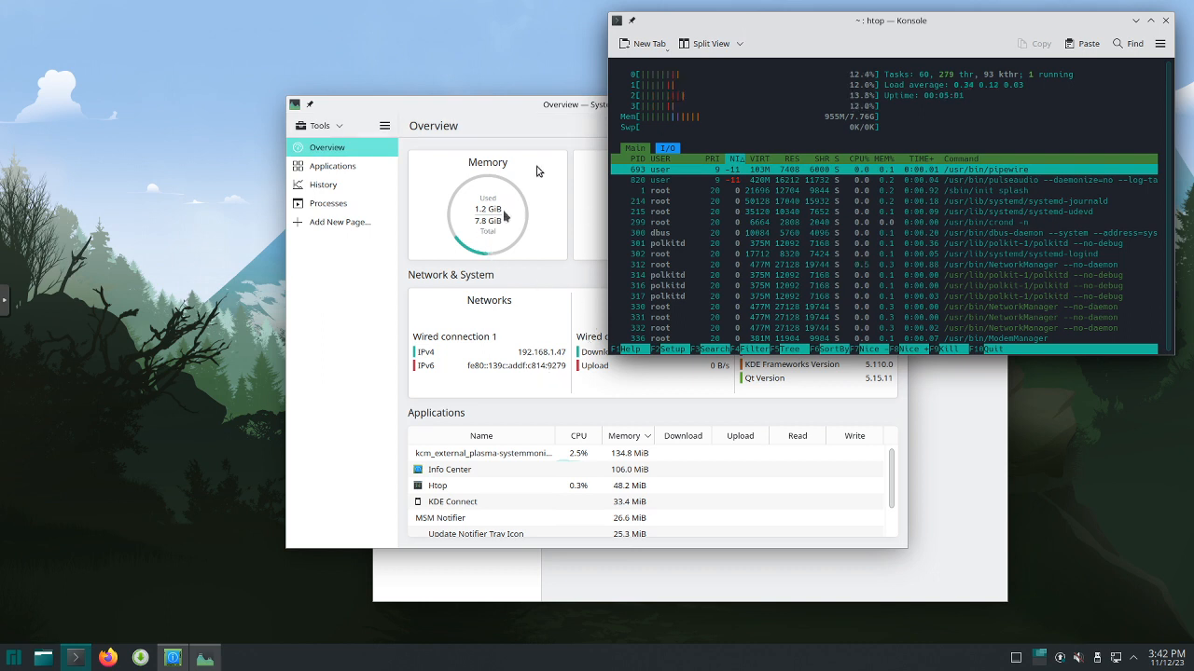
click(510, 136)
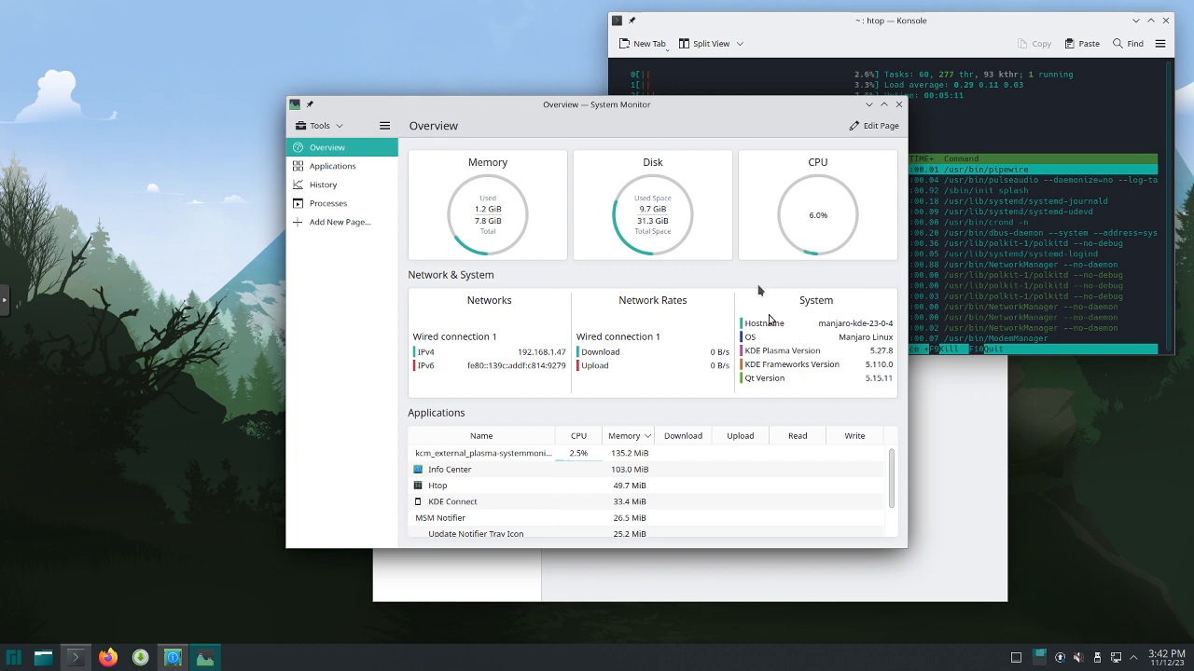
mouse_move(765, 340)
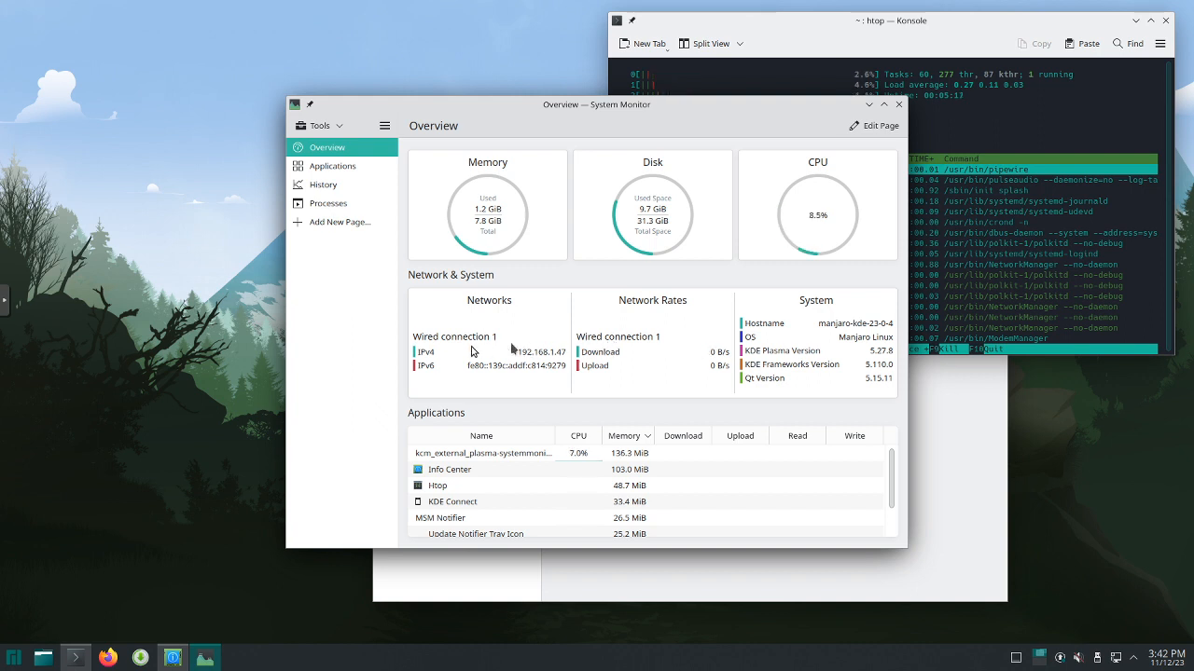
mouse_move(496, 491)
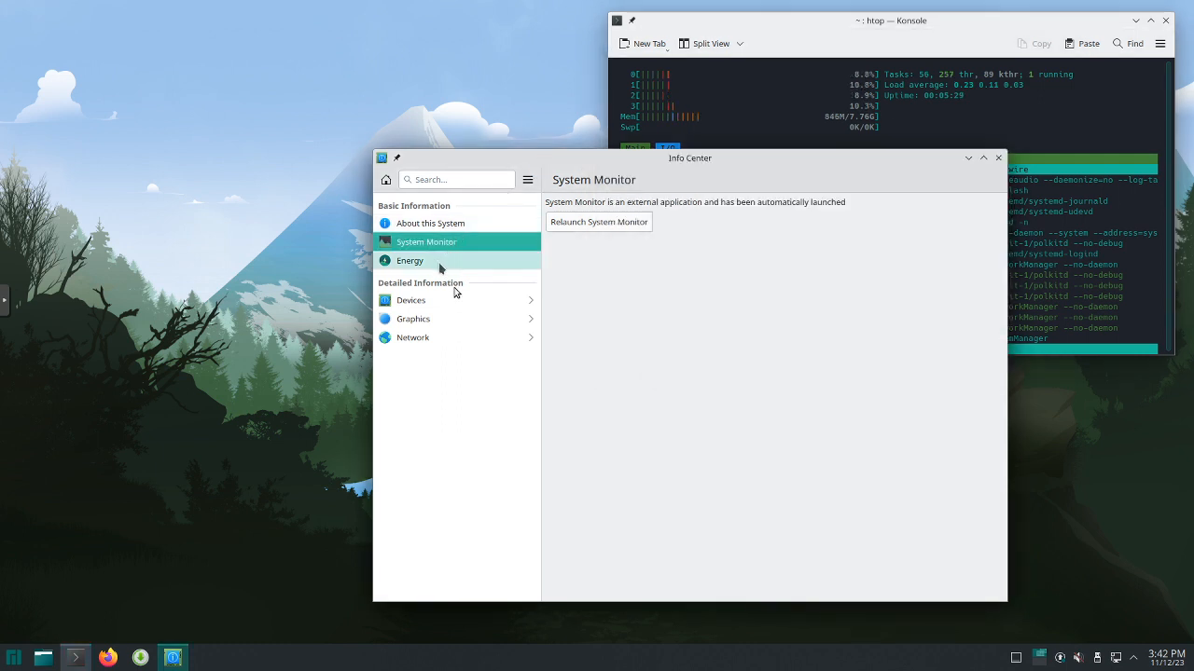
View the CPU details under Devices in Info Center, then close Info Center.
click(412, 300)
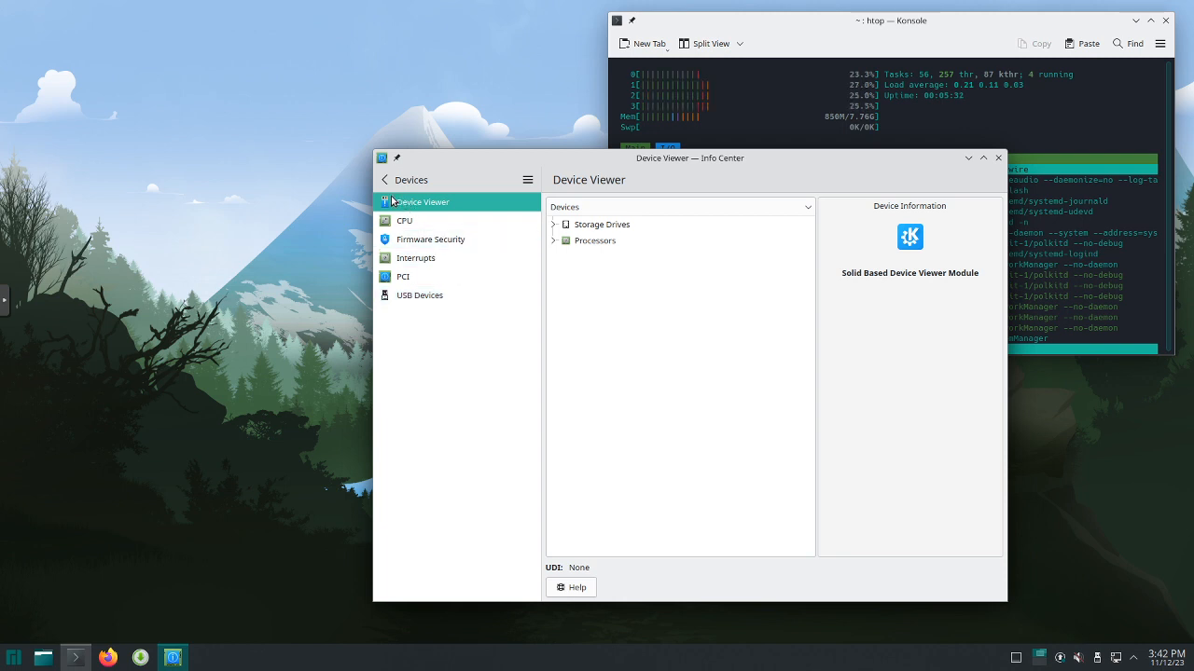
click(403, 221)
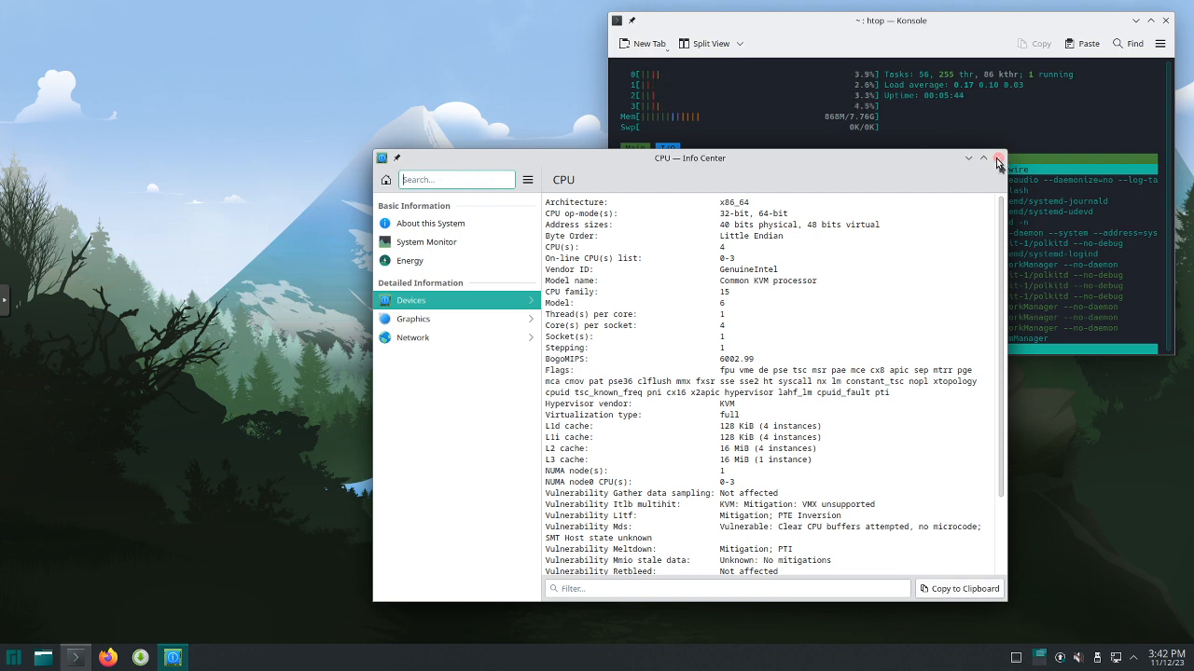
click(997, 157)
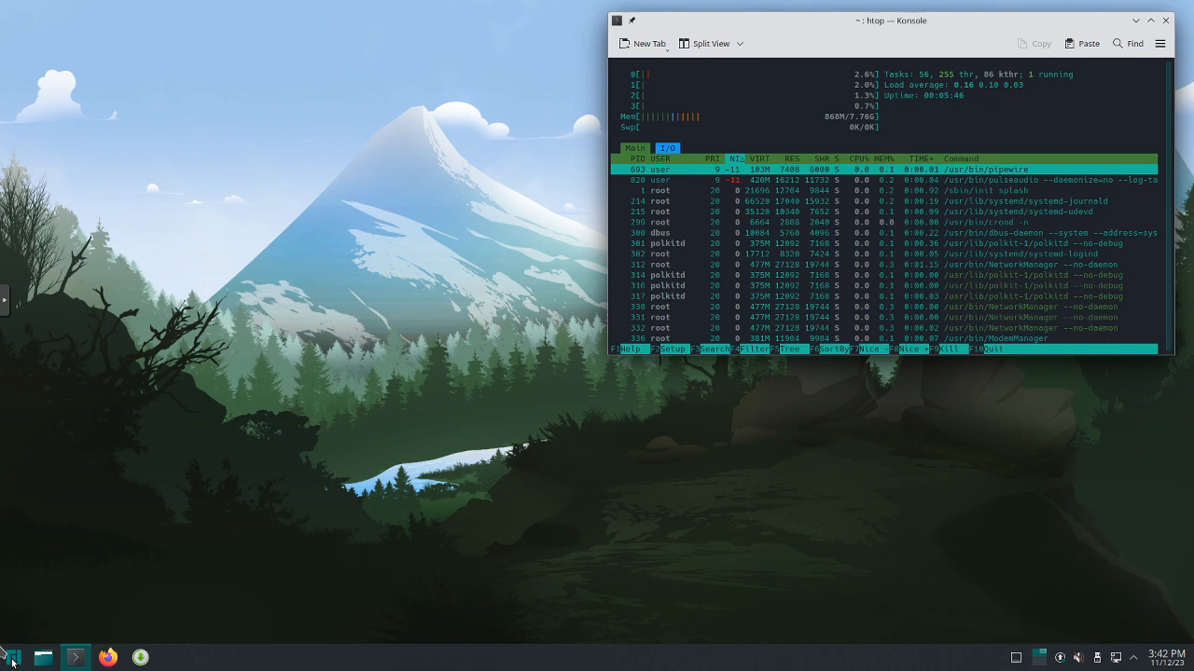
Launch a new Konsole terminal from the All Applications list.
click(13, 658)
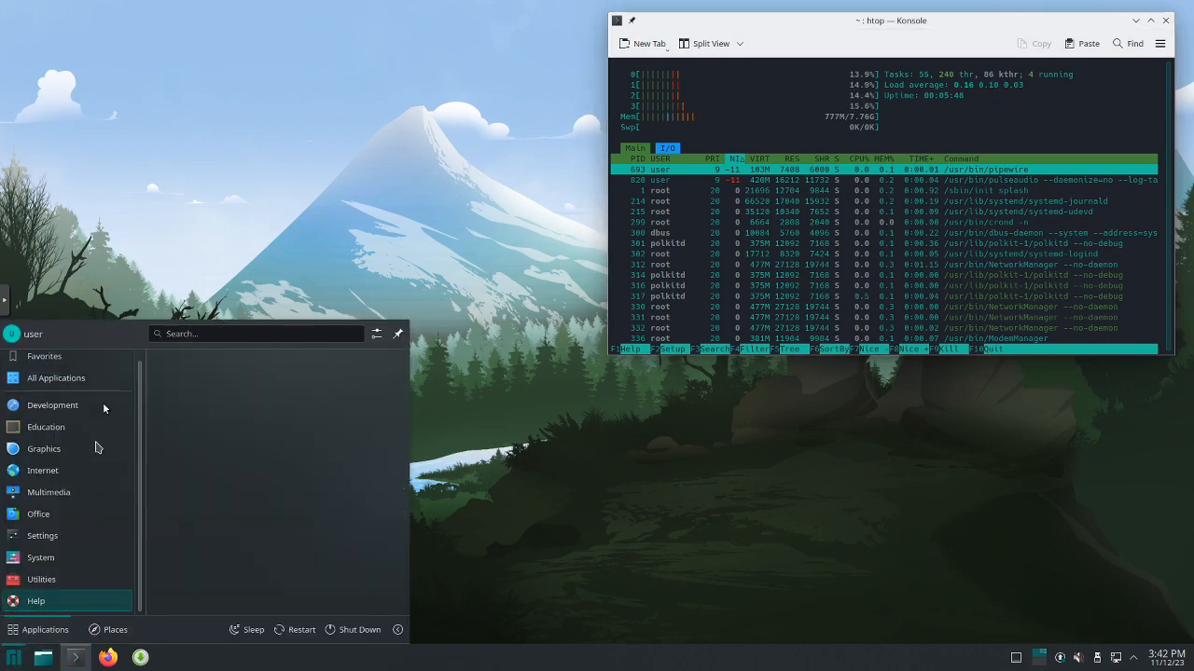
click(55, 378)
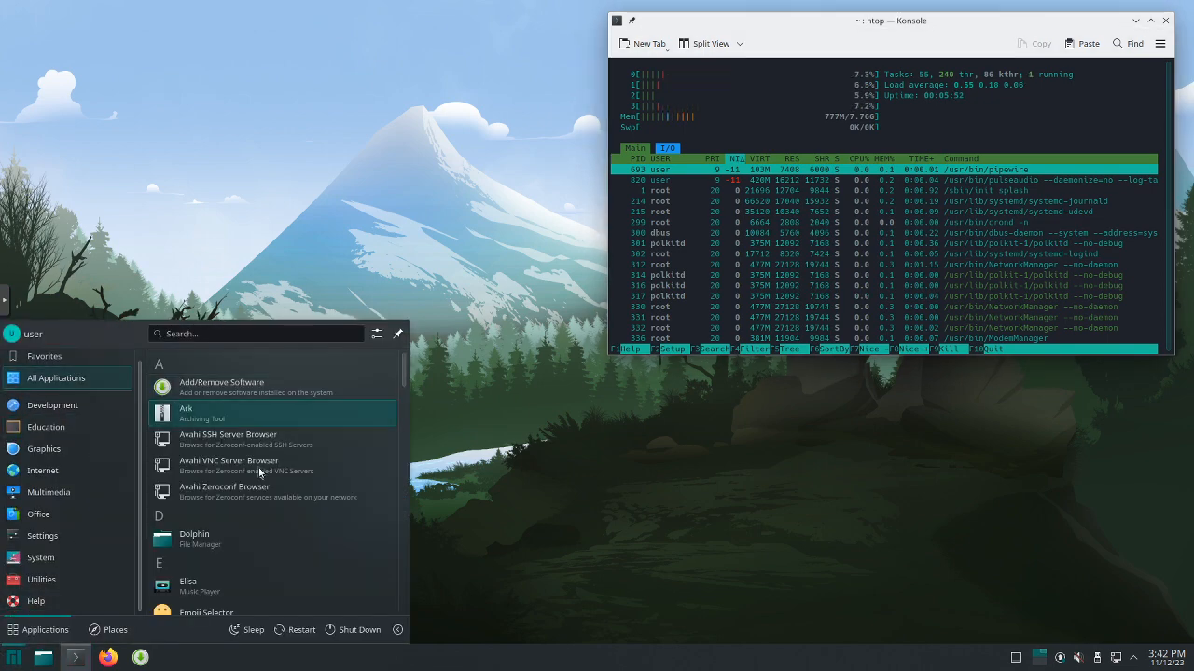
scroll(down, 3)
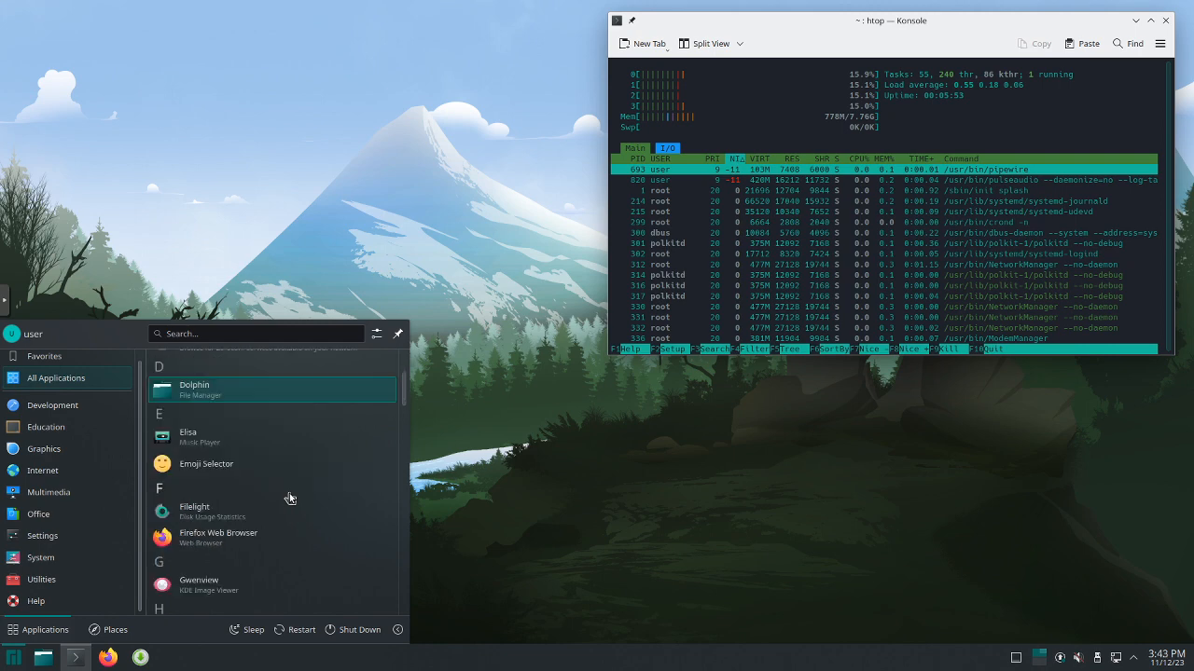
scroll(down, 3)
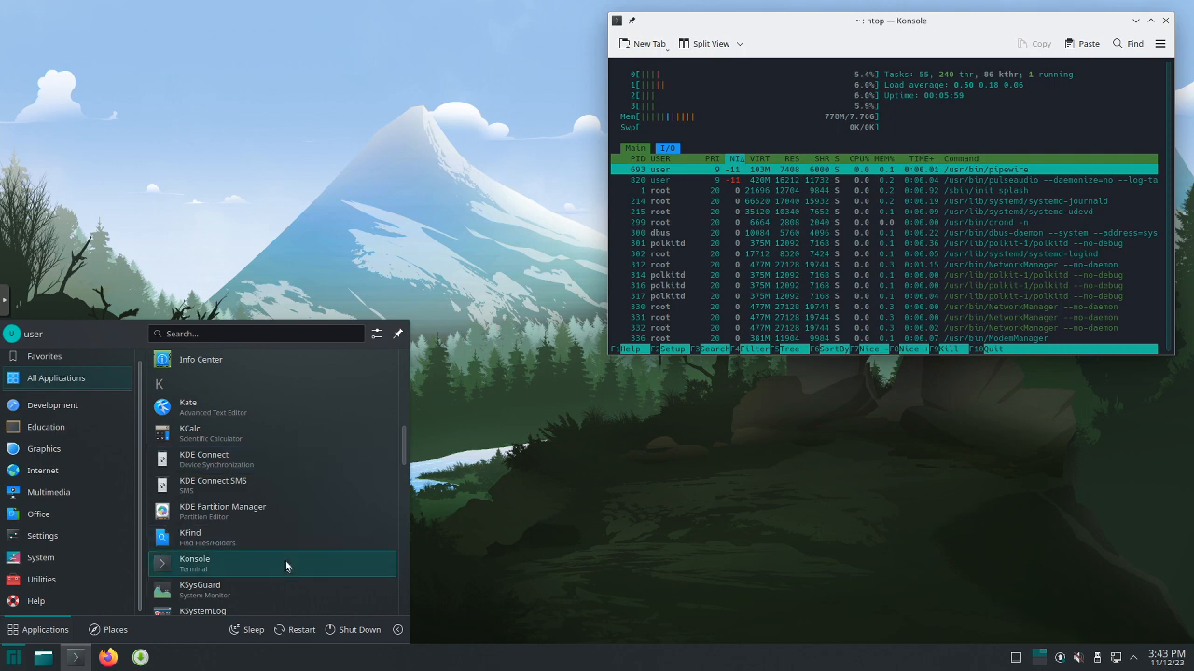
click(194, 564)
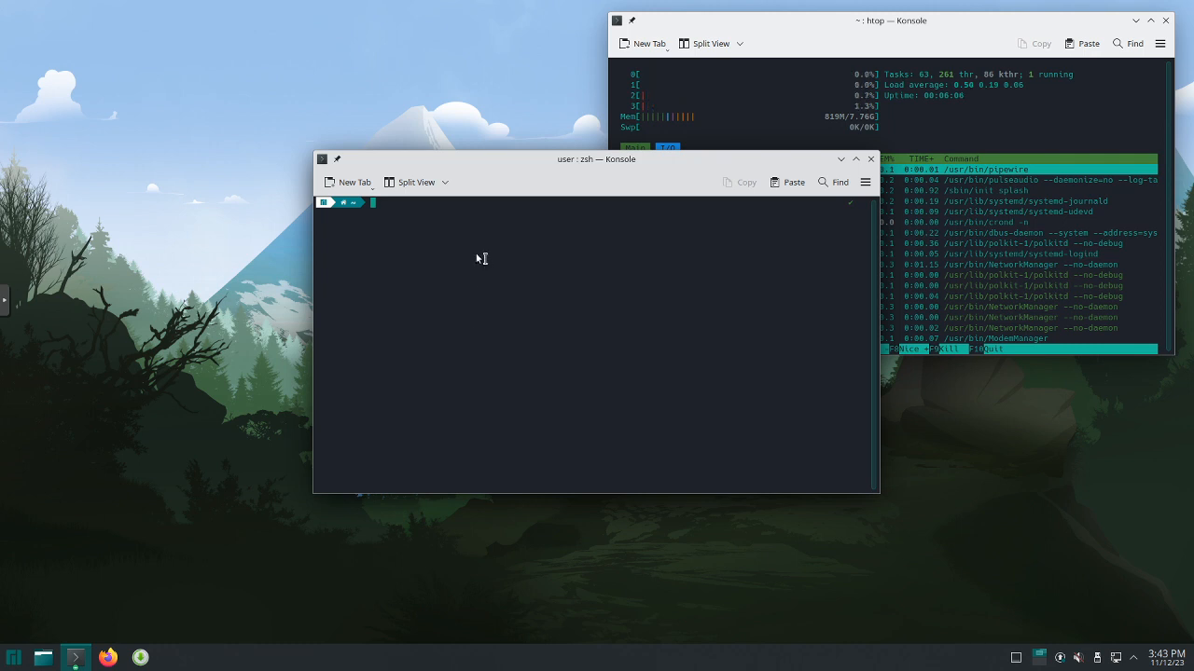
mouse_move(475, 254)
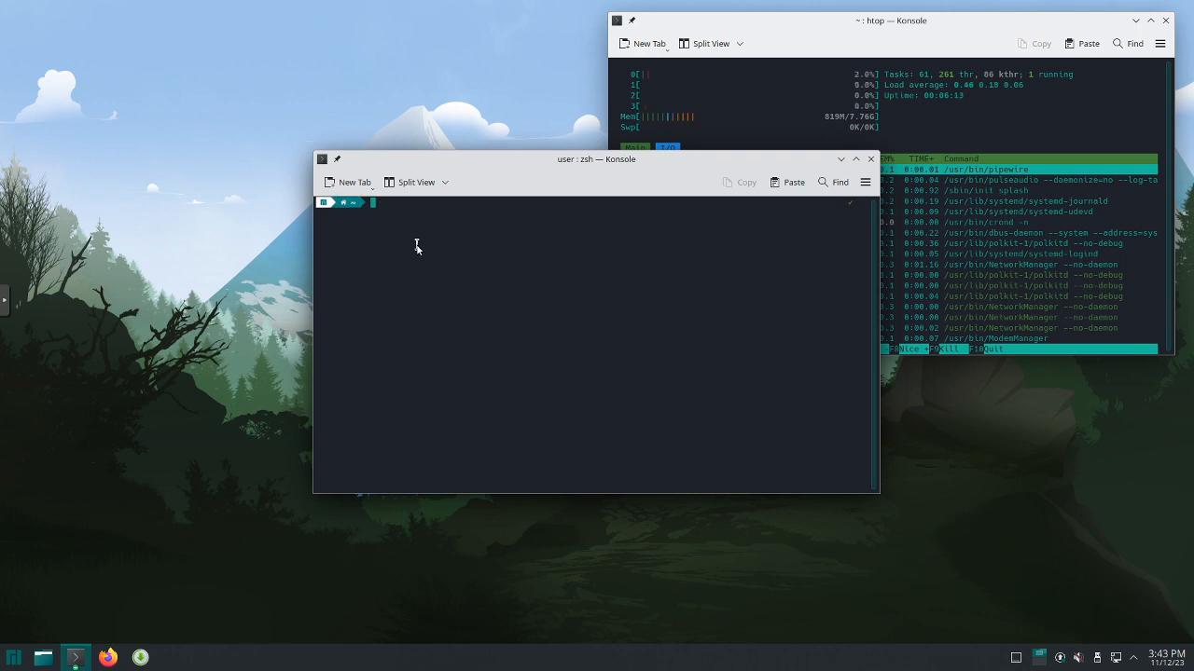
mouse_move(394, 223)
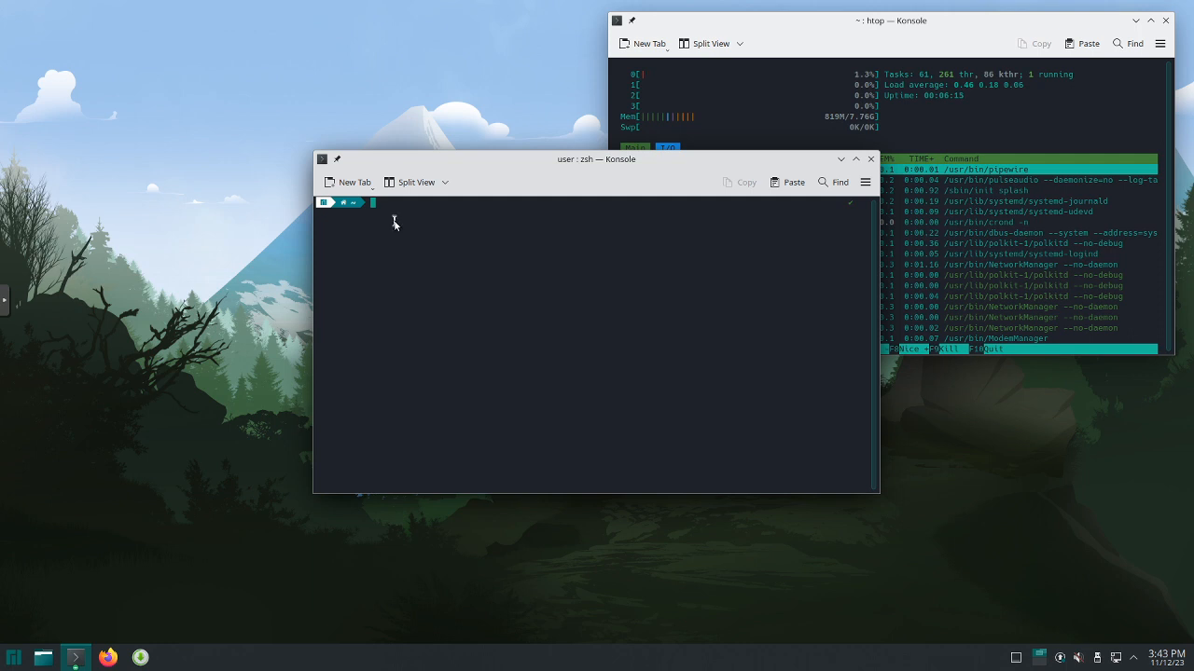
mouse_move(406, 265)
text(ls -l)
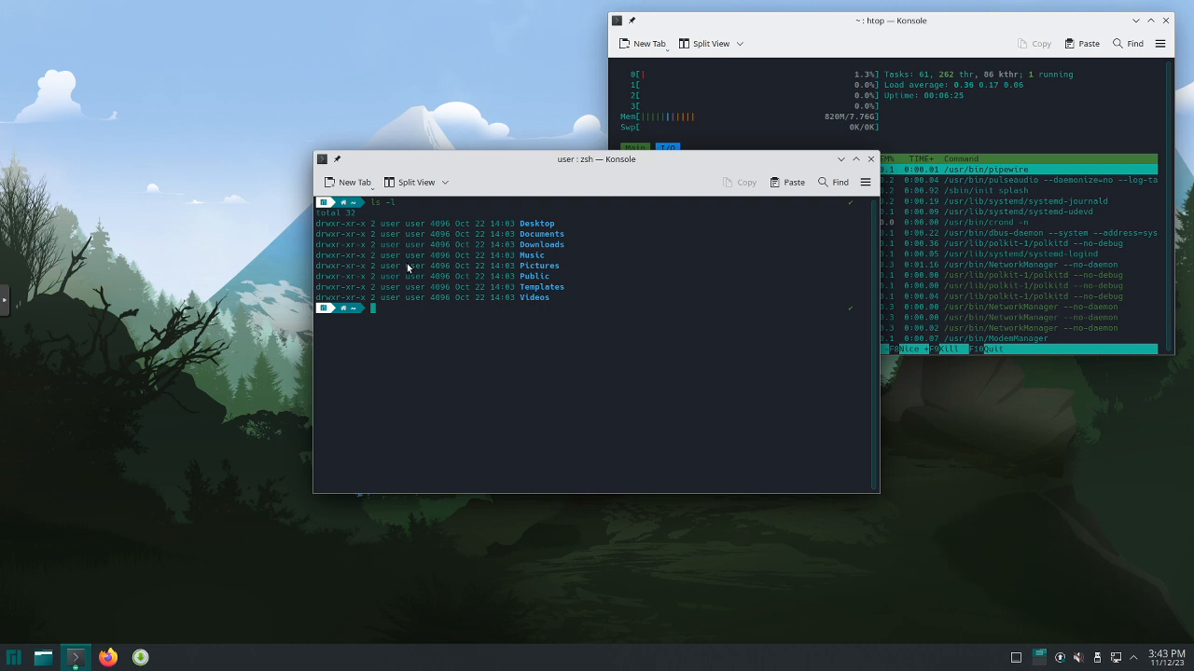
Type htop in the second terminal, then close it with exit.
text(htop)
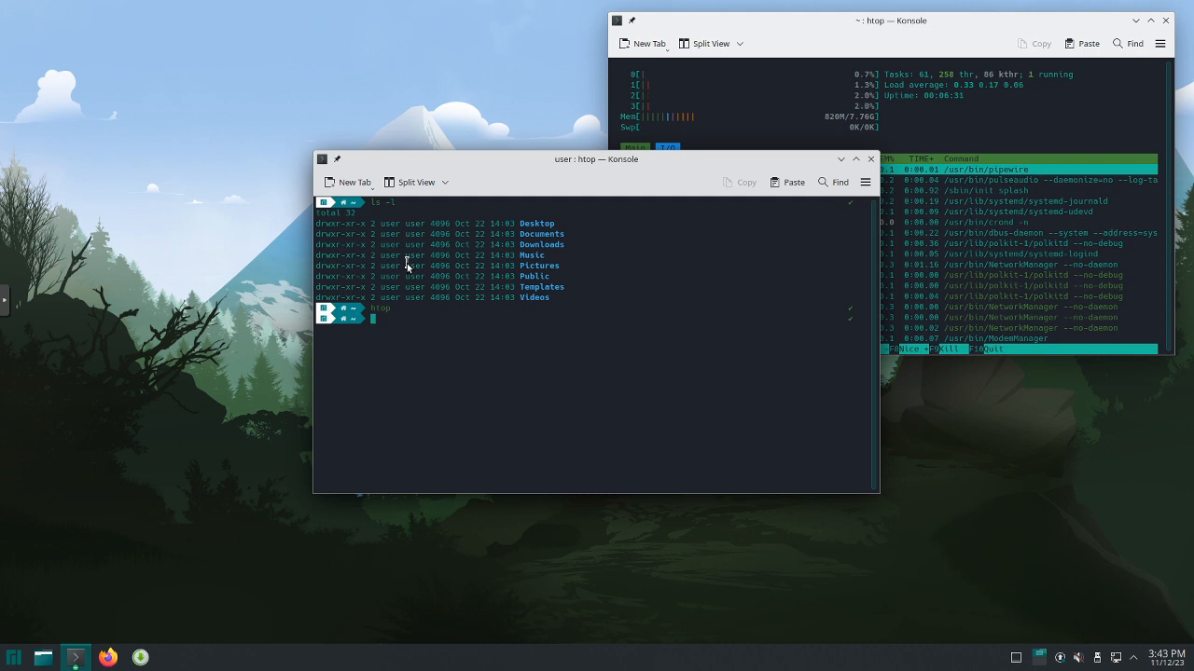
mouse_move(550, 170)
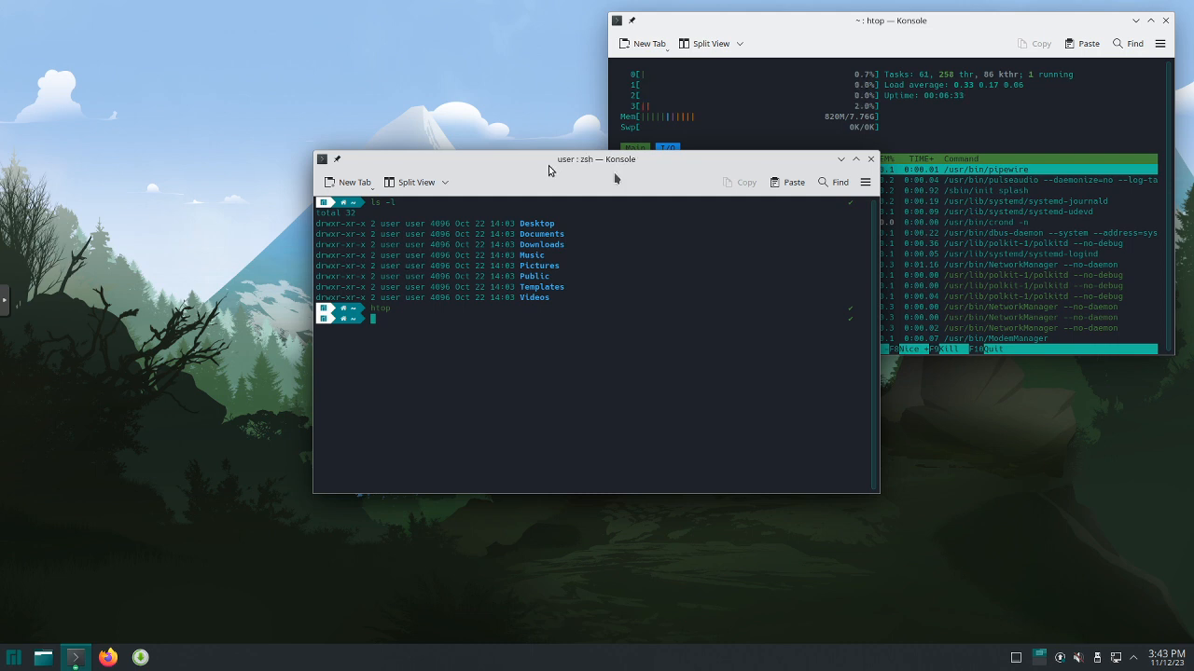
mouse_move(326, 309)
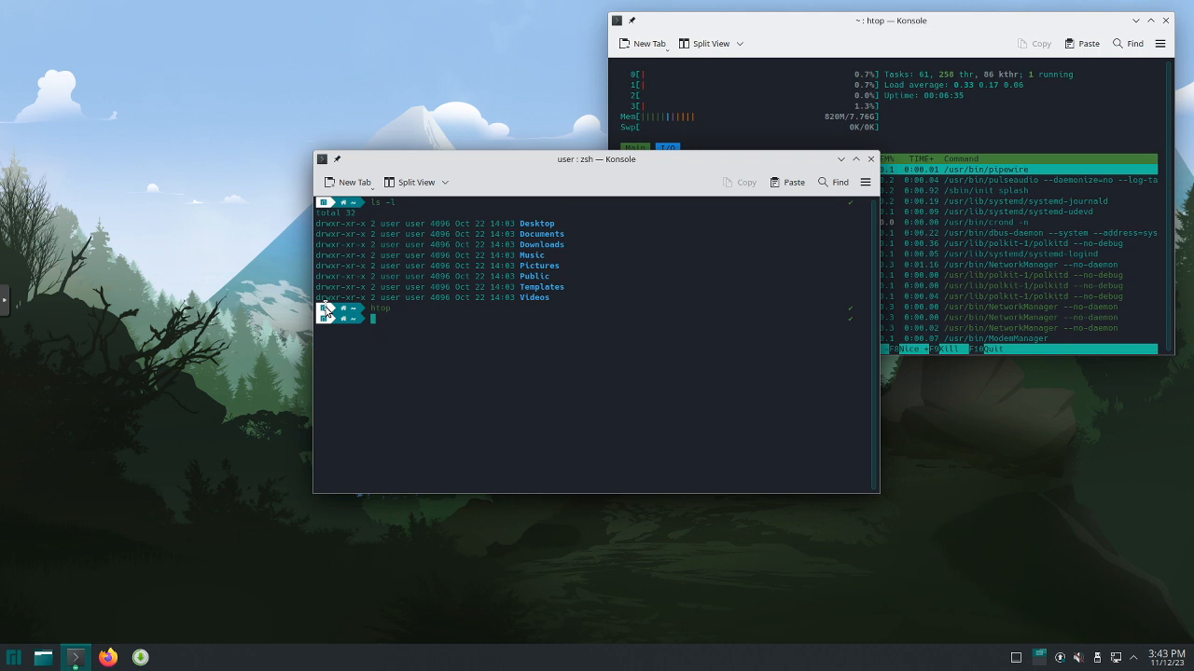
mouse_move(955, 139)
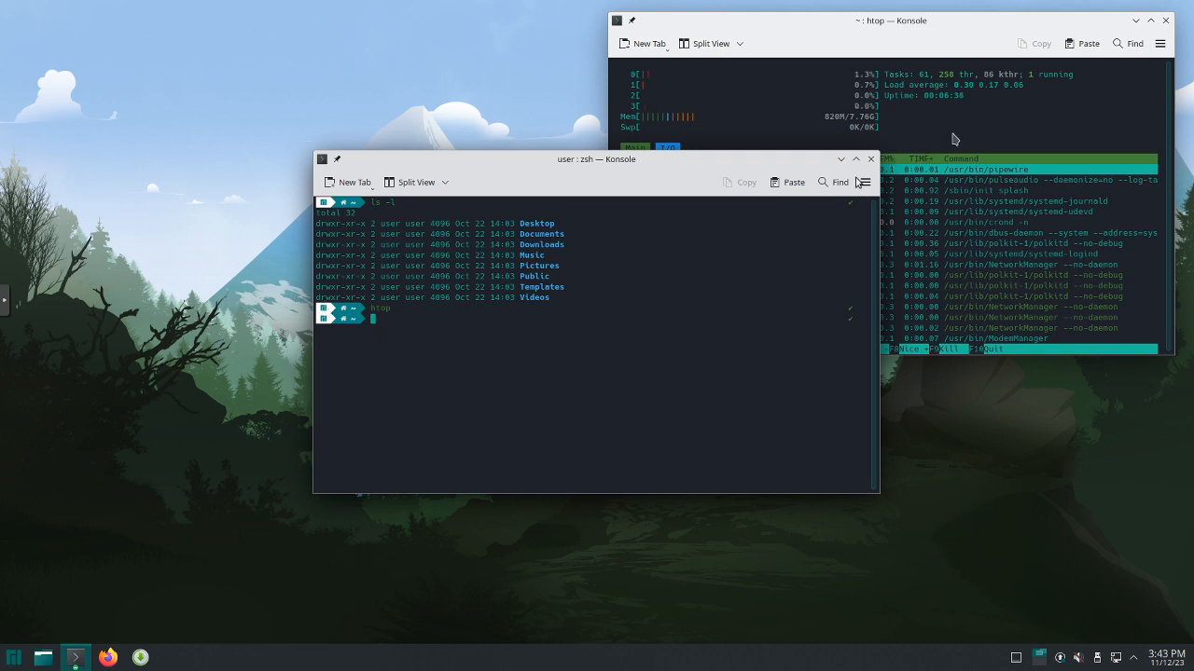
text(exit)
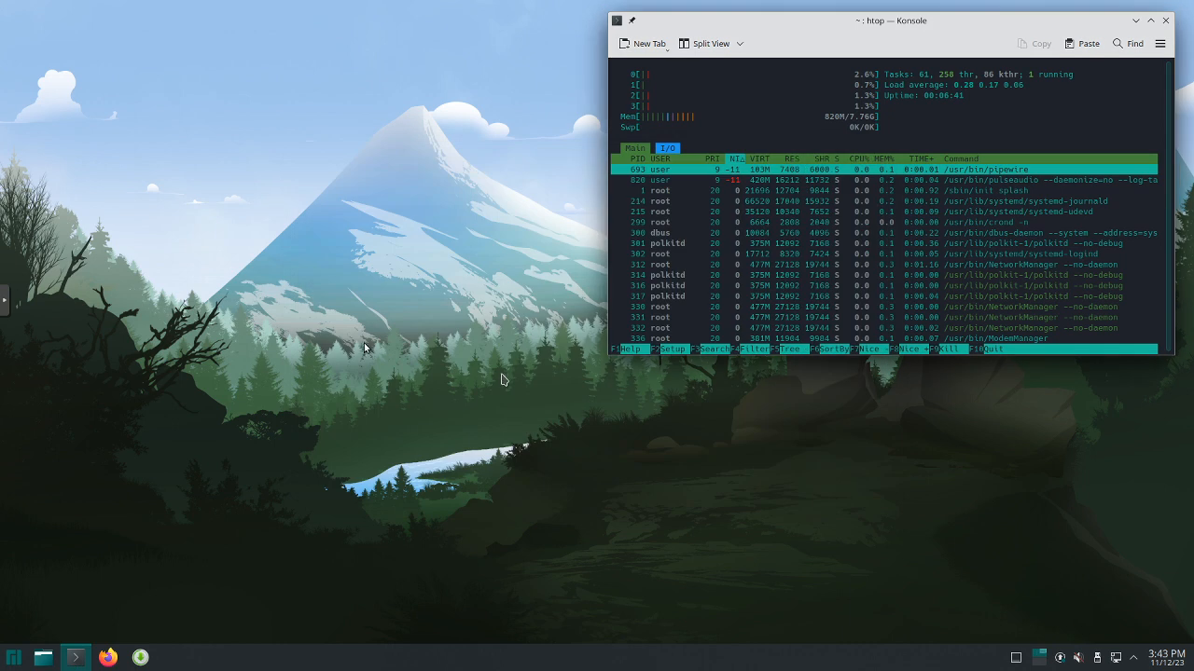
Open All Applications in the launcher and scroll to the LibreOffice entries.
click(13, 657)
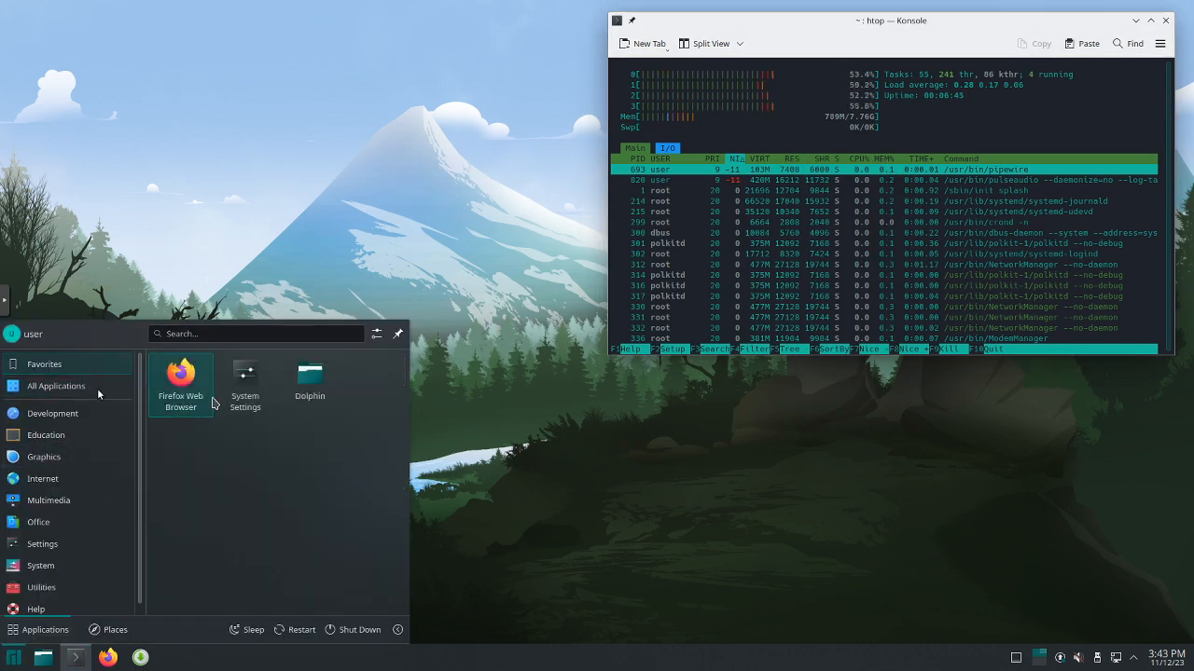
click(56, 386)
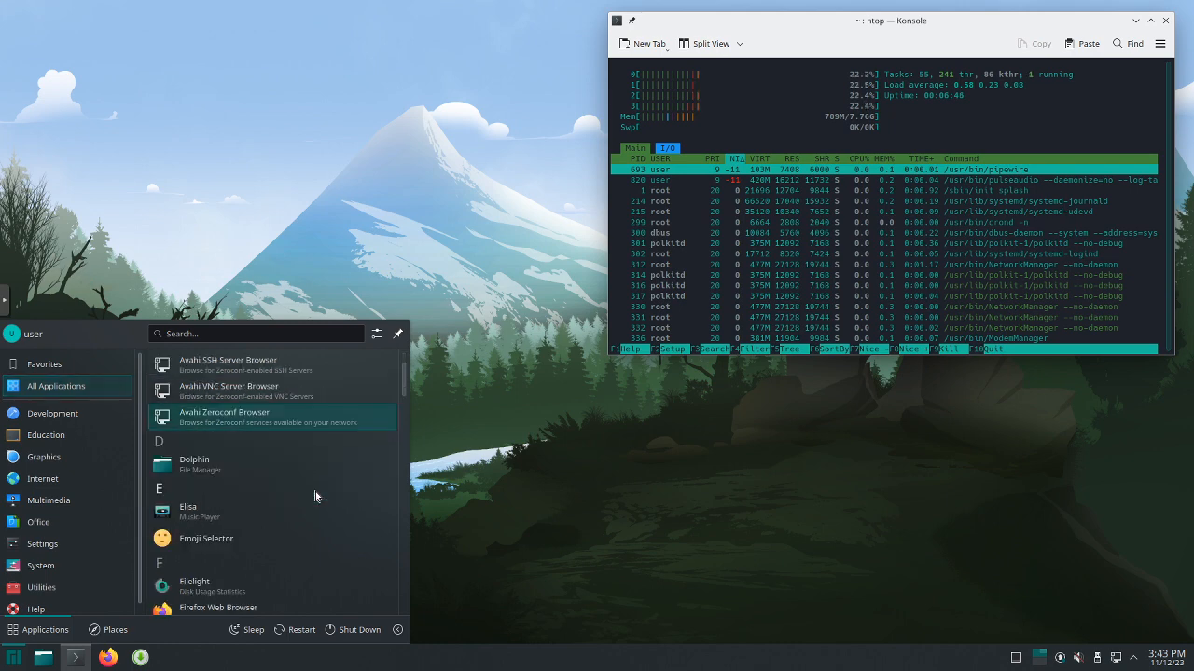
scroll(down, 3)
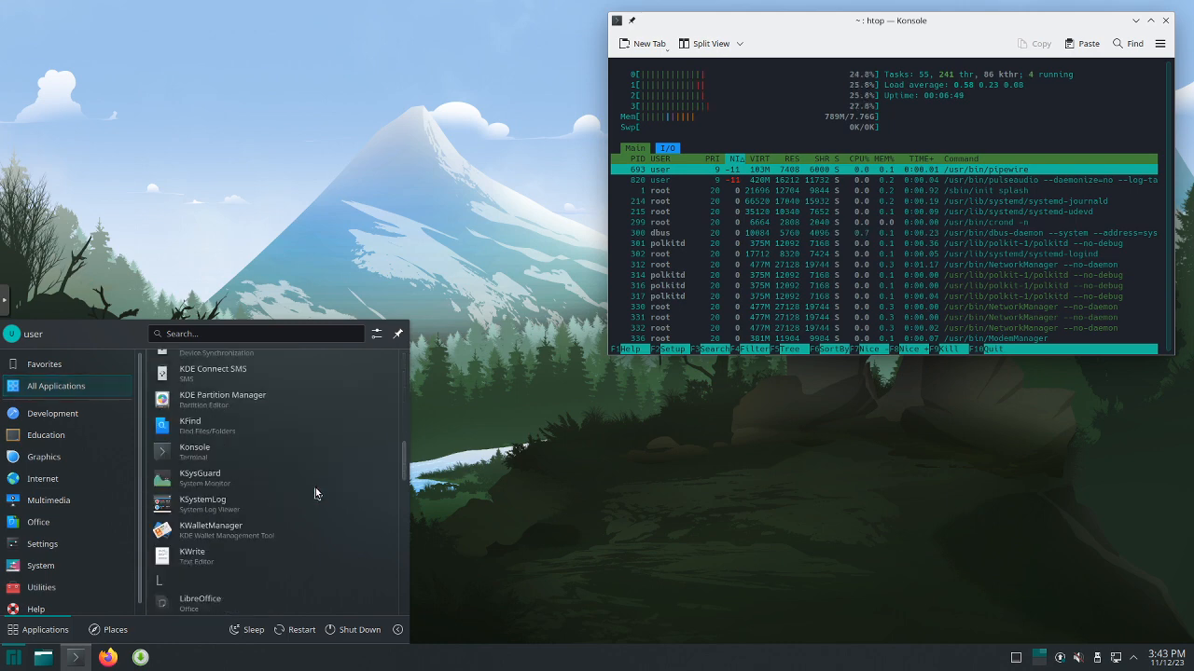
mouse_move(313, 477)
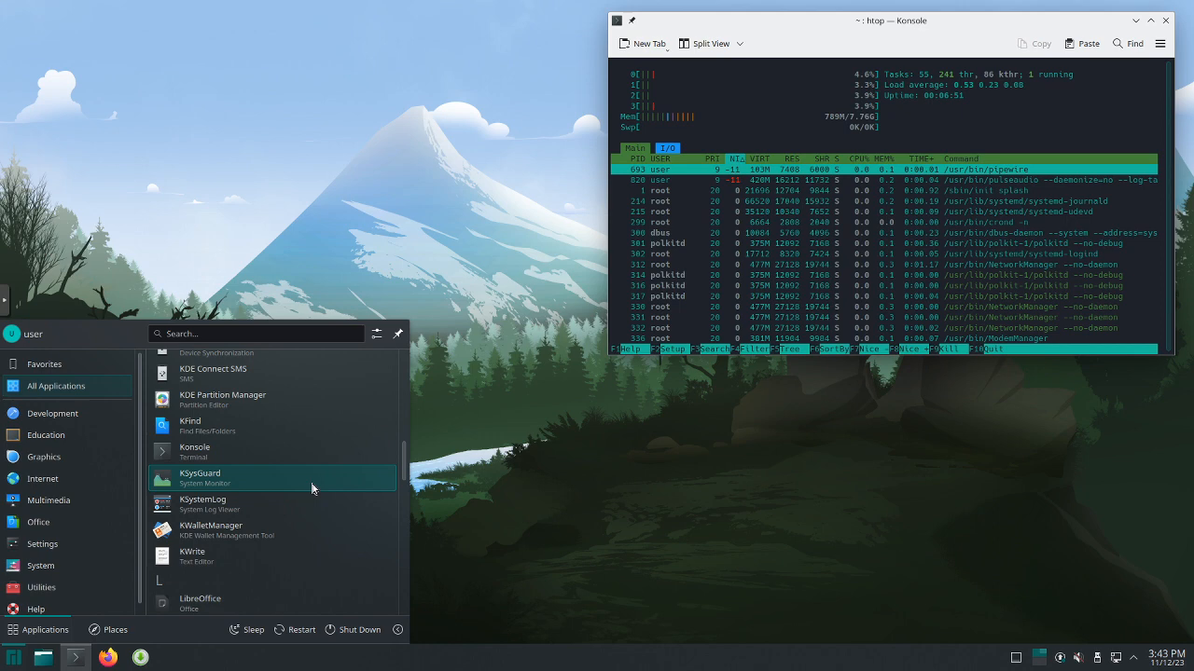
scroll(down, 3)
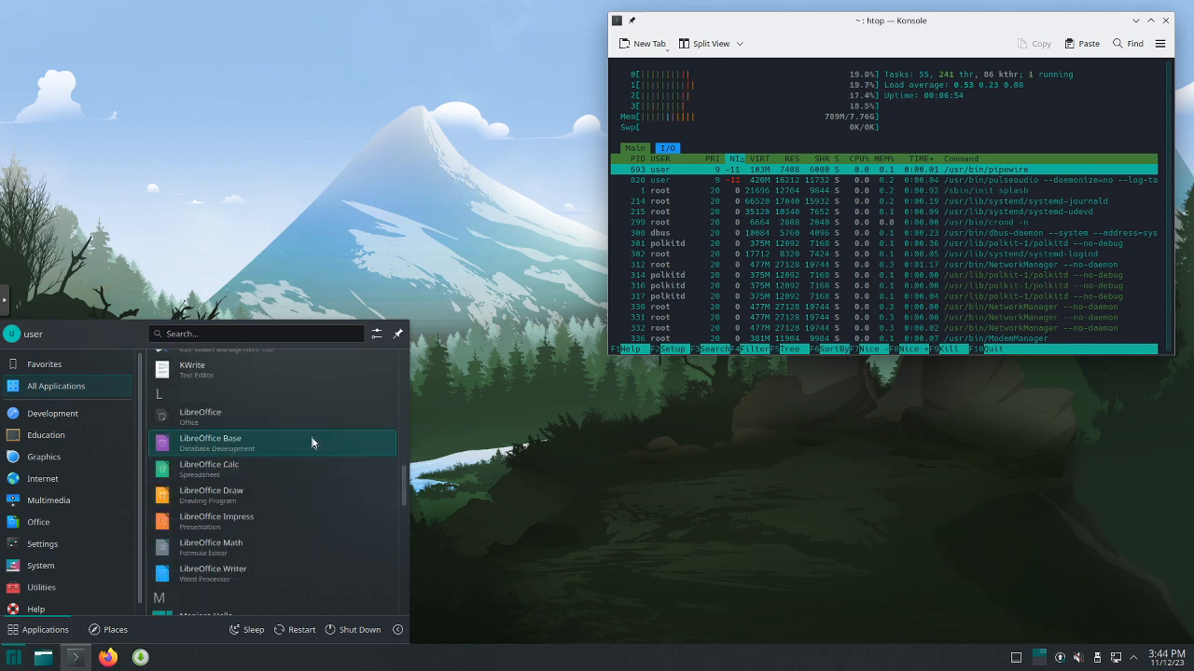
mouse_move(254, 576)
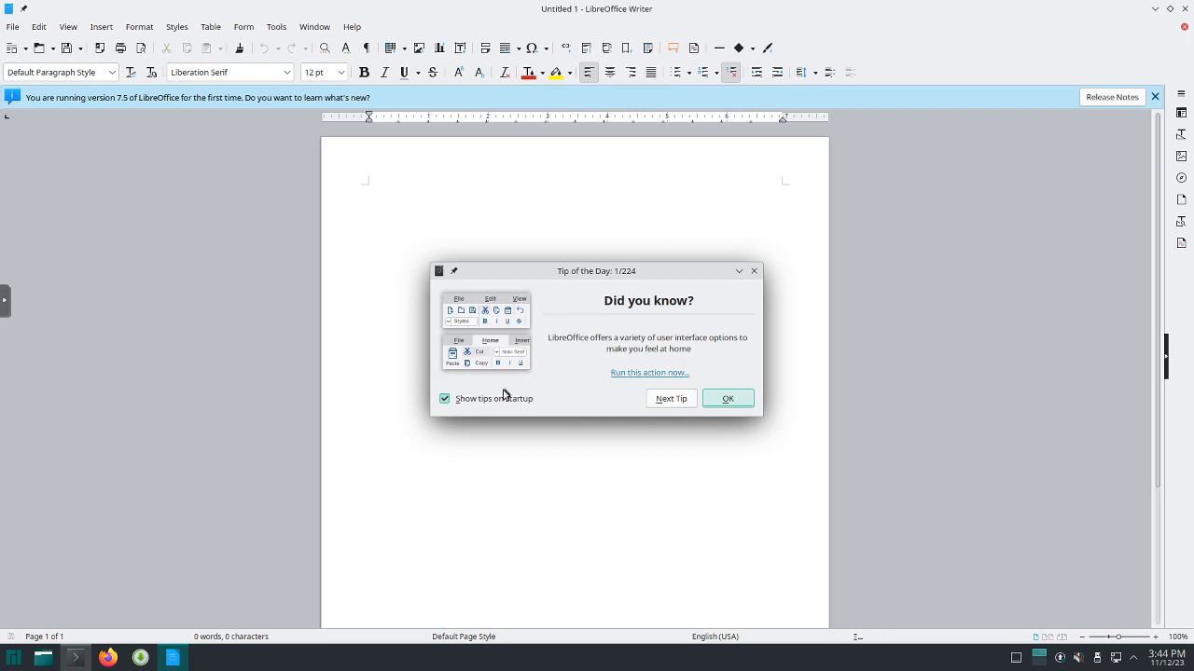
mouse_move(538, 377)
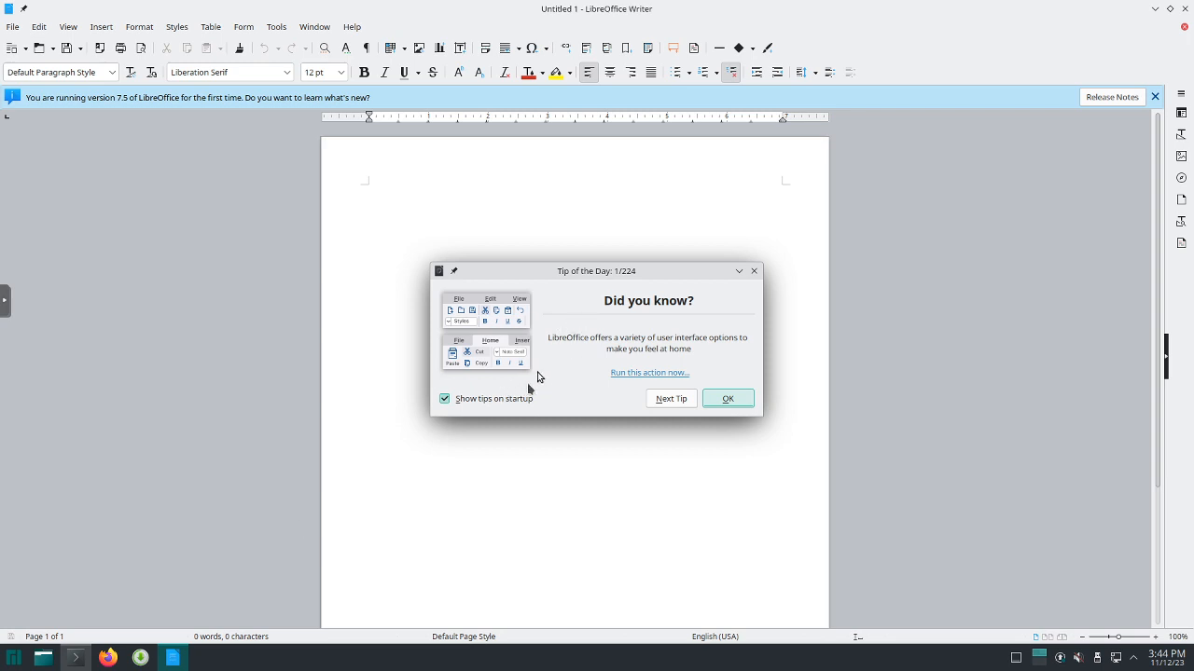
mouse_move(553, 362)
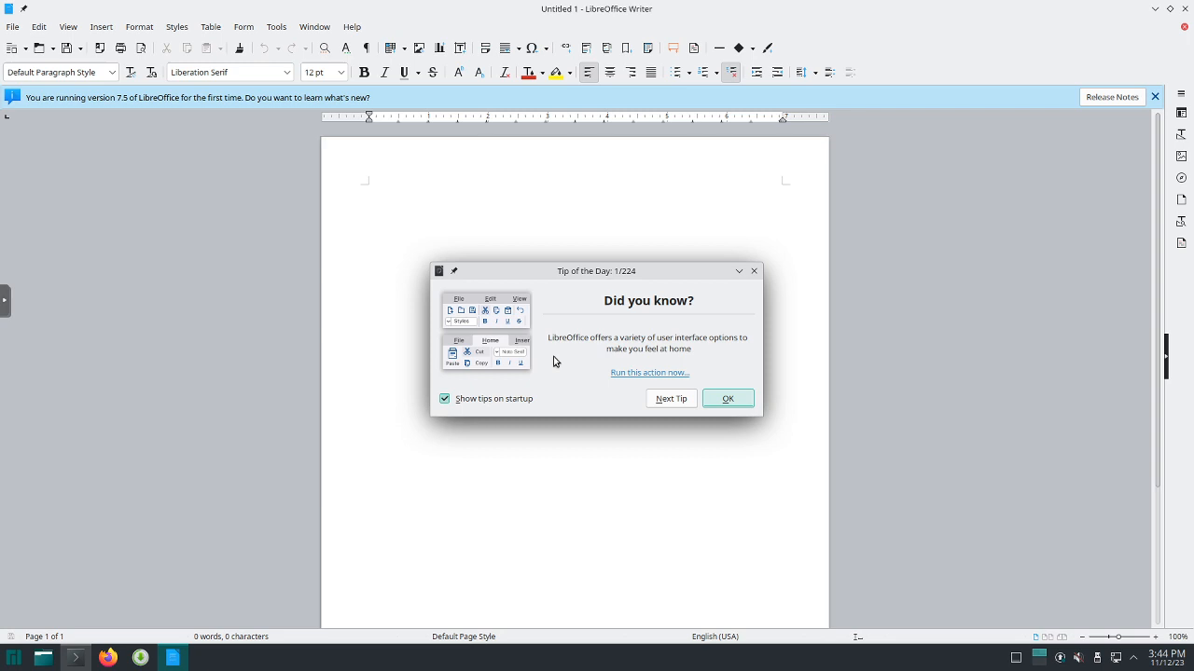
mouse_move(613, 362)
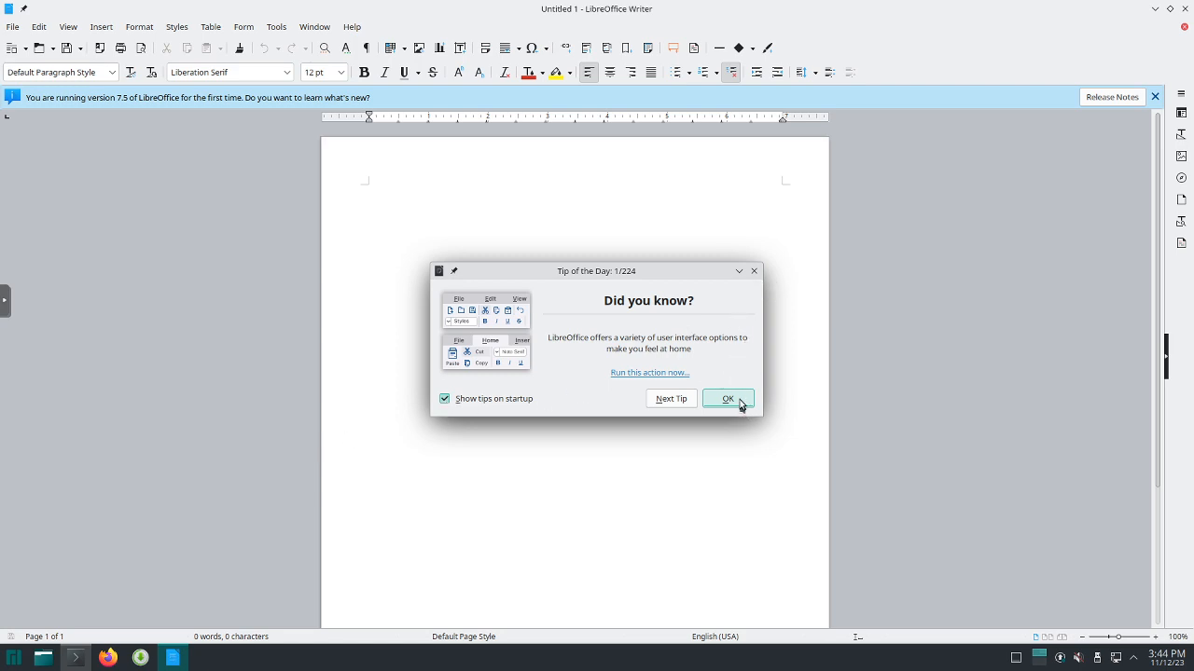
Dismiss the Tip of the Day dialog to reach the blank Untitled 1 document.
click(728, 399)
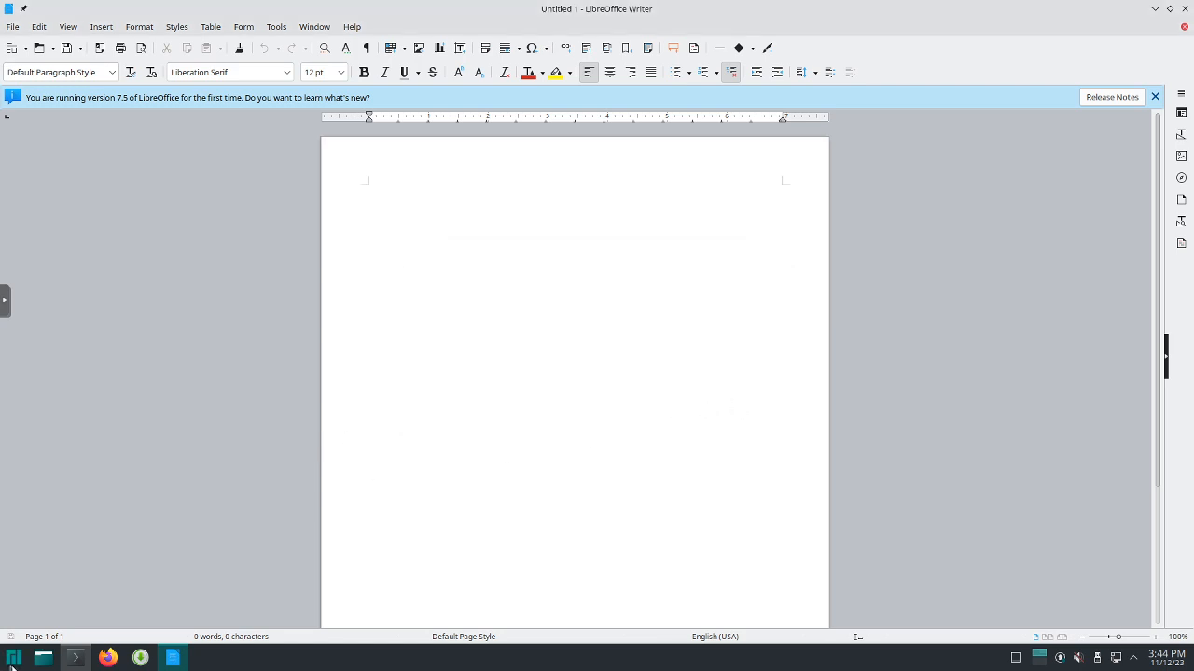
Launch LibreOffice Calc from the launcher's application list, opening a blank Untitled 2 spreadsheet.
click(14, 657)
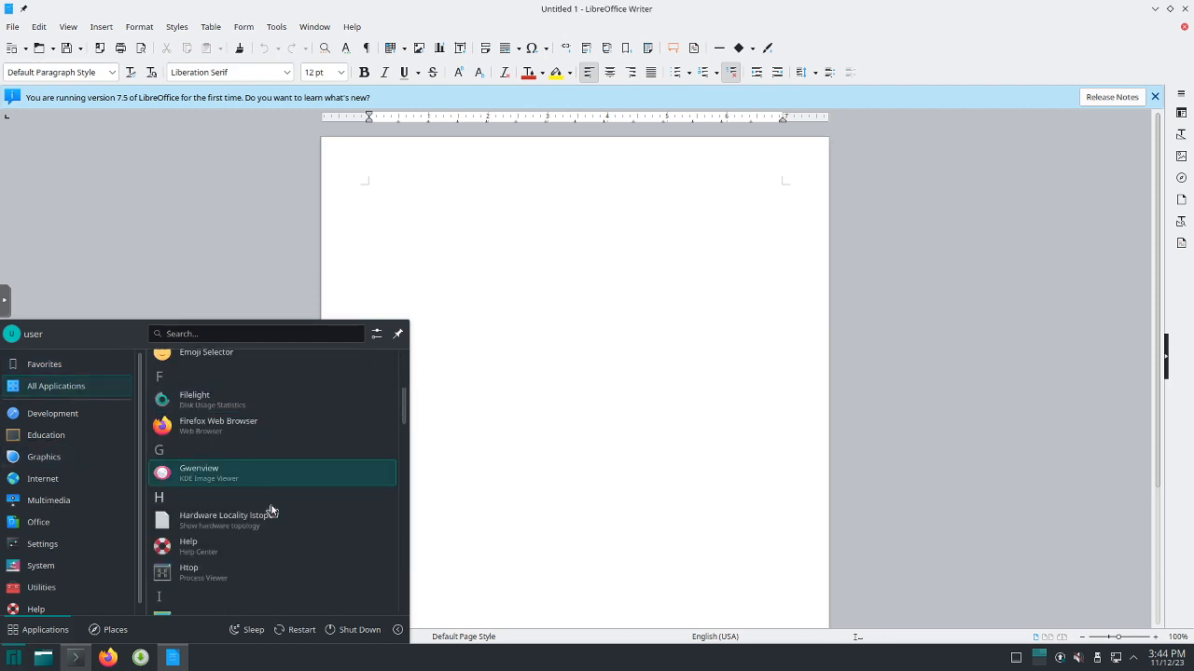
scroll(down, 3)
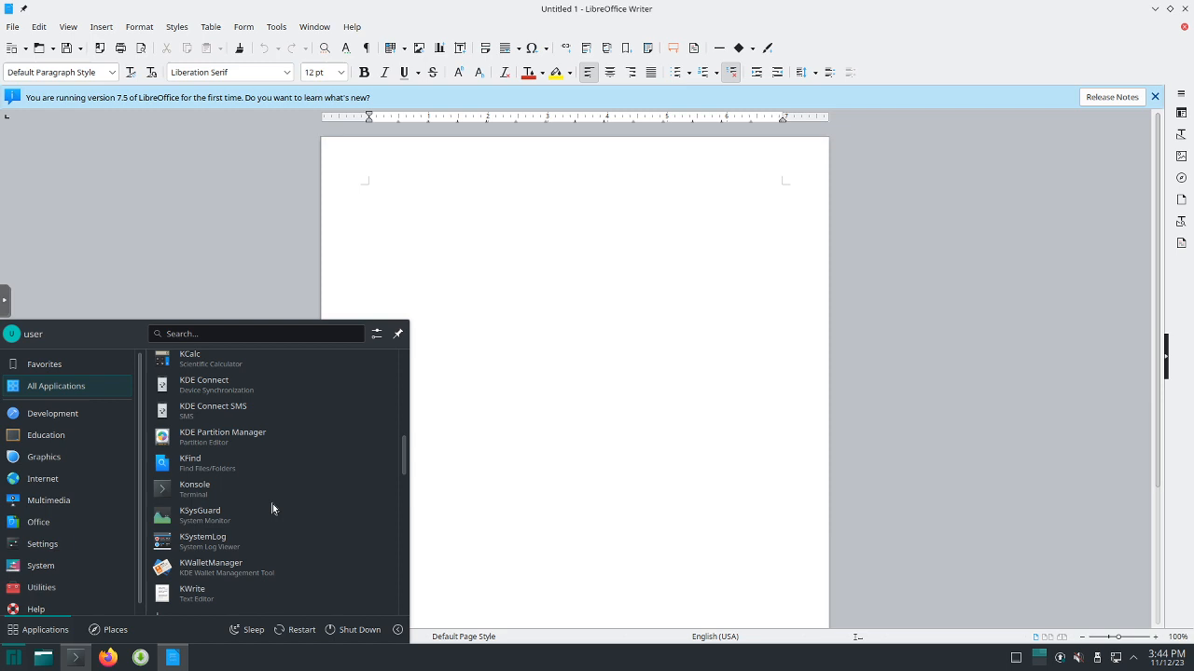
scroll(down, 3)
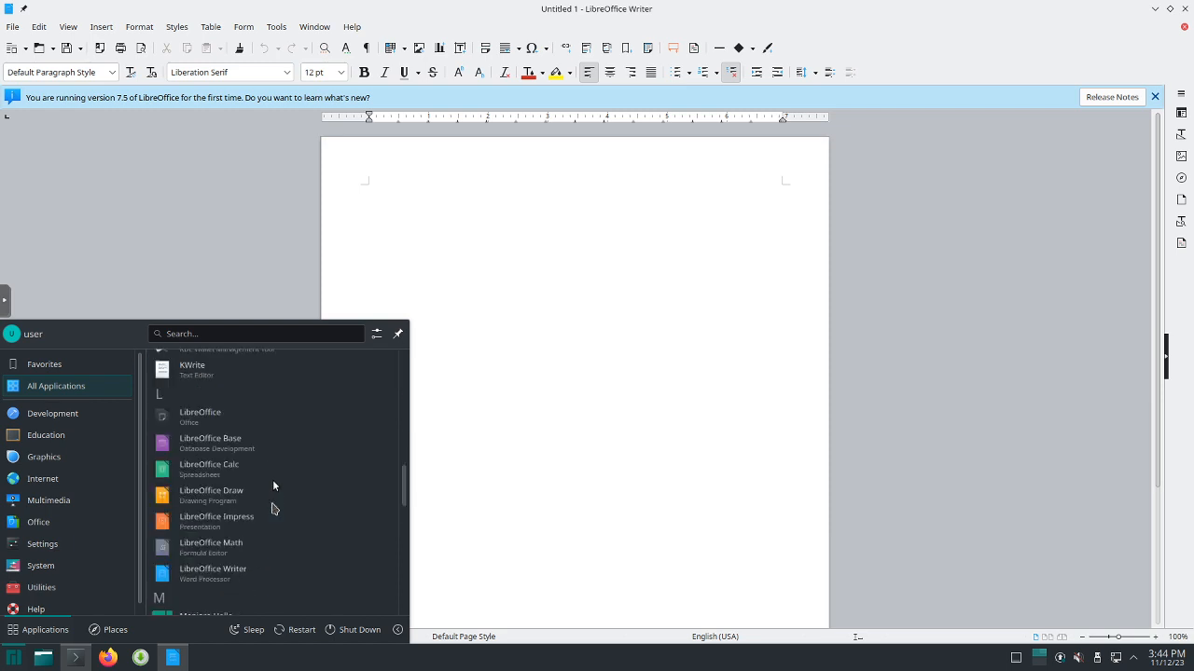
mouse_move(275, 485)
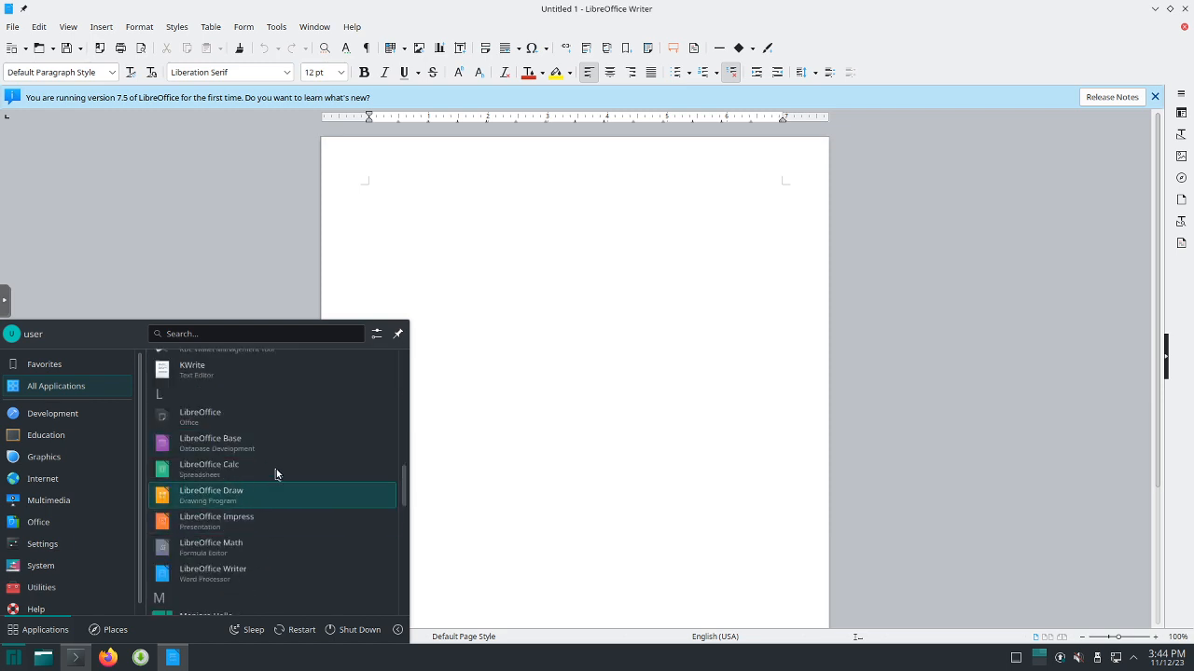
click(209, 468)
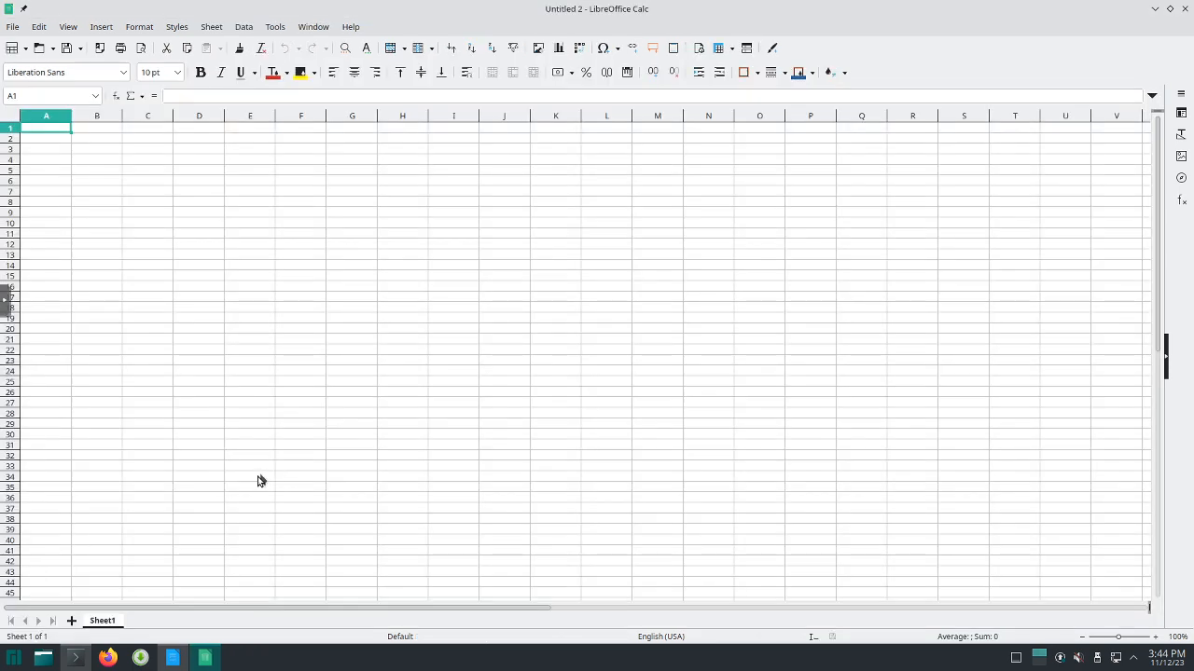
mouse_move(1179, 15)
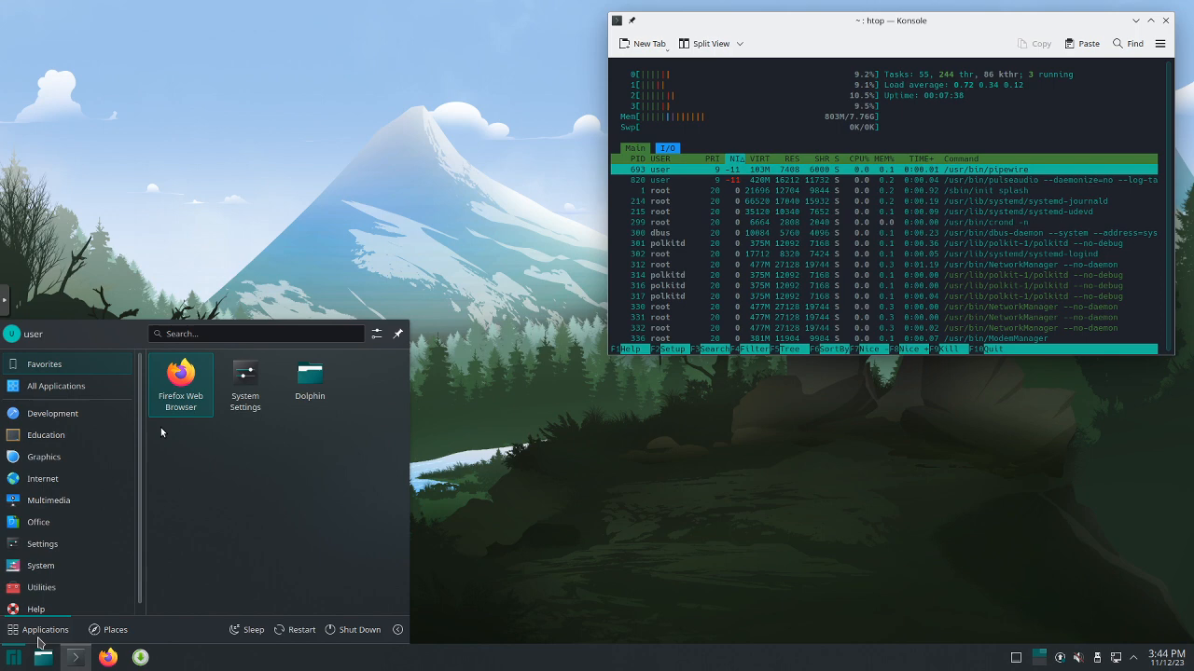
click(56, 386)
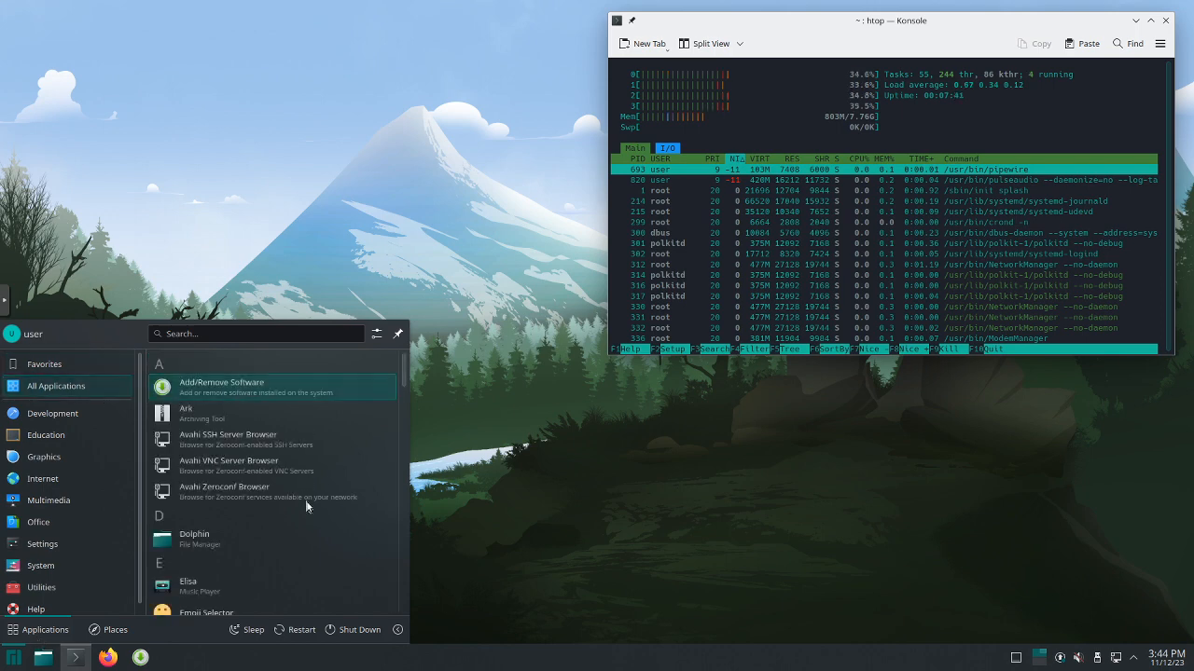
scroll(down, 3)
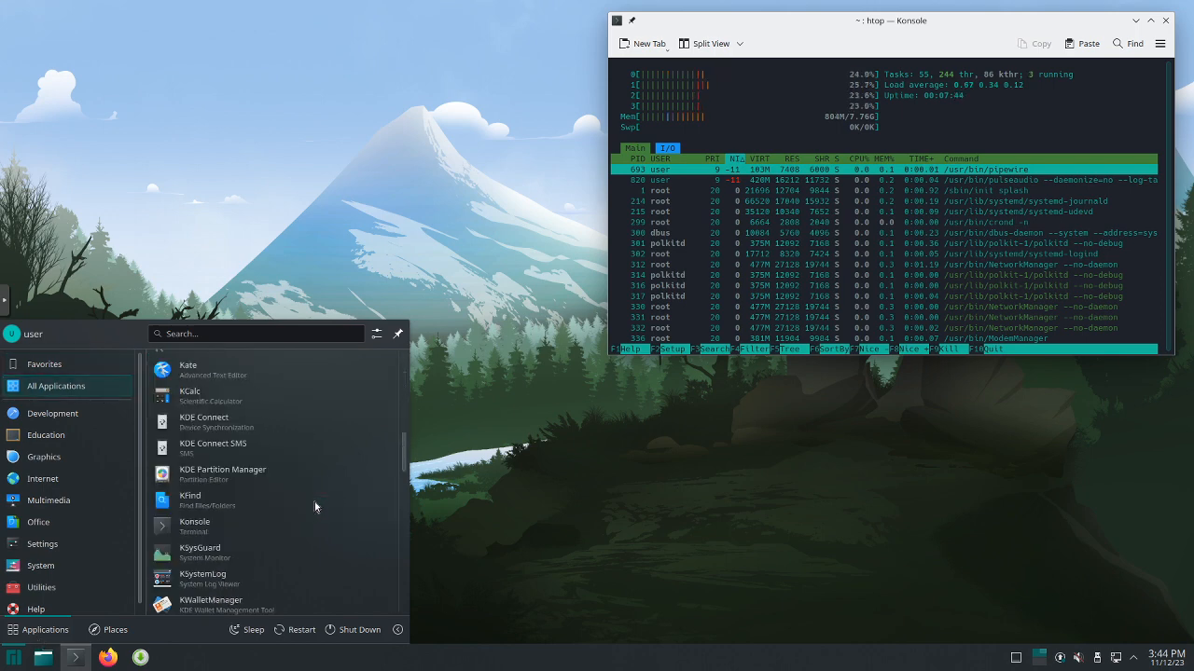
scroll(down, 3)
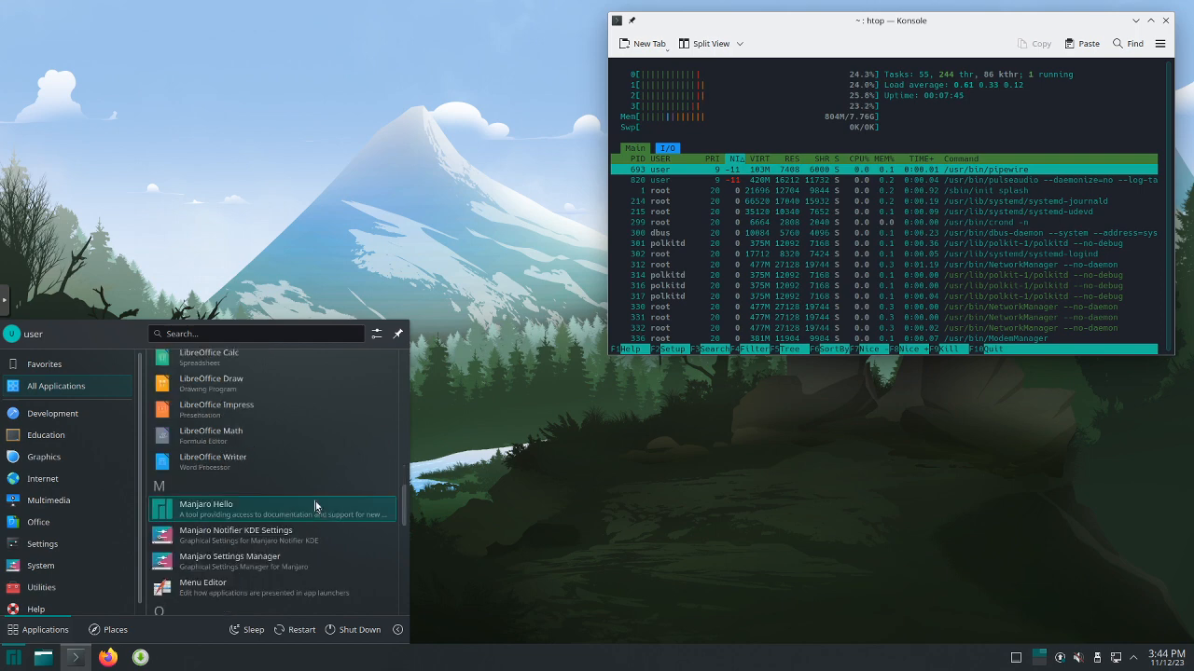
scroll(down, 3)
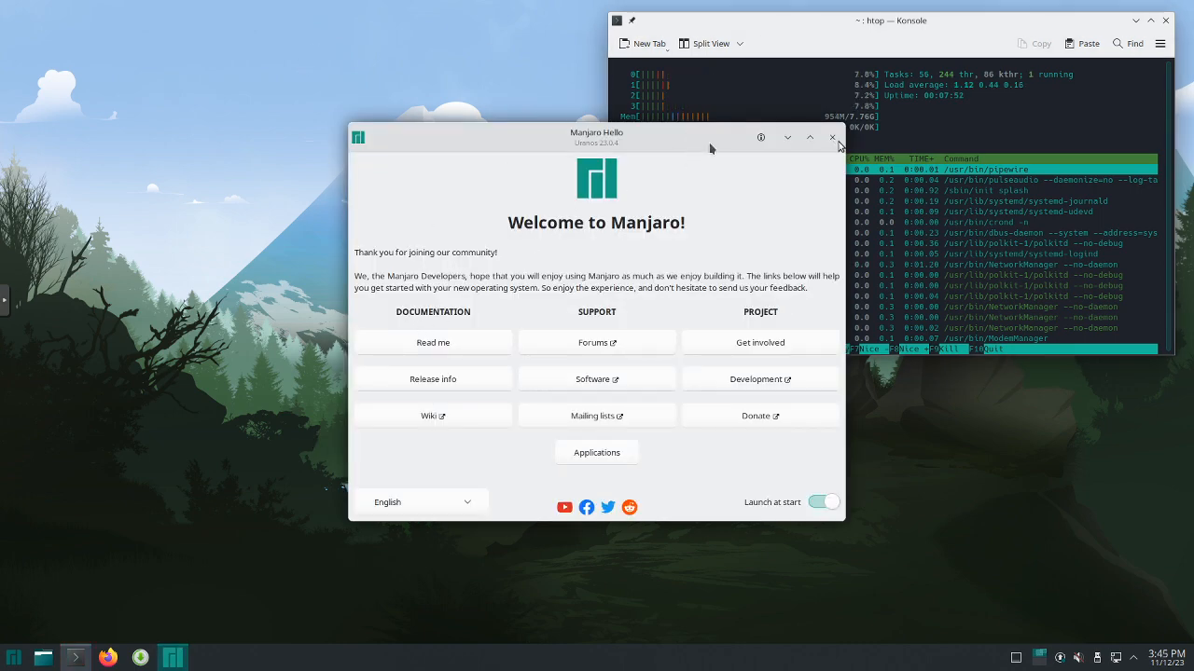
click(833, 137)
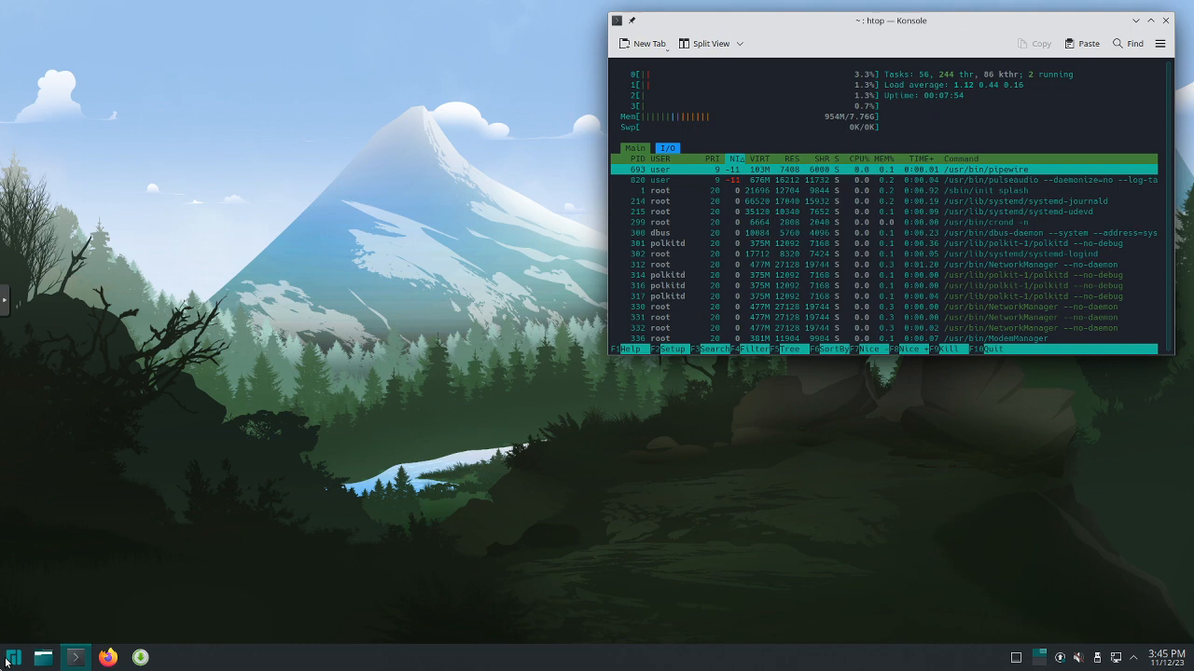
Launch System Settings from the launcher's All Applications list, opening on Quick Settings.
click(13, 657)
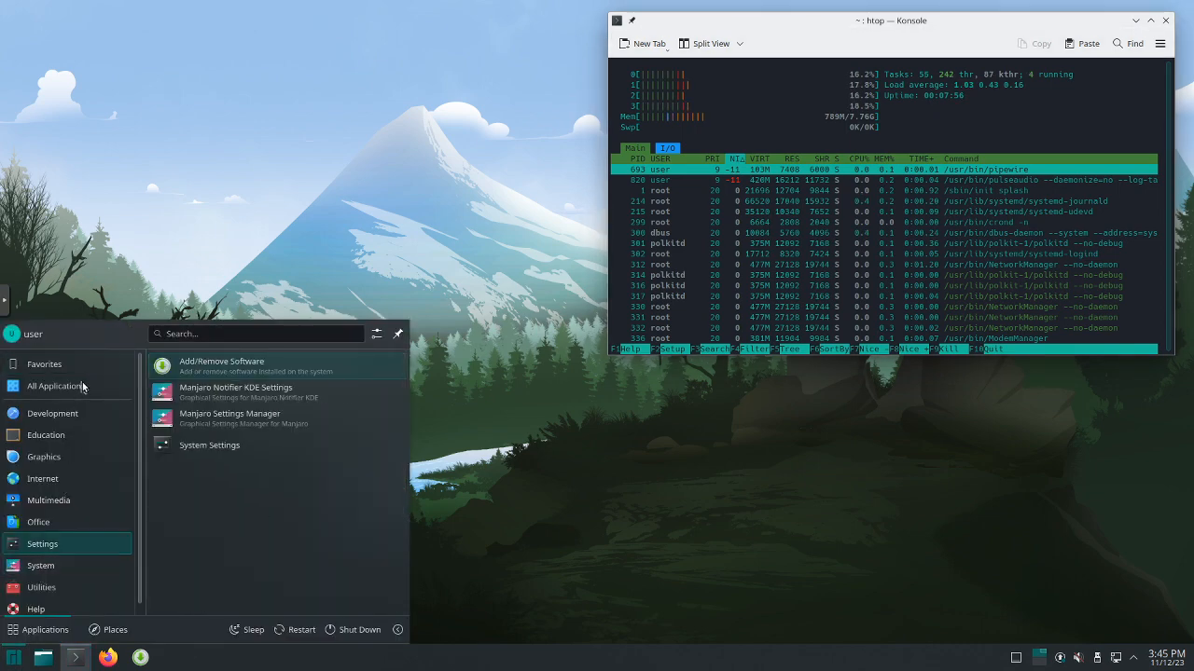
click(55, 385)
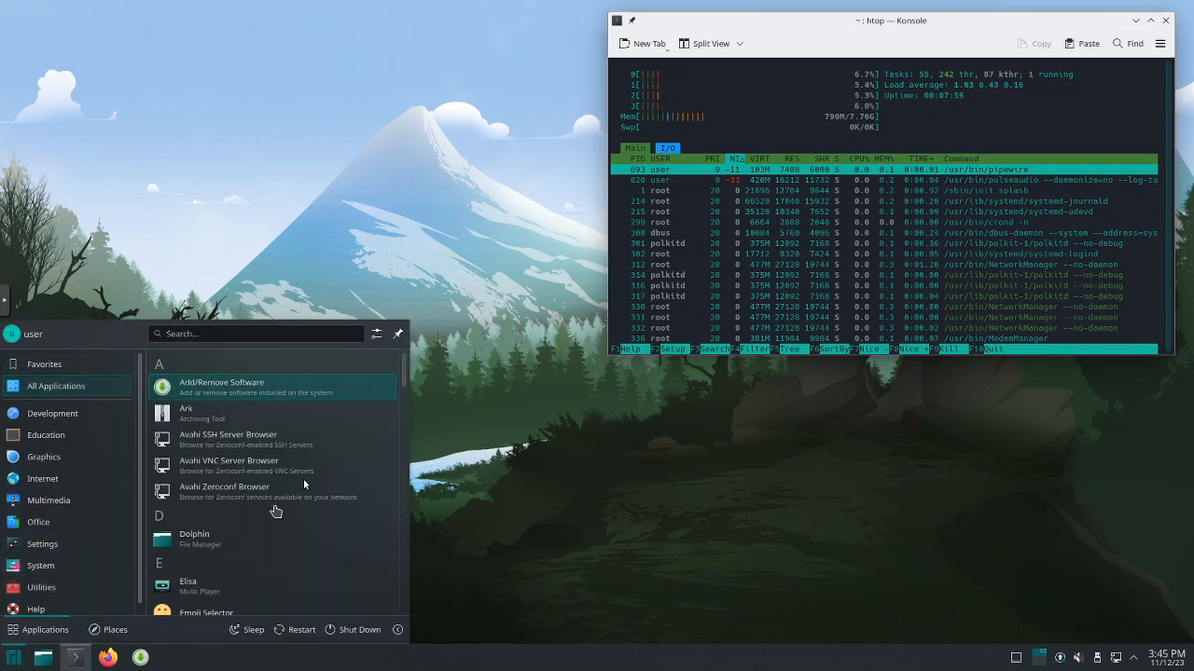
scroll(down, 3)
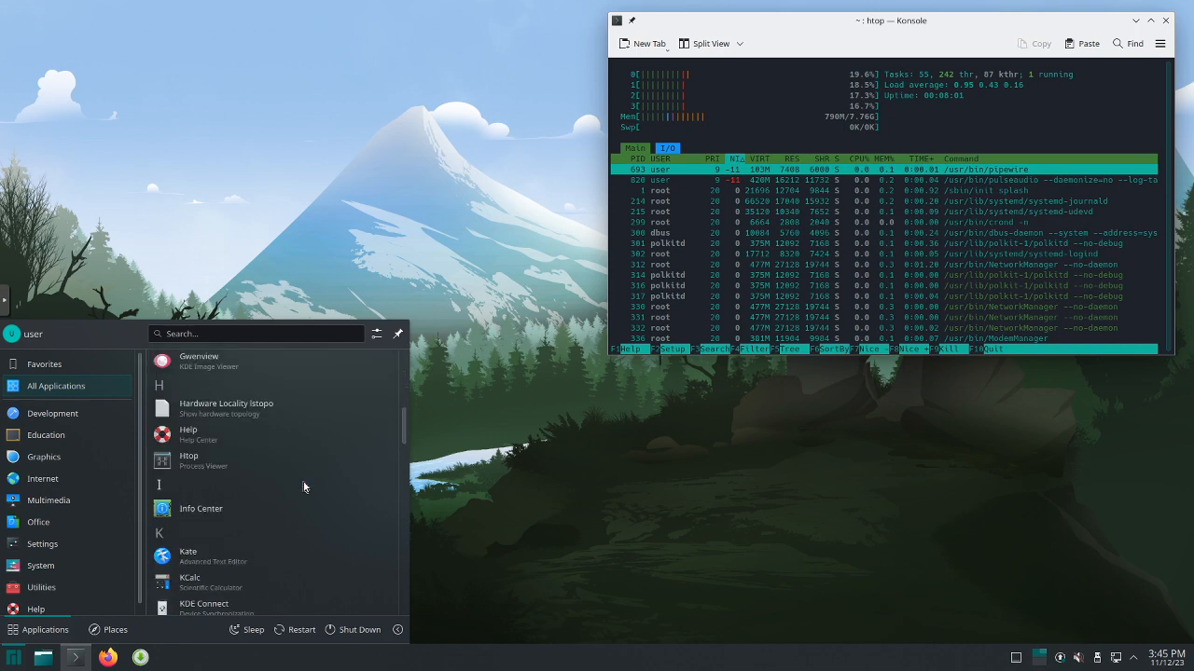
scroll(down, 3)
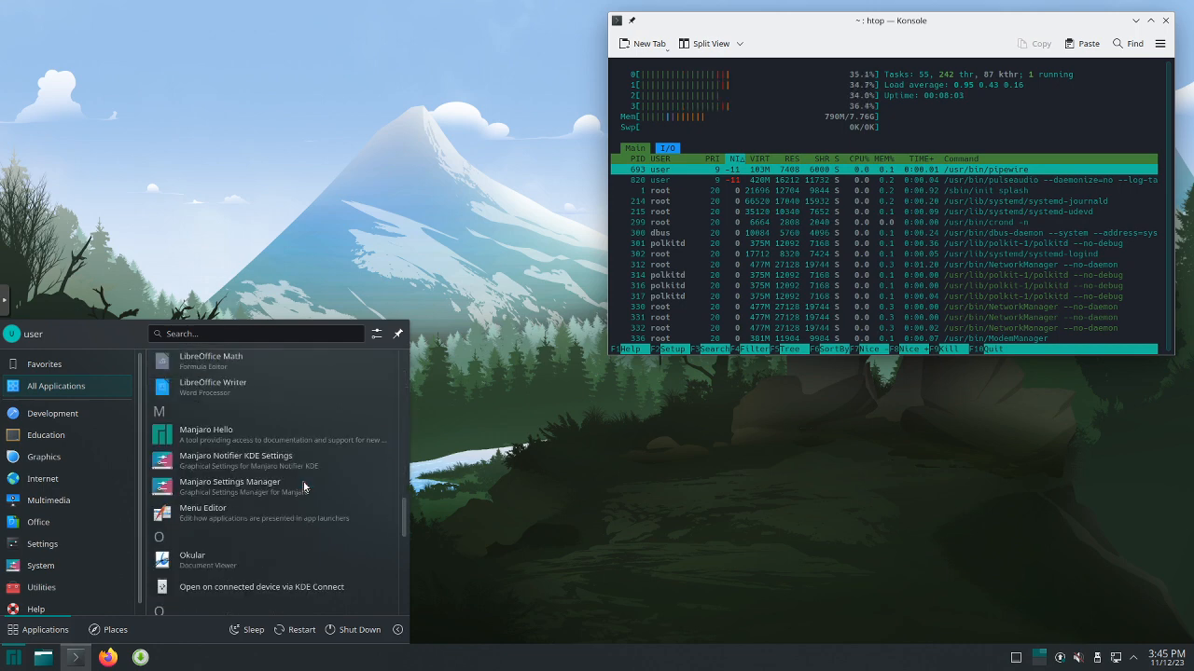
scroll(down, 3)
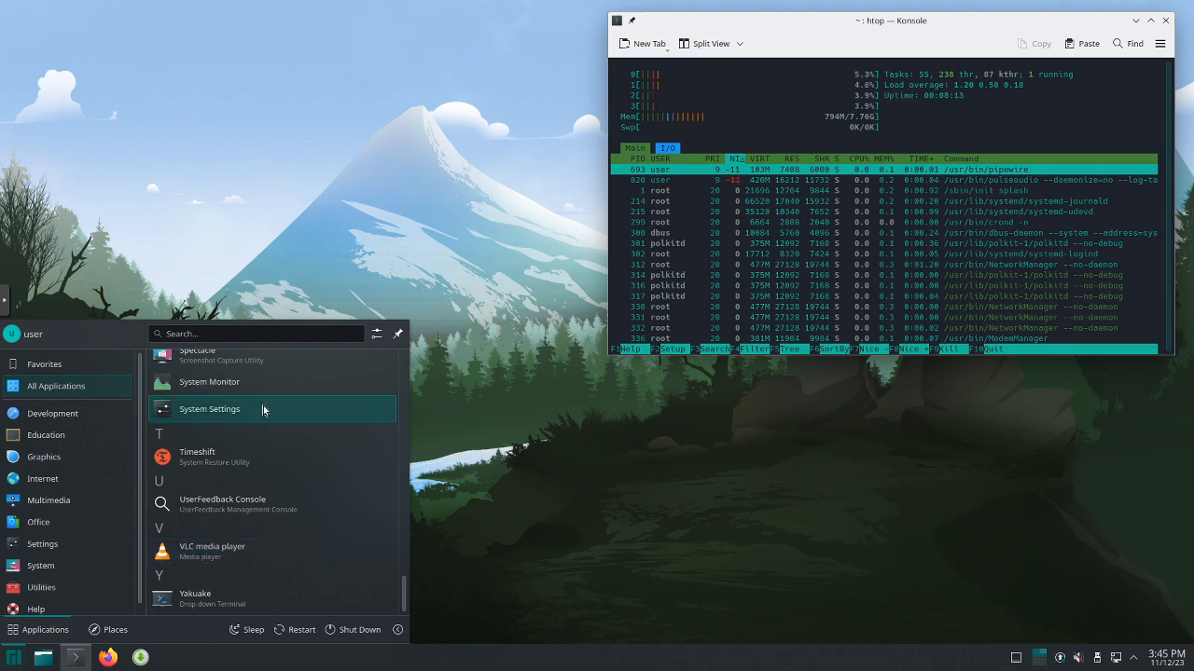
click(208, 408)
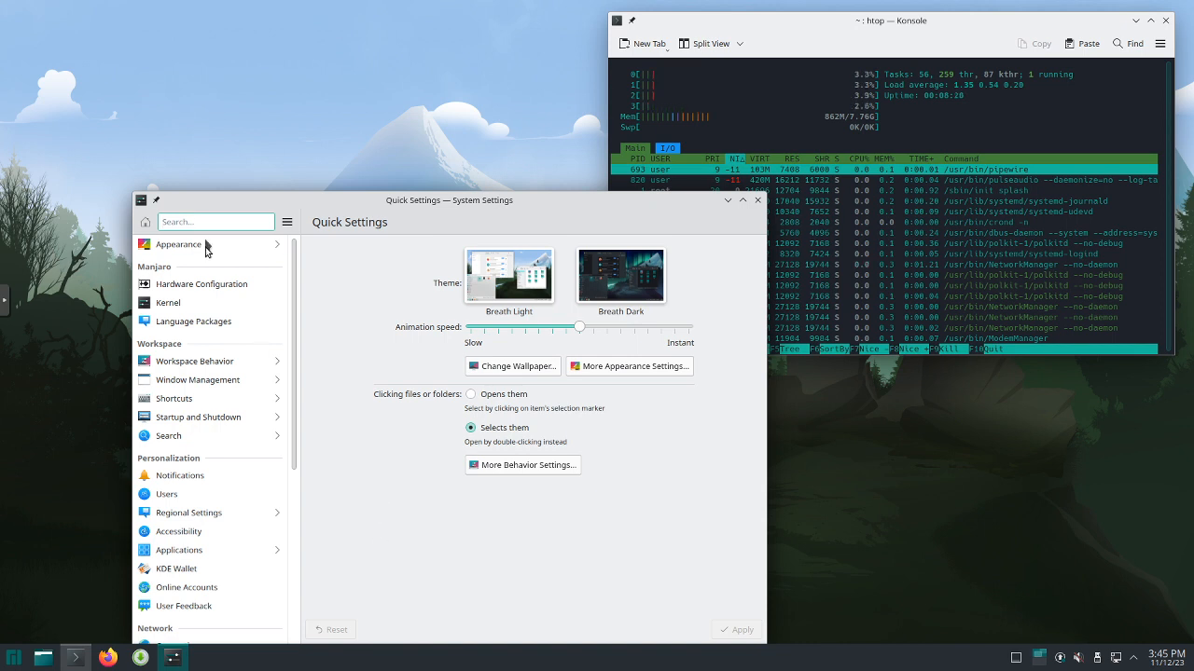
Try the Breath Dark and Breeze Dark global themes, restore Breath, then close System Settings.
click(177, 245)
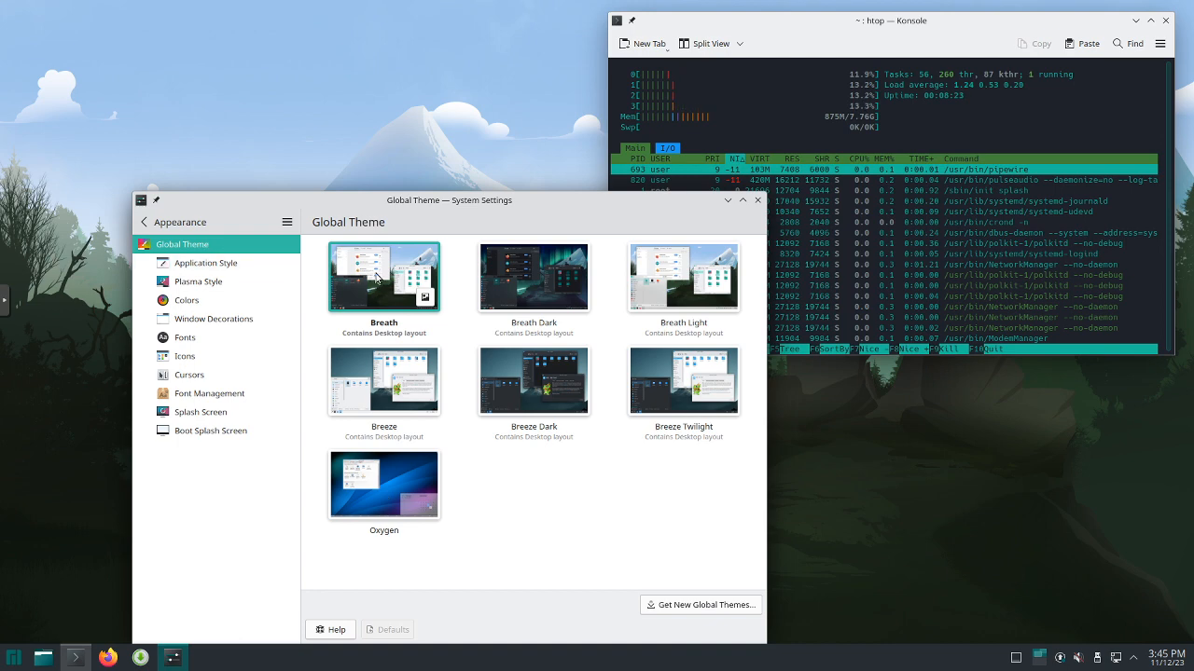
mouse_move(384, 275)
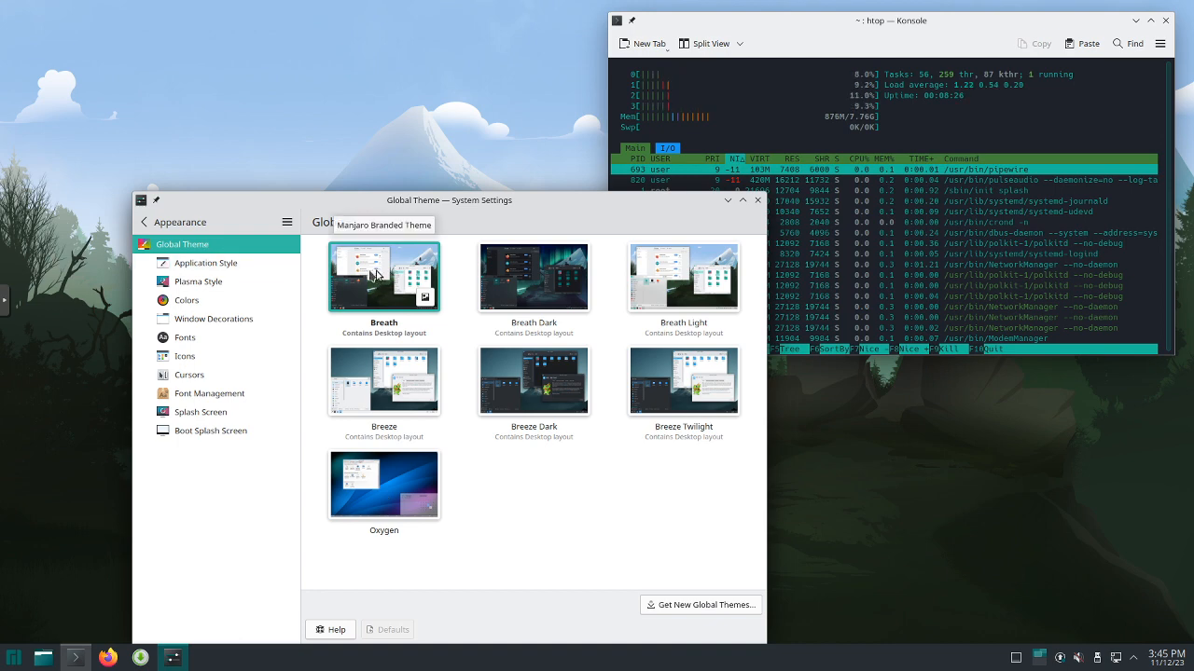
click(533, 277)
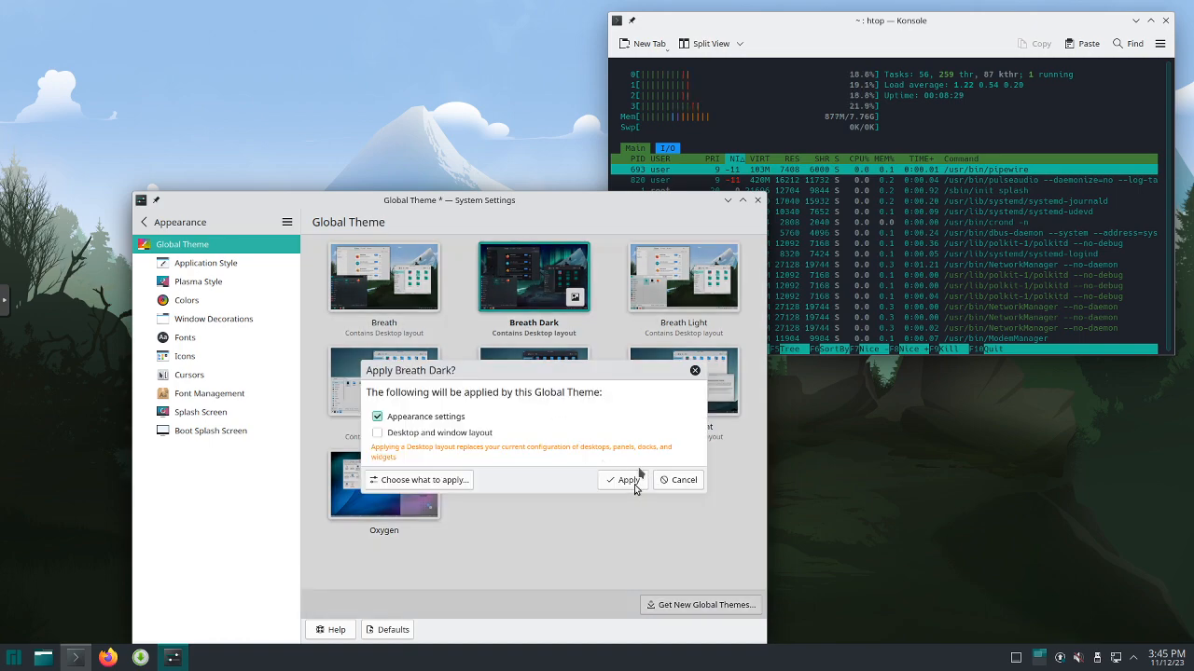
click(623, 479)
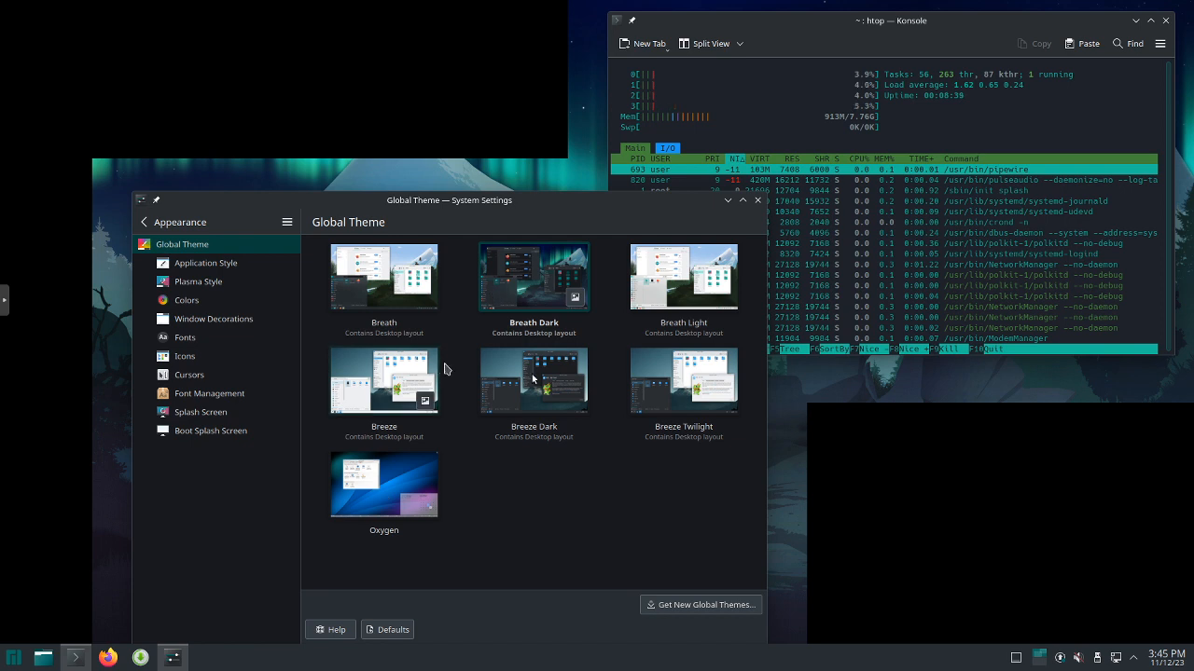
mouse_move(534, 381)
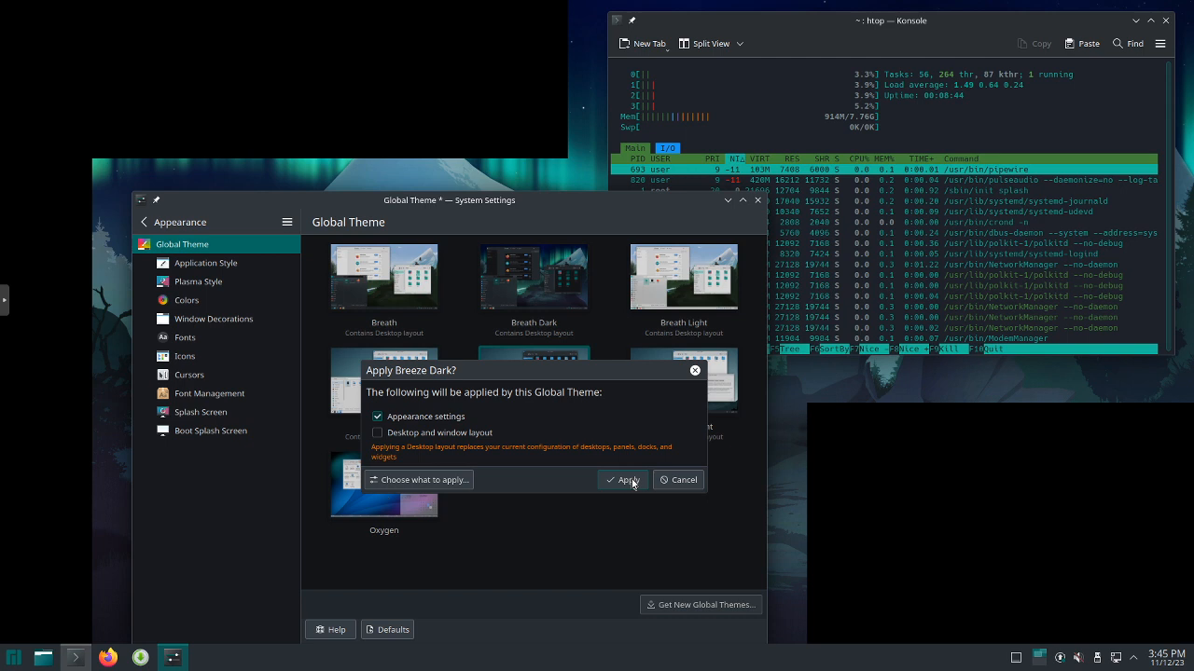
click(622, 479)
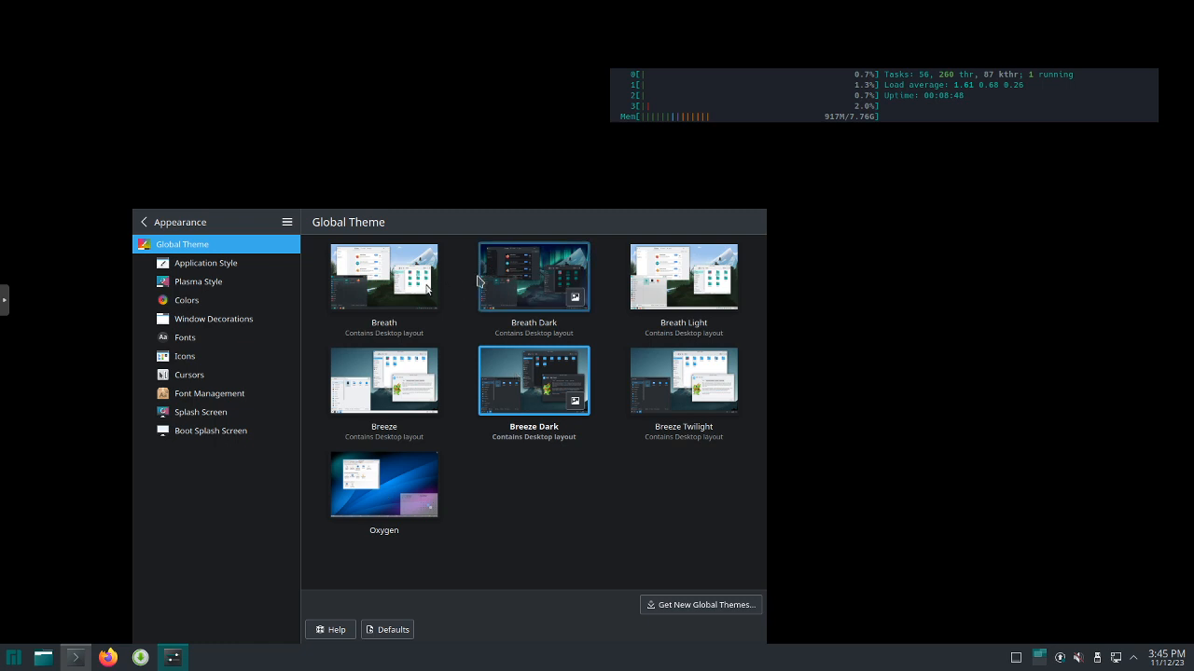
click(384, 276)
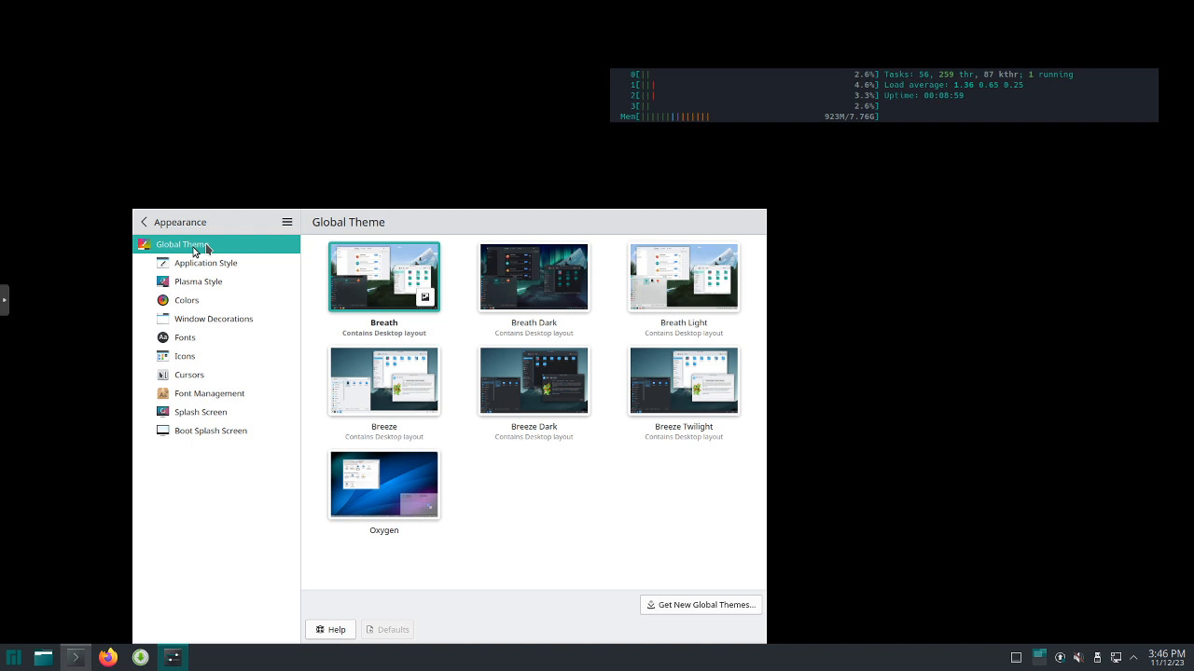
click(145, 222)
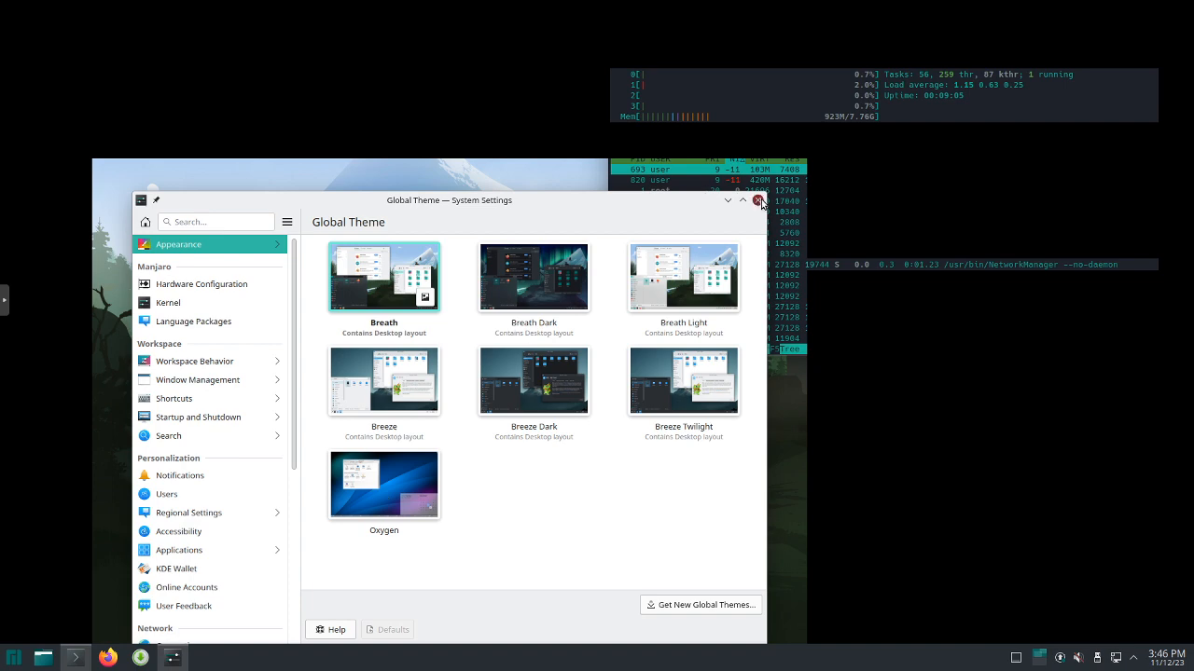
click(759, 201)
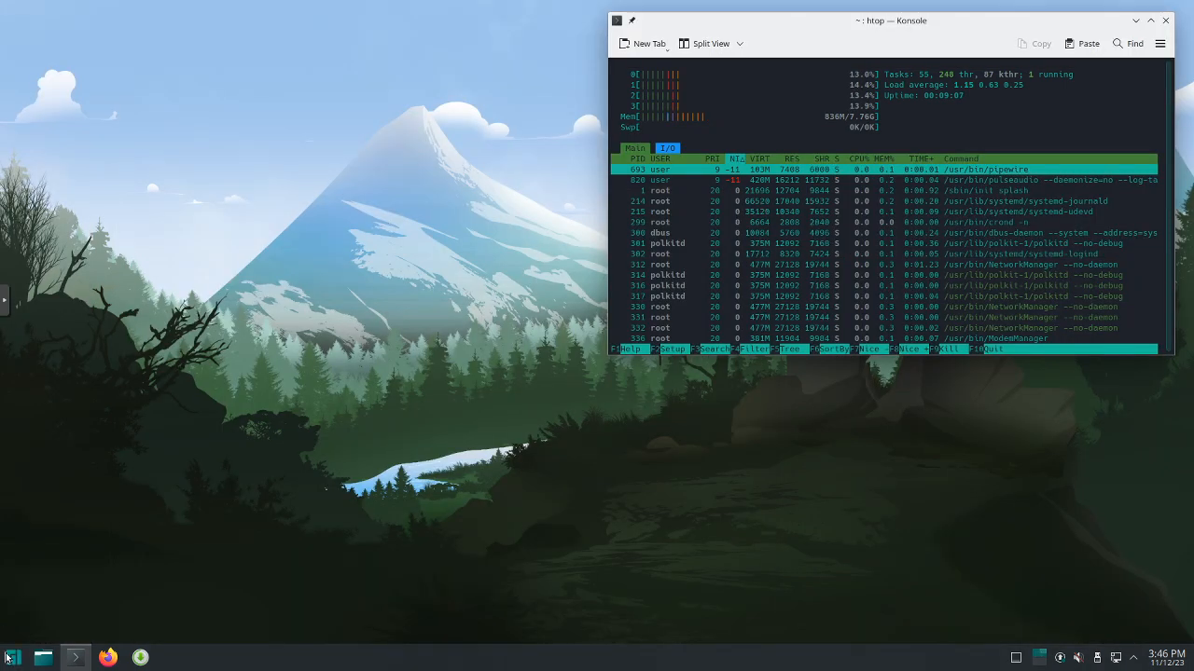
Reopen System Settings from the launcher's All Applications list on its Quick Settings page.
click(14, 658)
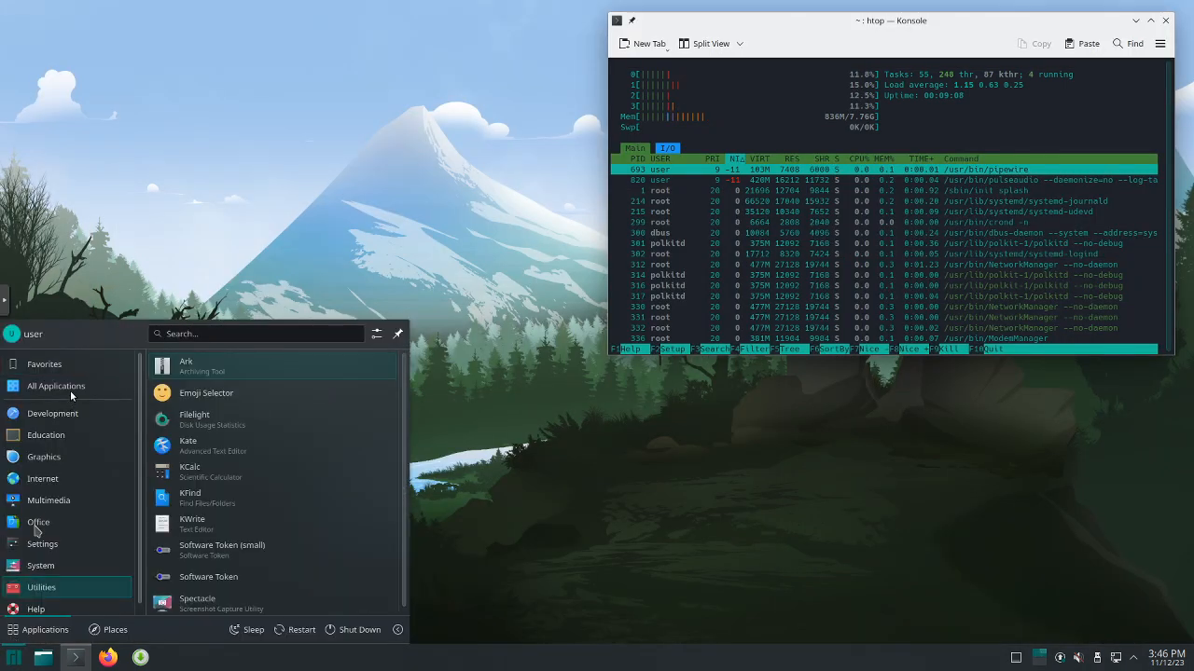
click(56, 385)
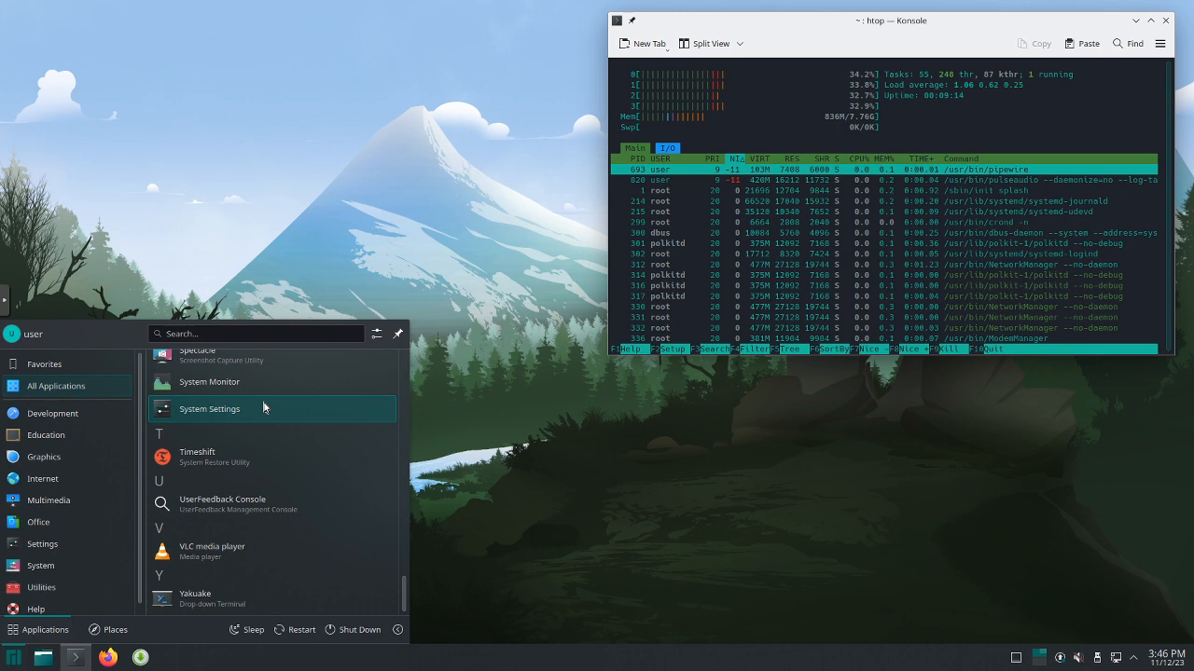
click(209, 408)
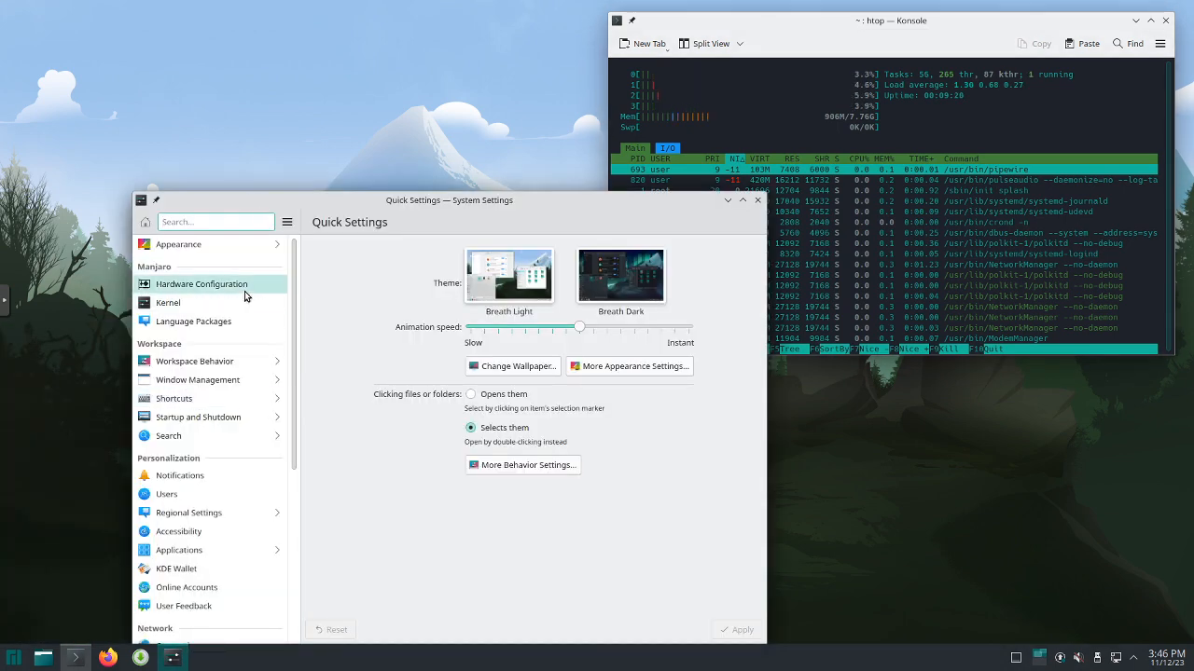
Inspect the video-modesetting and video-vesa drivers, then view kernels with 6.5.5-1 running.
click(202, 283)
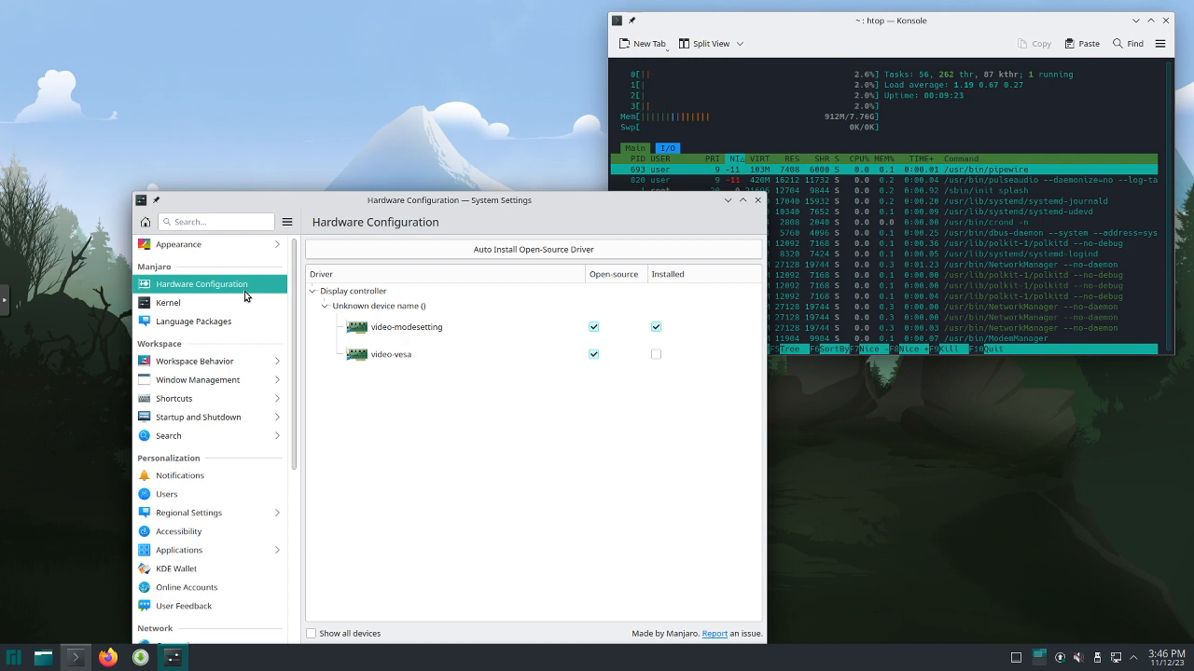
mouse_move(377, 312)
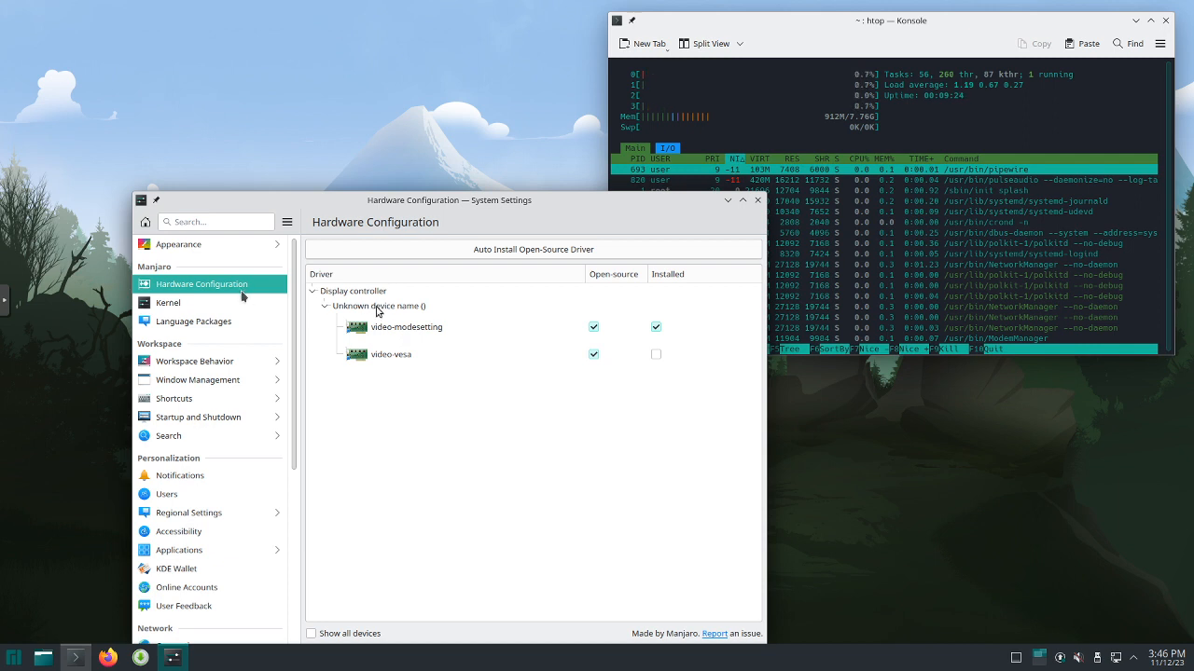
click(406, 326)
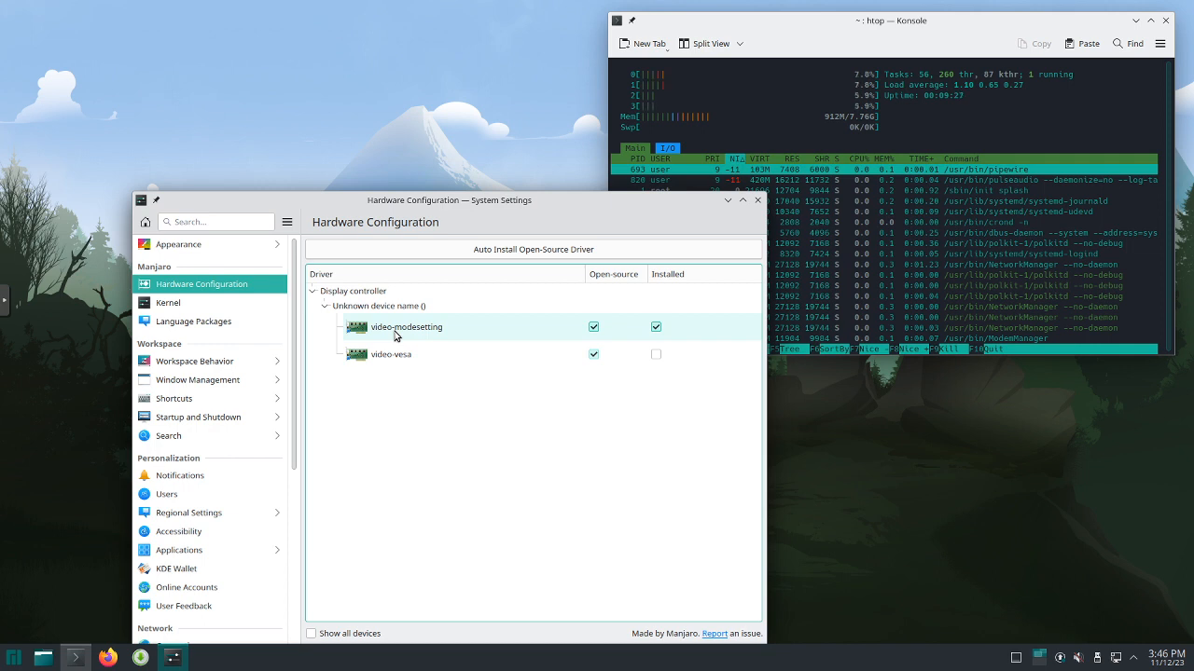
click(391, 354)
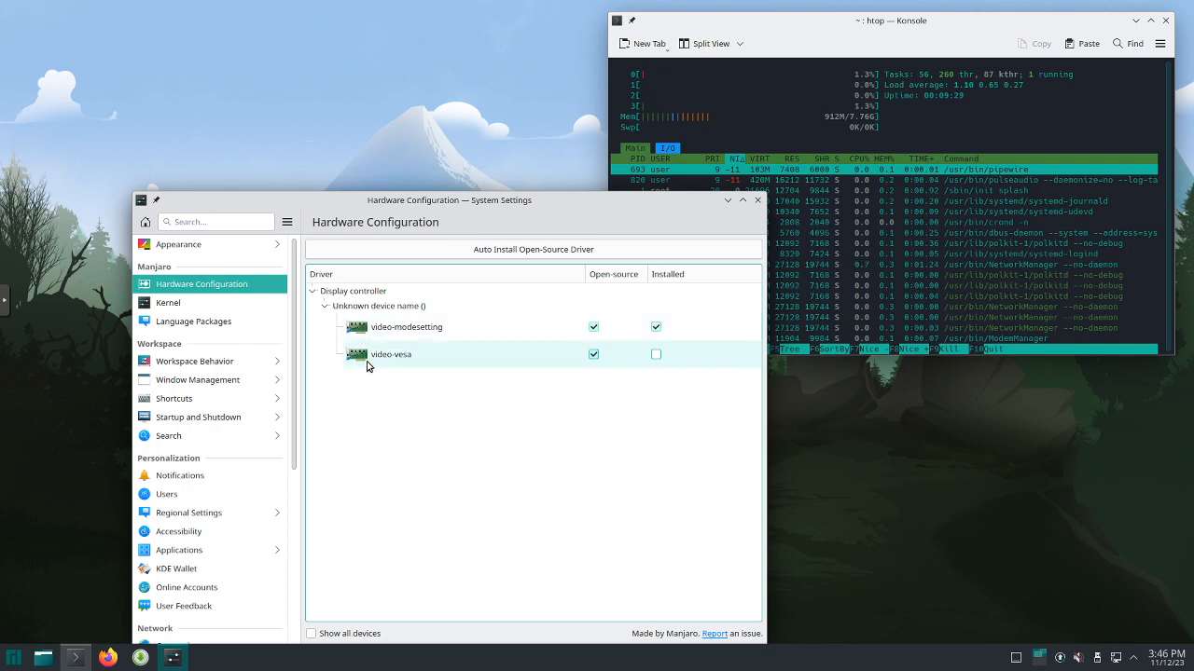
click(168, 302)
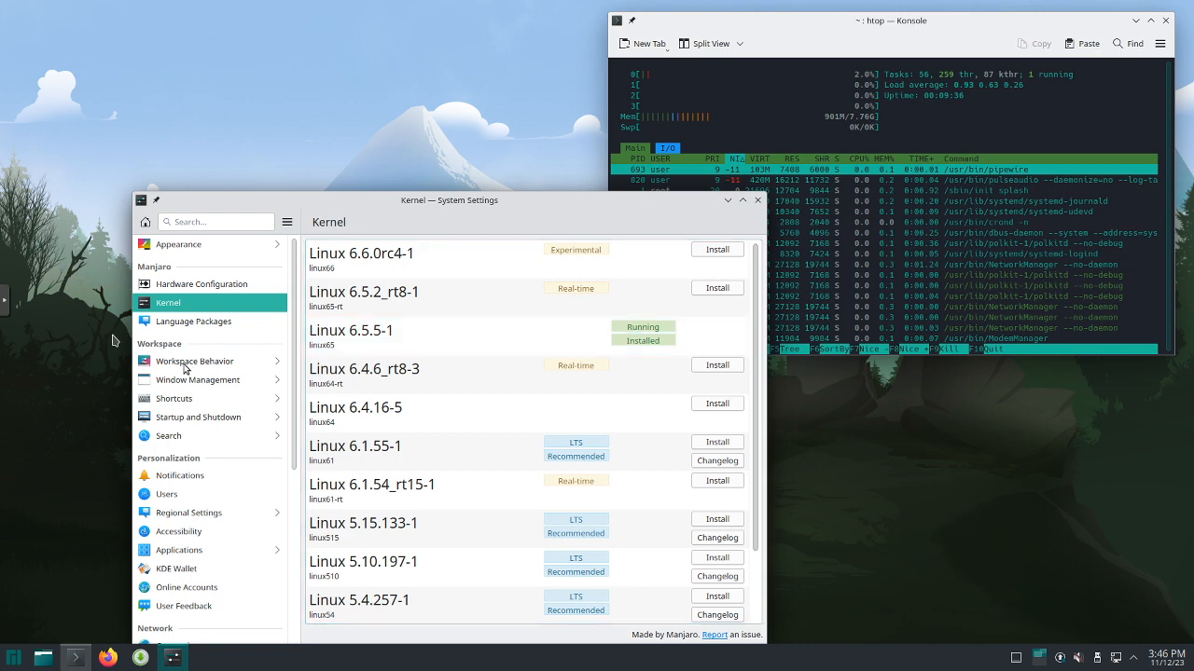
Show the Workspace Behavior General Behavior page with tooltip, animation and click options.
click(194, 361)
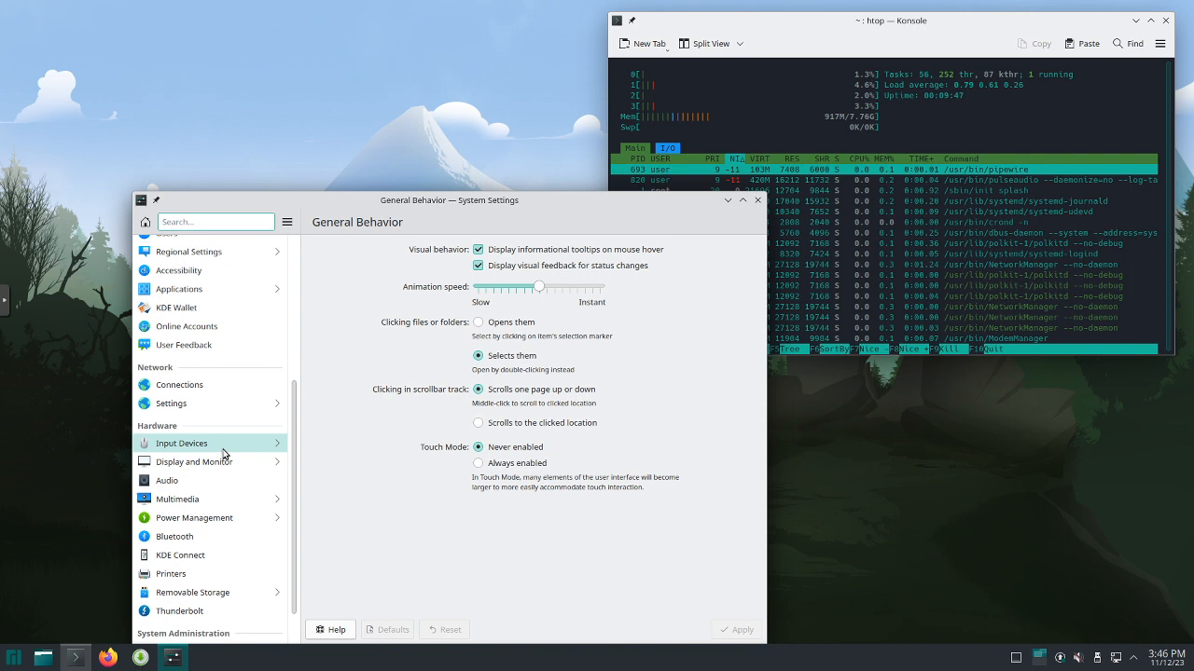
mouse_move(221, 464)
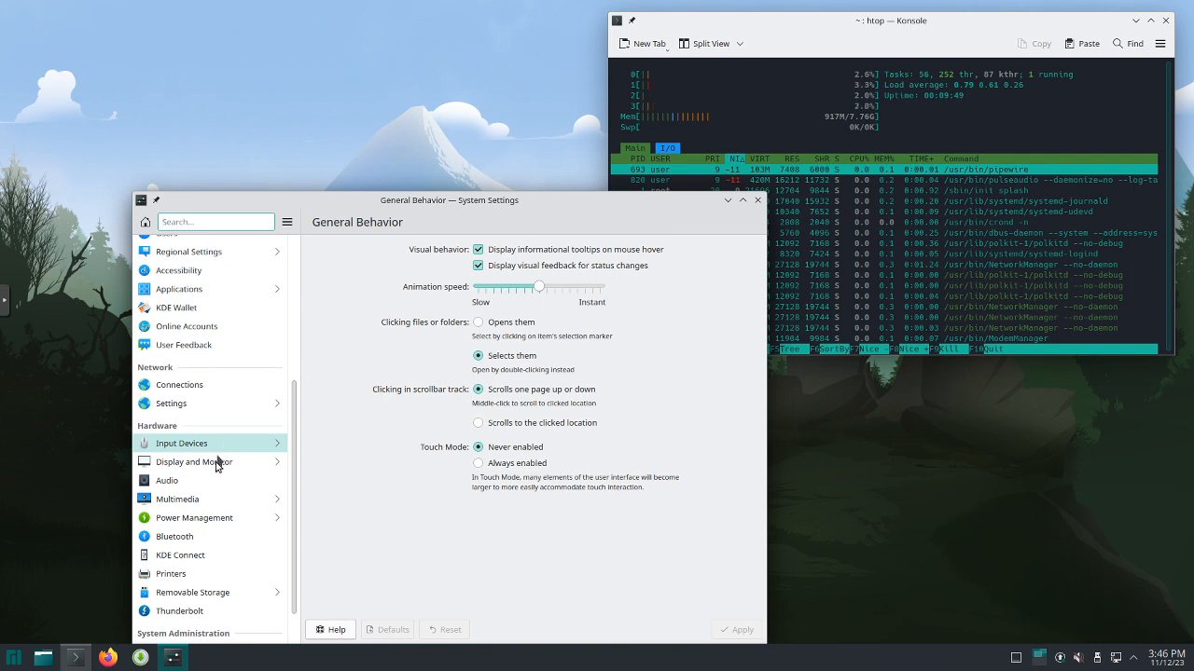
mouse_move(208, 499)
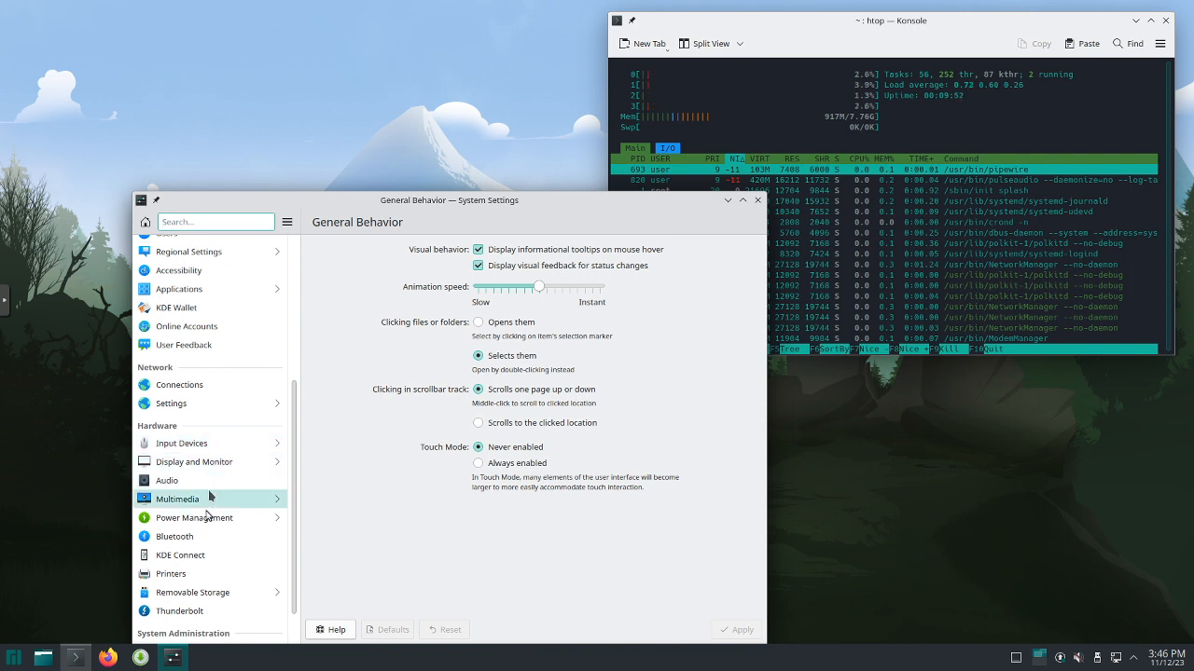
mouse_move(202, 532)
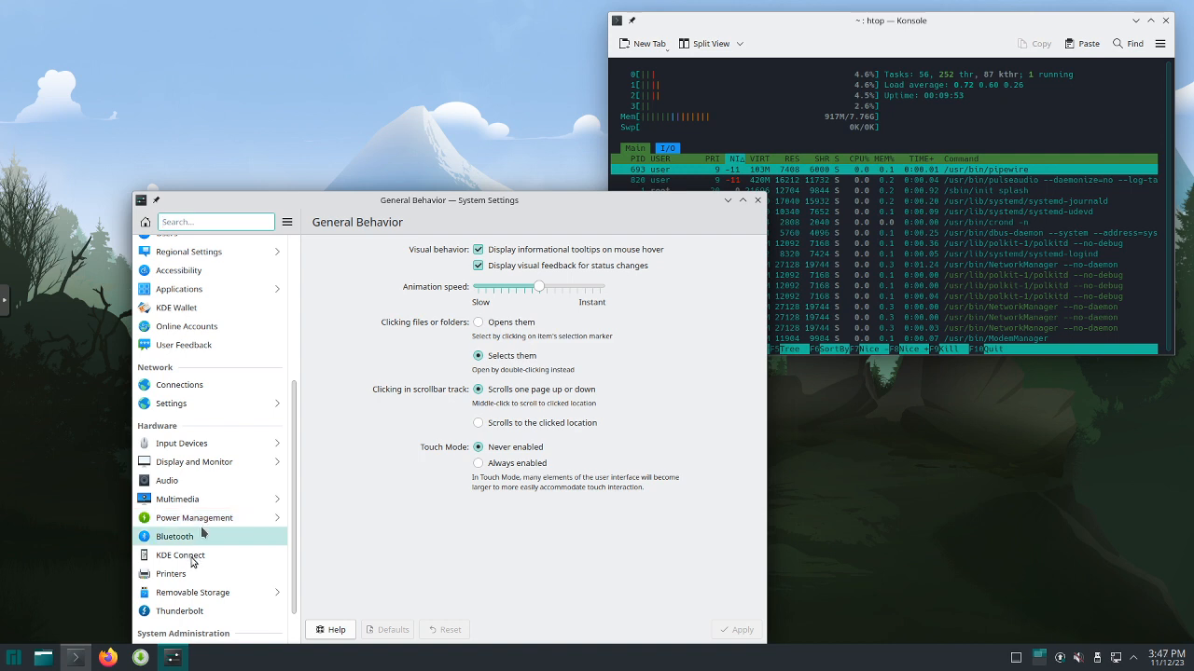
mouse_move(189, 592)
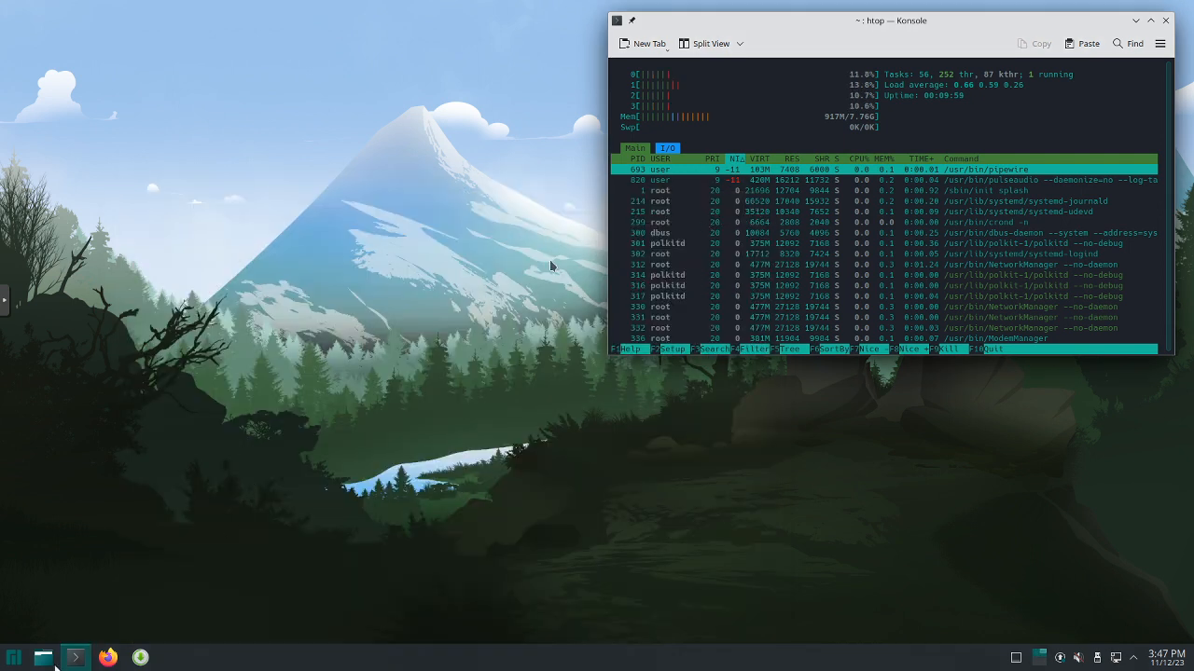
Open Dolphin and browse Downloads and Music, ending in the empty Documents folder.
click(44, 657)
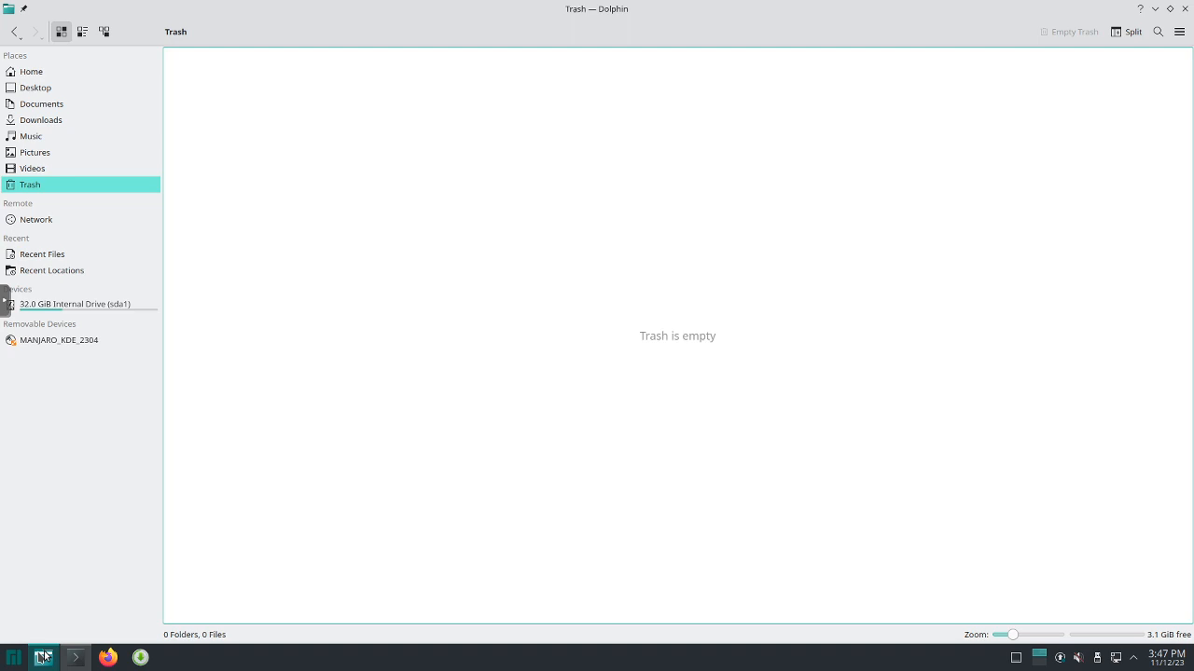
mouse_move(315, 167)
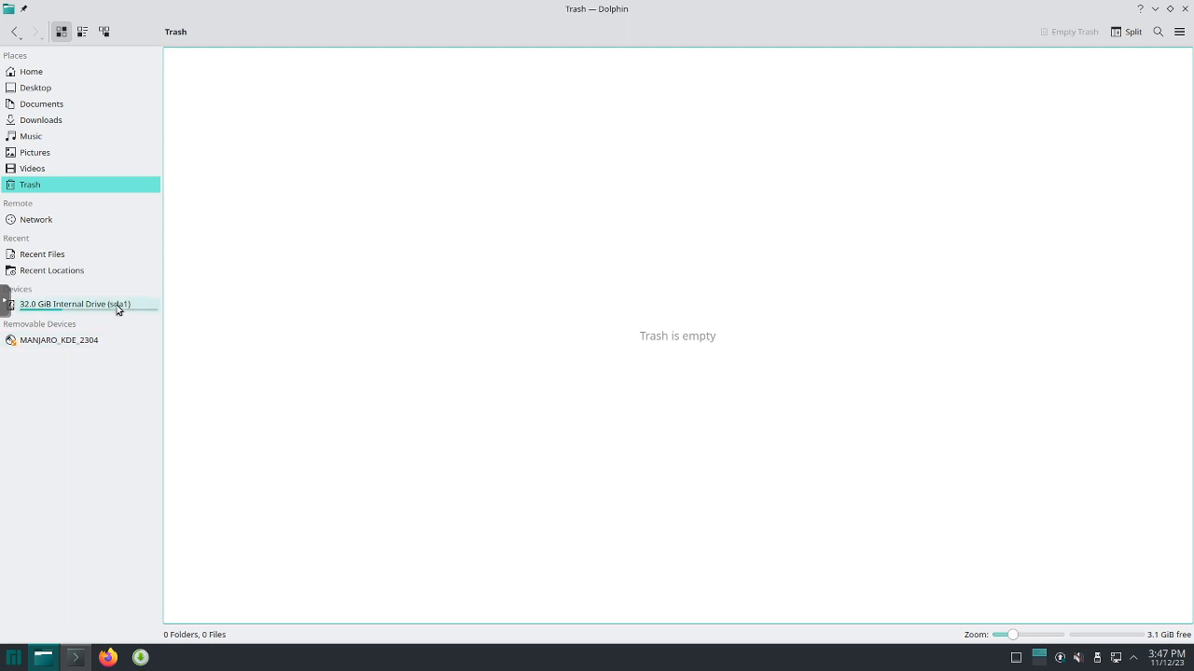
mouse_move(89, 103)
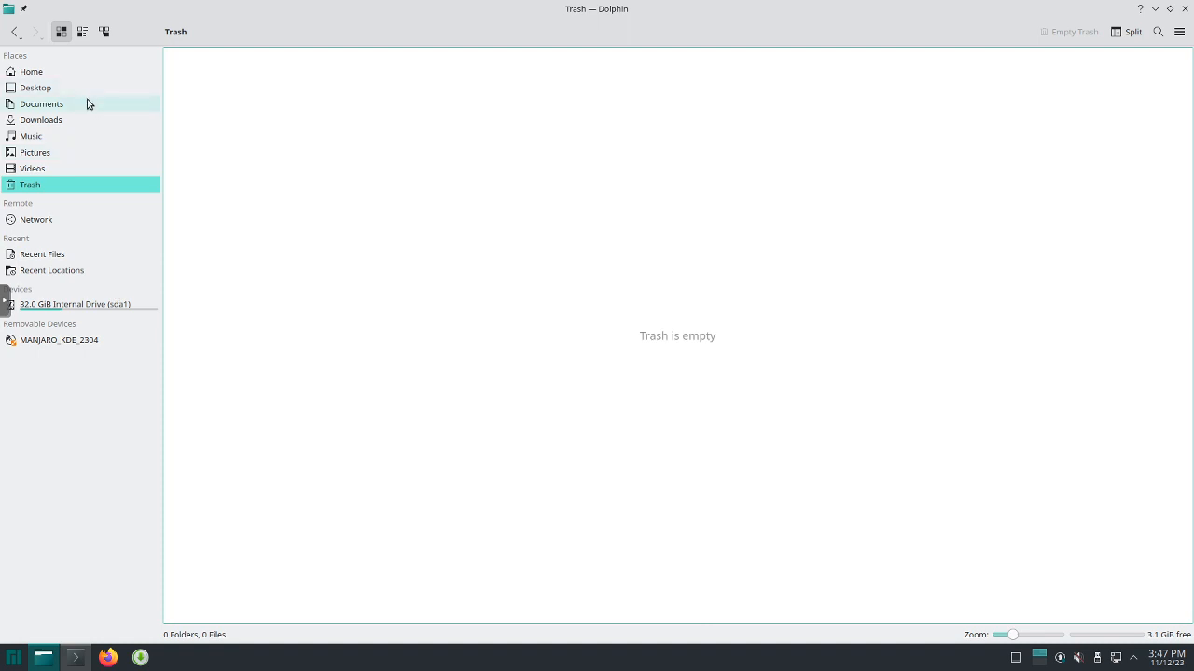
click(41, 119)
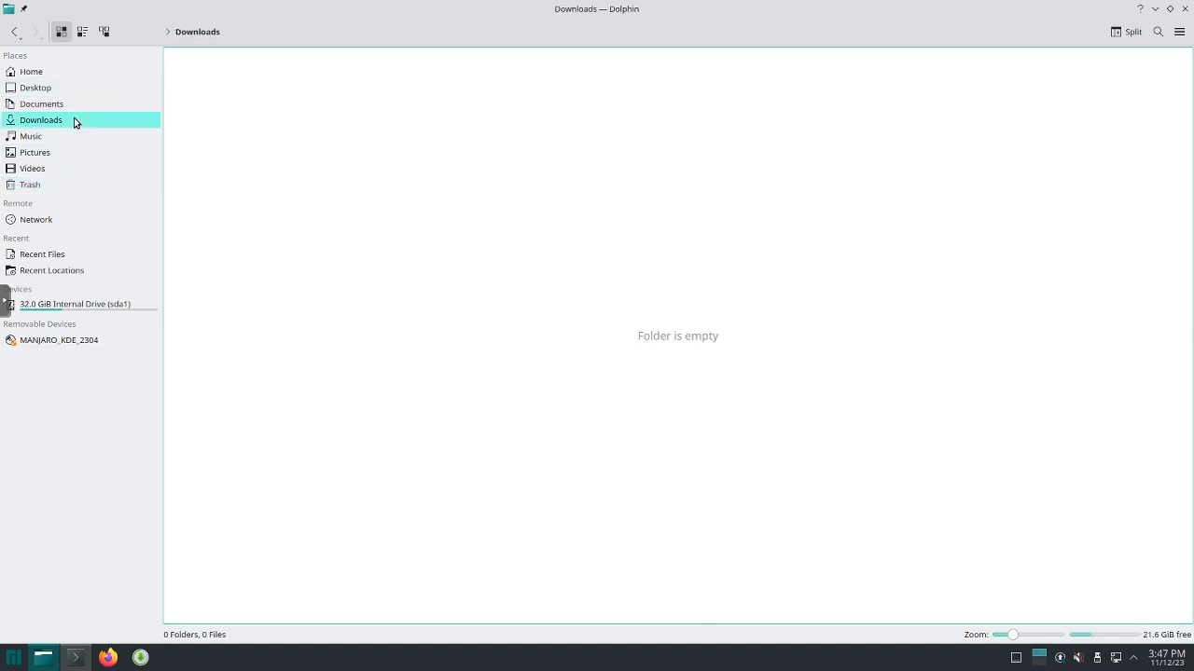
click(34, 152)
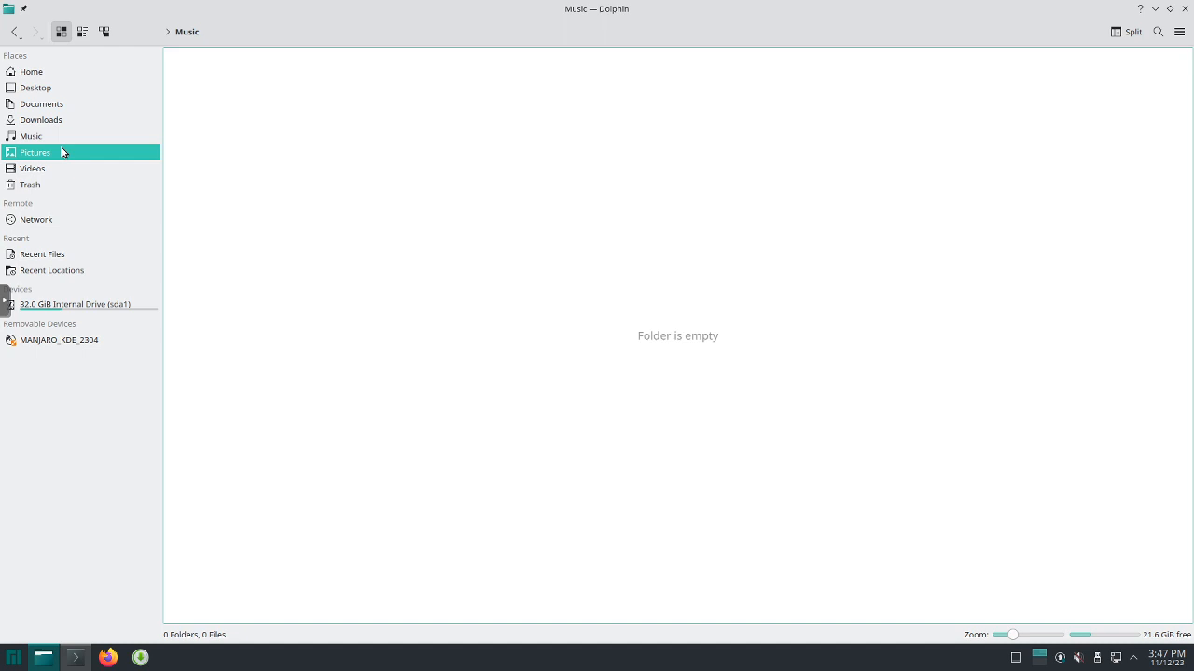
click(32, 168)
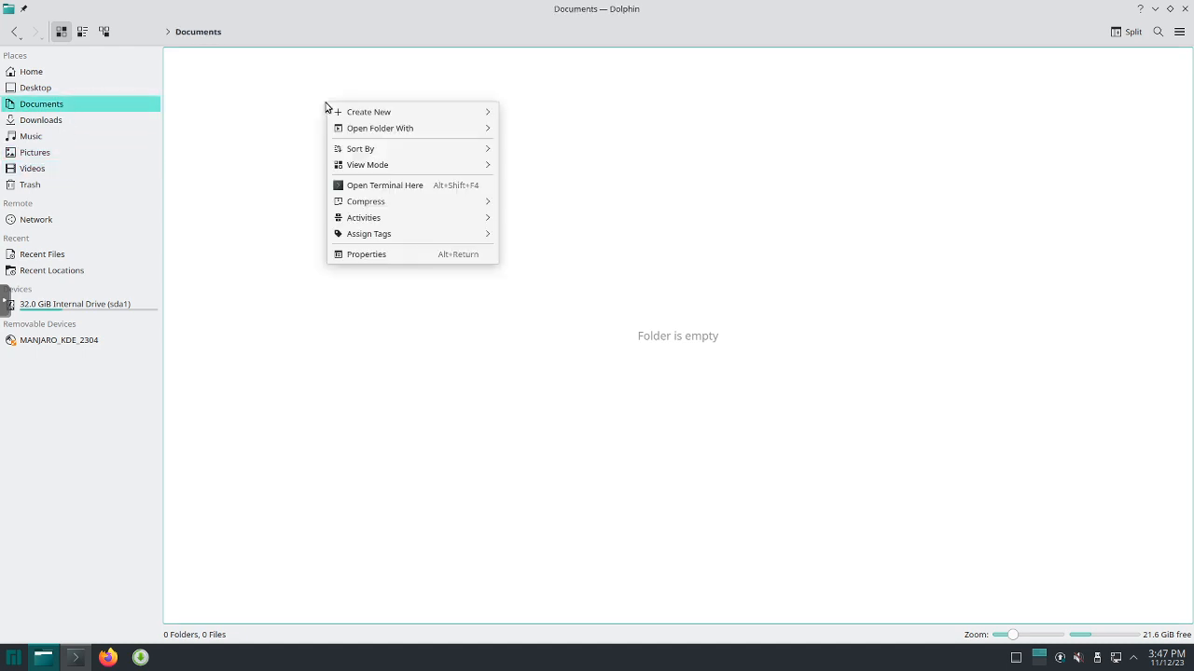
Create an empty text file named test.txt in the Documents folder.
click(369, 112)
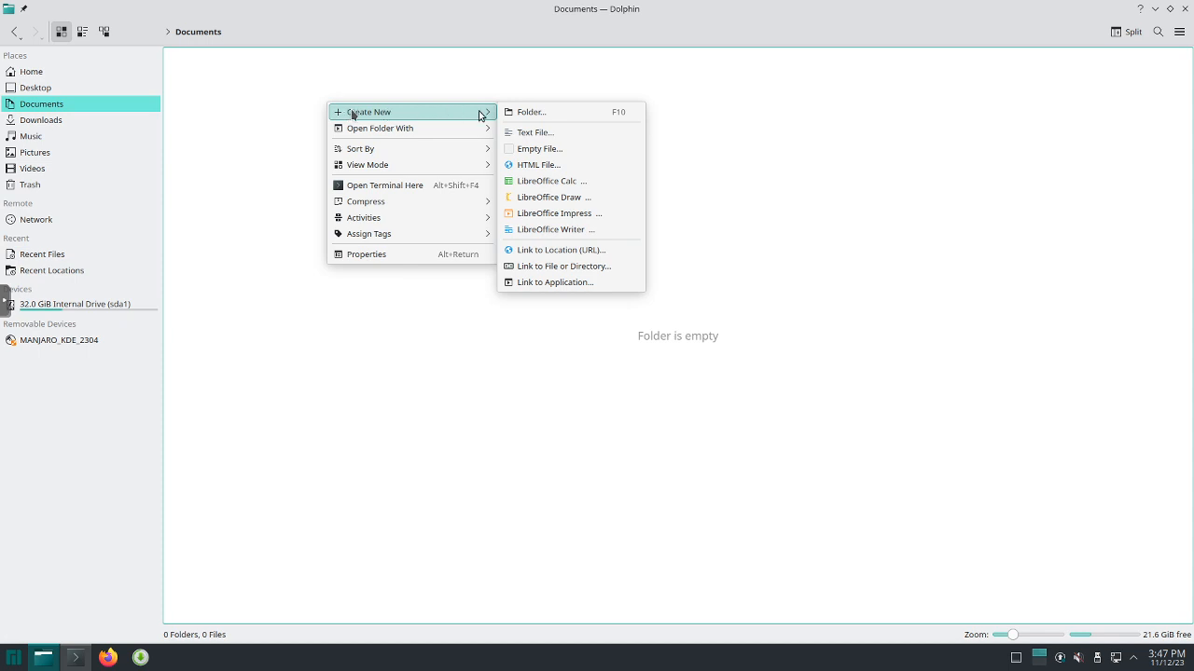
click(535, 132)
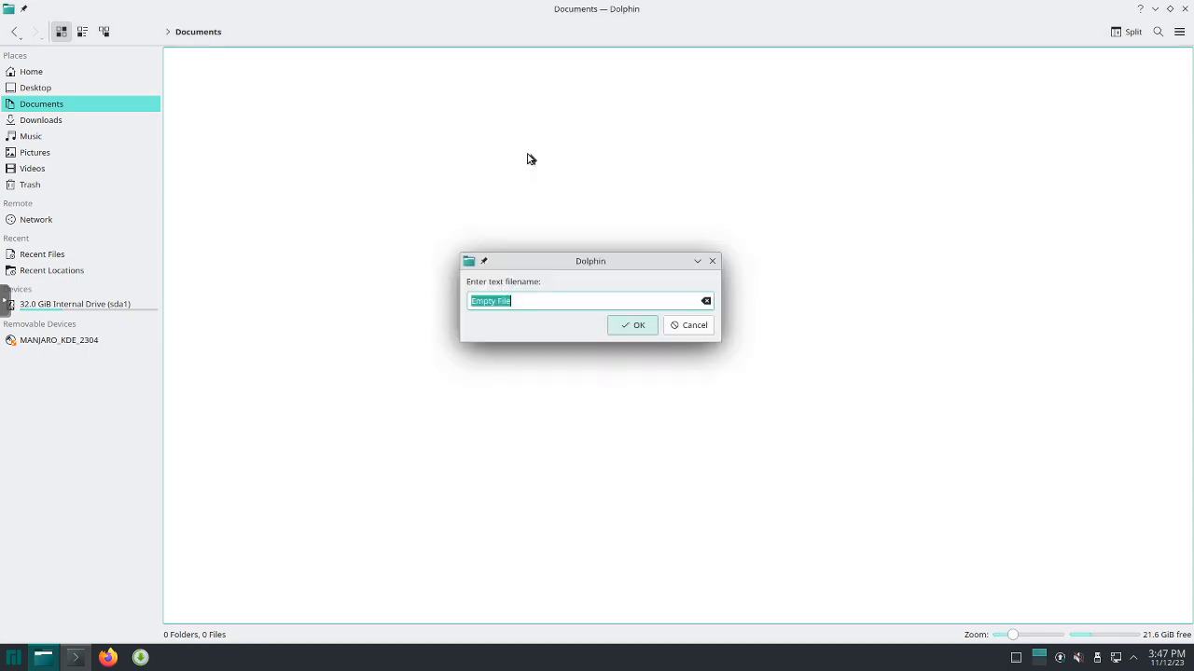
text(t)
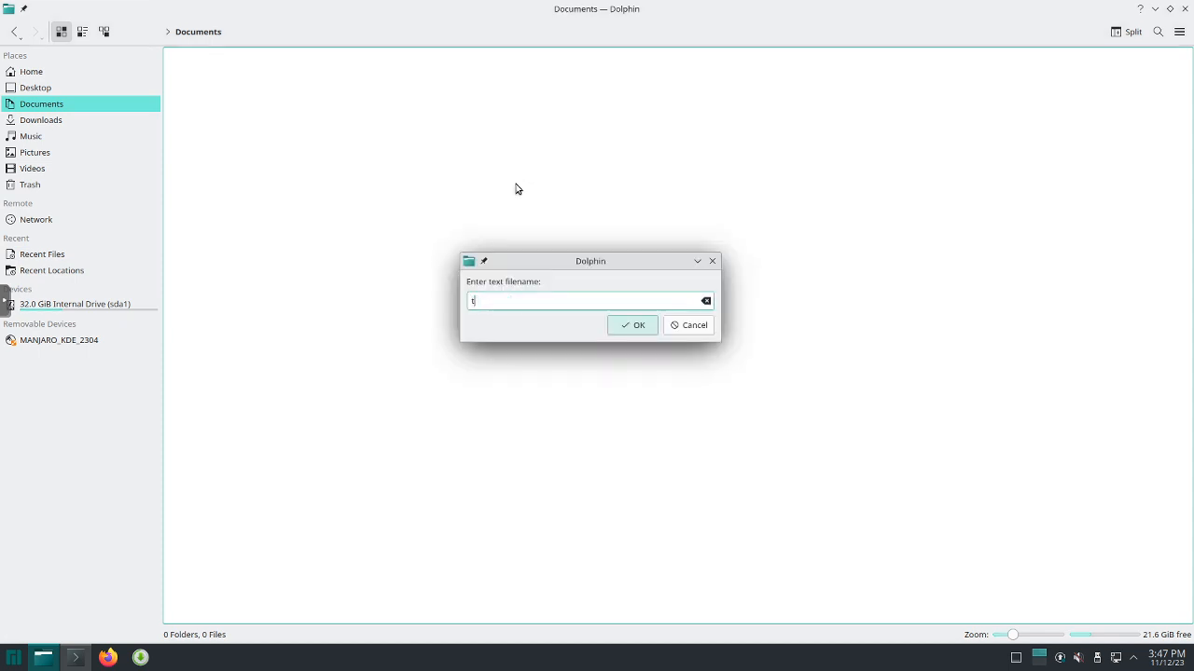
text(est.t)
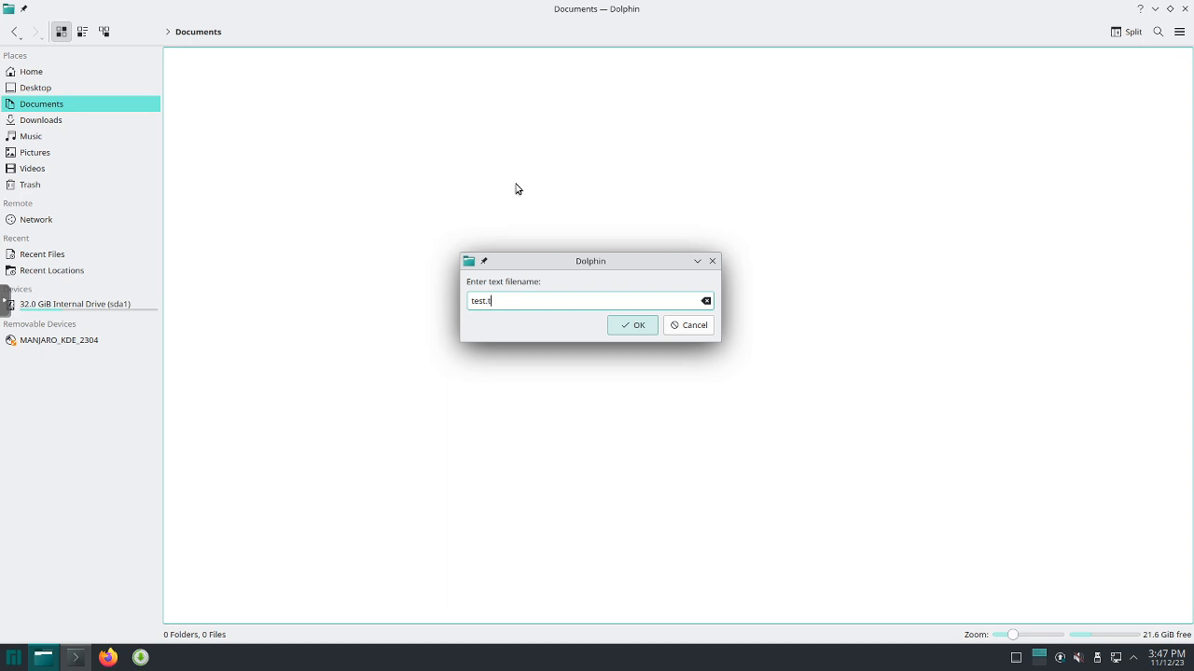
click(634, 324)
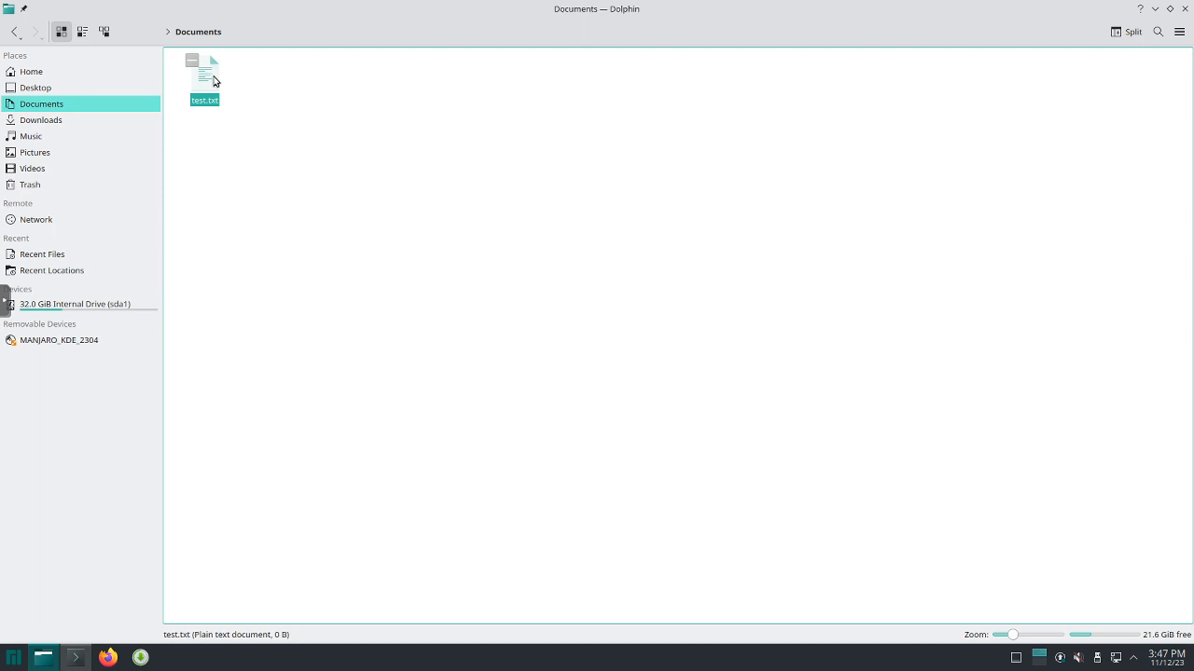
right_click(204, 79)
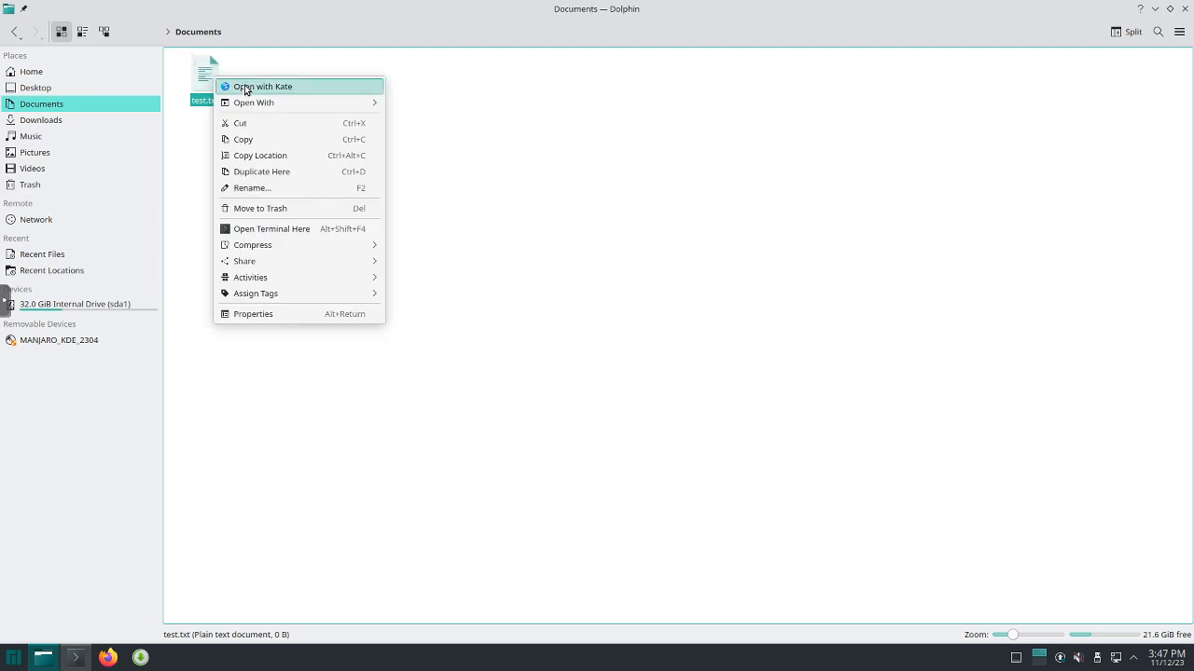
Write 'This is a test.' into test.txt in Kate, save, and reopen to verify.
click(263, 86)
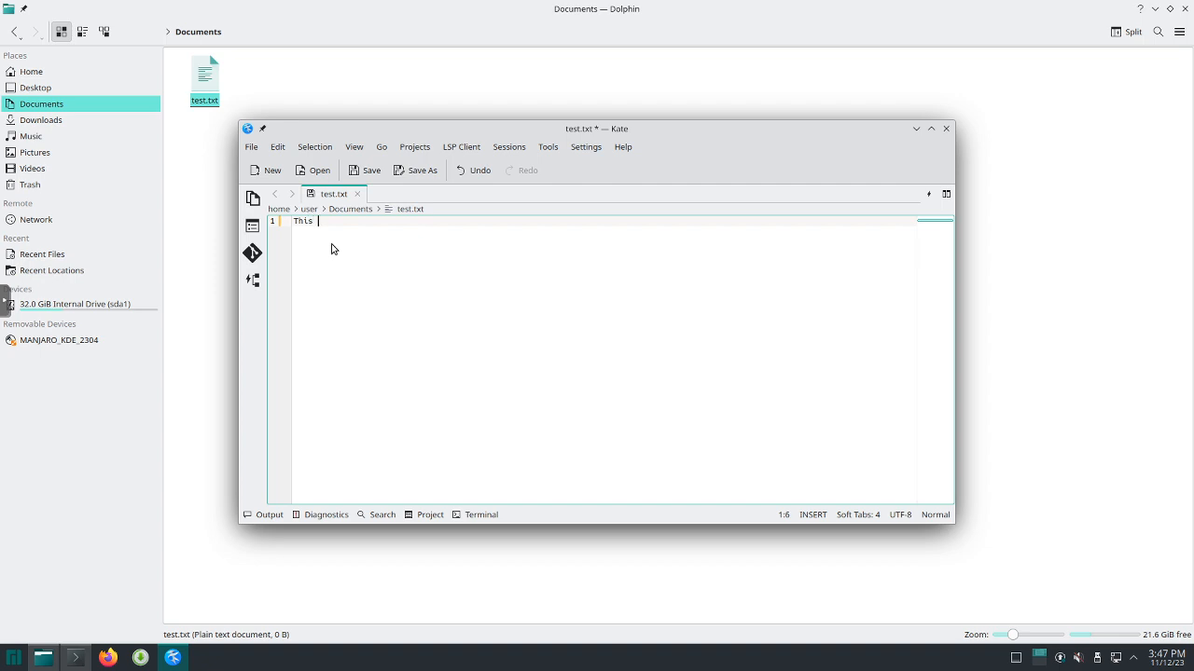
text(is a te)
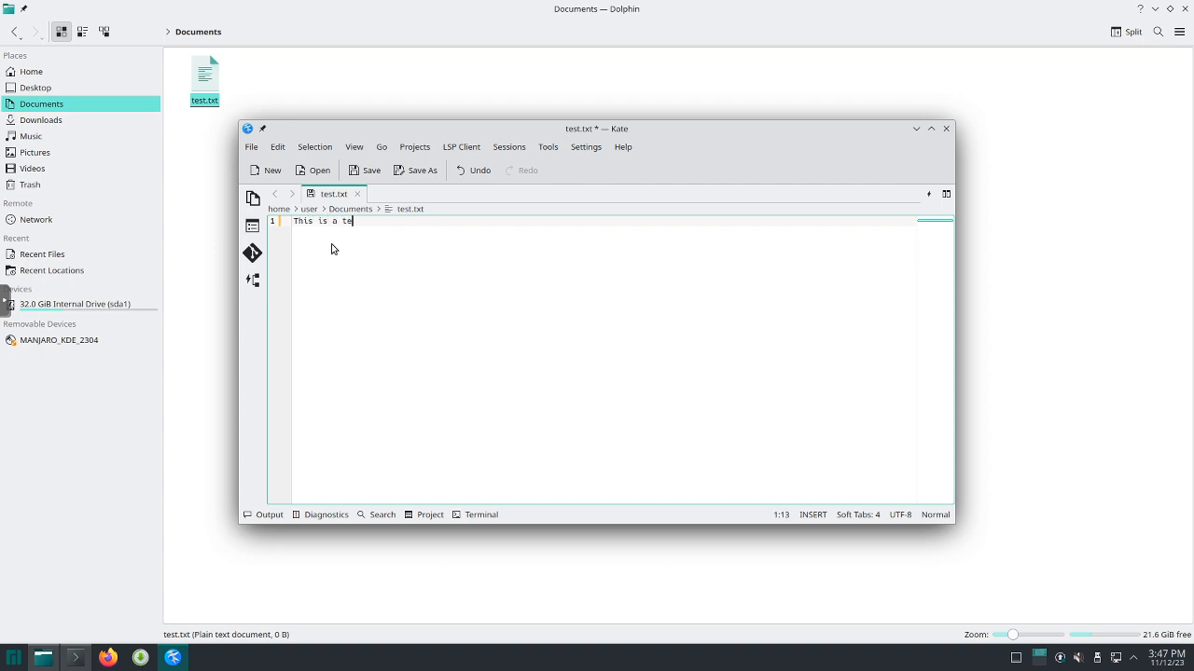
text(st.)
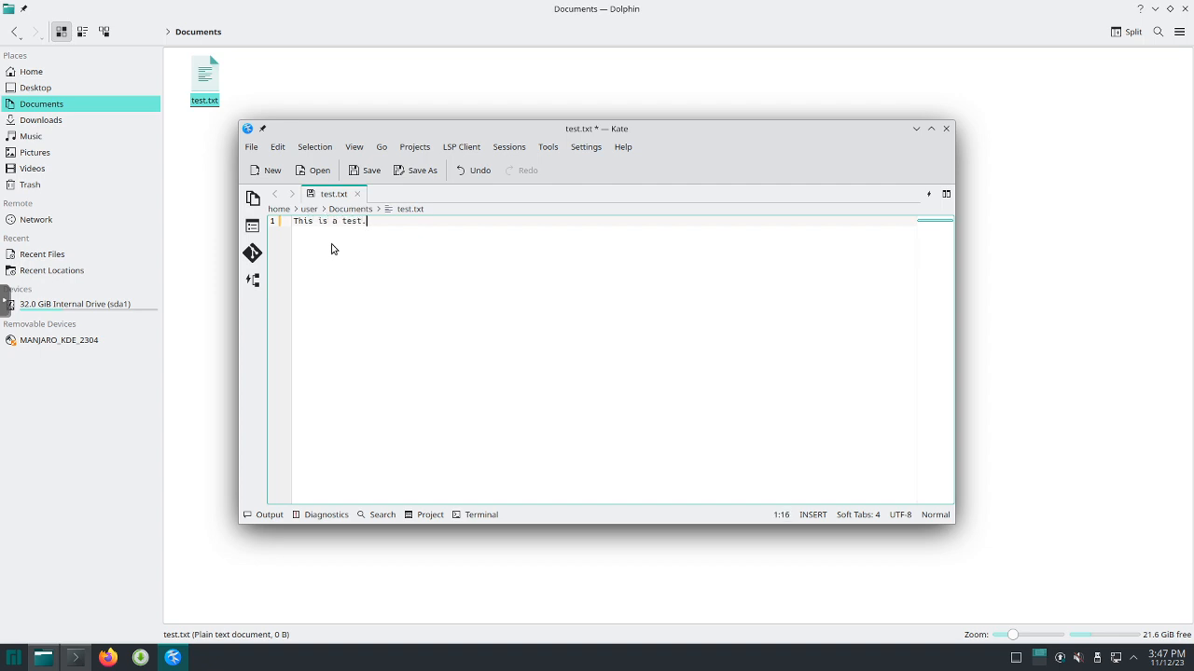
click(251, 146)
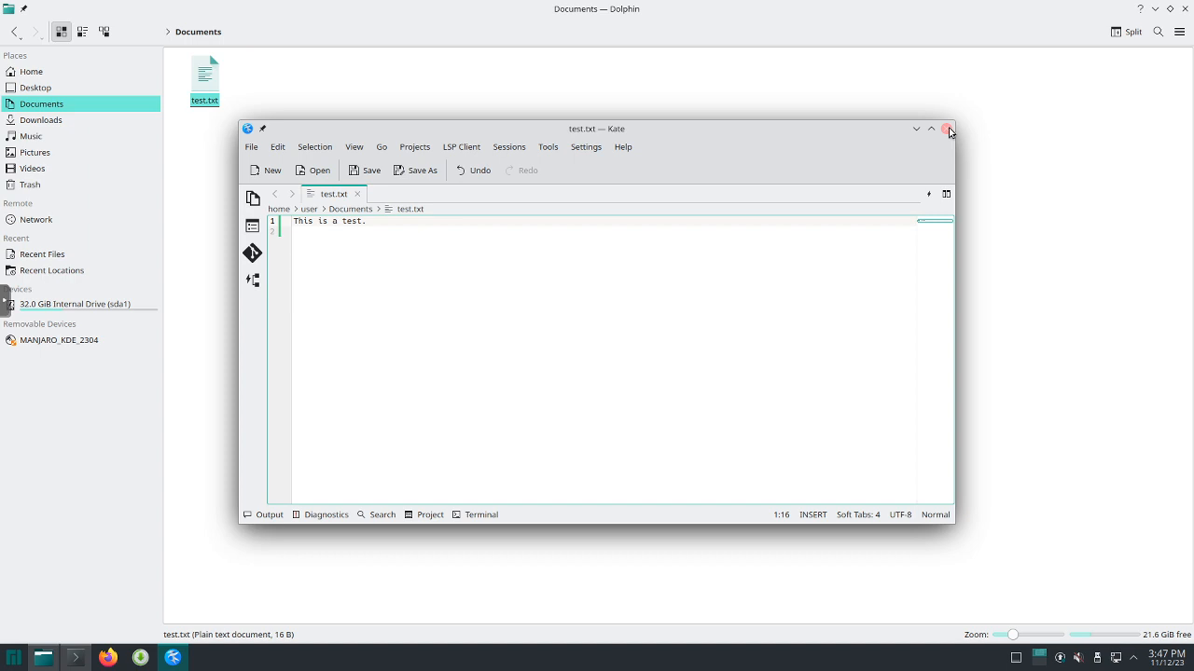
click(948, 129)
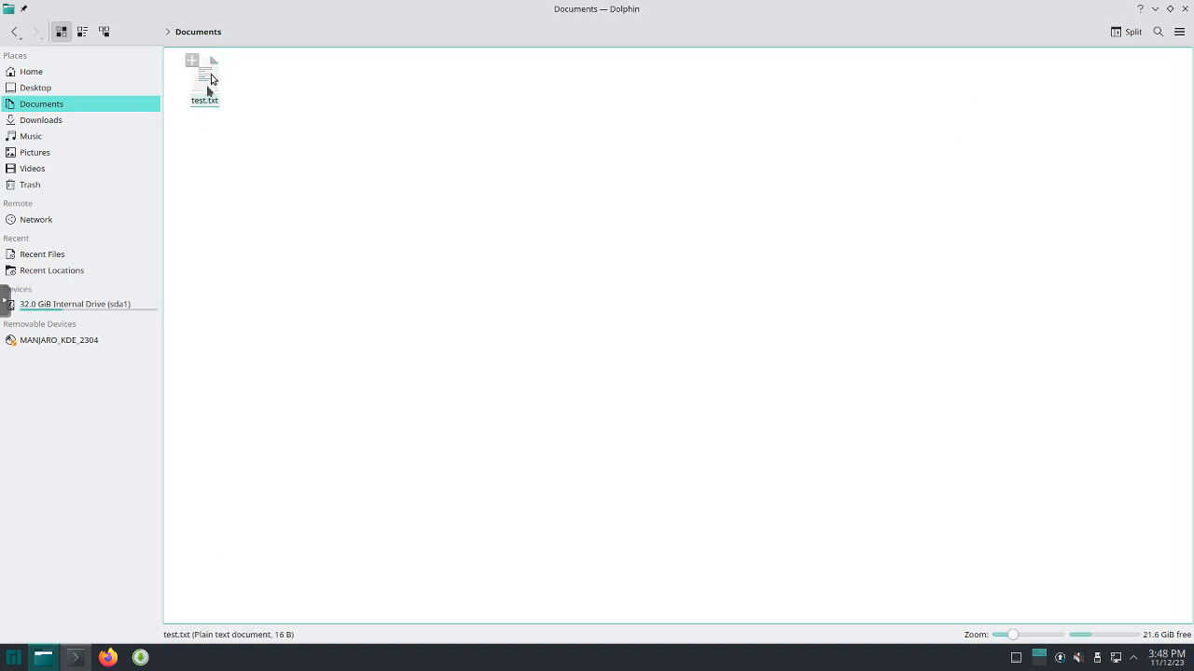
double_click(205, 79)
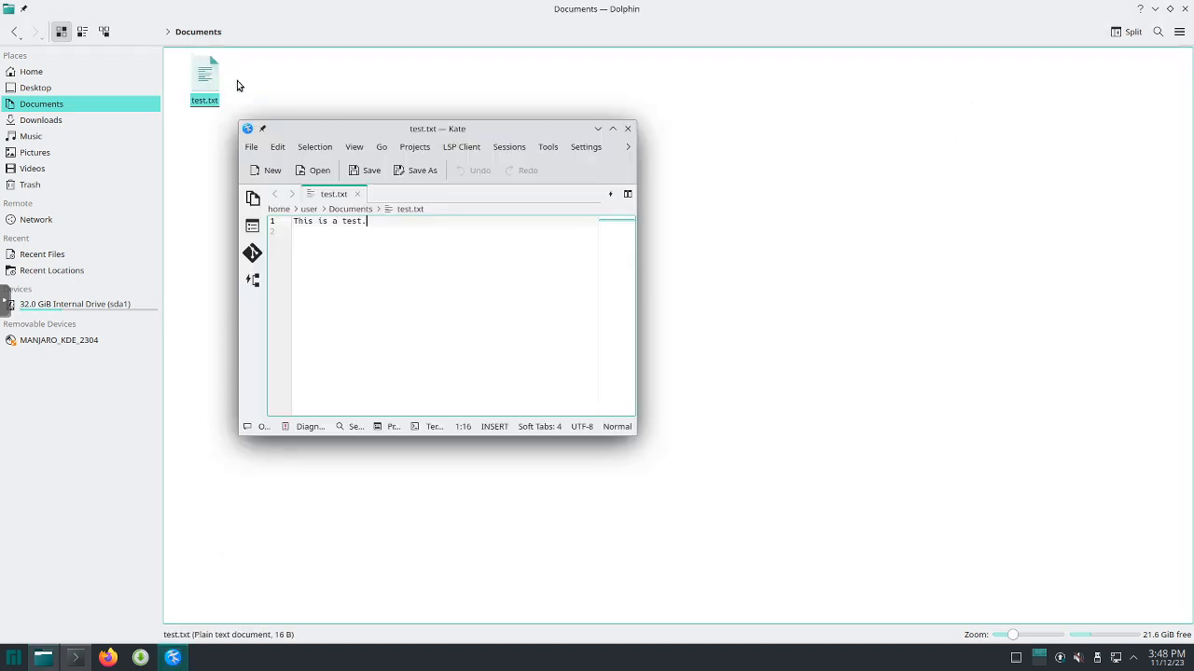
mouse_move(611, 107)
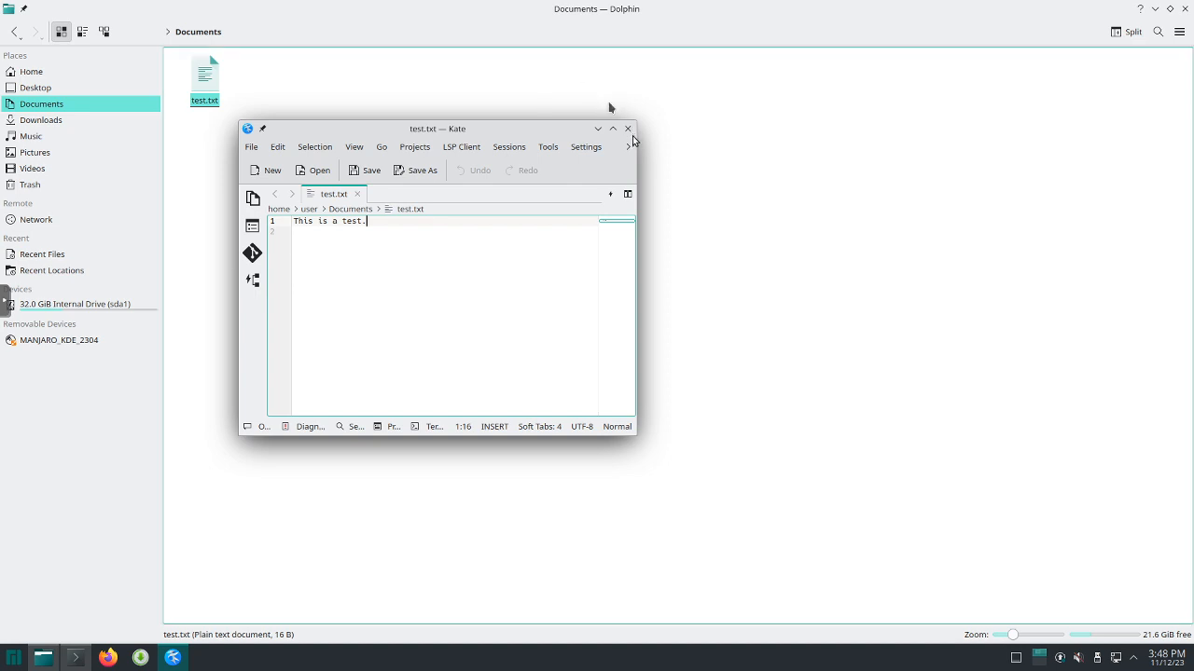
click(628, 128)
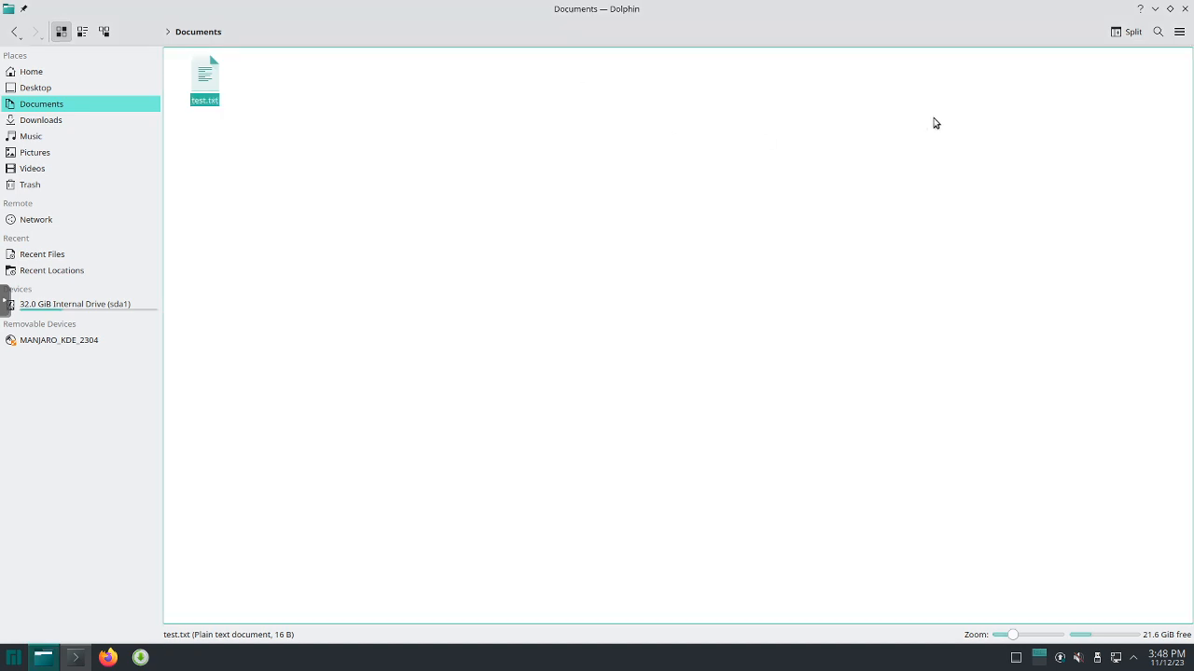
mouse_move(406, 330)
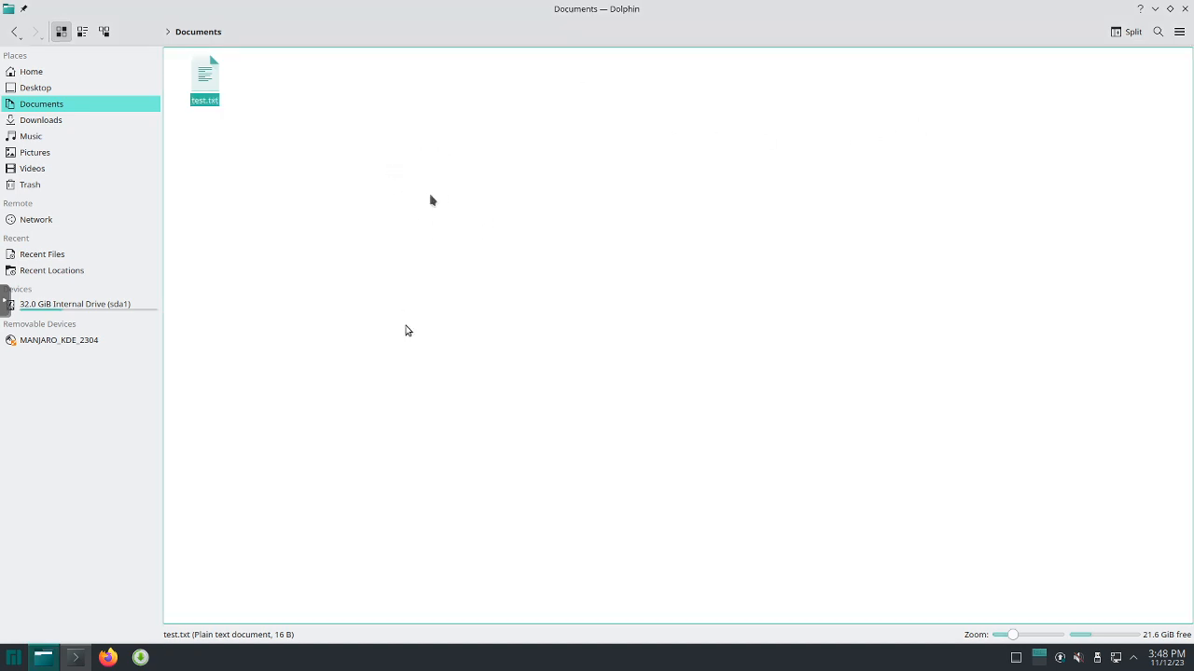
mouse_move(355, 187)
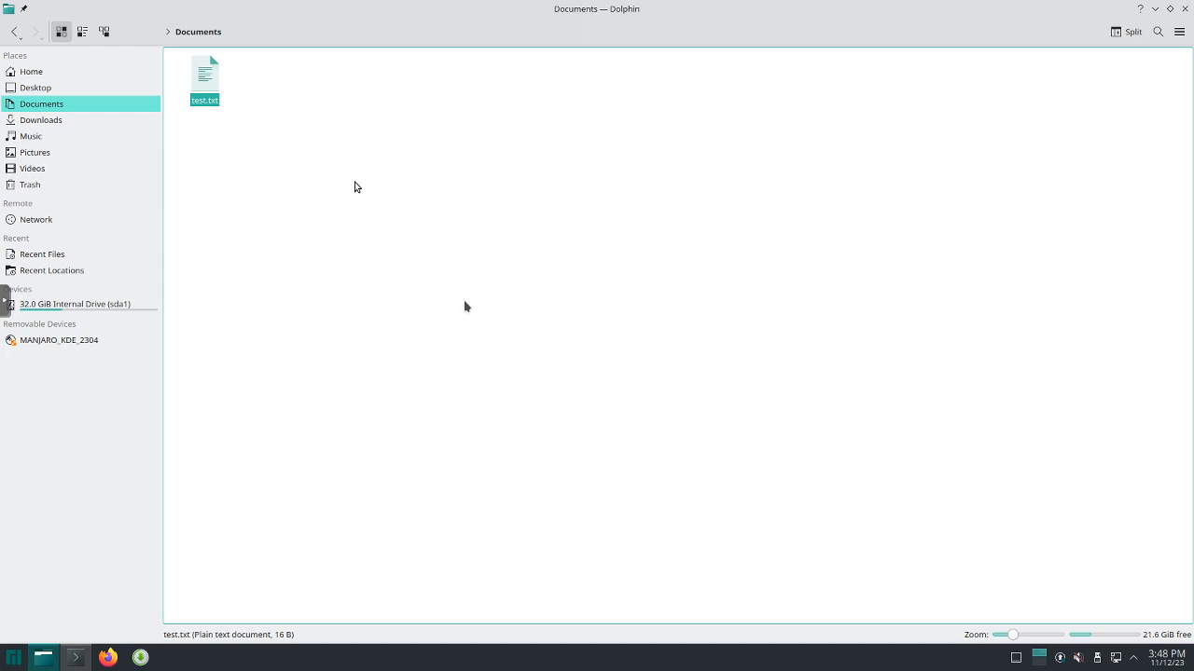
Cycle Documents through Compact and Details views, then back to large Icons.
click(82, 31)
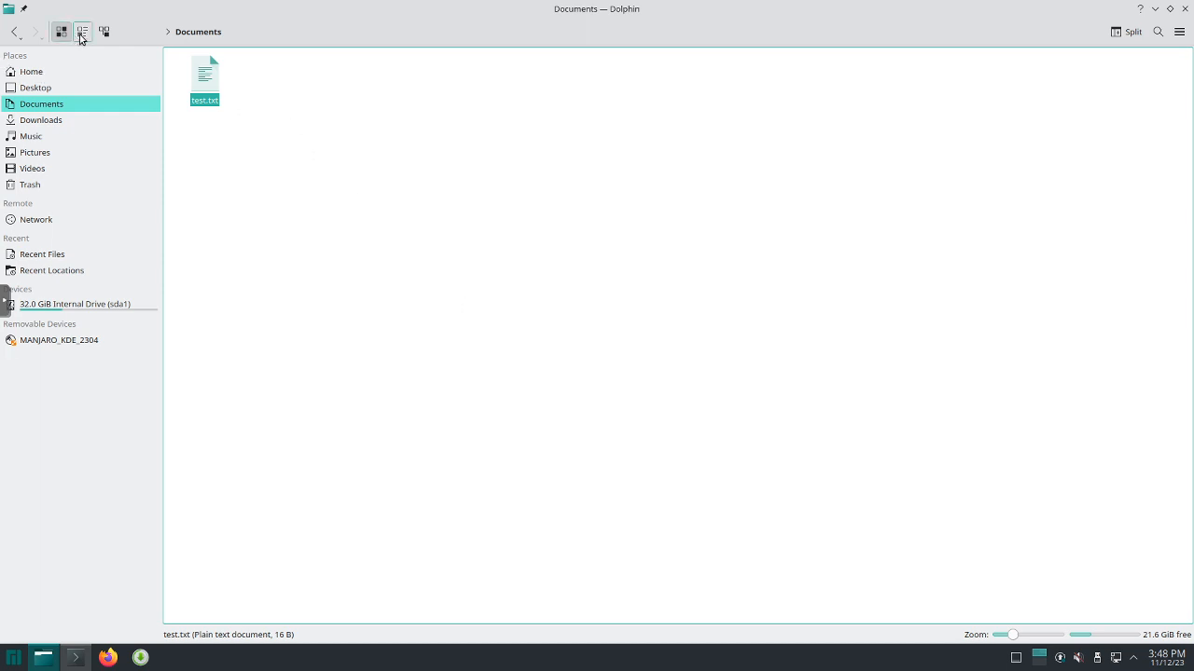
click(83, 31)
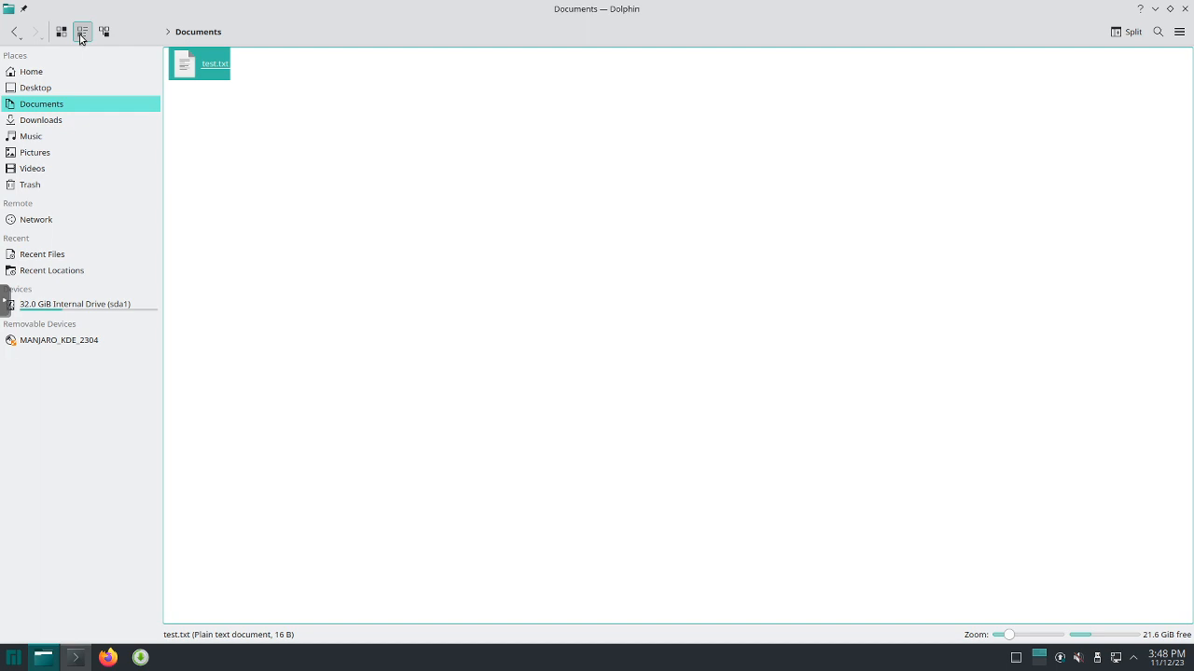
click(104, 31)
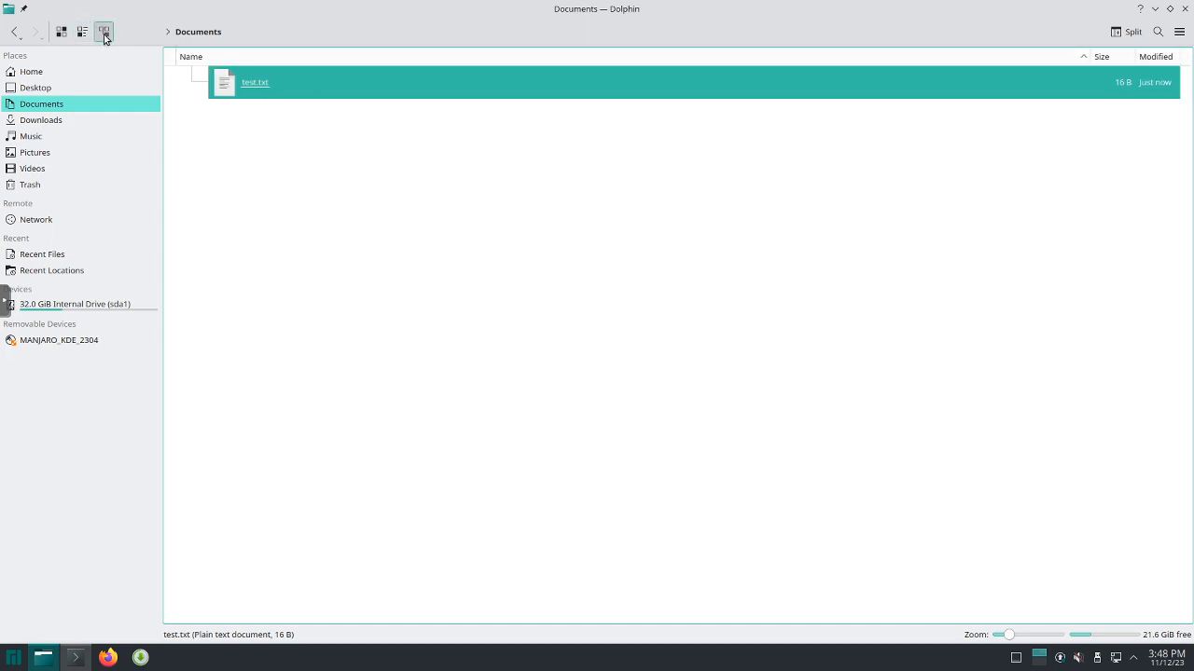
click(61, 31)
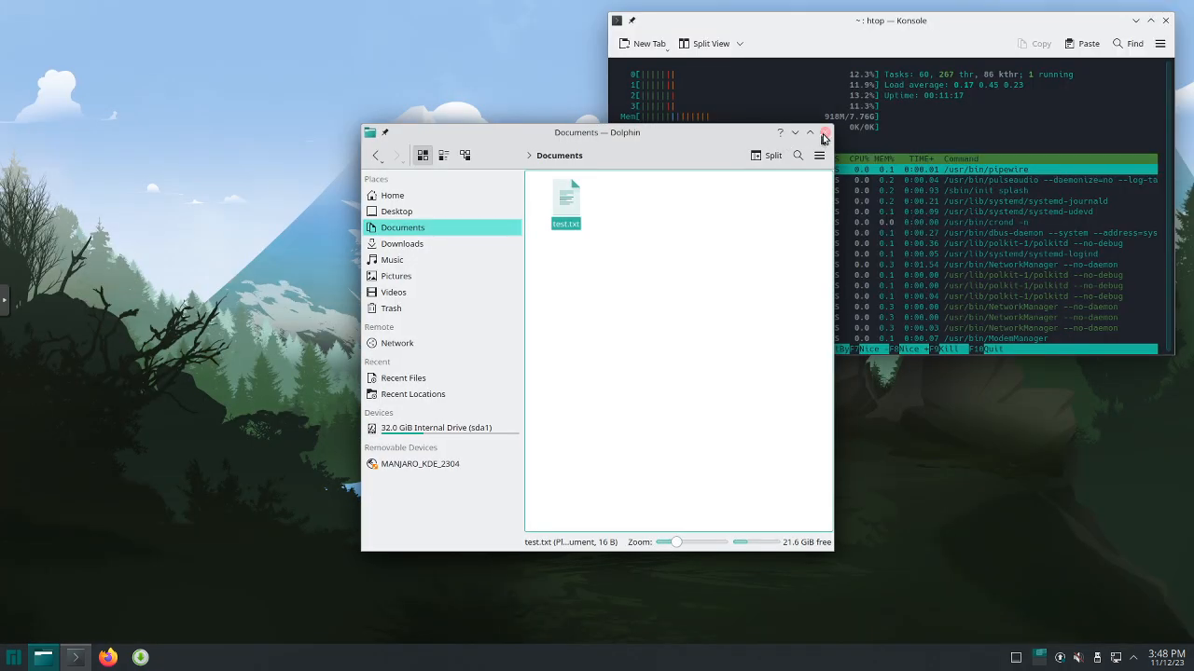
Close Dolphin and show the launcher's Internet applications, including Firefox.
click(824, 131)
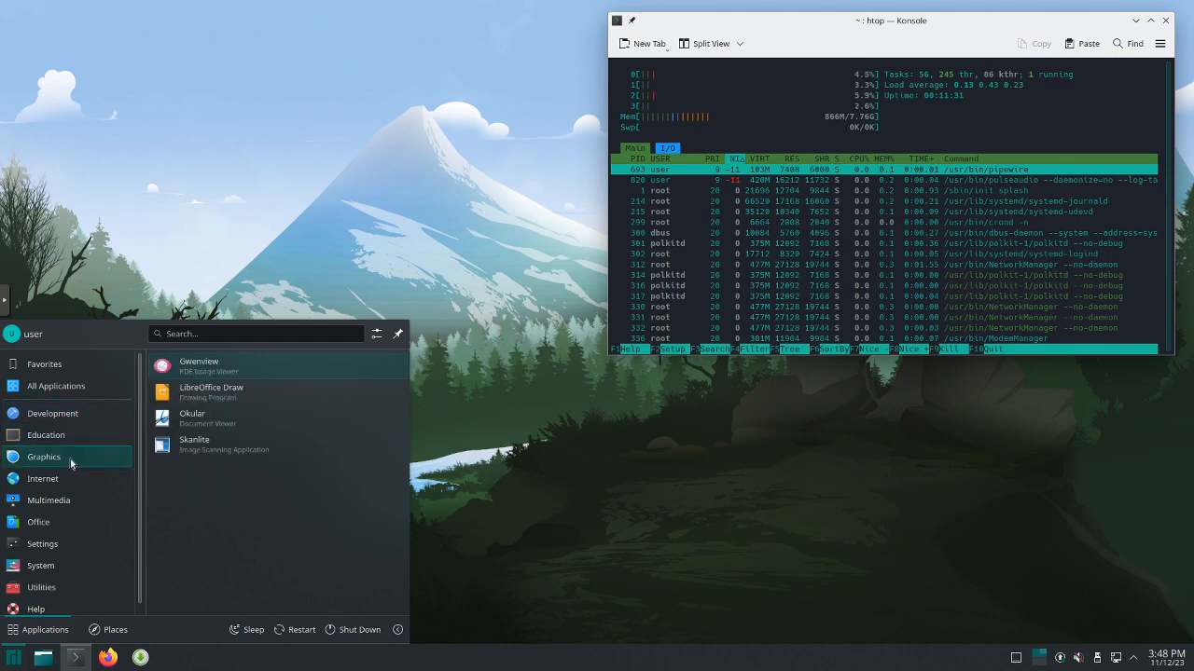
click(43, 478)
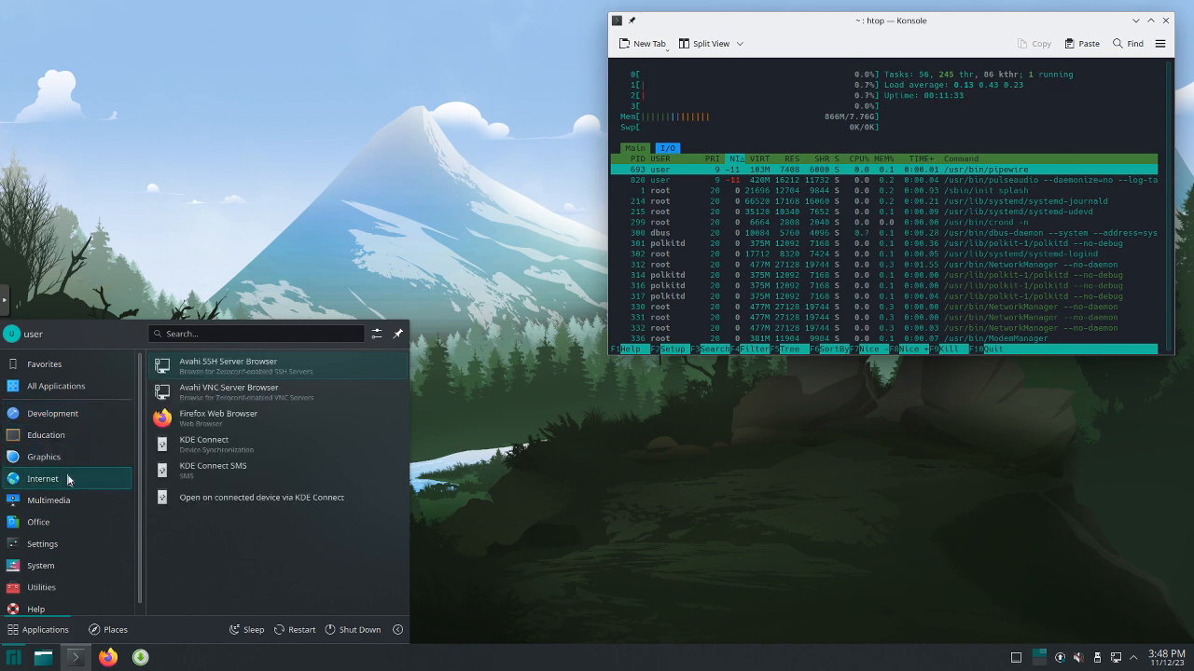
mouse_move(247, 419)
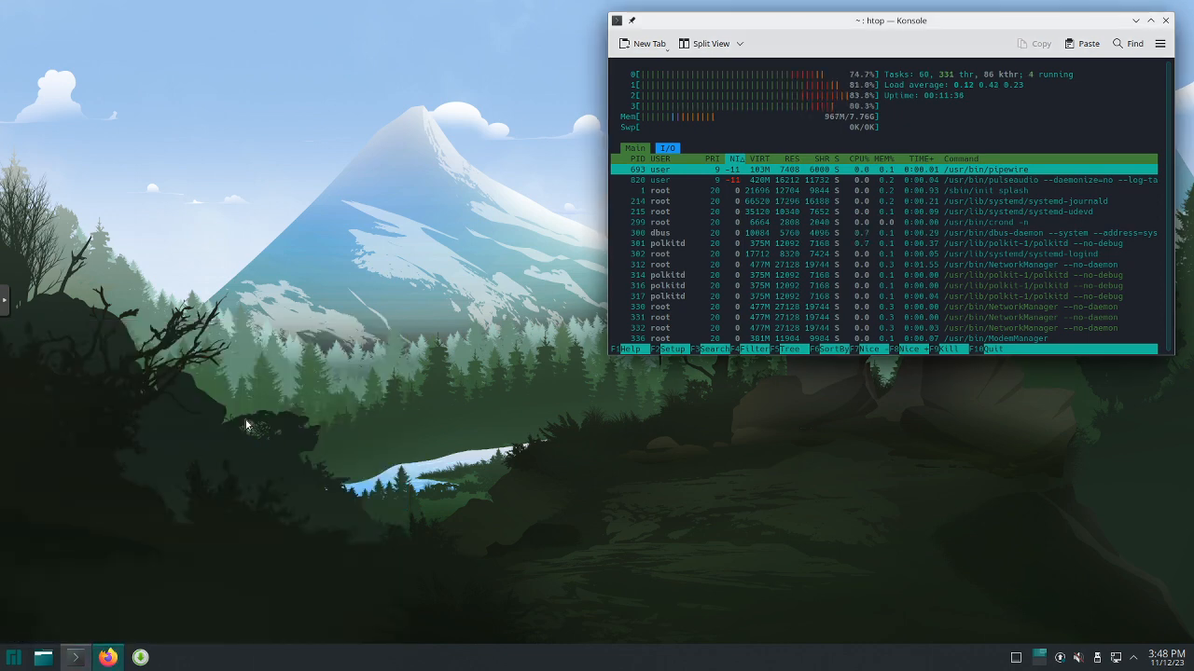
Close the Firefox privacy notice and load distrowatch.com in the address bar.
click(109, 658)
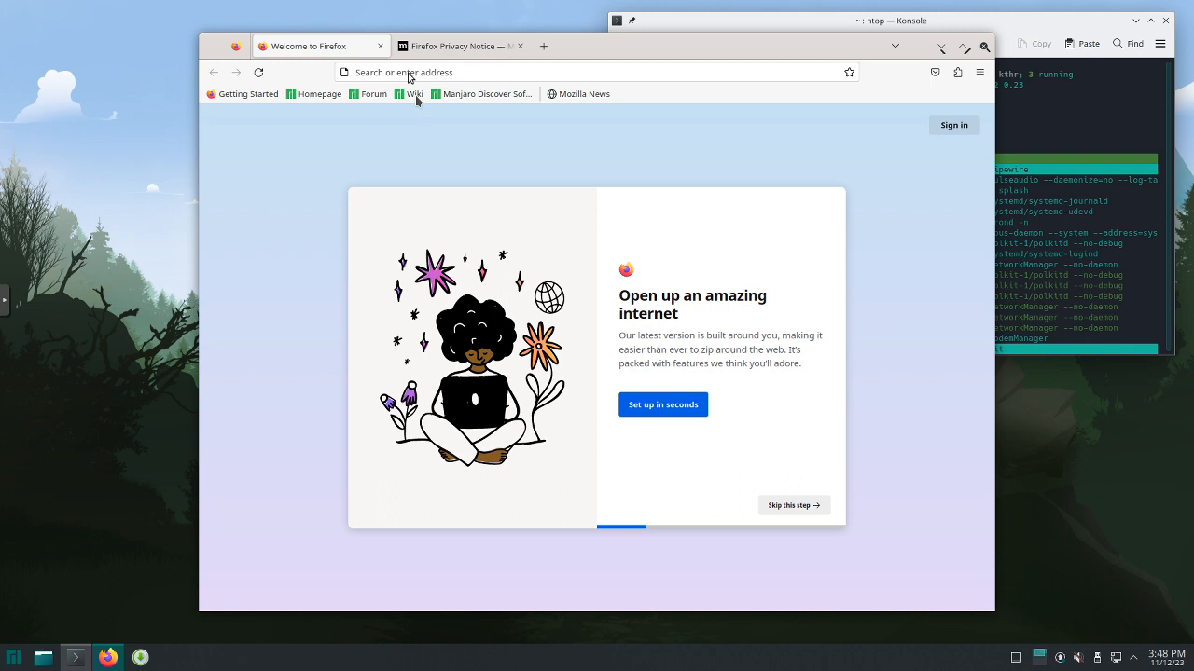
click(520, 45)
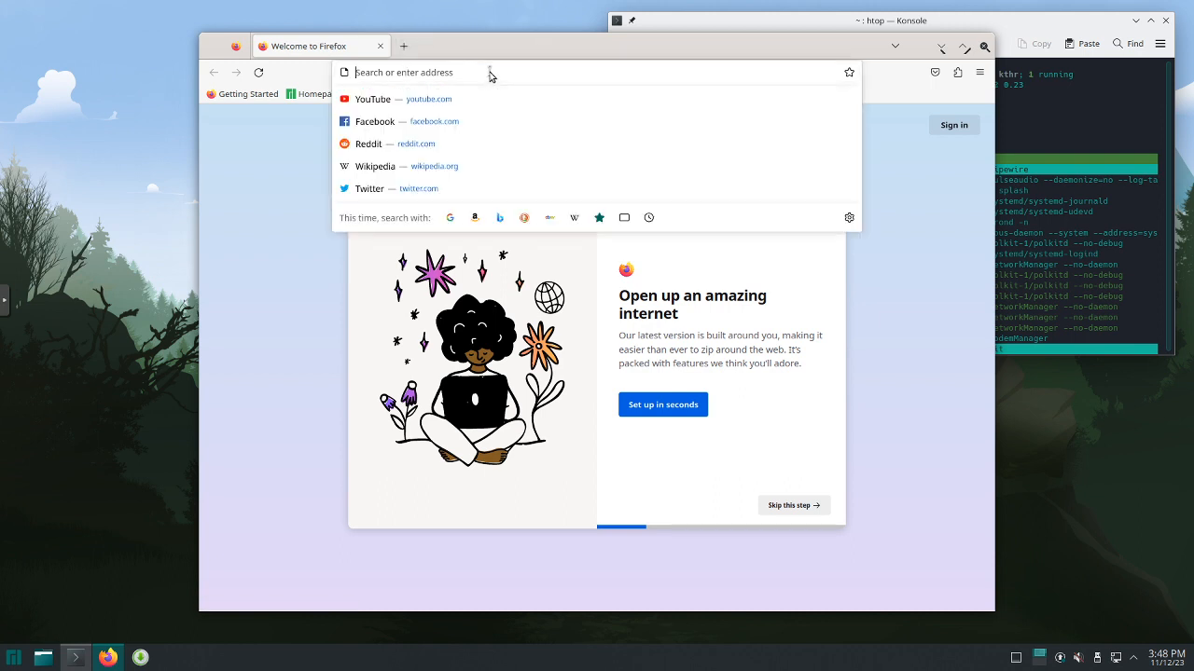
text(distrowatch.com)
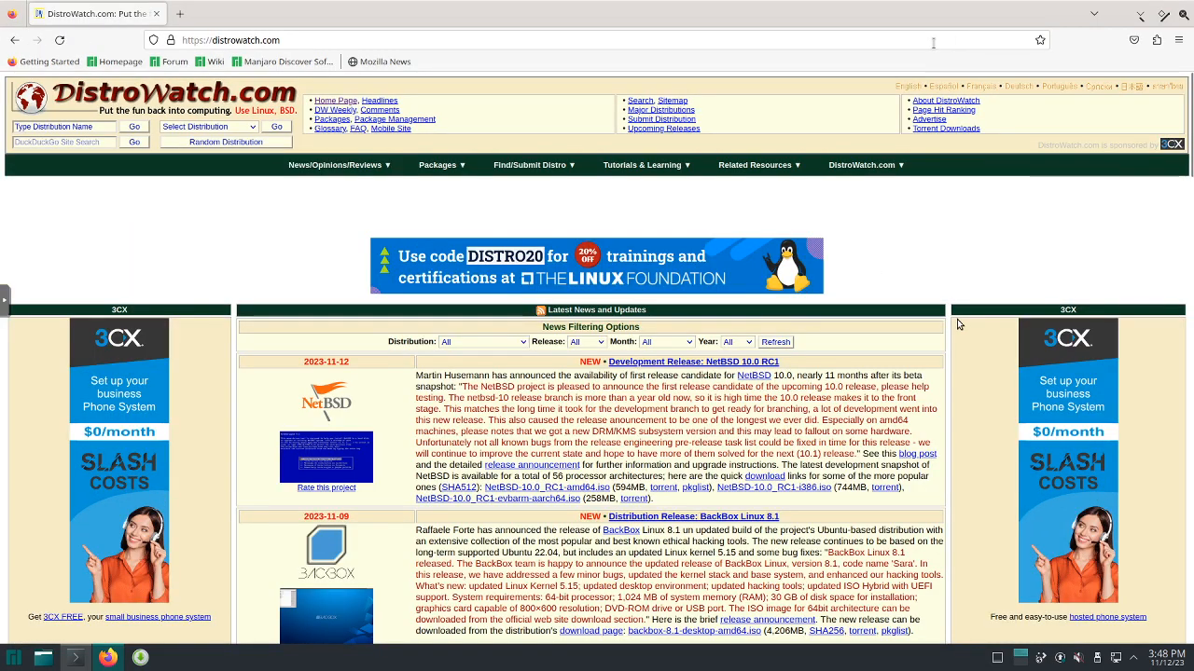
Scroll the DistroWatch homepage down to the Latest Distributions and Page Hit Ranking lists.
scroll(down, 3)
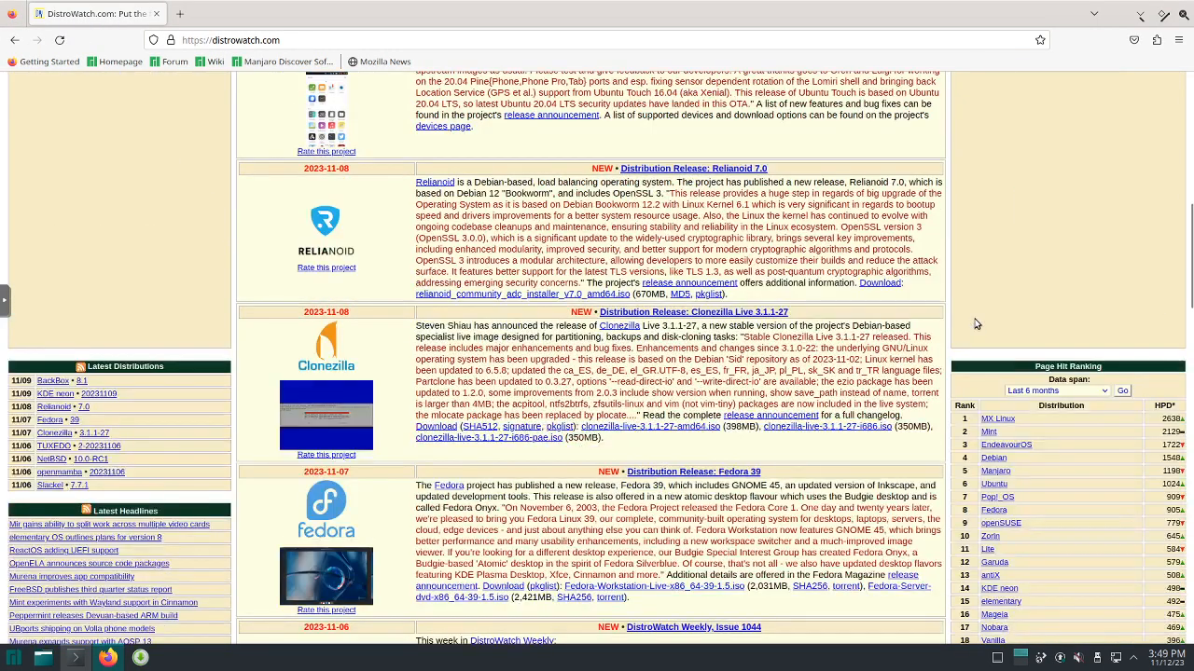
scroll(down, 3)
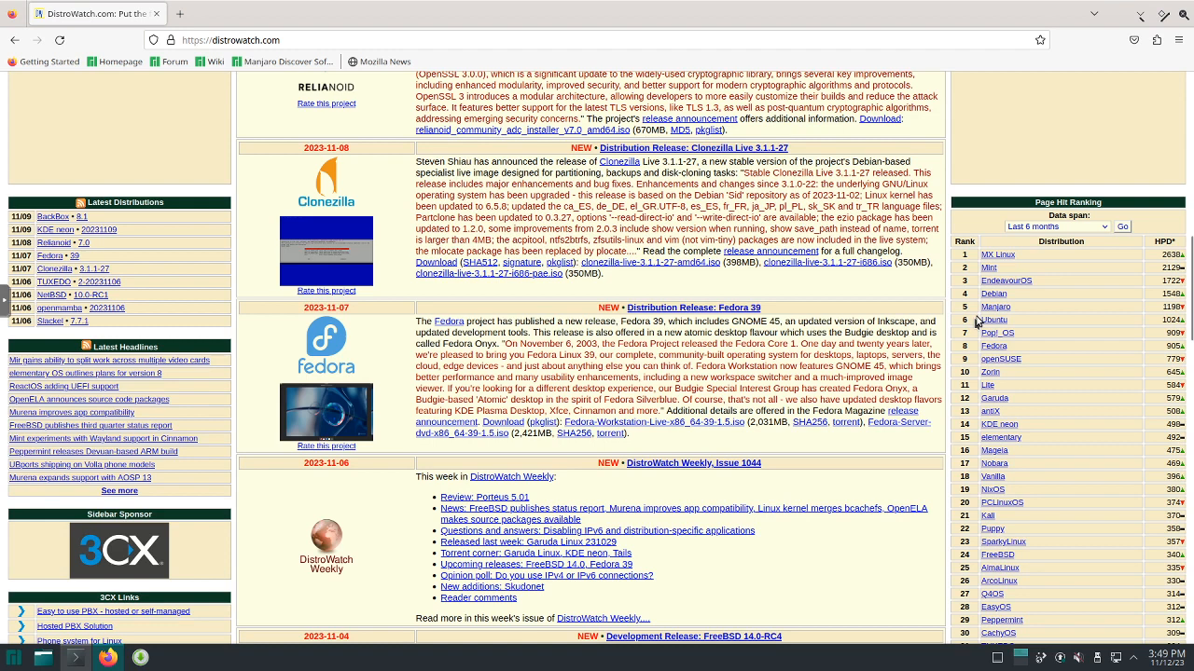
mouse_move(995, 306)
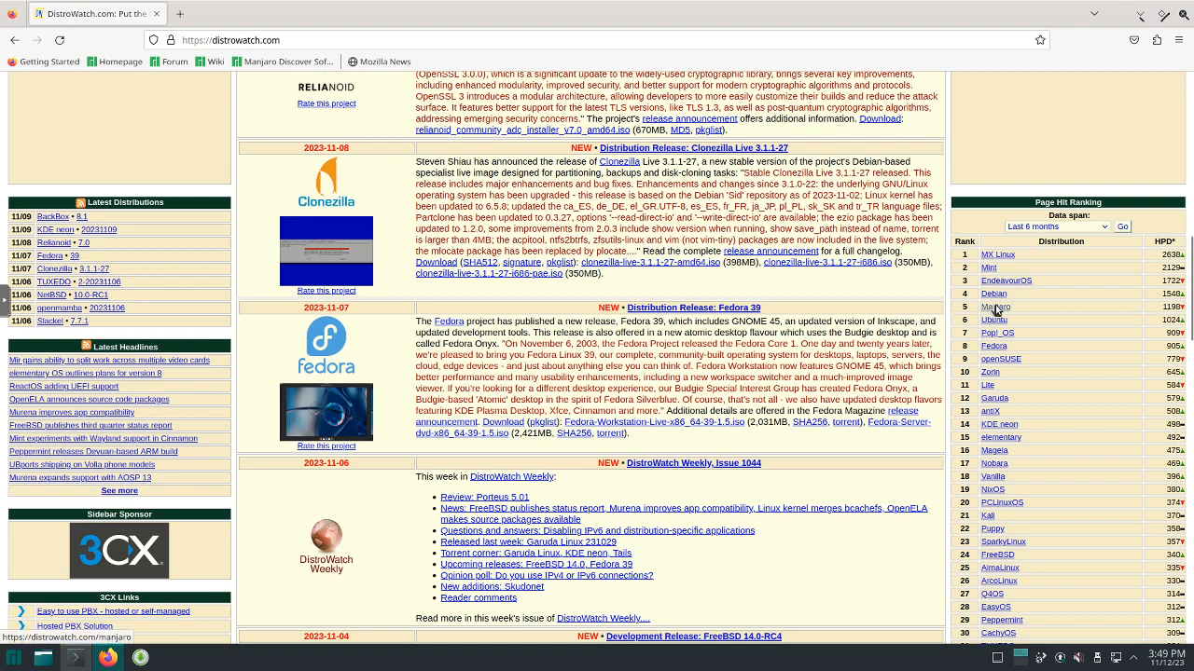
mouse_move(1004, 255)
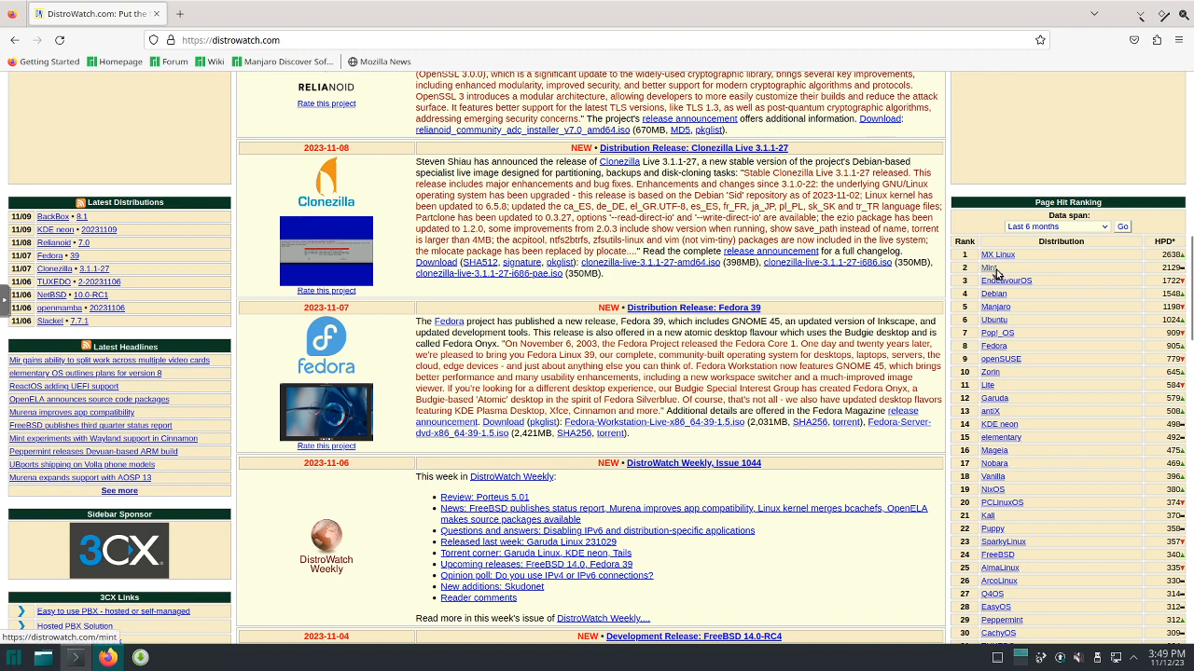
mouse_move(994, 293)
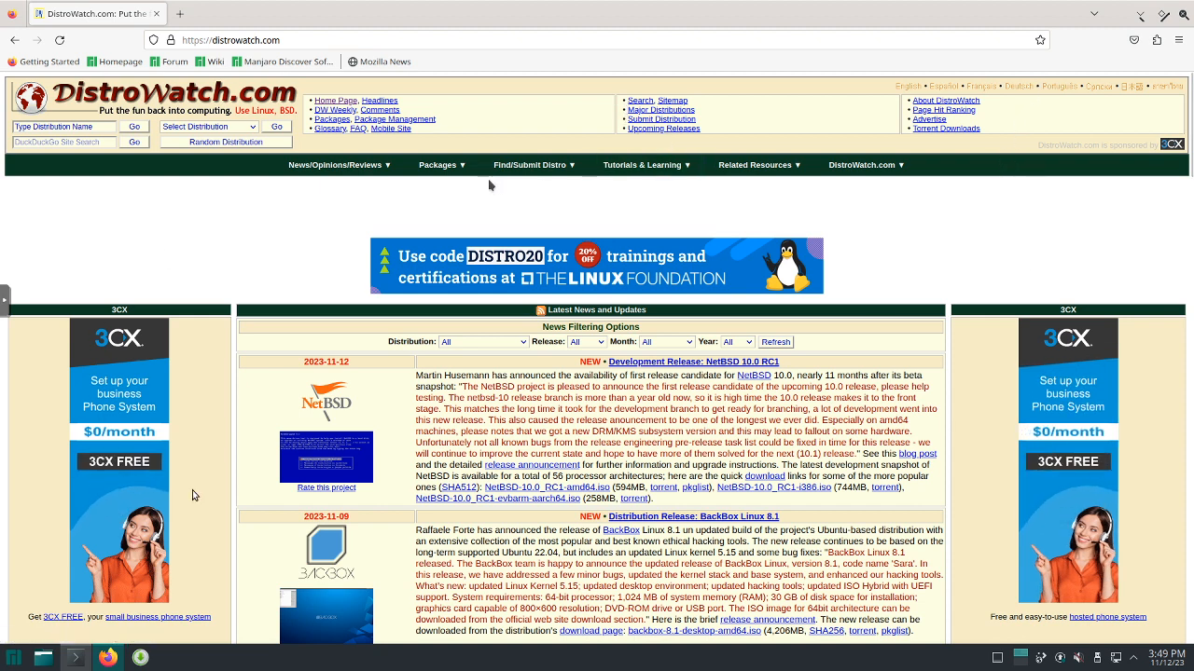
mouse_move(207, 295)
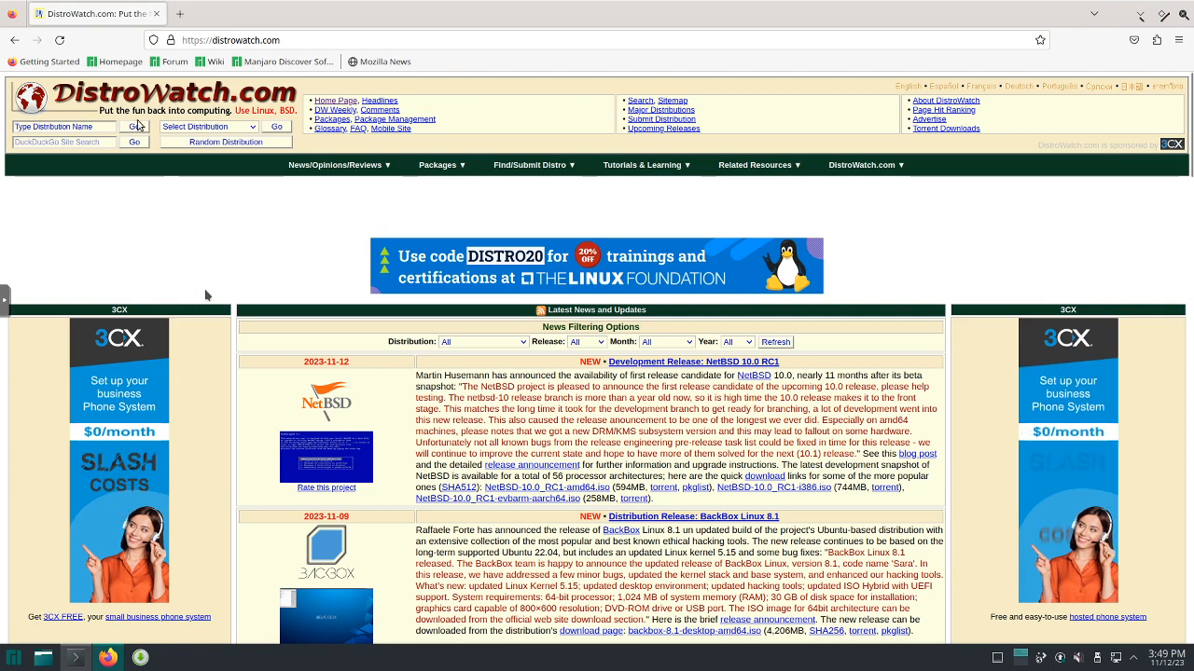
mouse_move(118, 61)
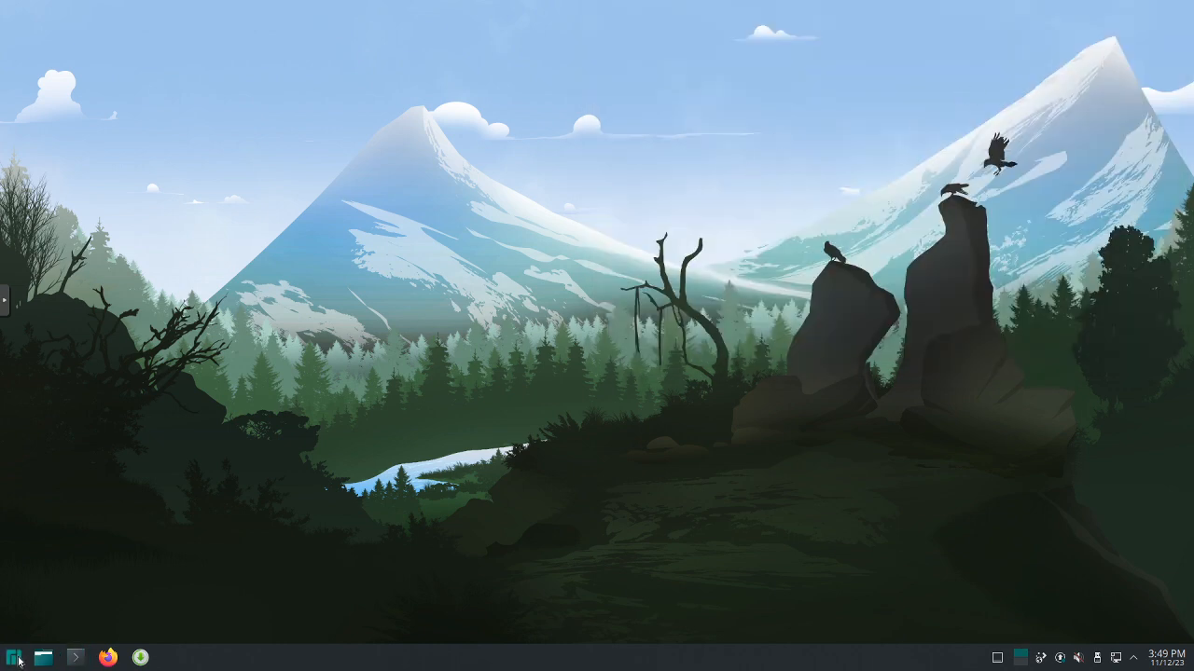
Browse the launcher's System category down to Konsole and KSysGuard.
click(14, 658)
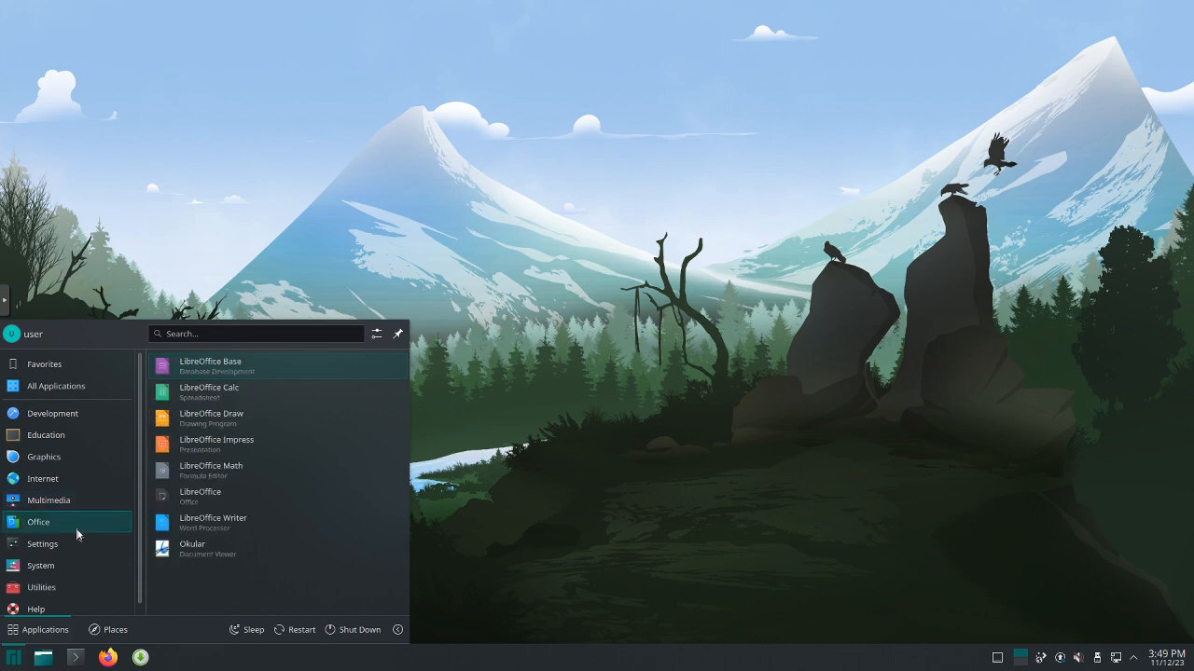
mouse_move(79, 529)
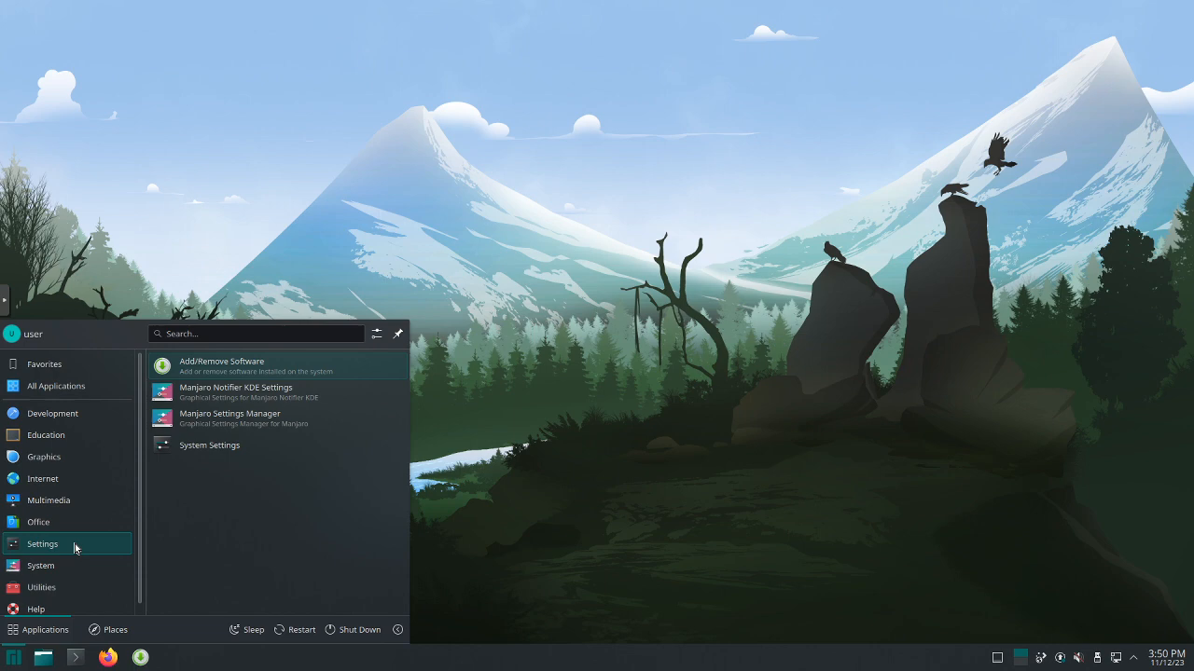
click(40, 566)
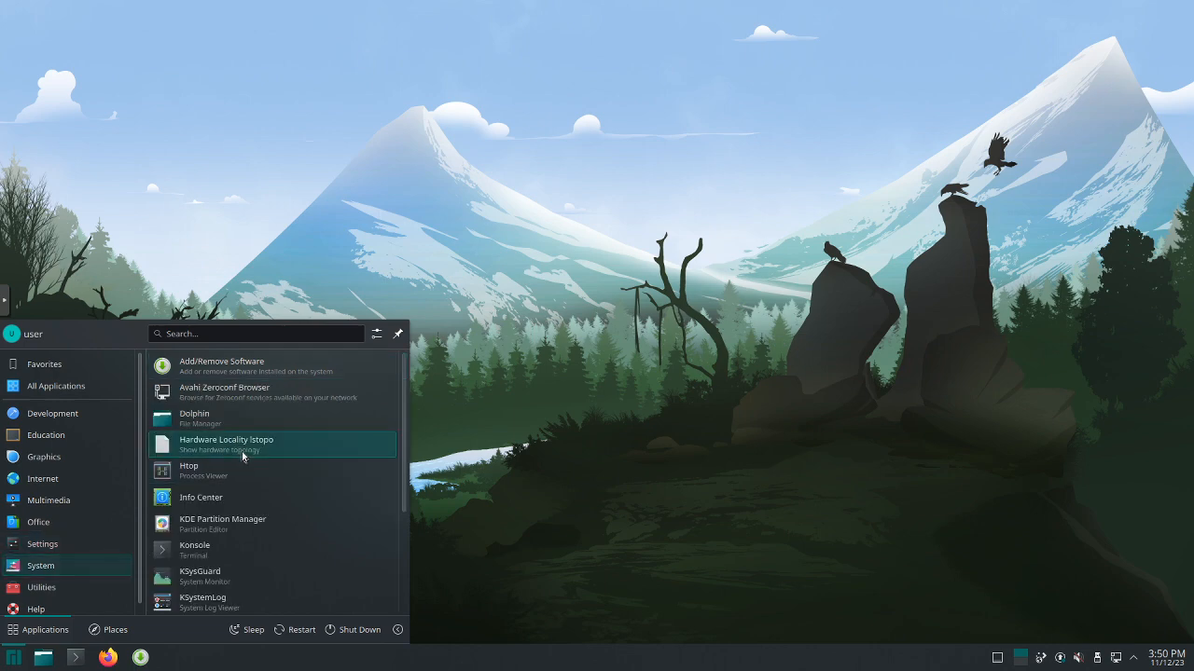
scroll(down, 3)
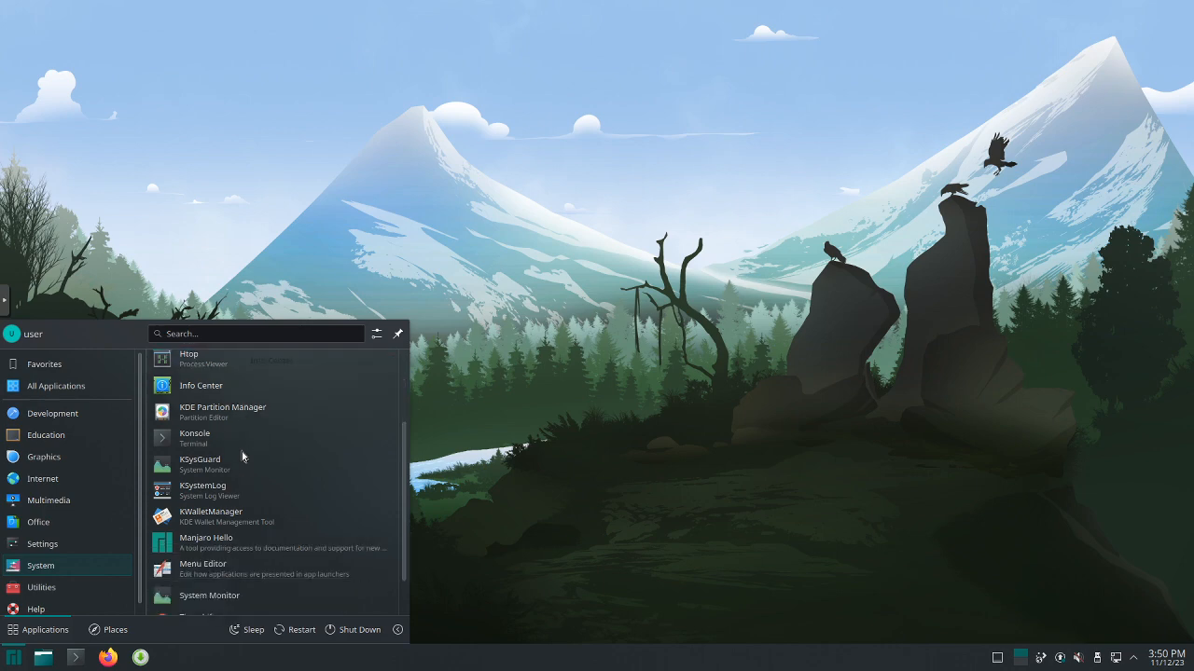
mouse_move(241, 471)
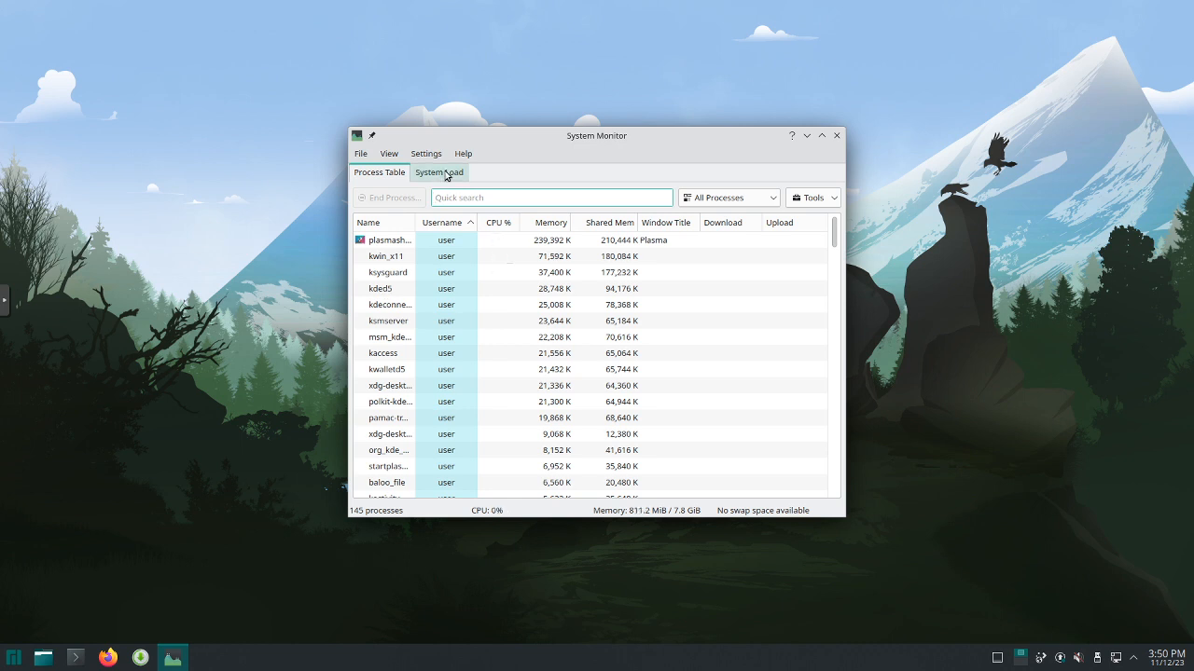
View KSysGuard's System Load graphs, then its Process Table of running processes.
click(438, 171)
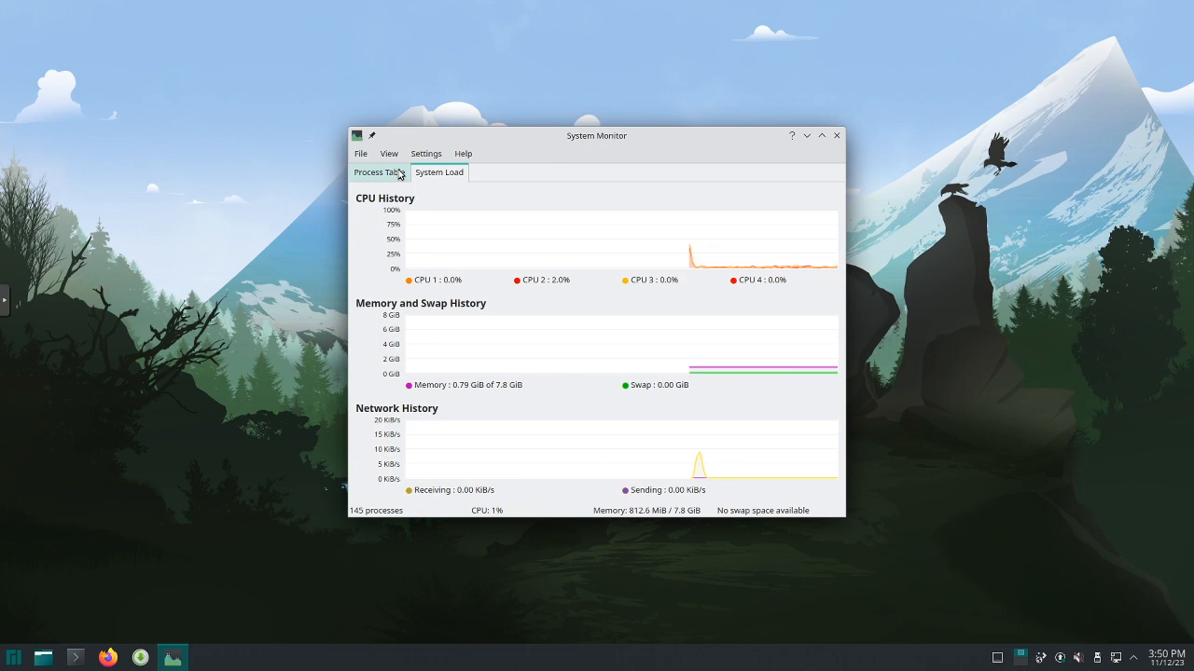
click(377, 171)
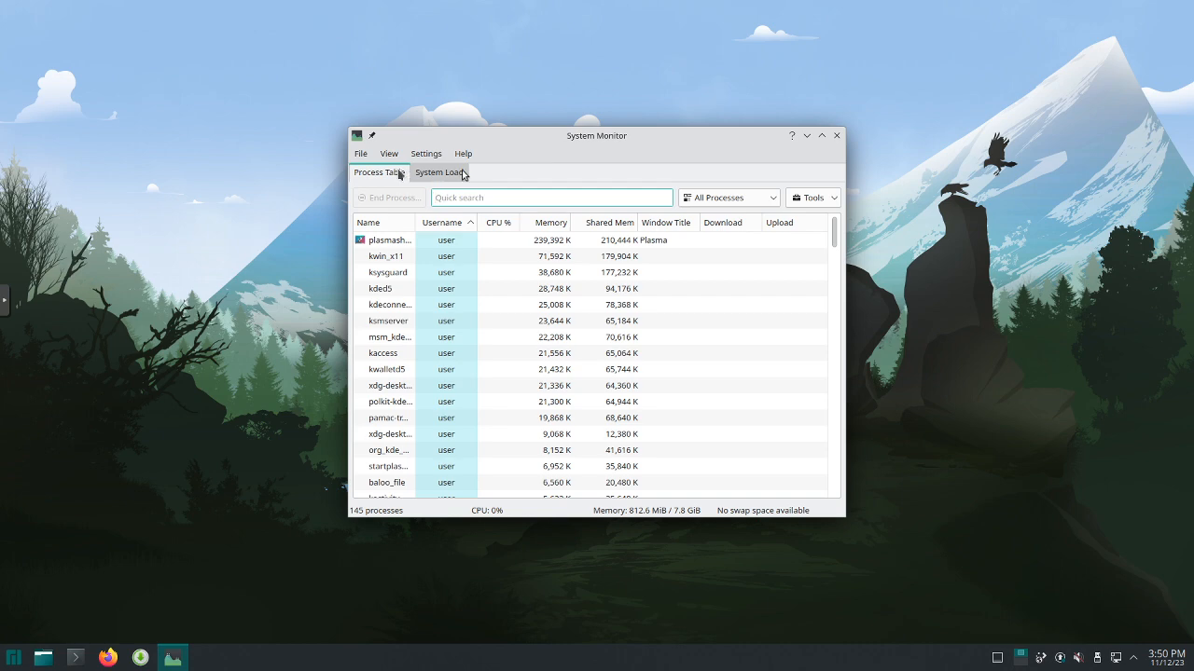
mouse_move(835, 136)
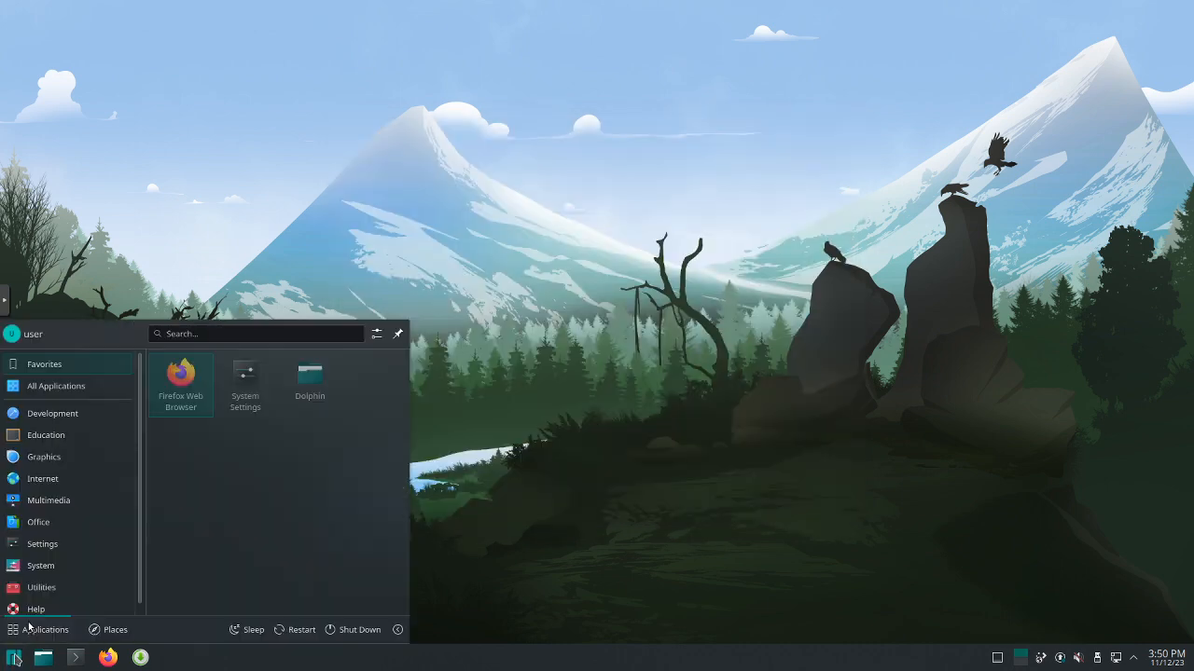
Launch the Plasma System Monitor from the launcher's System category.
click(40, 565)
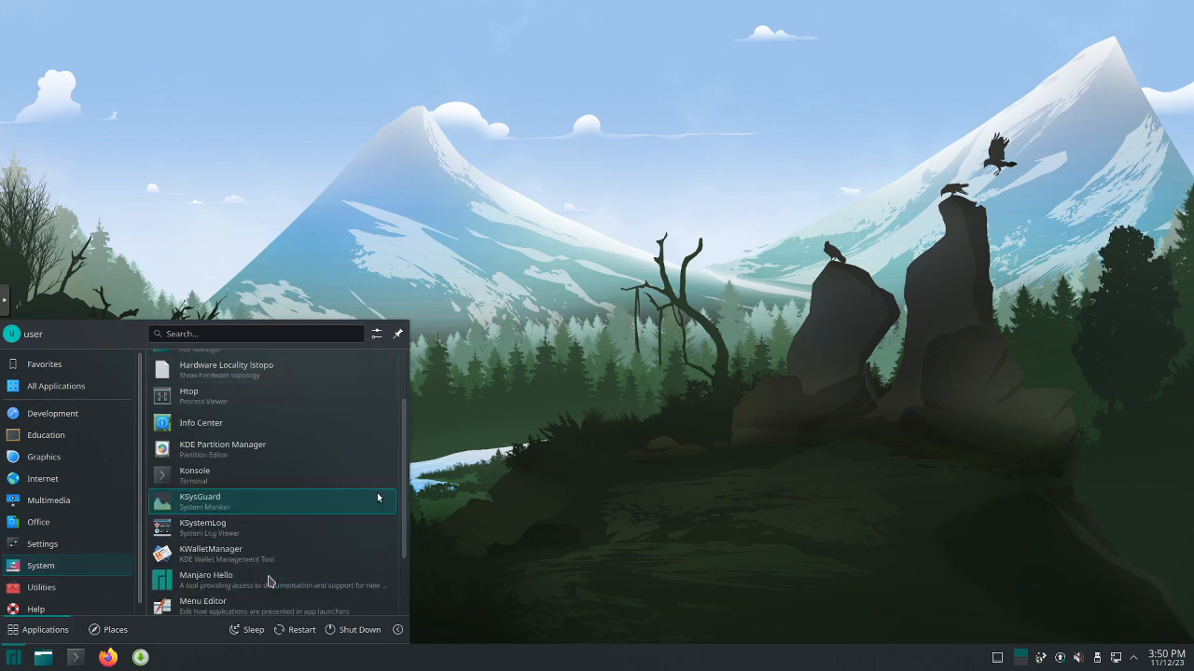
scroll(down, 3)
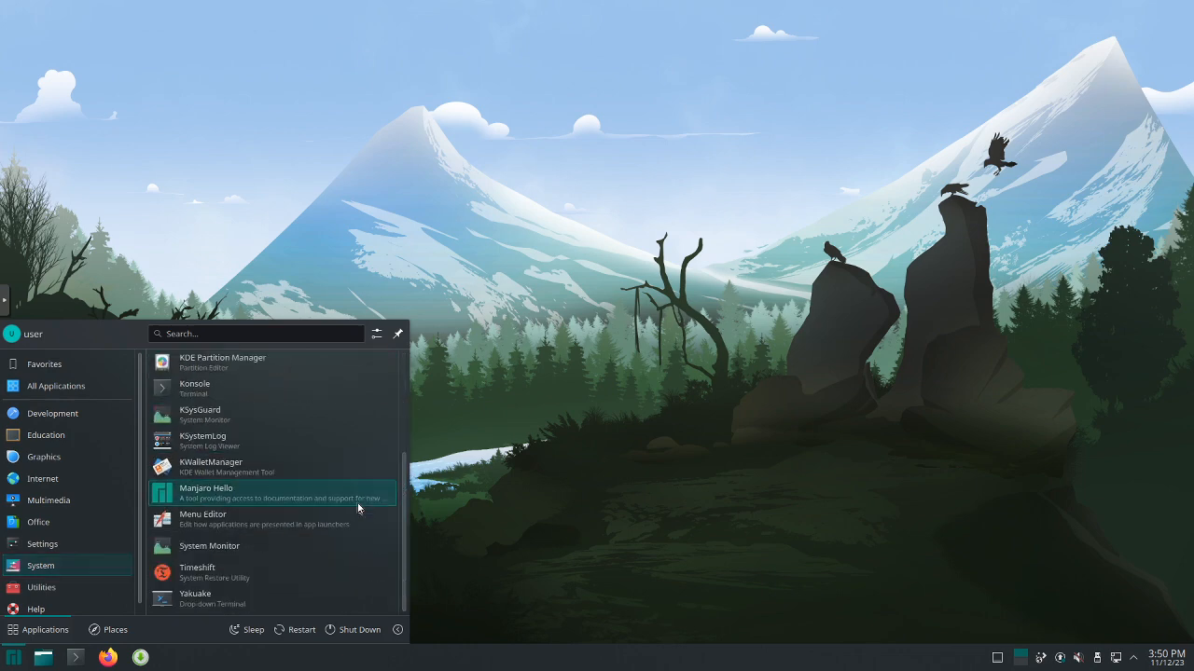
mouse_move(327, 546)
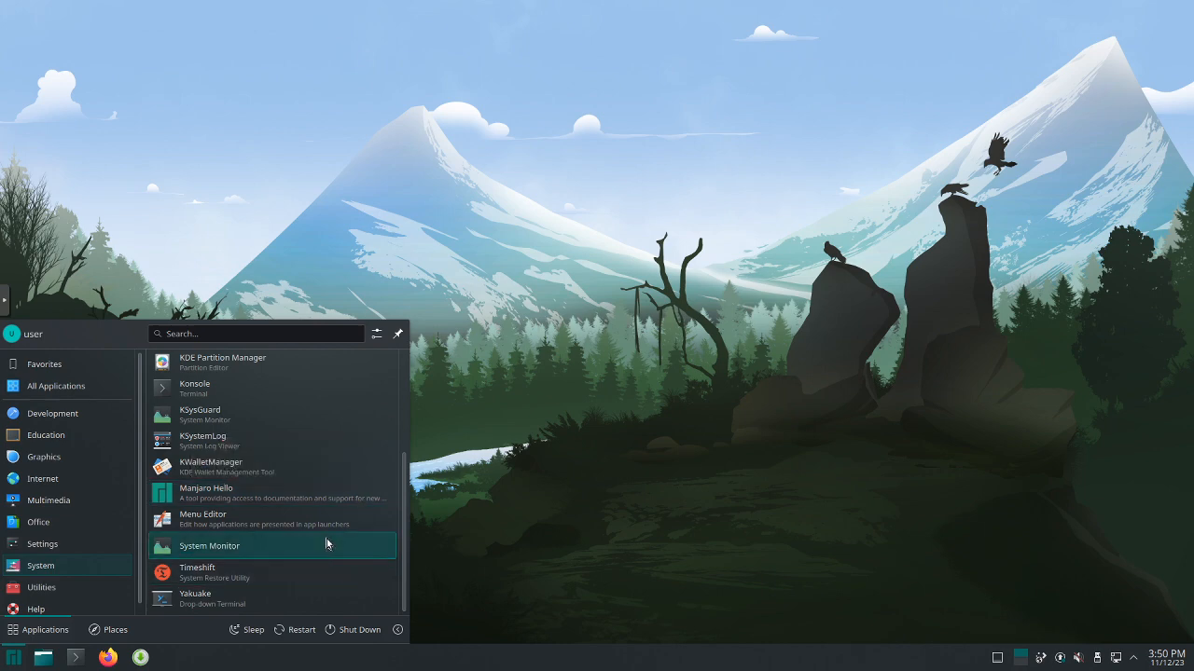
mouse_move(270, 419)
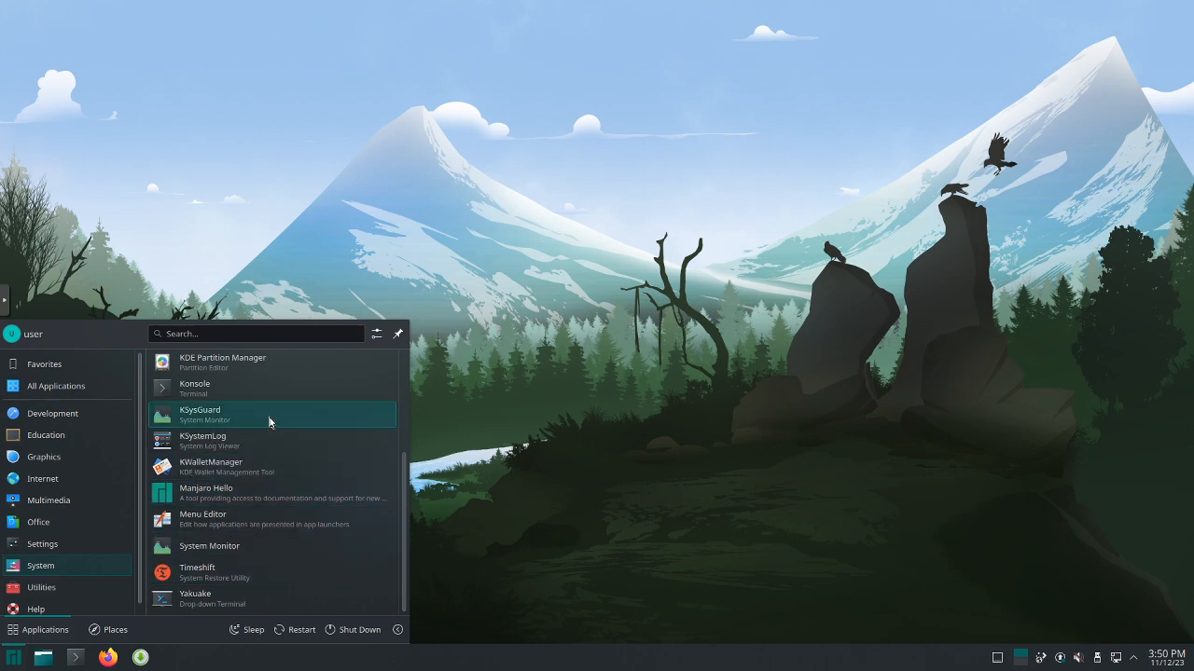
mouse_move(261, 557)
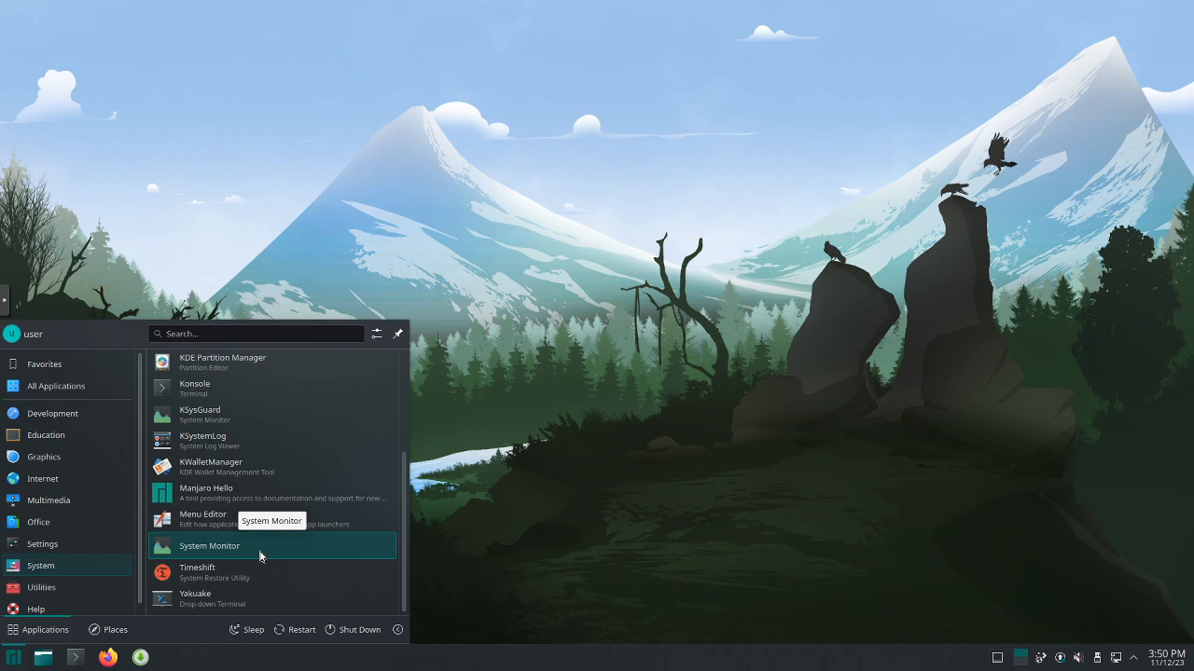
click(209, 545)
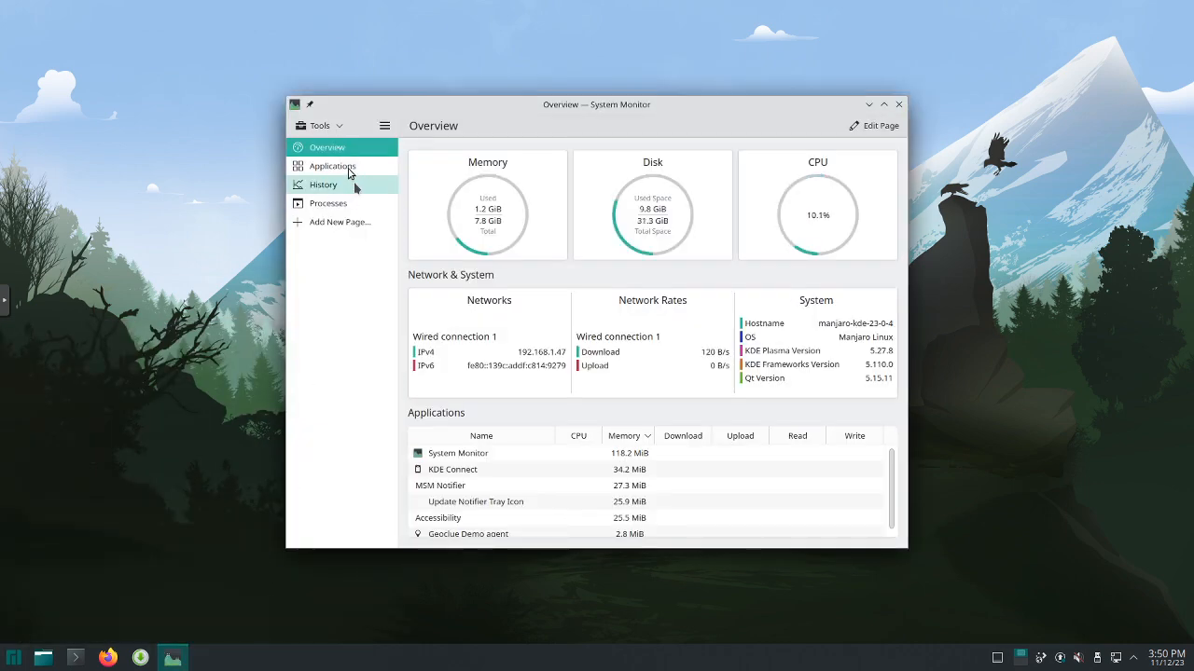
View System Monitor's Applications, History and Processes pages, then close it.
click(332, 166)
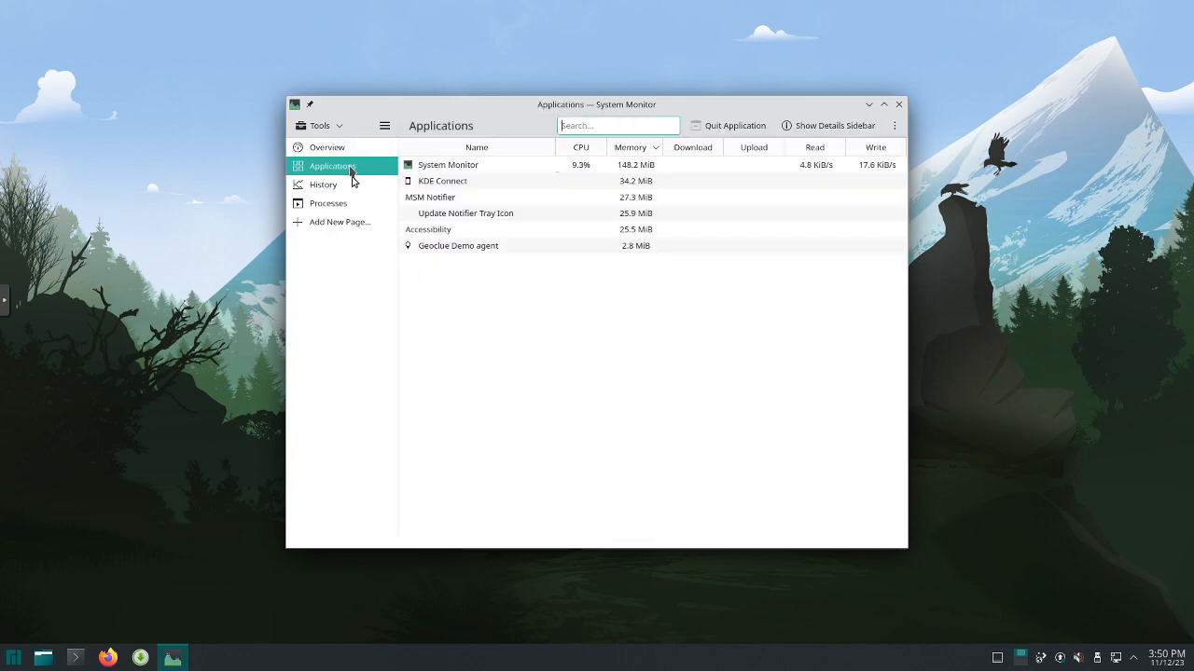
click(322, 184)
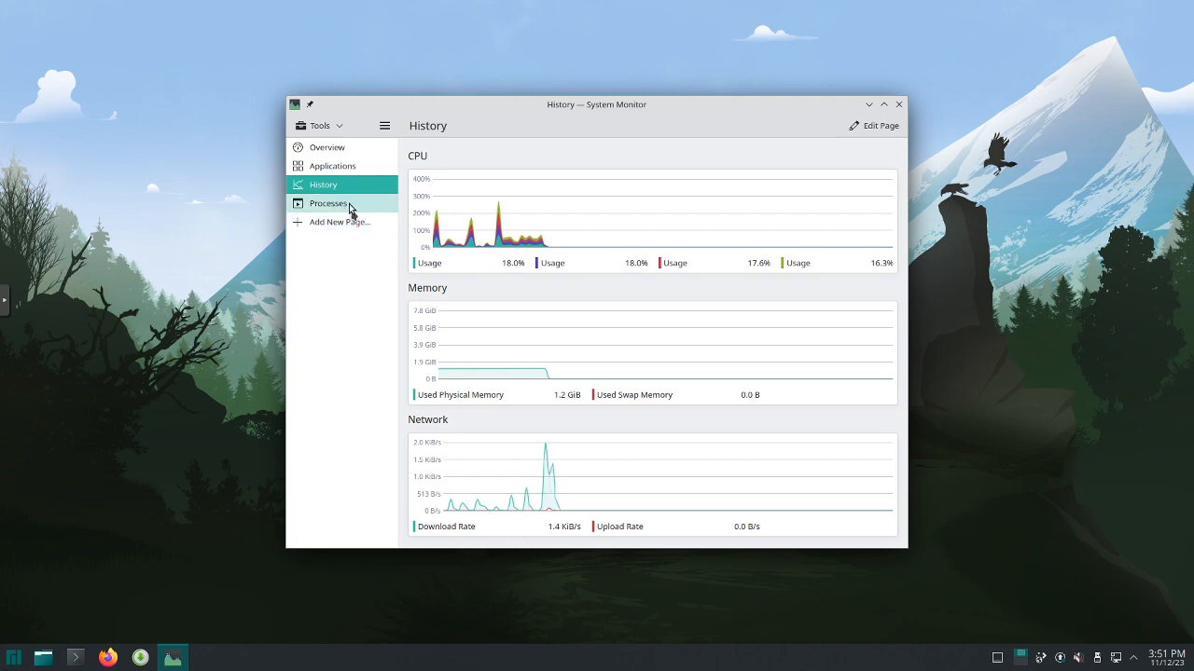
click(328, 204)
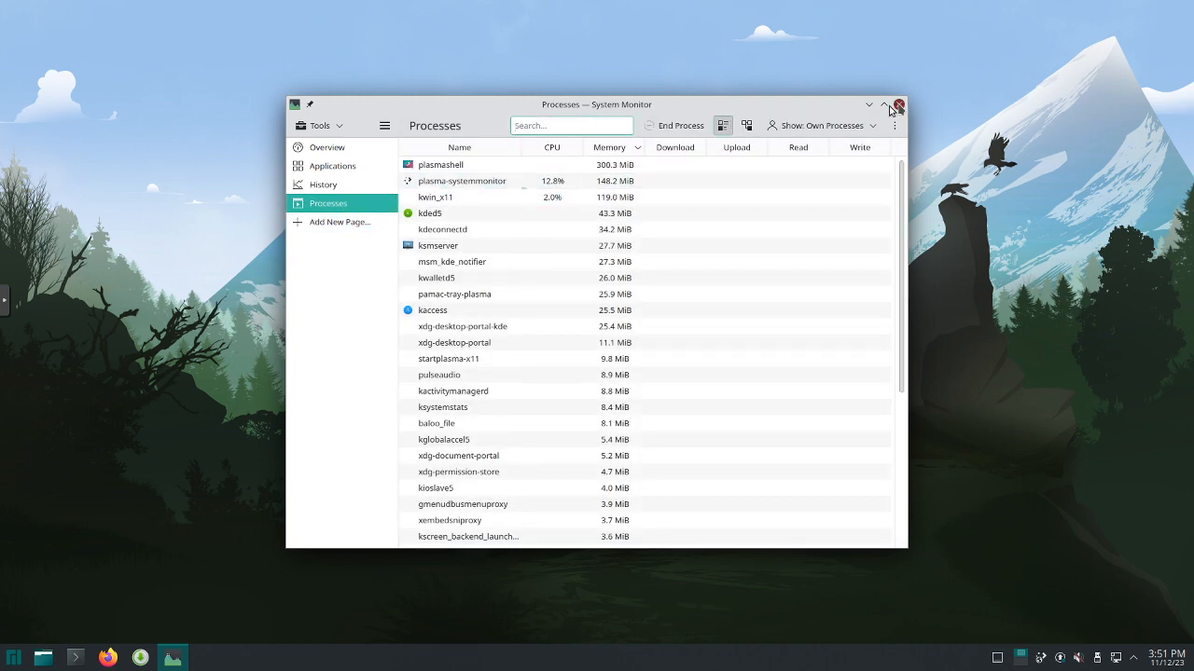
click(898, 103)
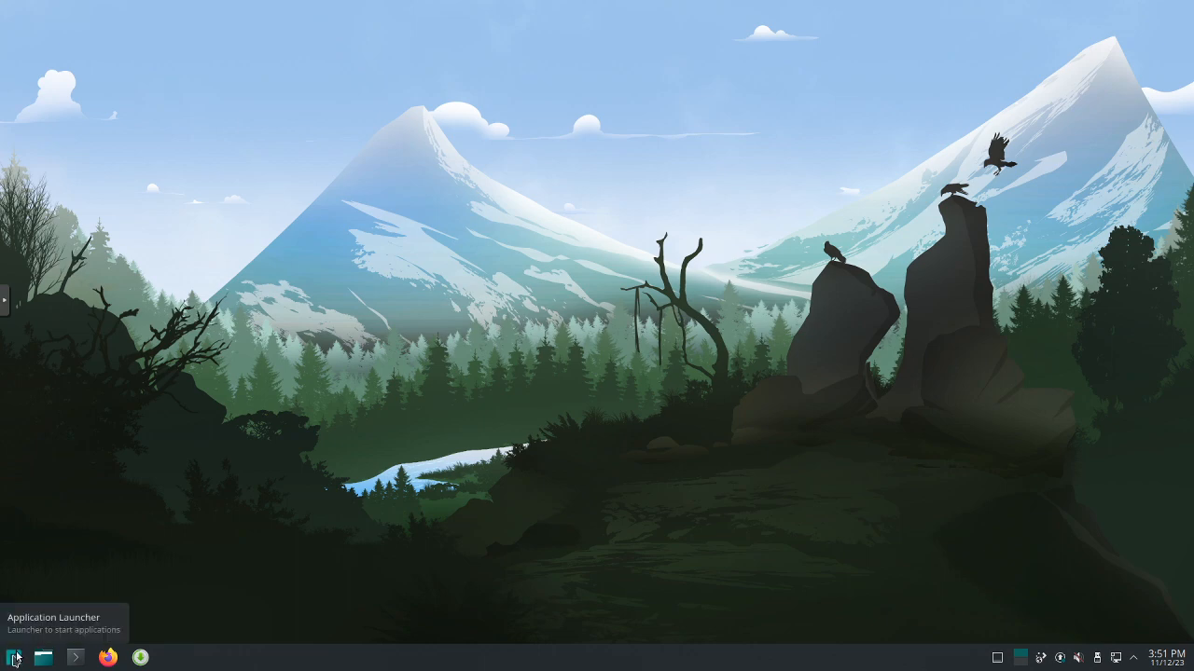
Open the launcher on the Utilities category listing Ark, Kate and KCalc.
click(14, 658)
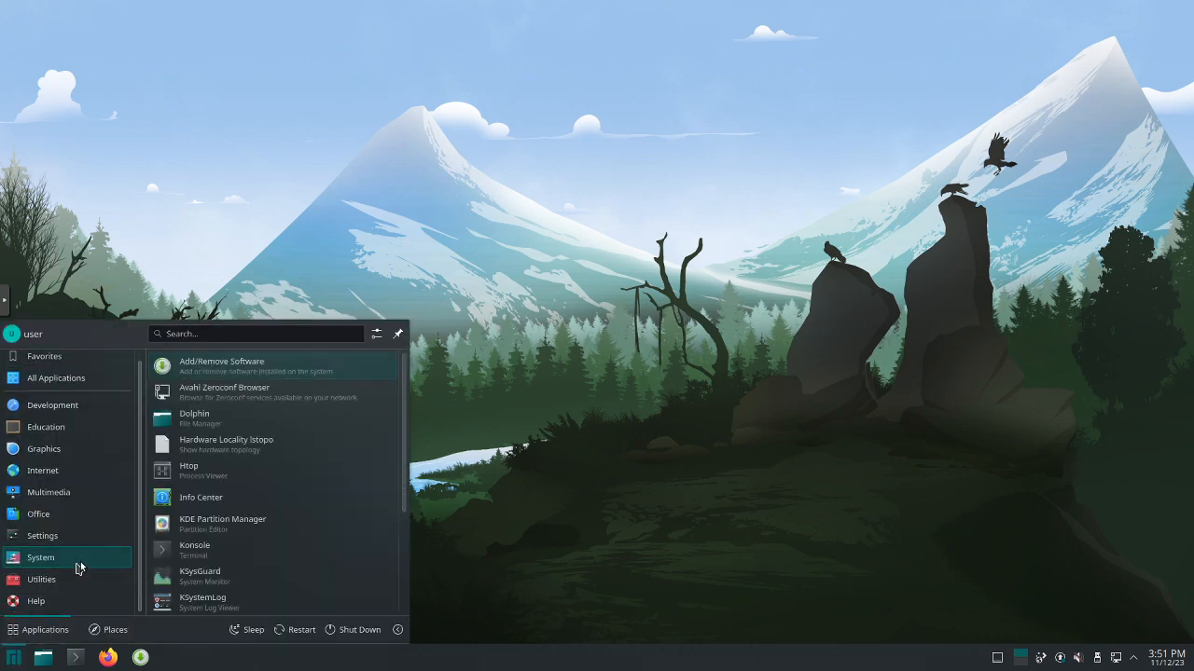
click(41, 579)
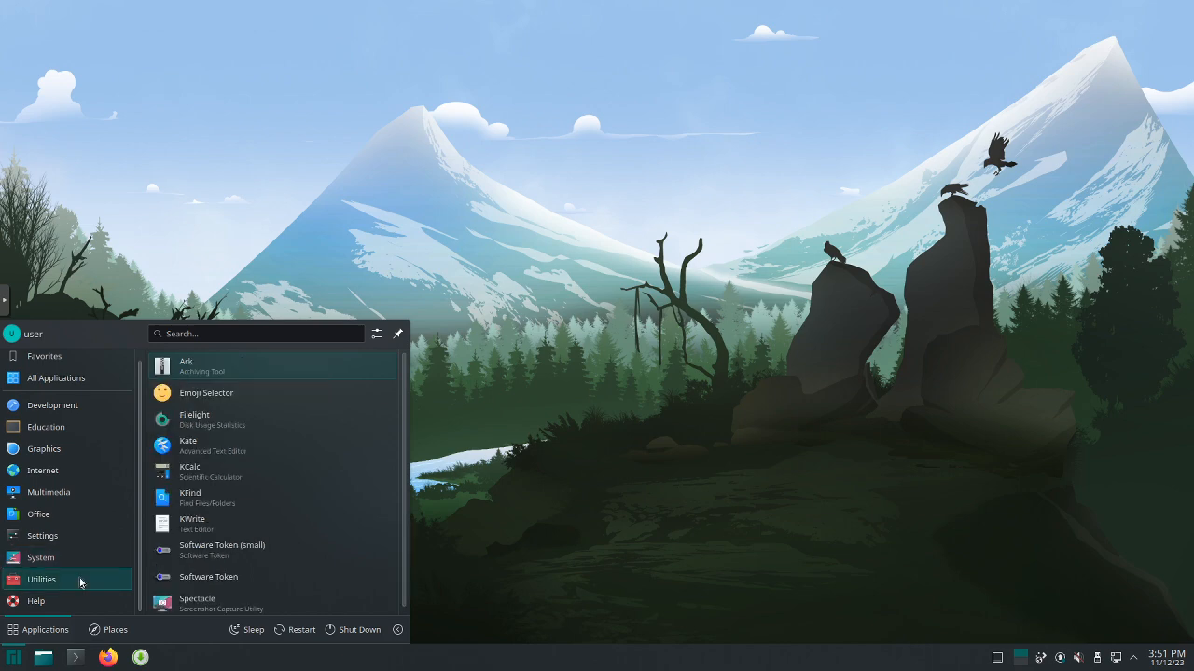
mouse_move(215, 523)
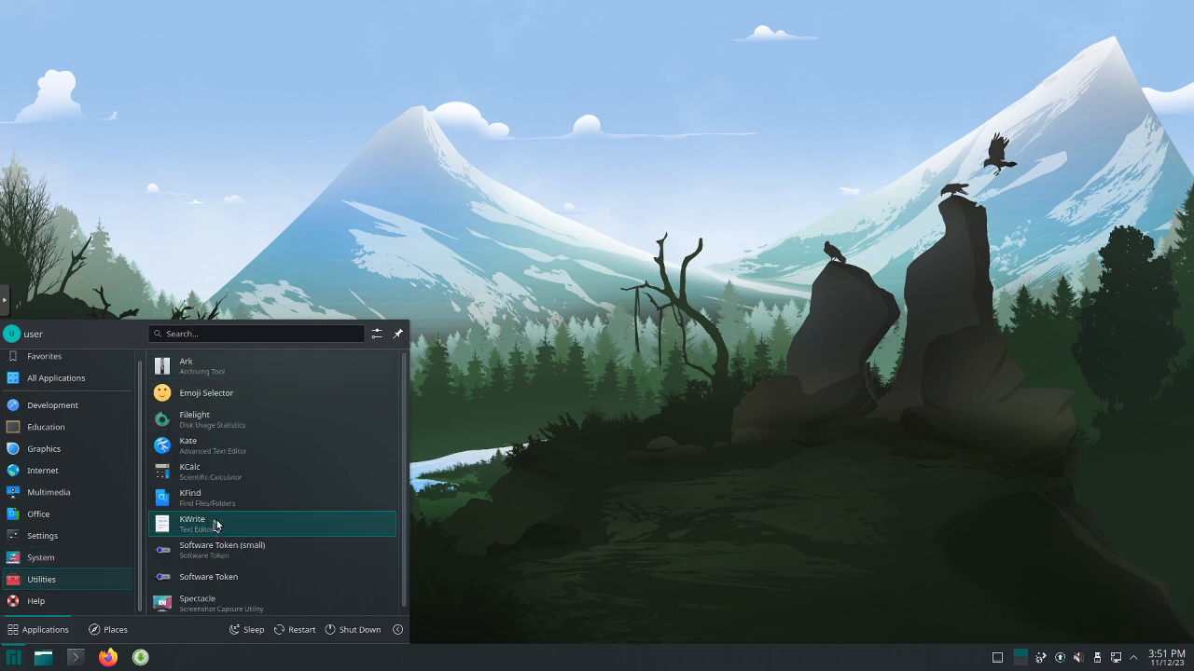
mouse_move(259, 451)
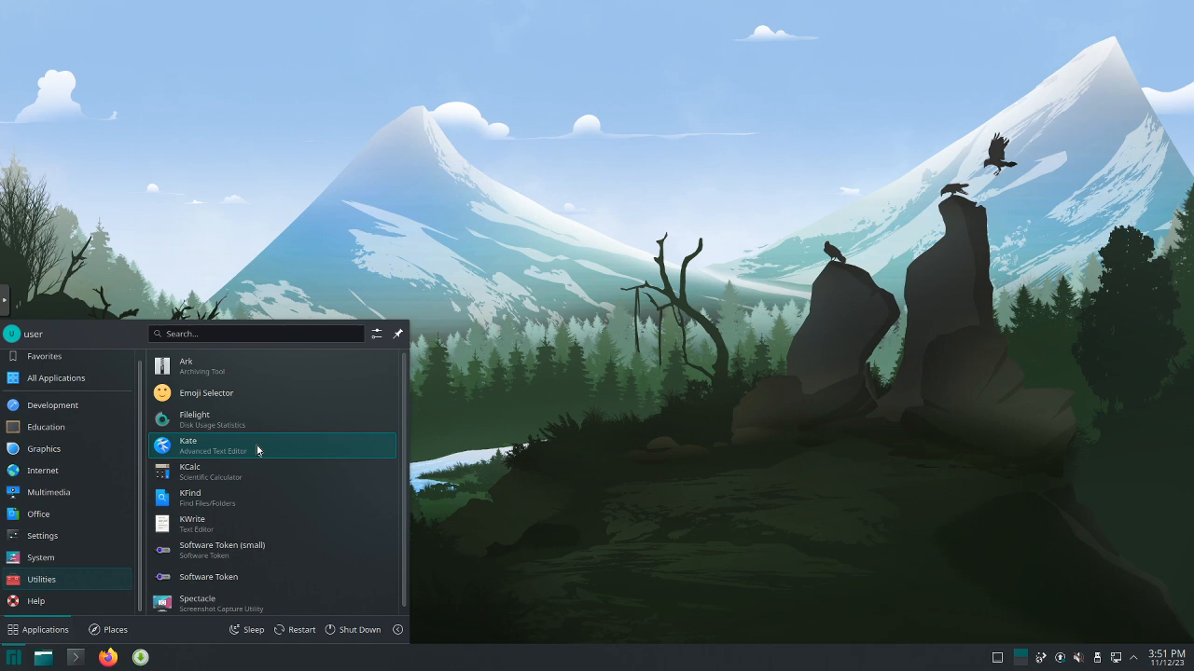
mouse_move(264, 467)
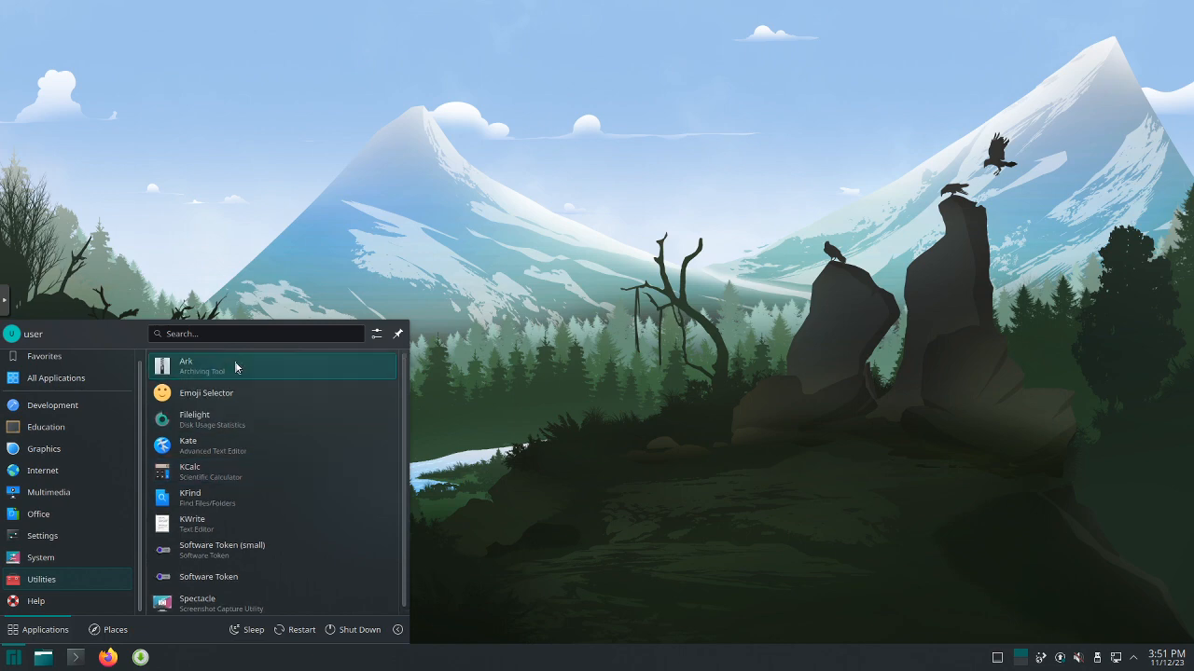
mouse_move(235, 389)
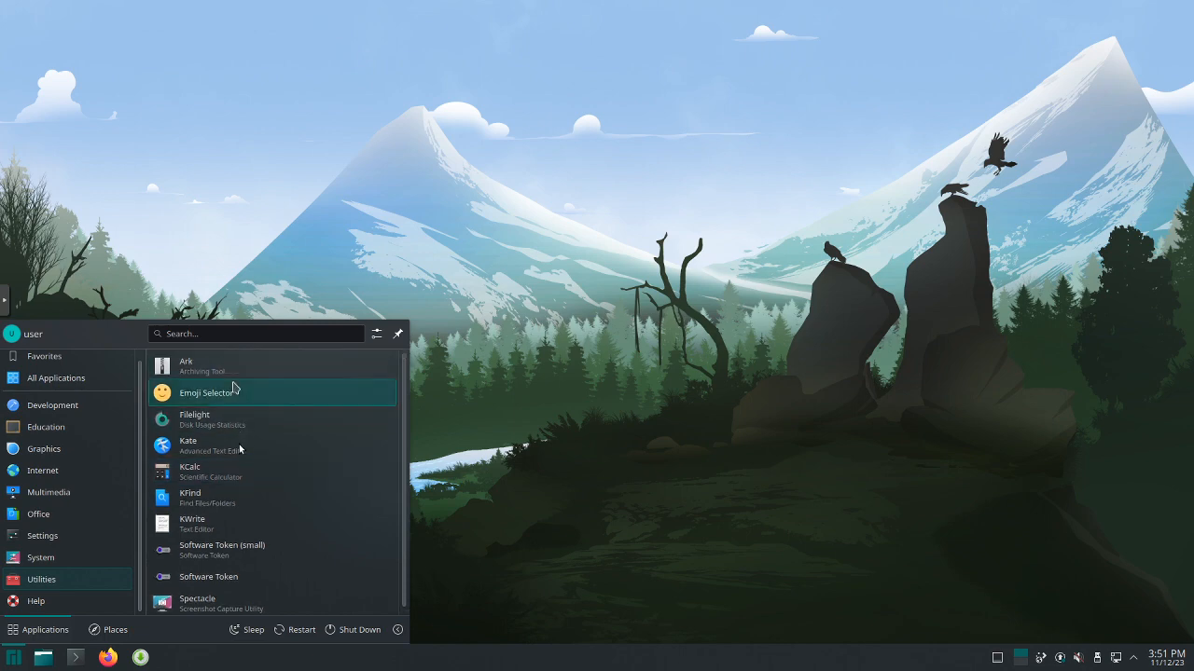
Launch KCalc from the Utilities list, then close its calculator window.
click(190, 471)
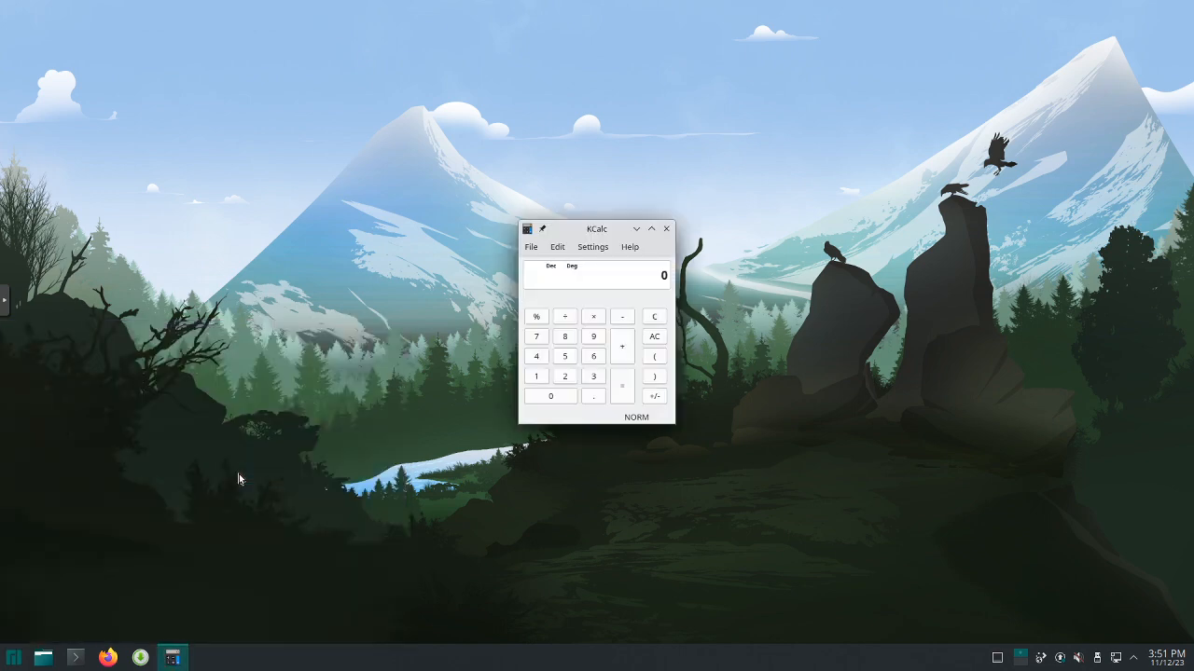
mouse_move(658, 245)
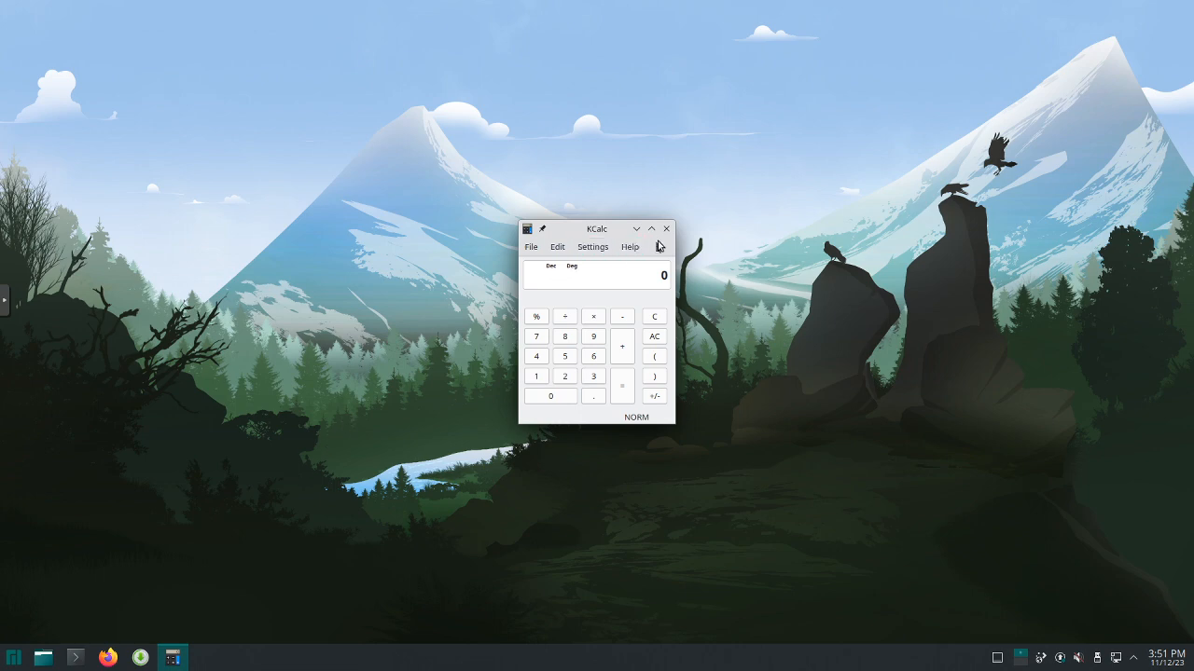
mouse_move(666, 230)
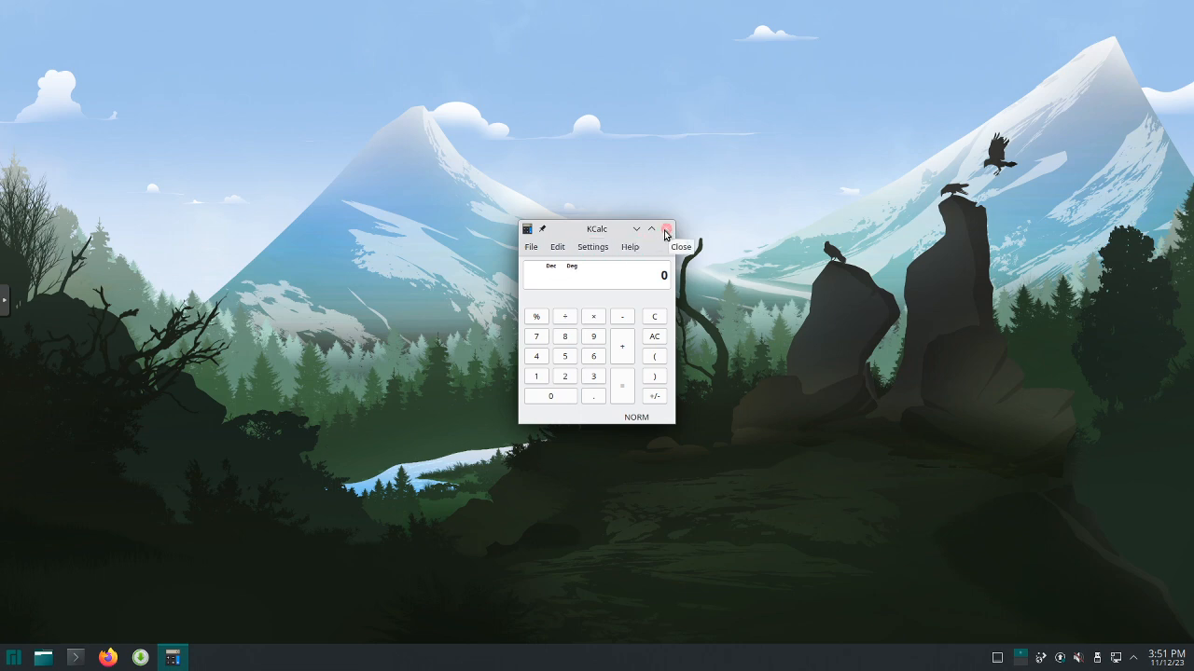
click(665, 229)
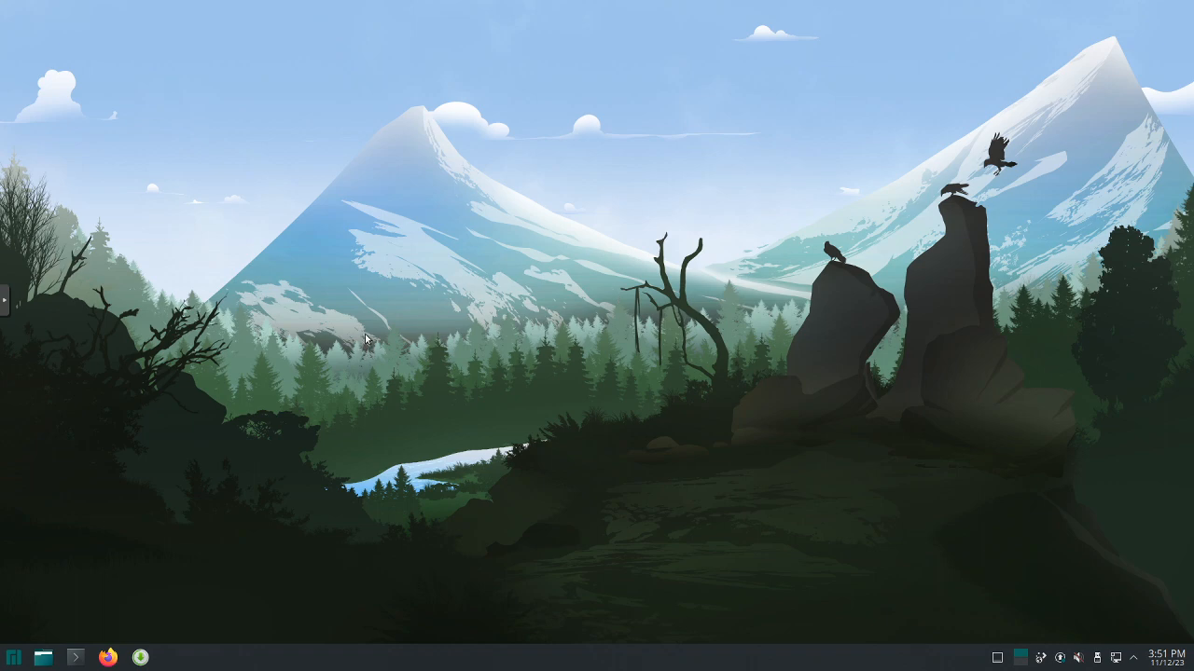
mouse_move(54, 553)
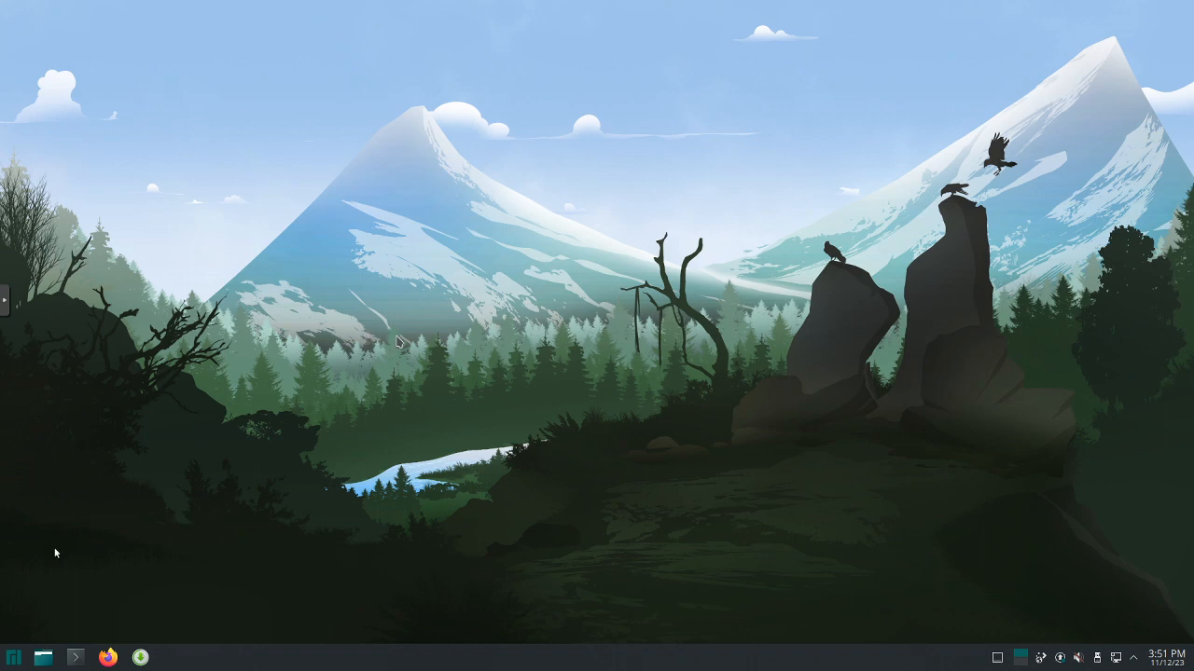
click(13, 658)
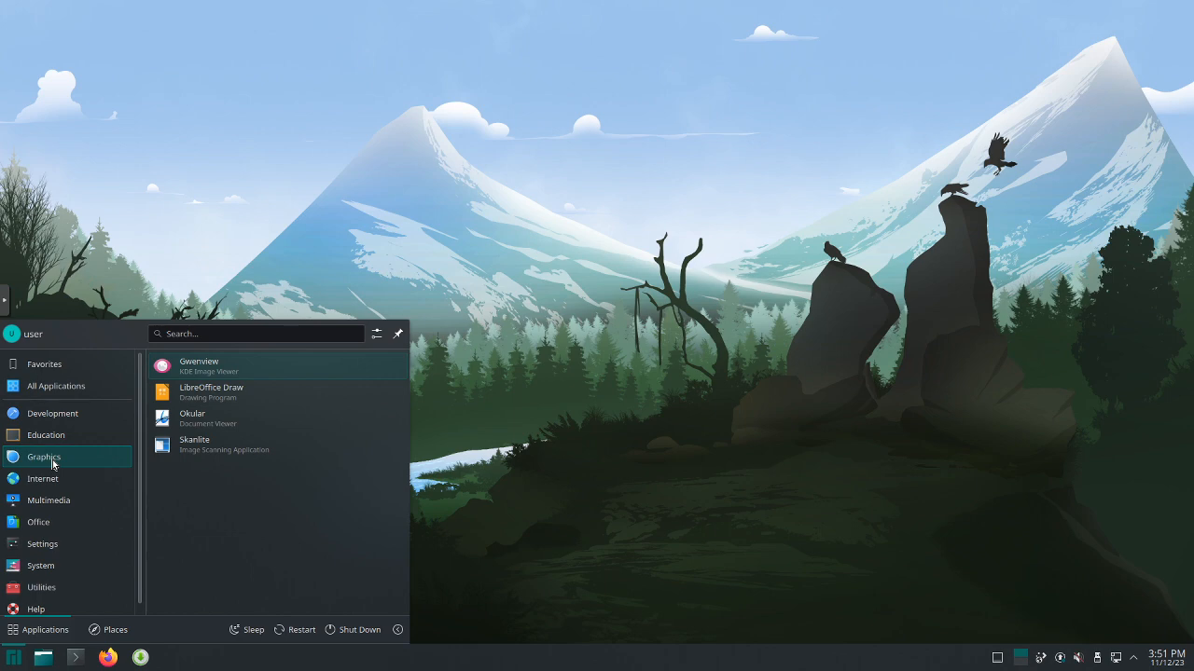
mouse_move(194, 445)
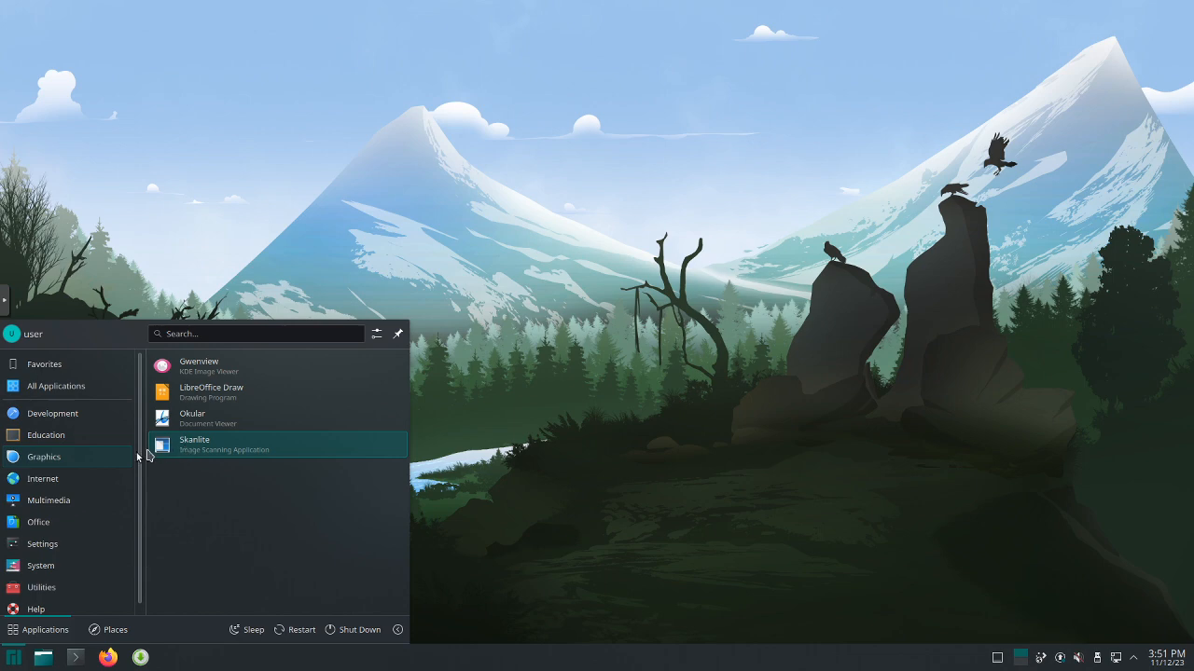
click(43, 478)
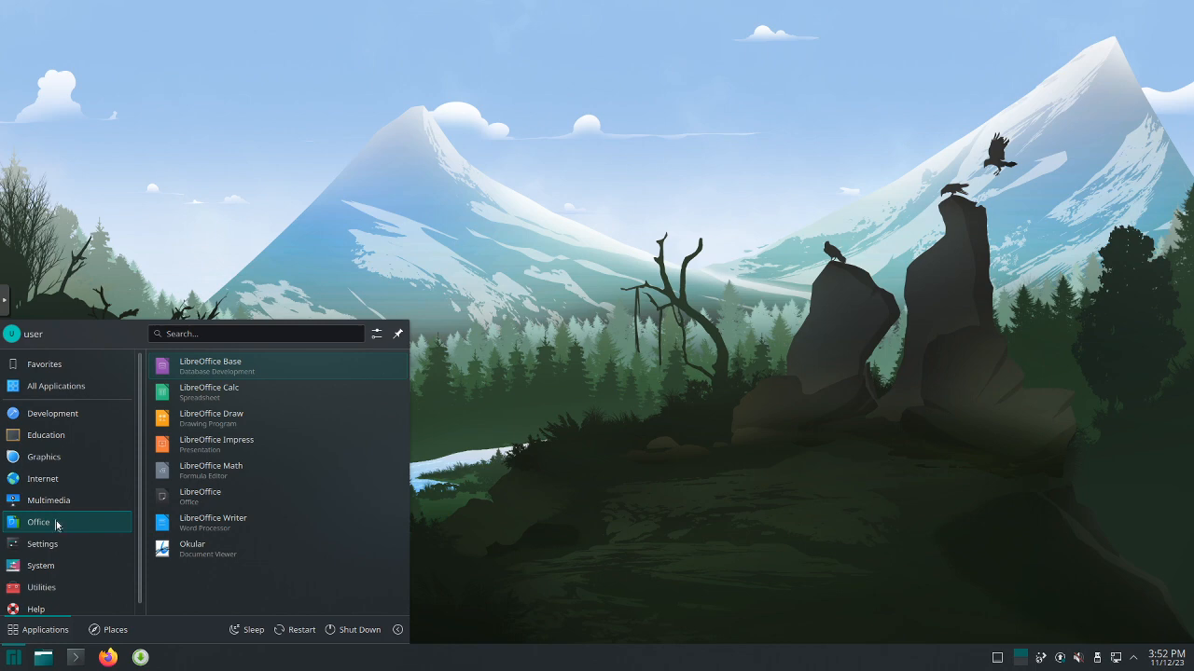
mouse_move(54, 525)
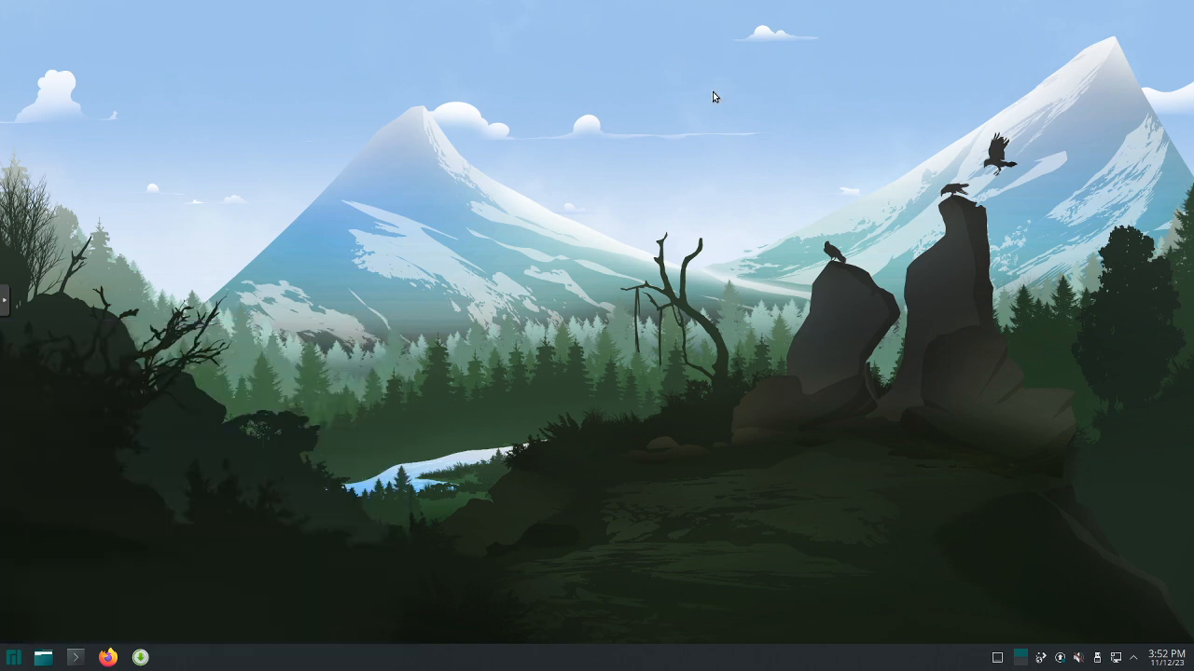
mouse_move(732, 191)
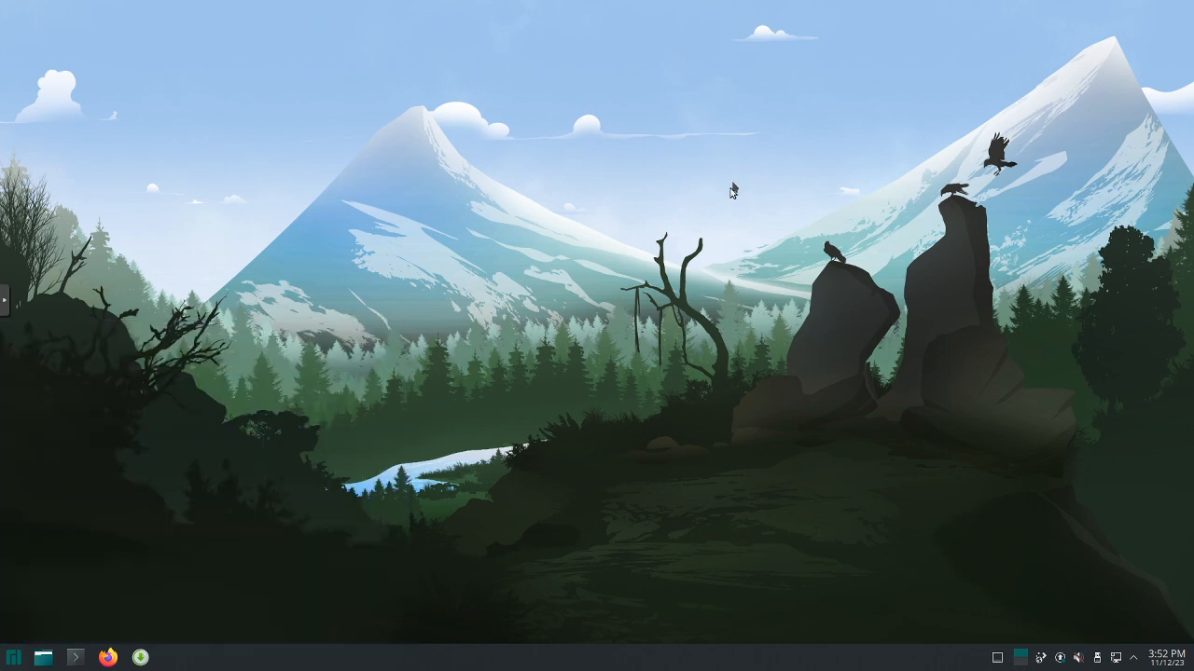
mouse_move(709, 210)
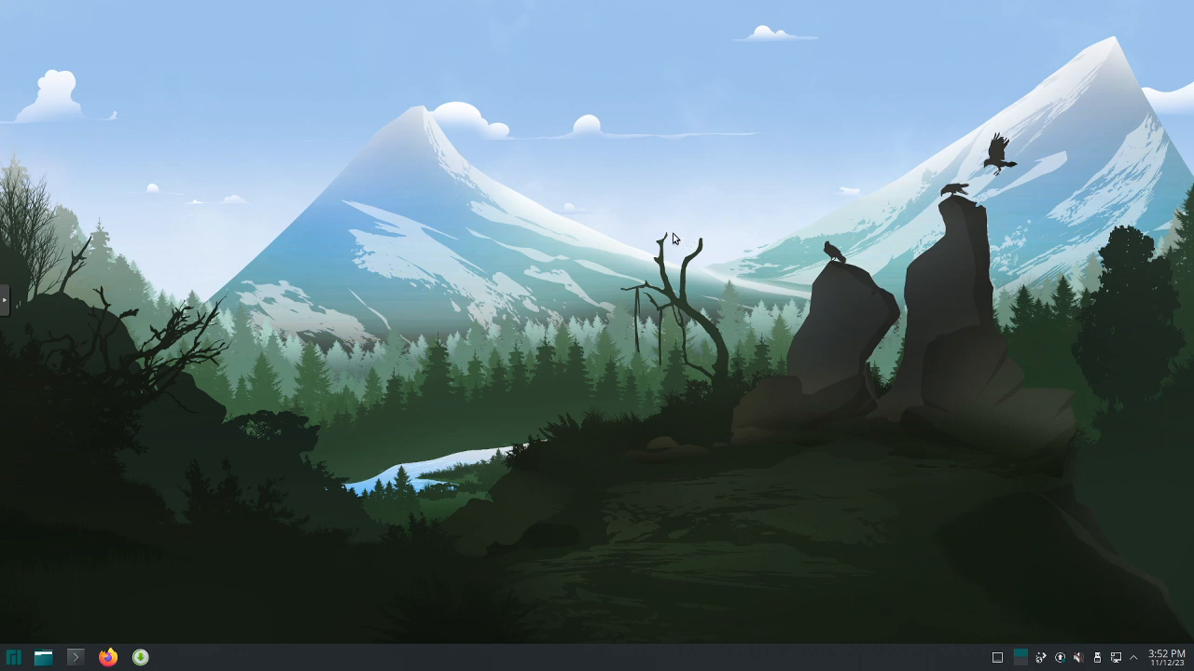
mouse_move(663, 522)
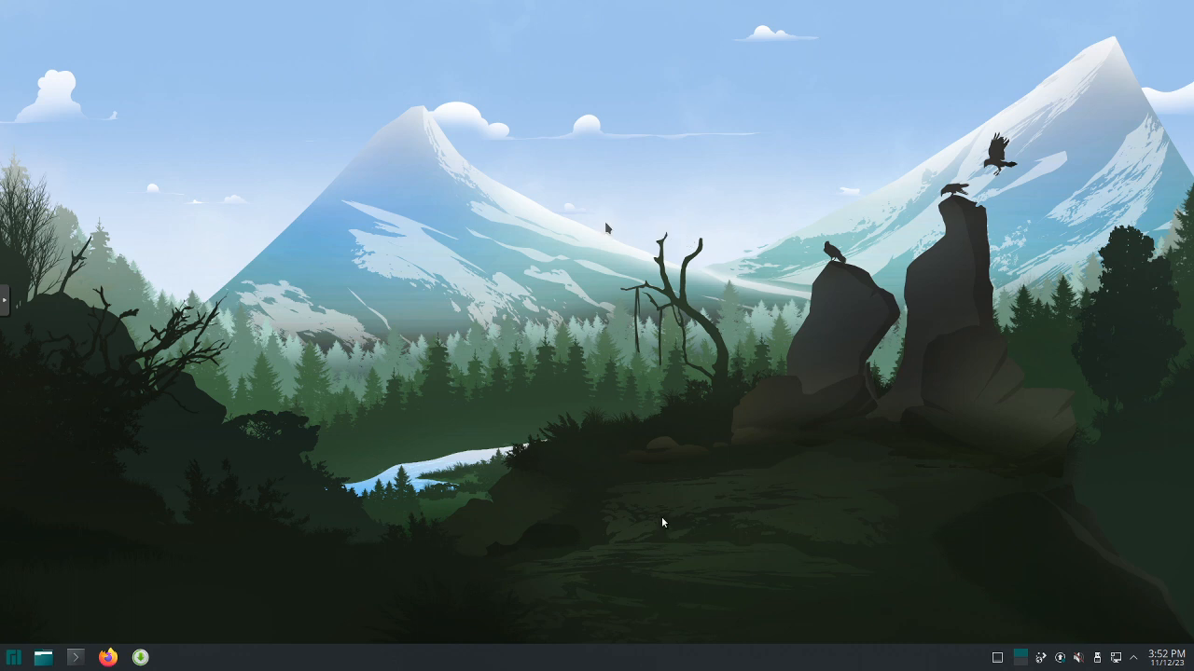
mouse_move(662, 487)
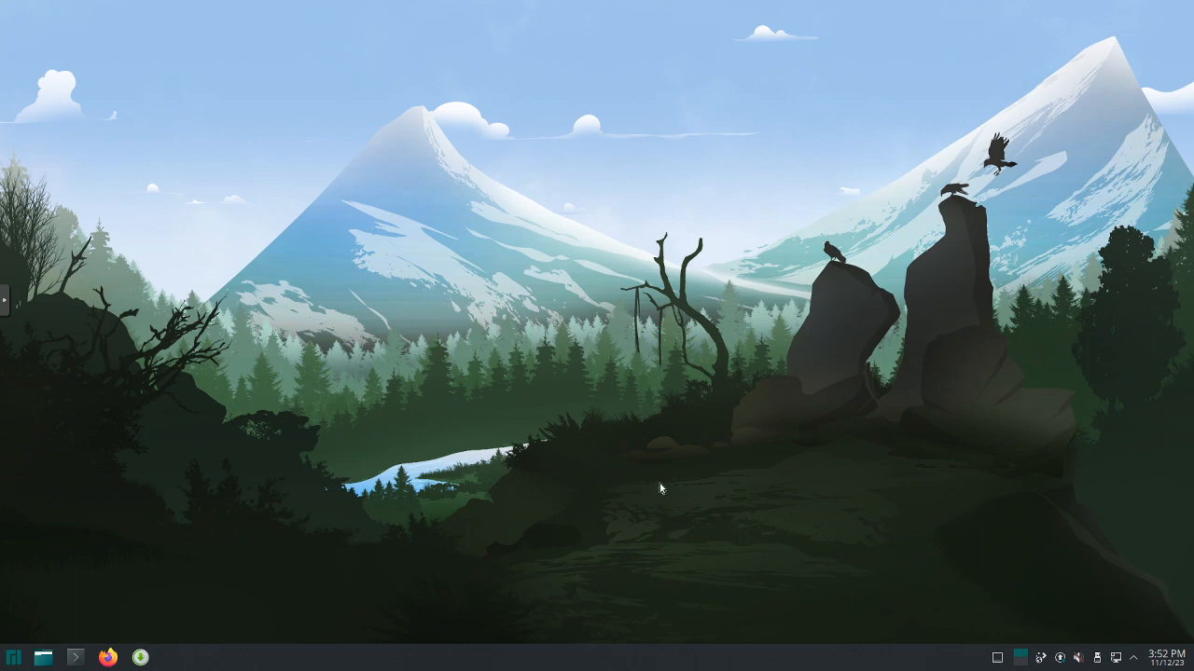